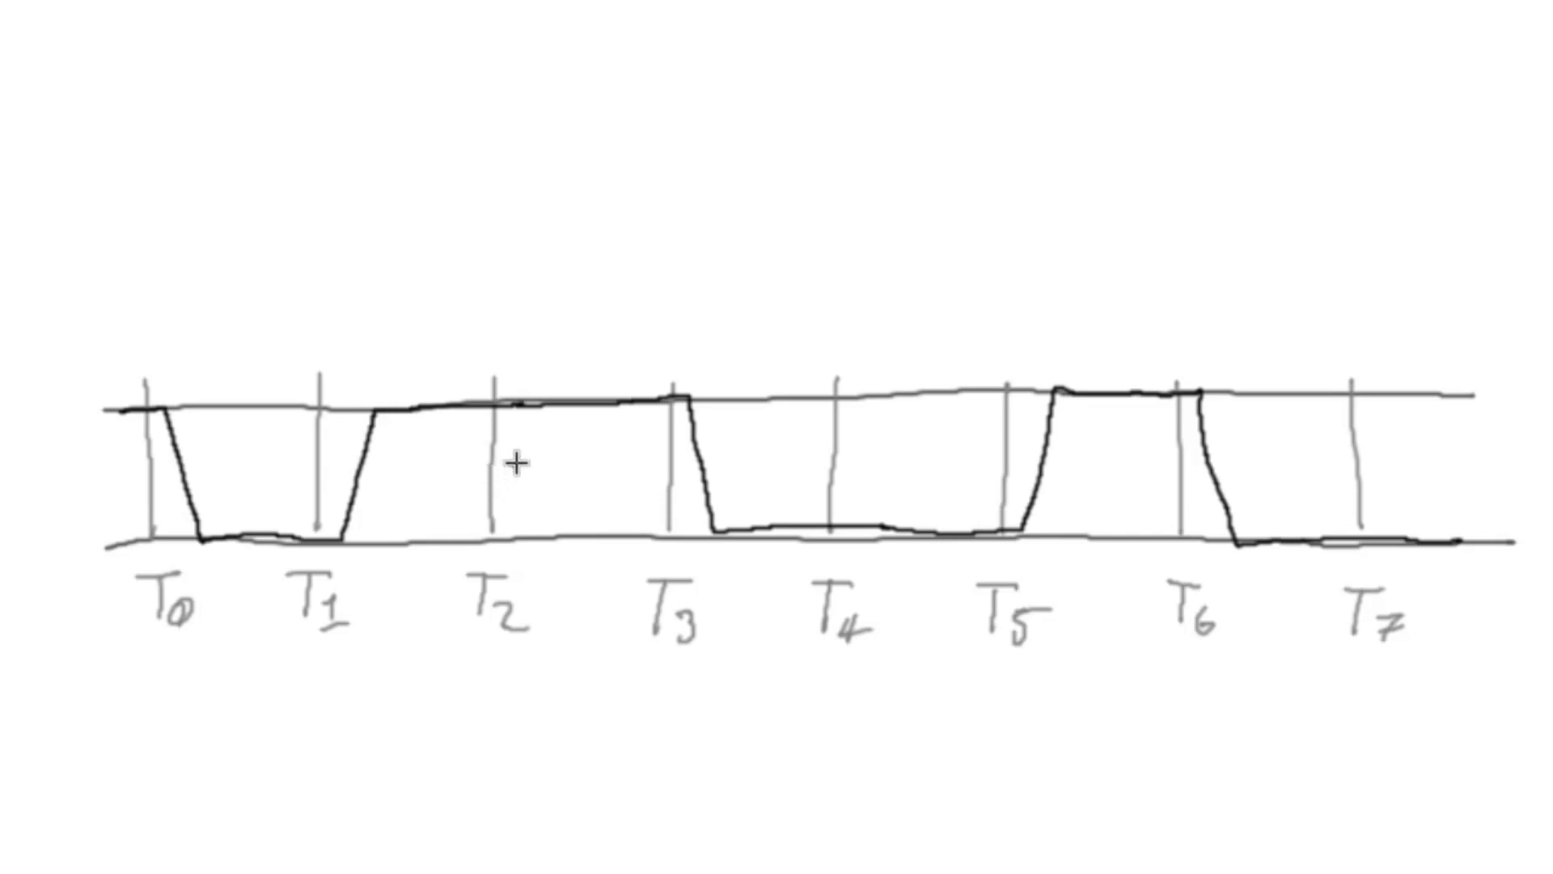
mouse_move(733, 476)
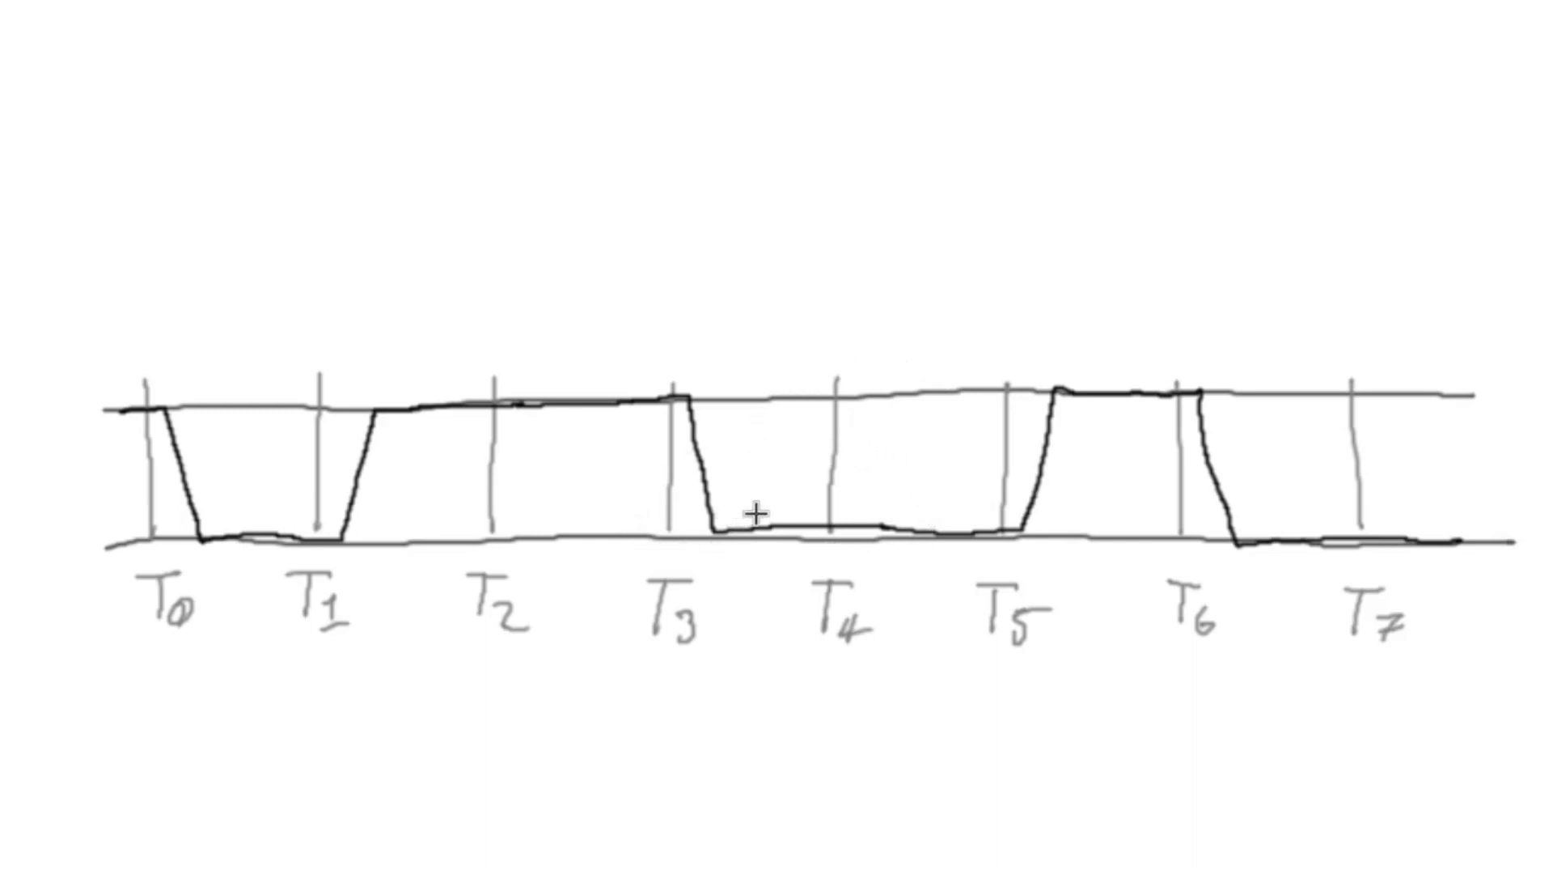
mouse_move(768, 505)
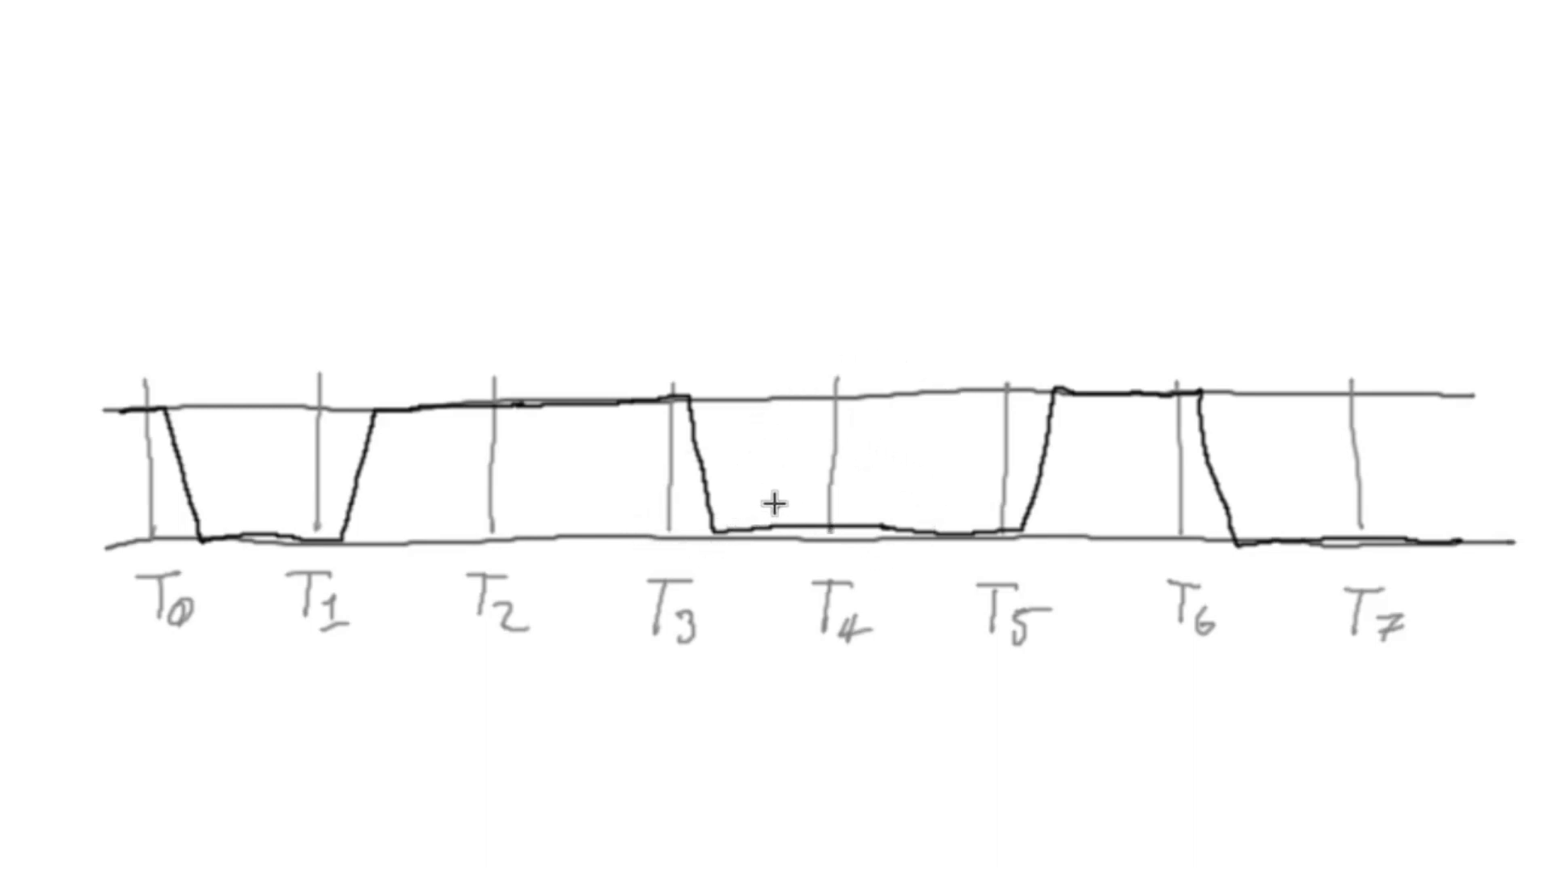
mouse_move(774, 506)
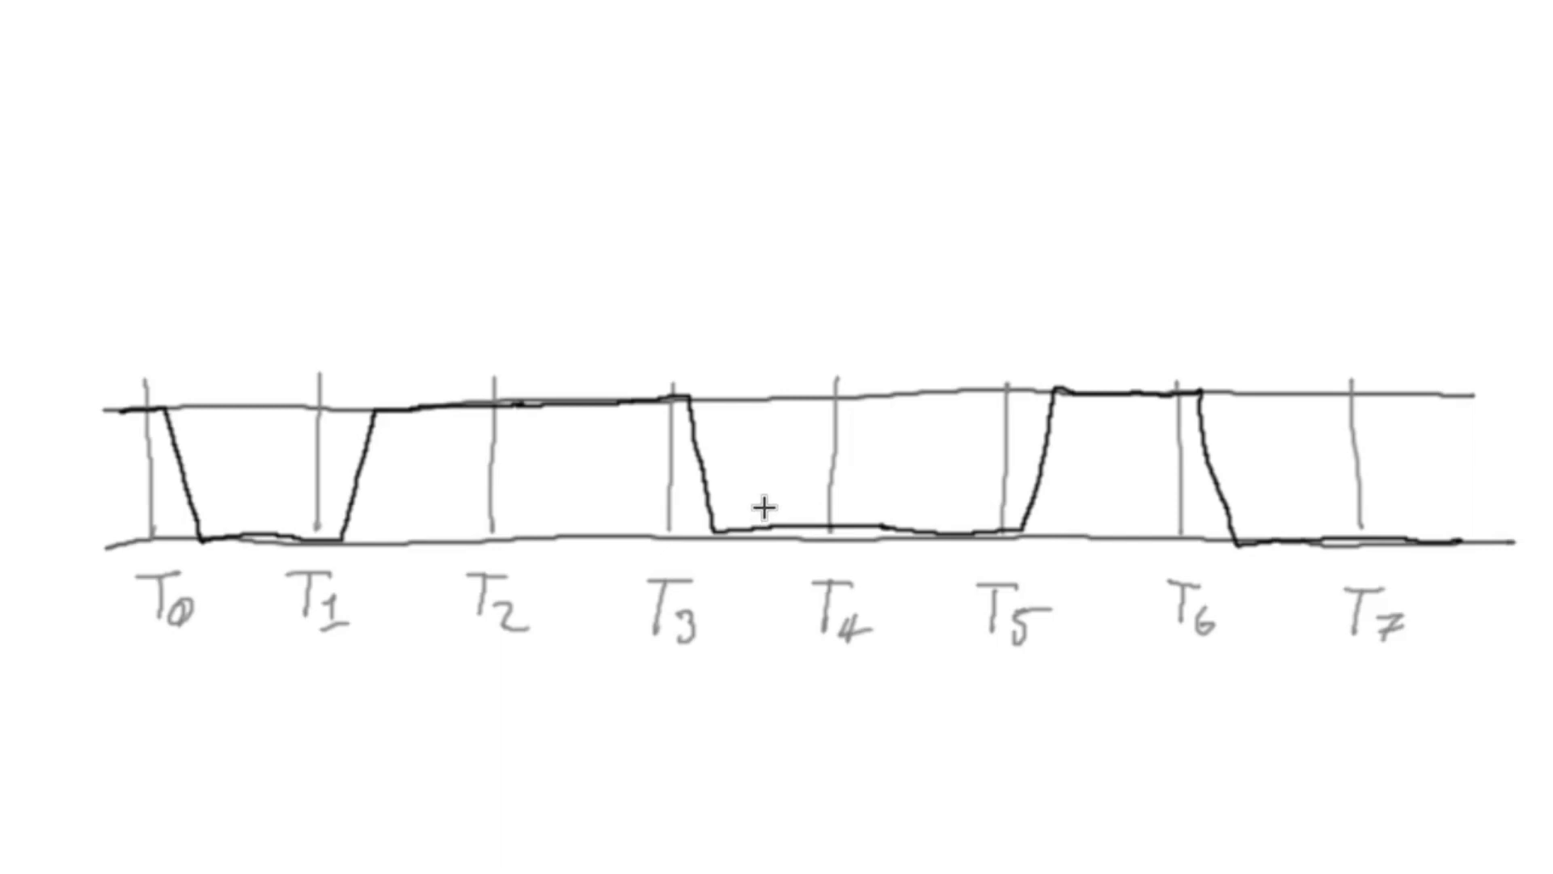
mouse_move(653, 507)
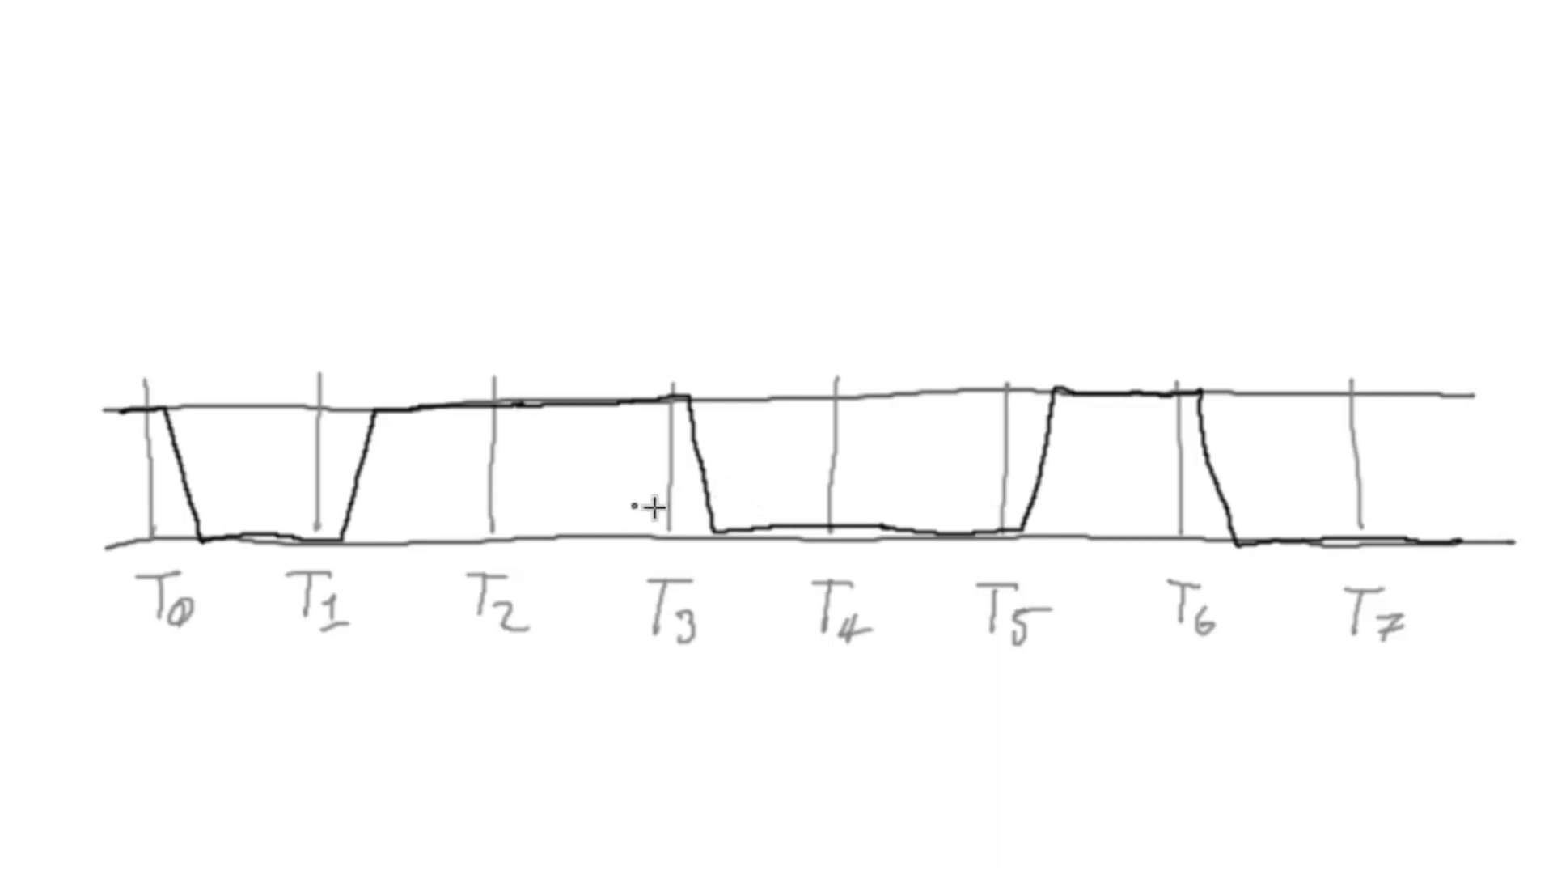
mouse_move(757, 488)
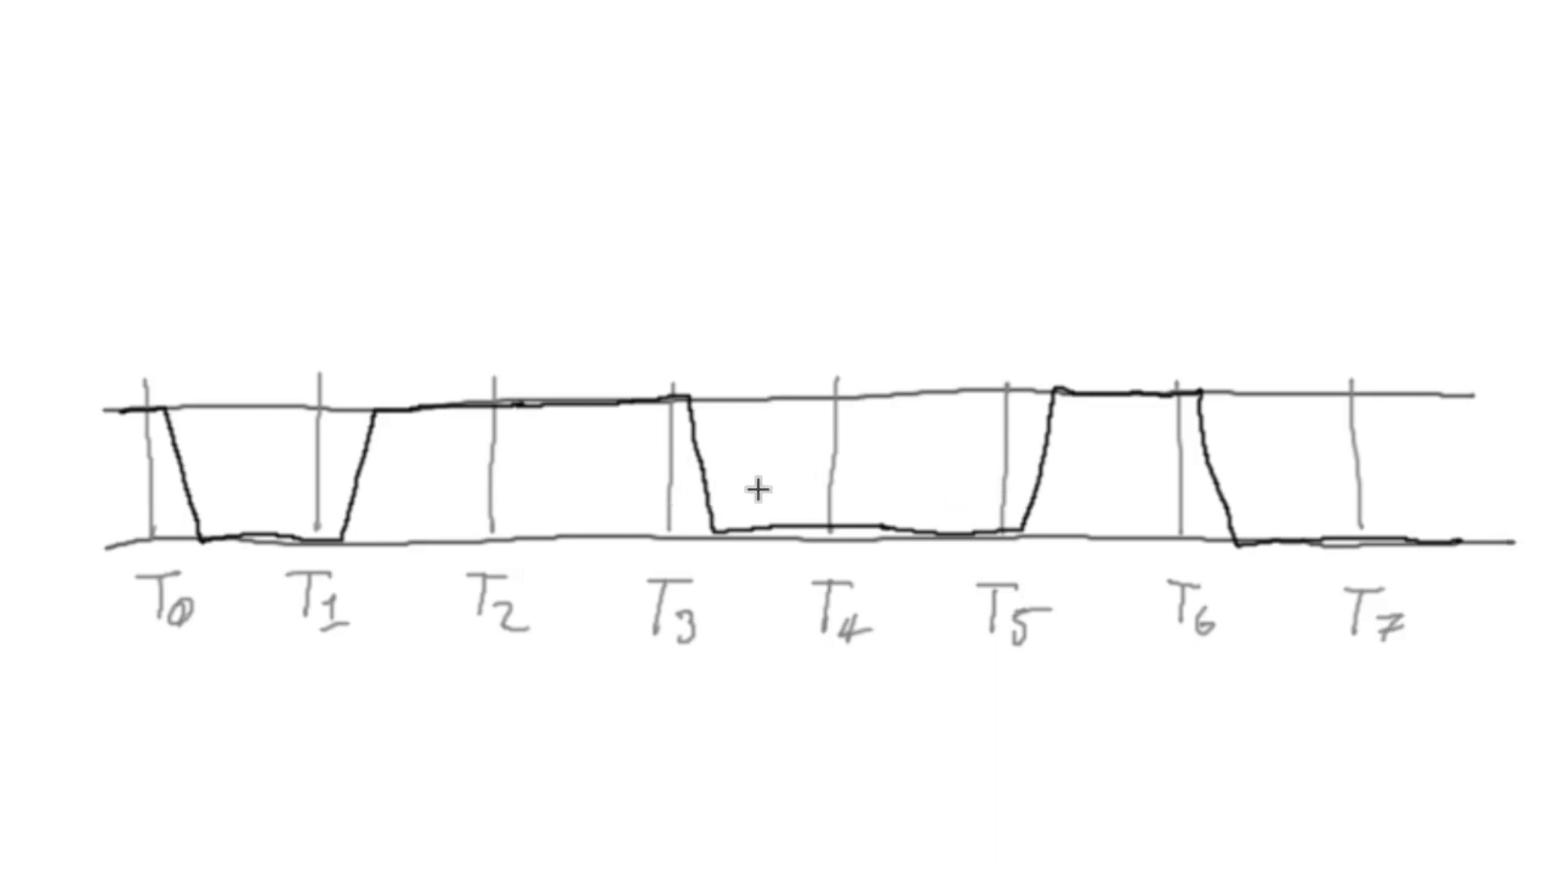
mouse_move(535, 514)
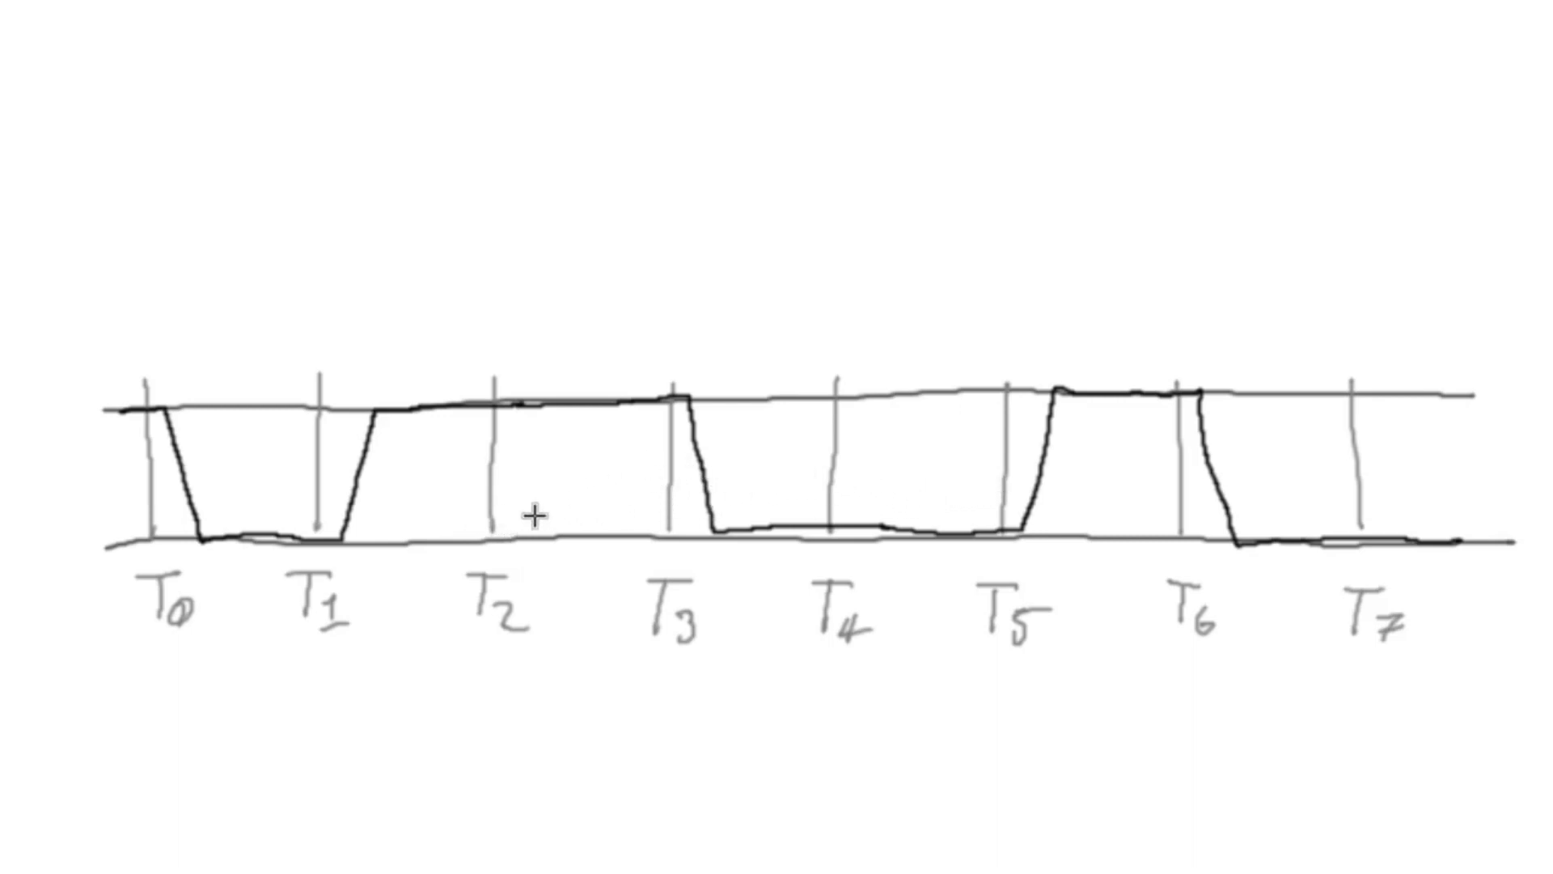
mouse_move(661, 788)
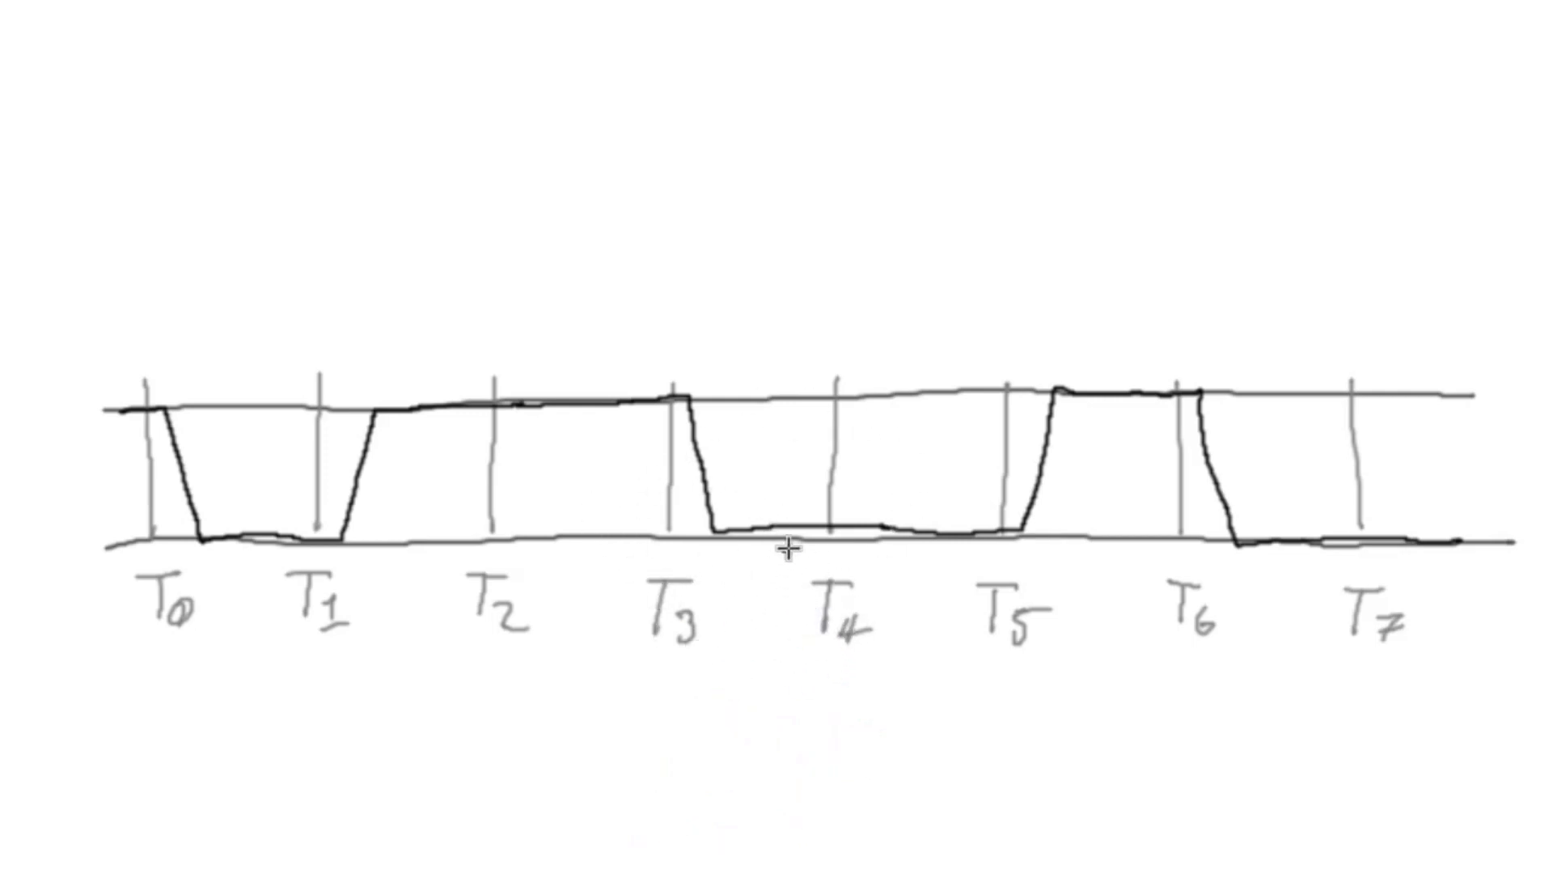
mouse_move(767, 603)
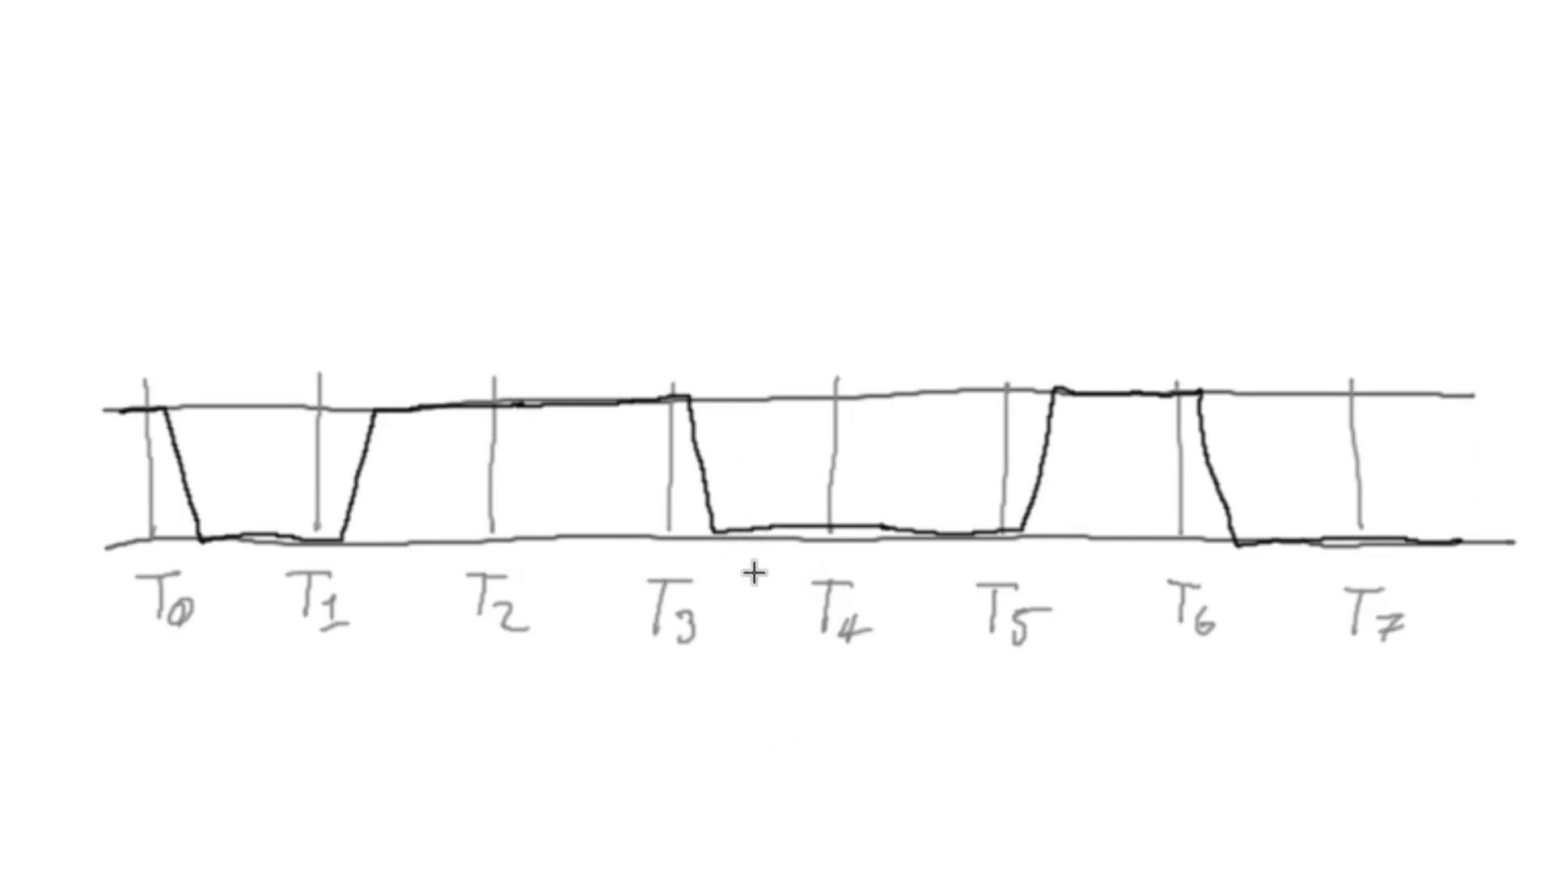
mouse_move(374, 459)
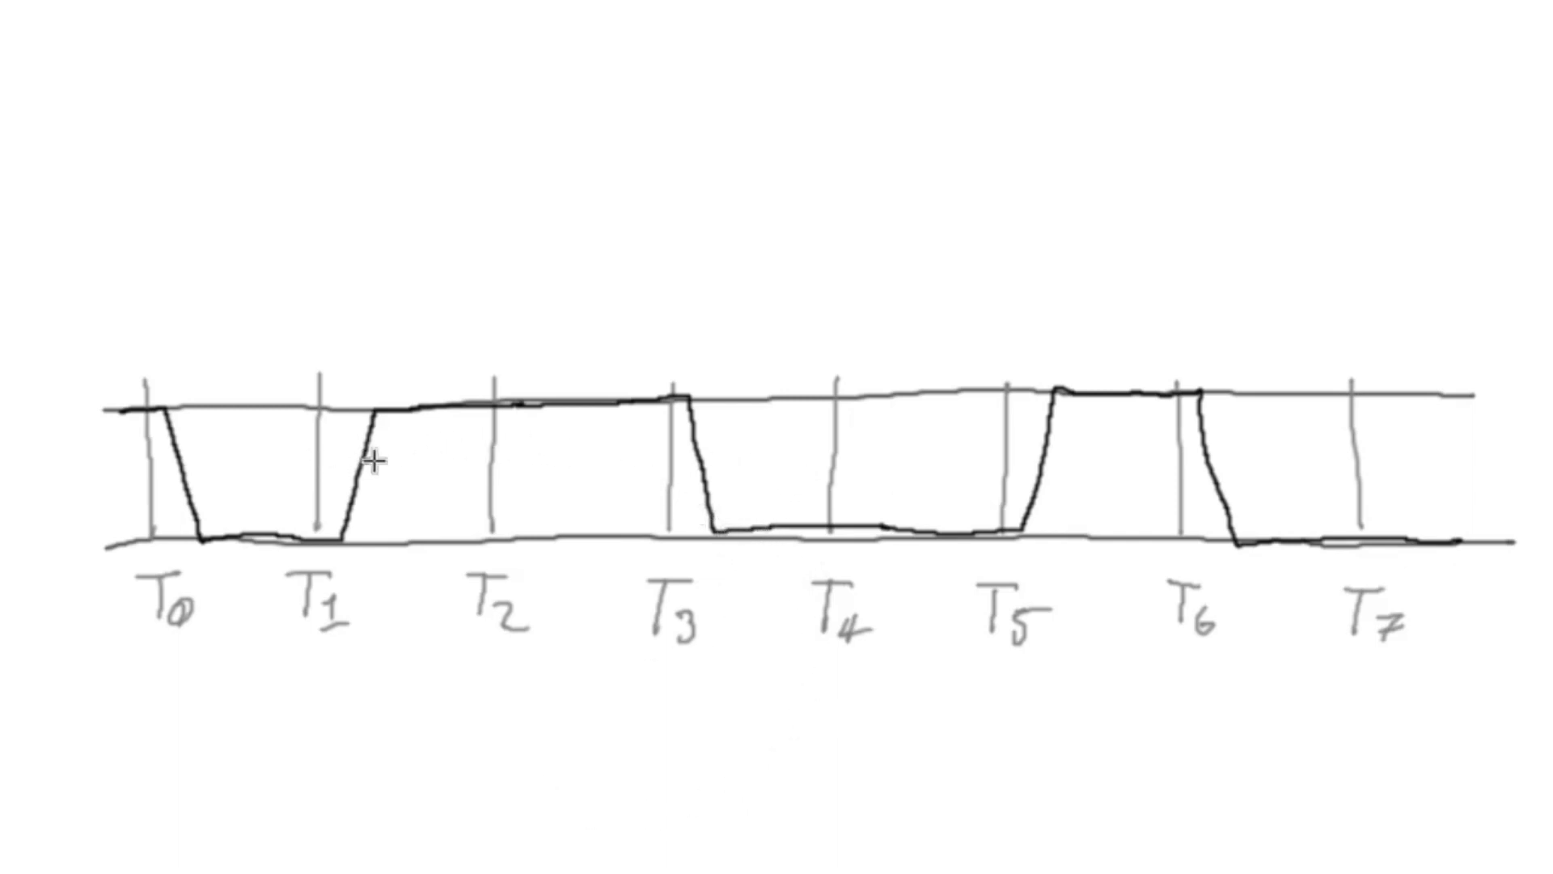
mouse_move(1081, 482)
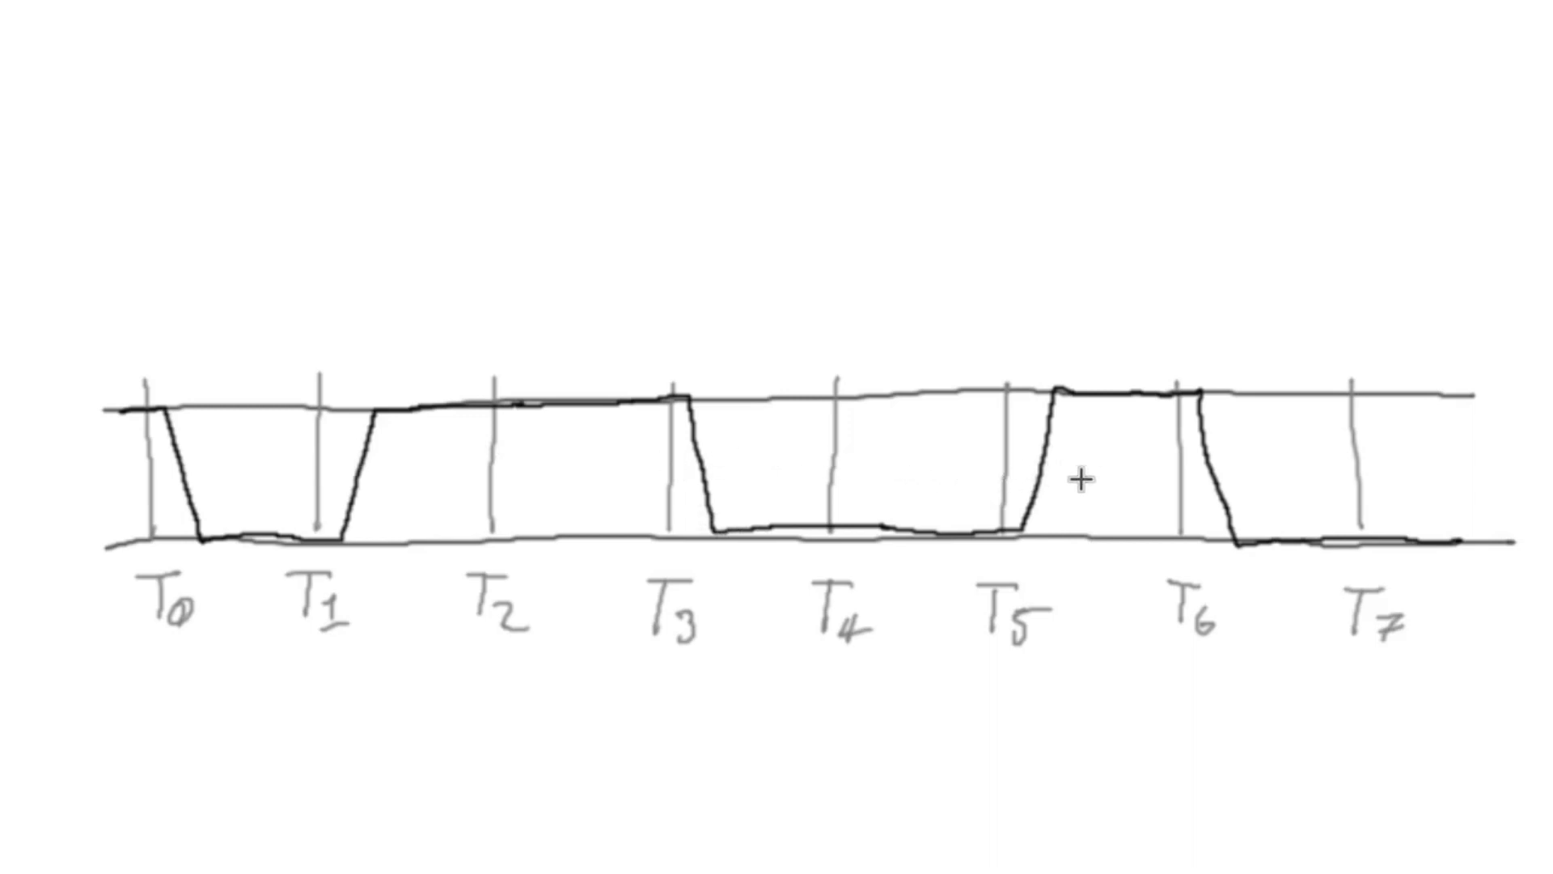
mouse_move(556, 487)
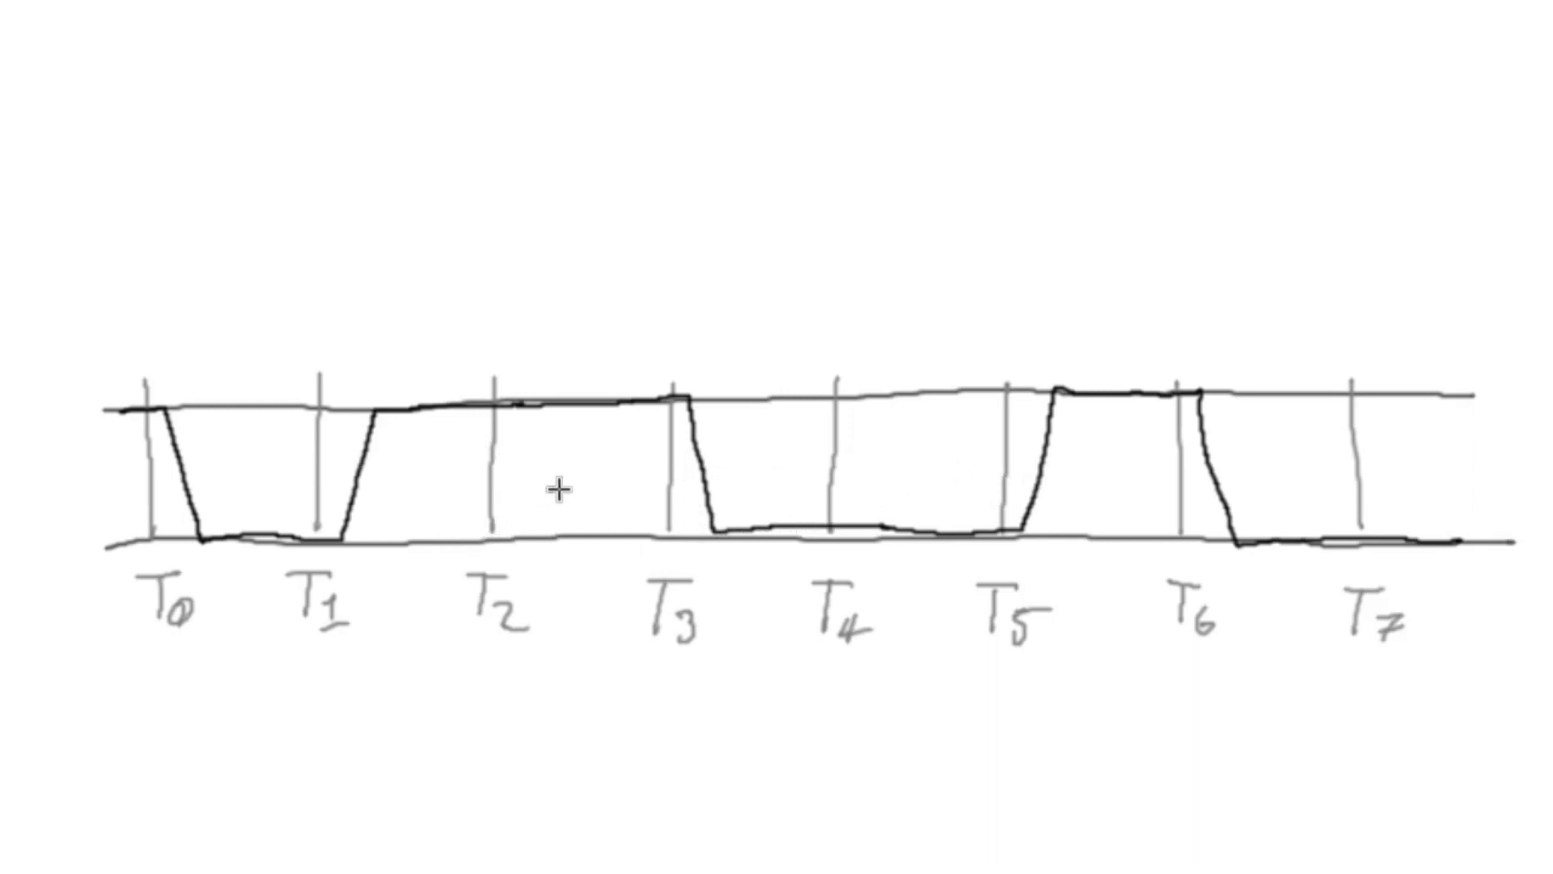
mouse_move(793, 479)
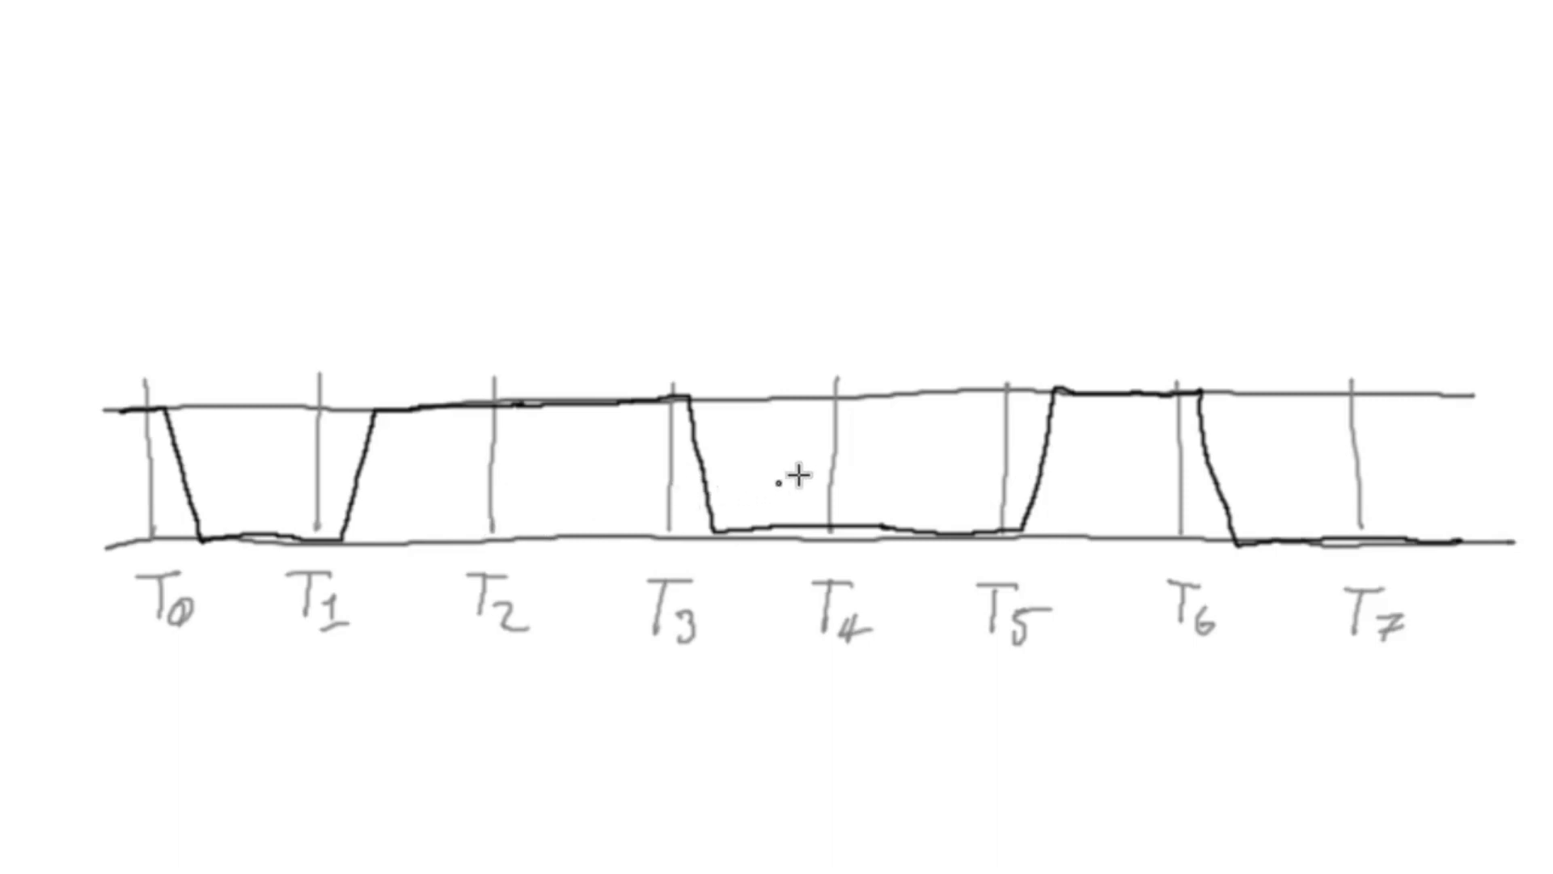
mouse_move(817, 490)
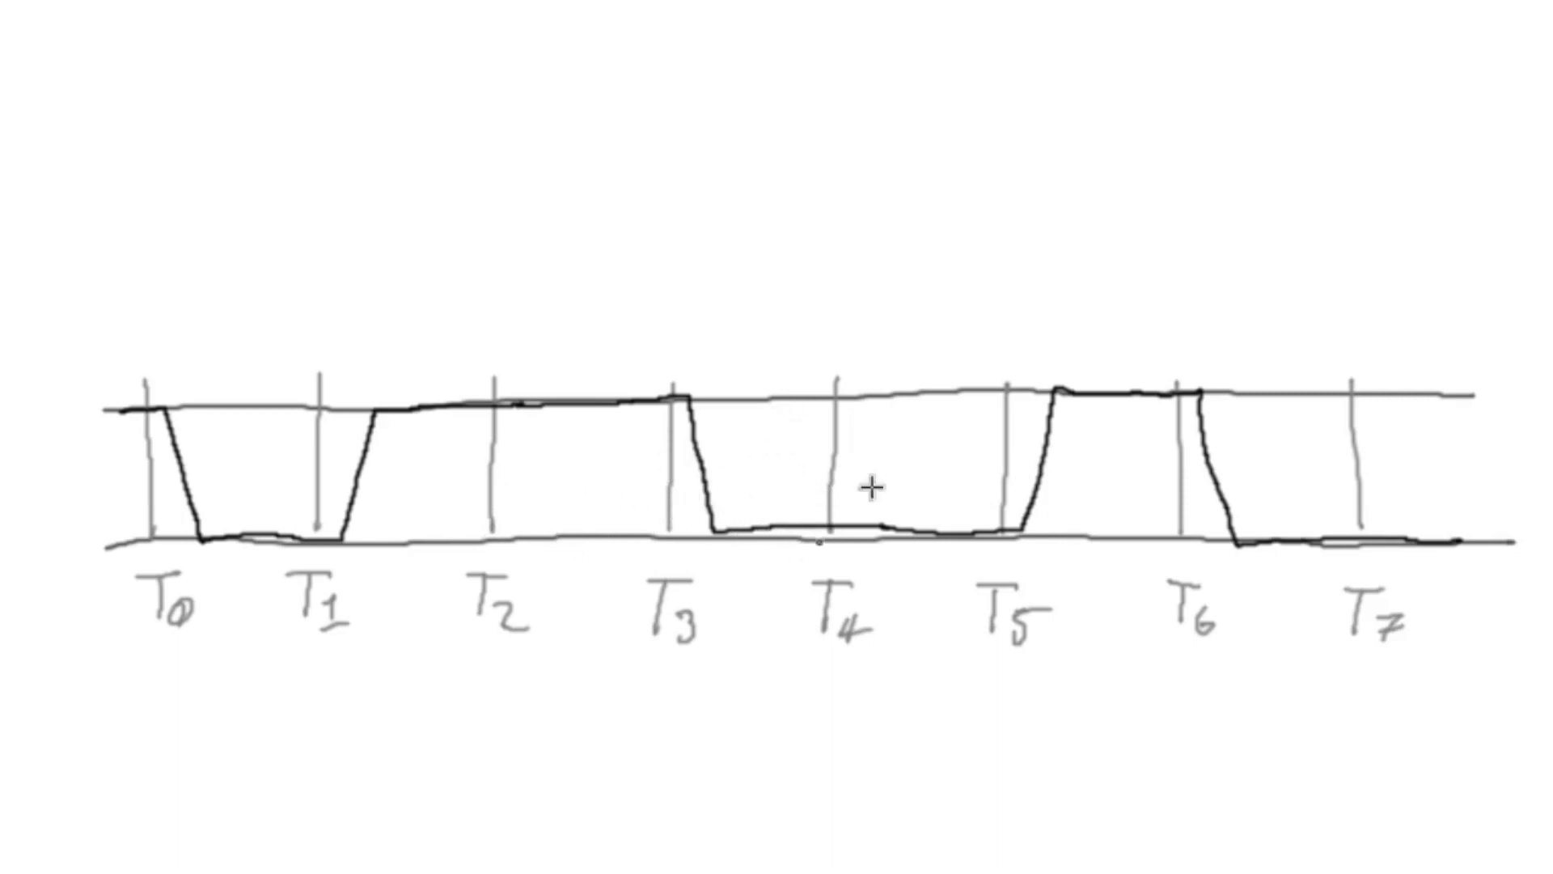
mouse_move(826, 523)
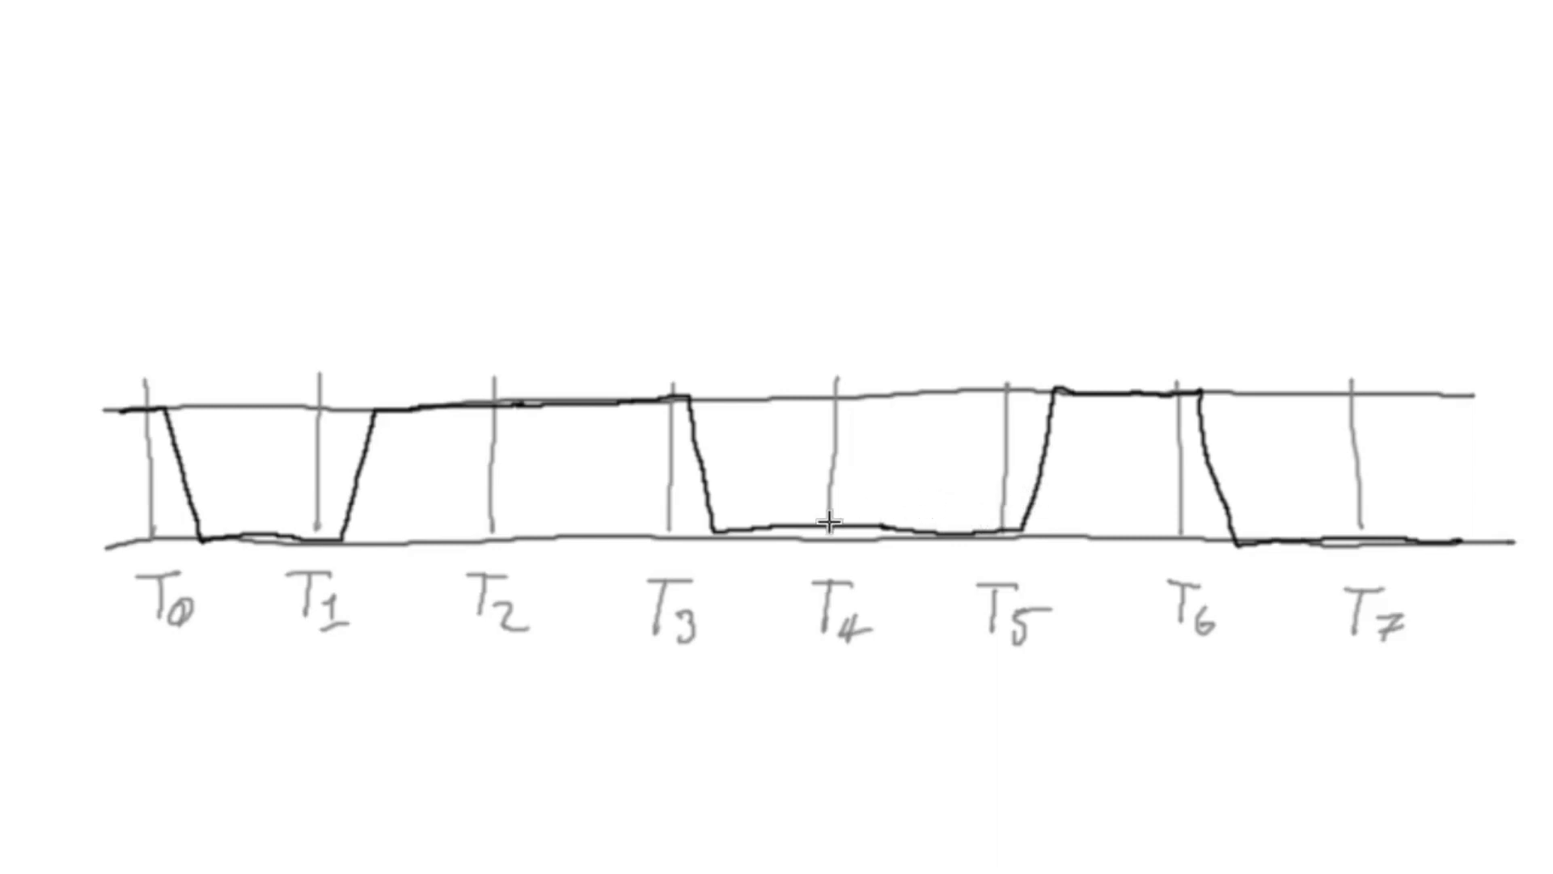
mouse_move(532, 419)
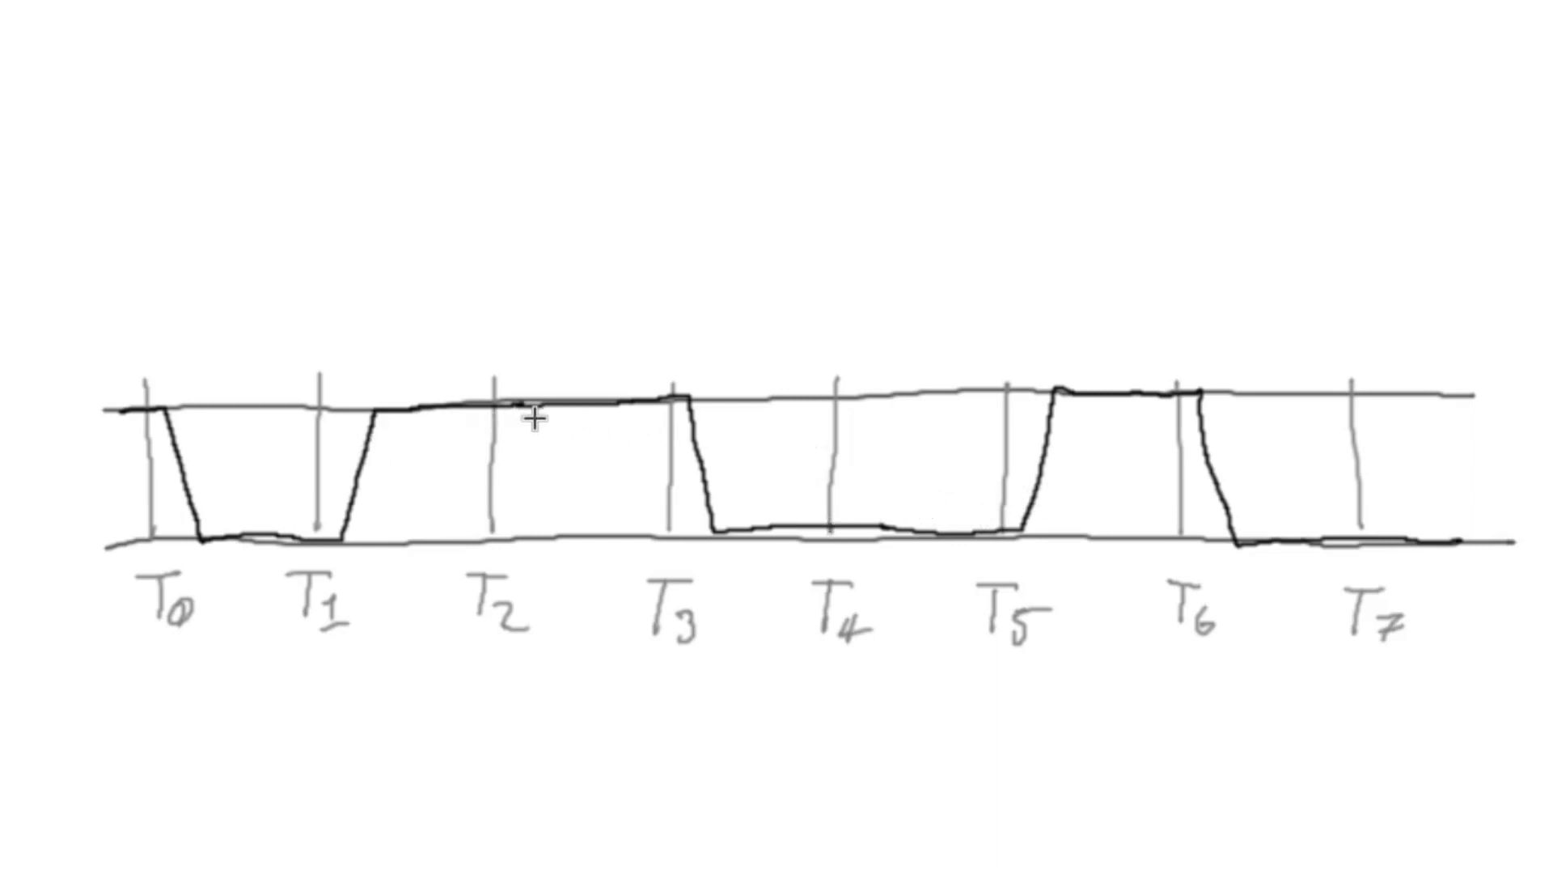
mouse_move(807, 467)
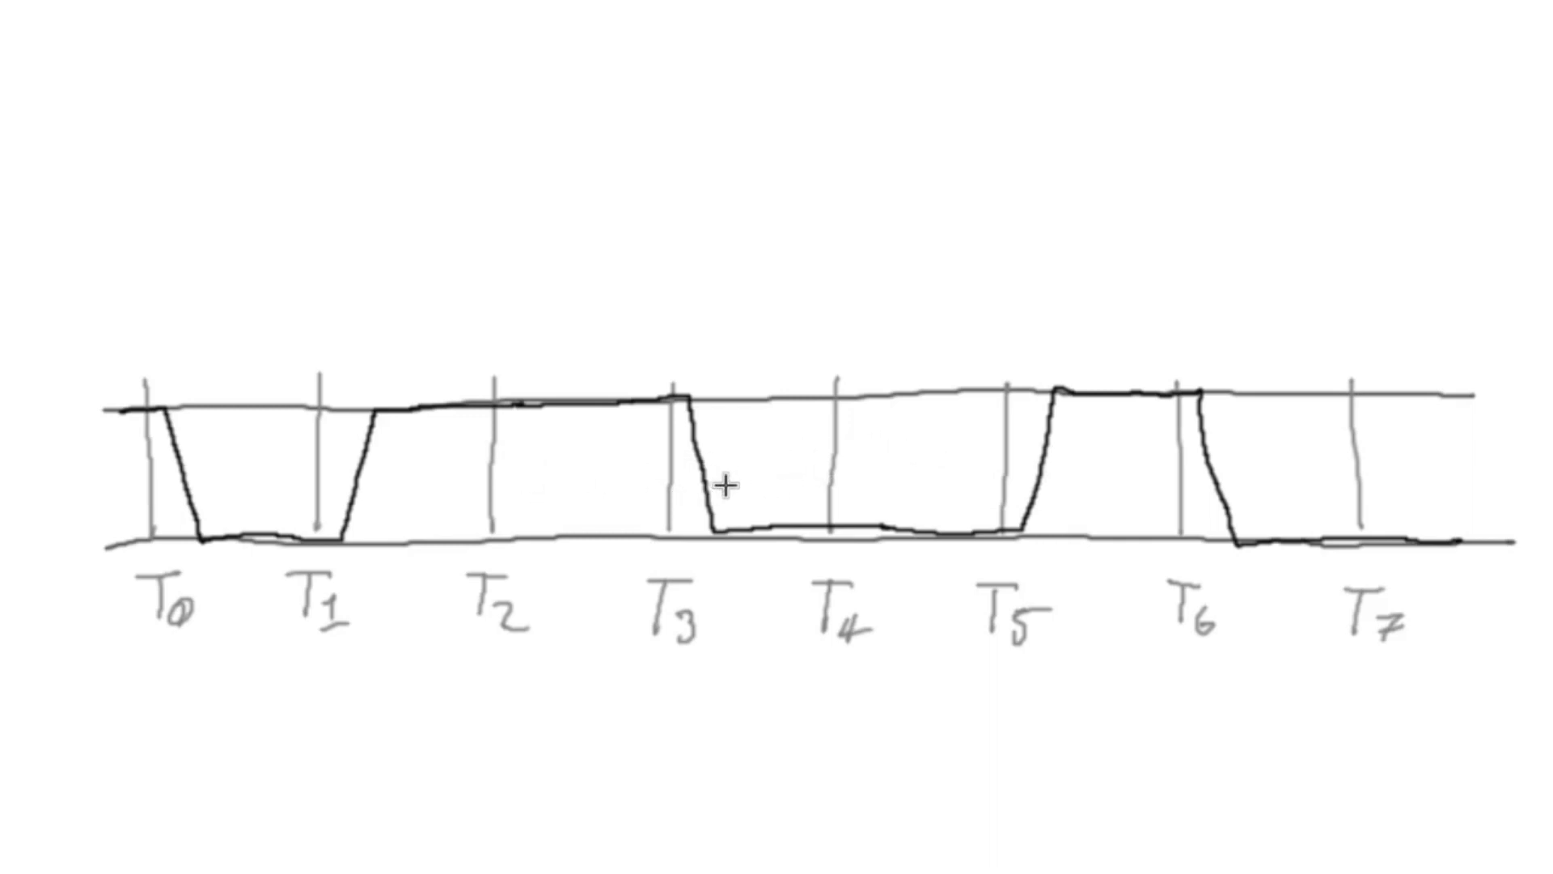
mouse_move(723, 453)
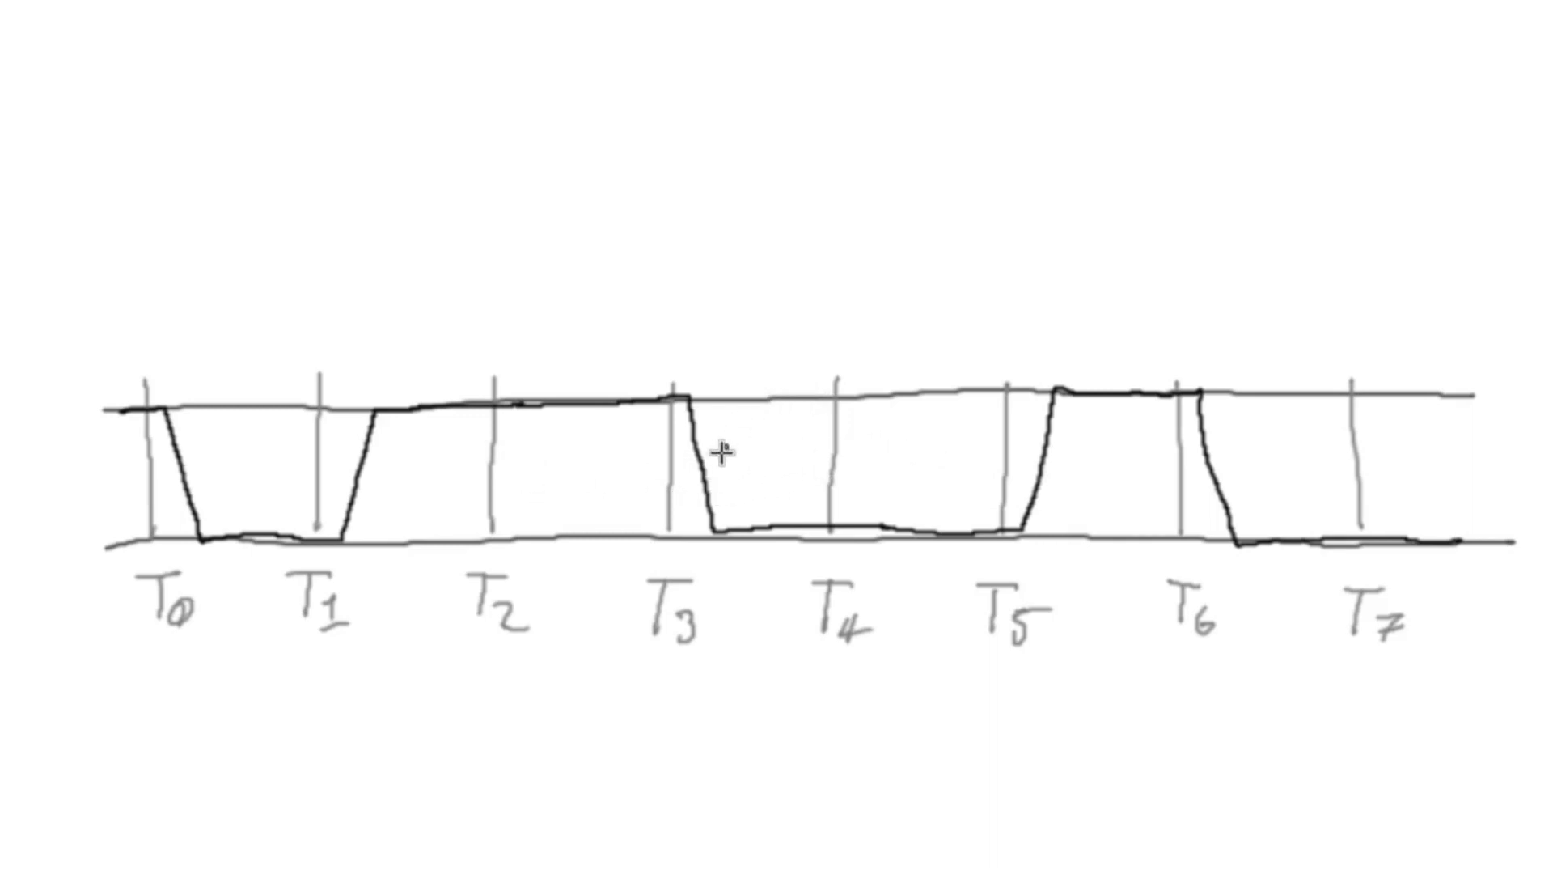
mouse_move(215, 536)
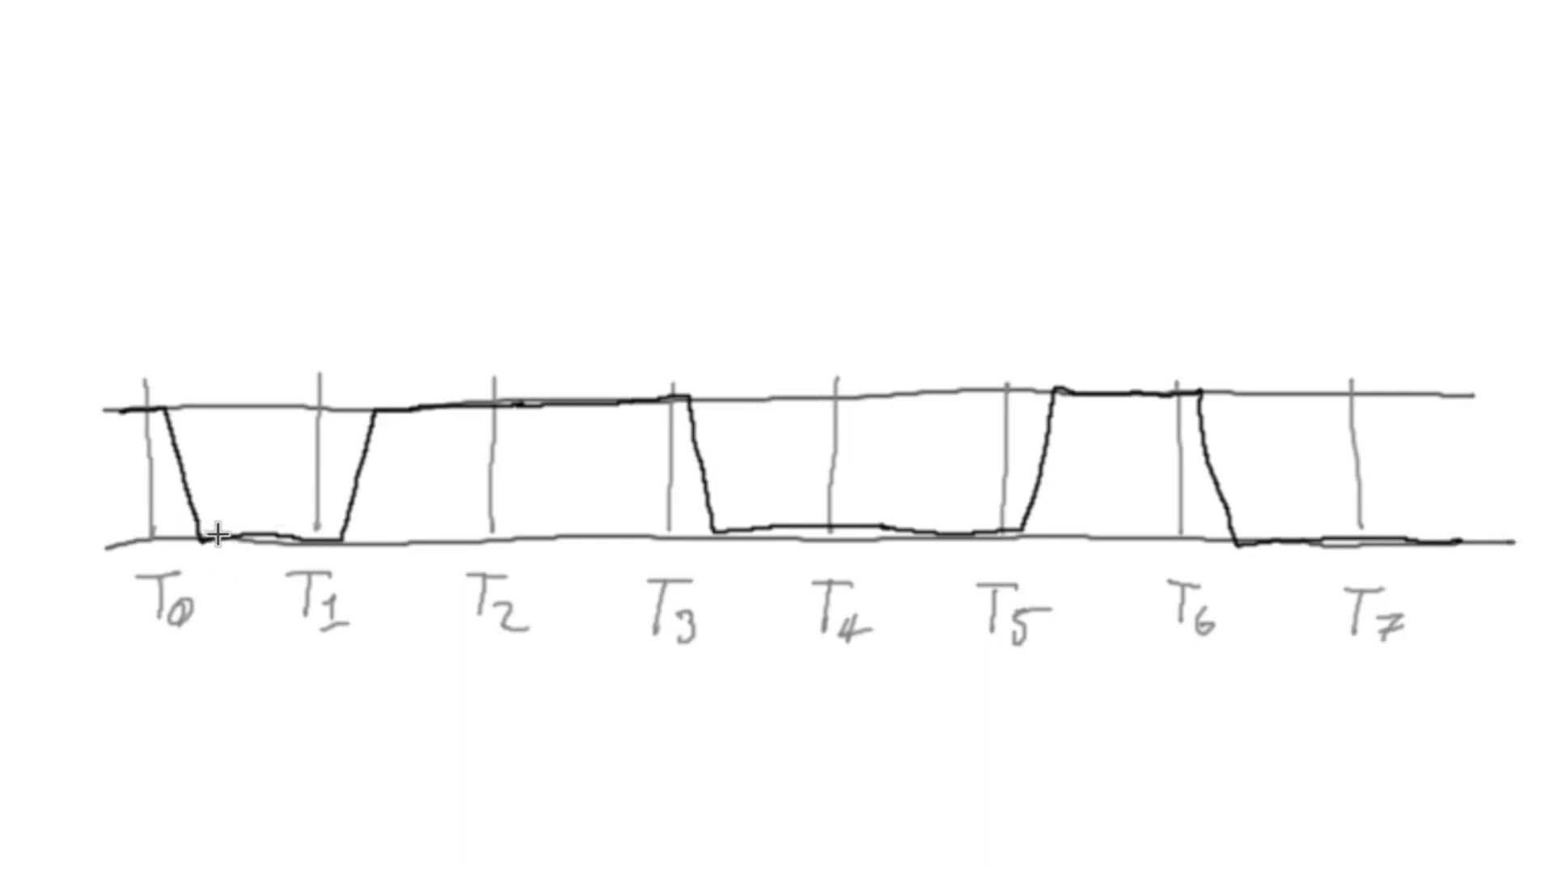
Trace the low section near T1 and high section to T3 in red, with edge arrows
left_click_drag(204, 544, 346, 540)
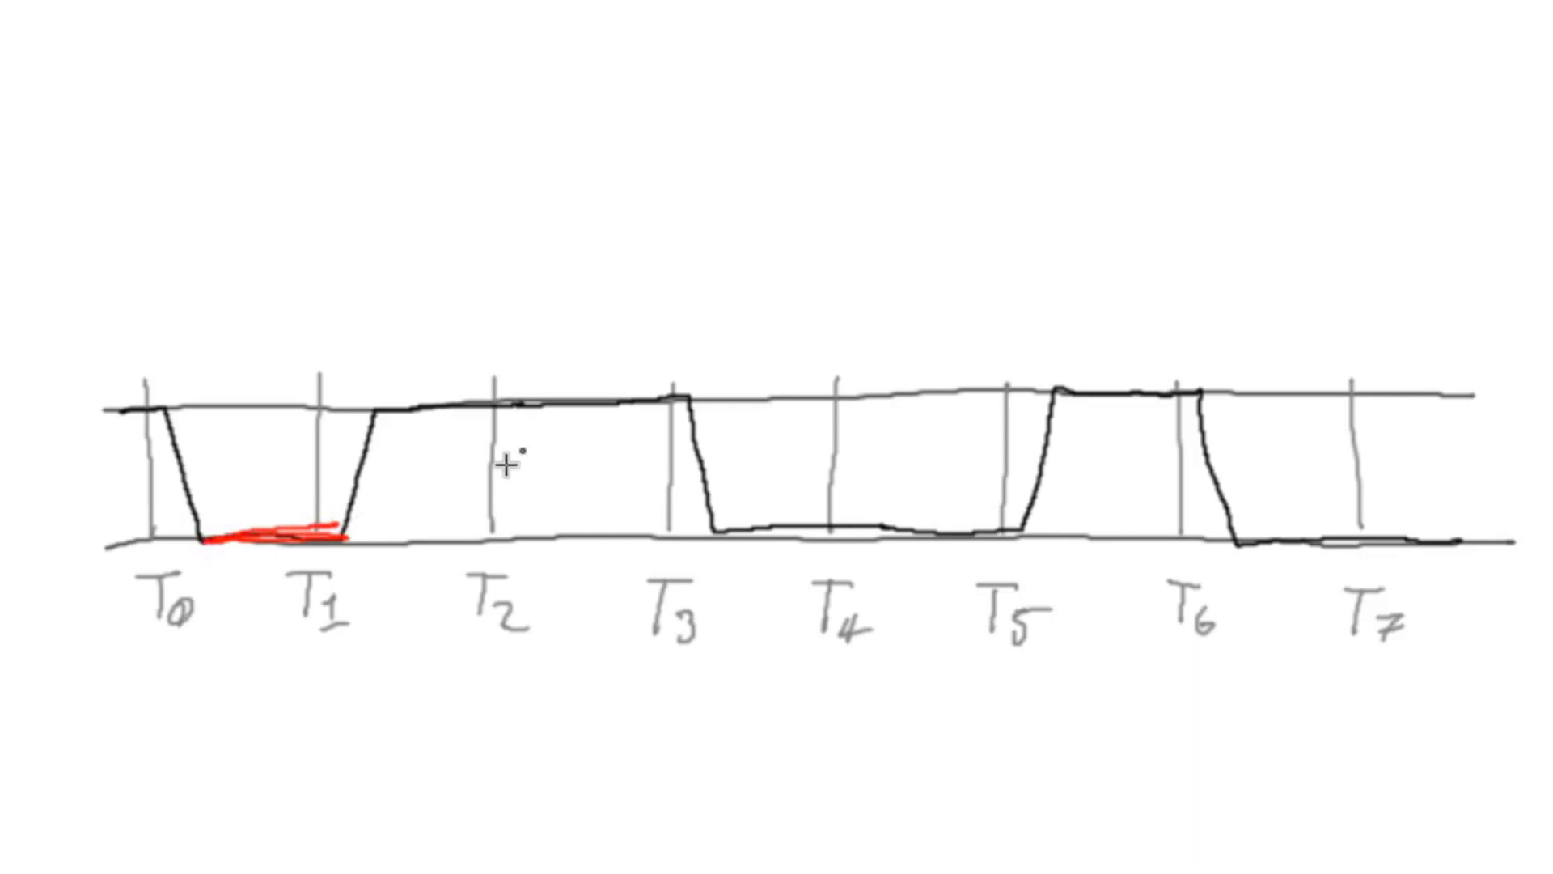
mouse_move(367, 415)
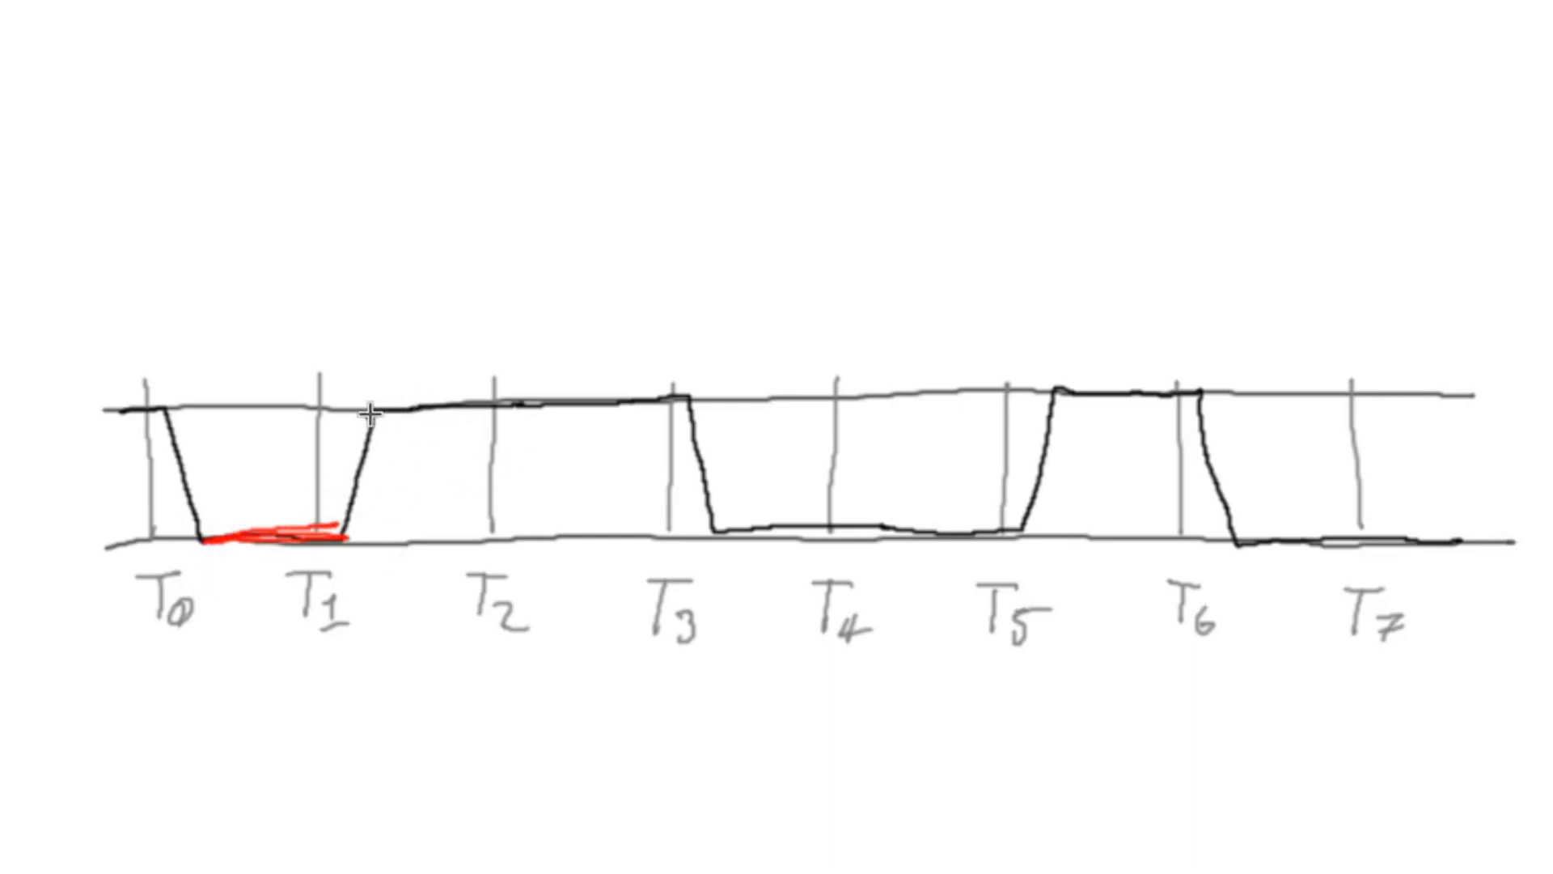
left_click_drag(372, 411, 678, 396)
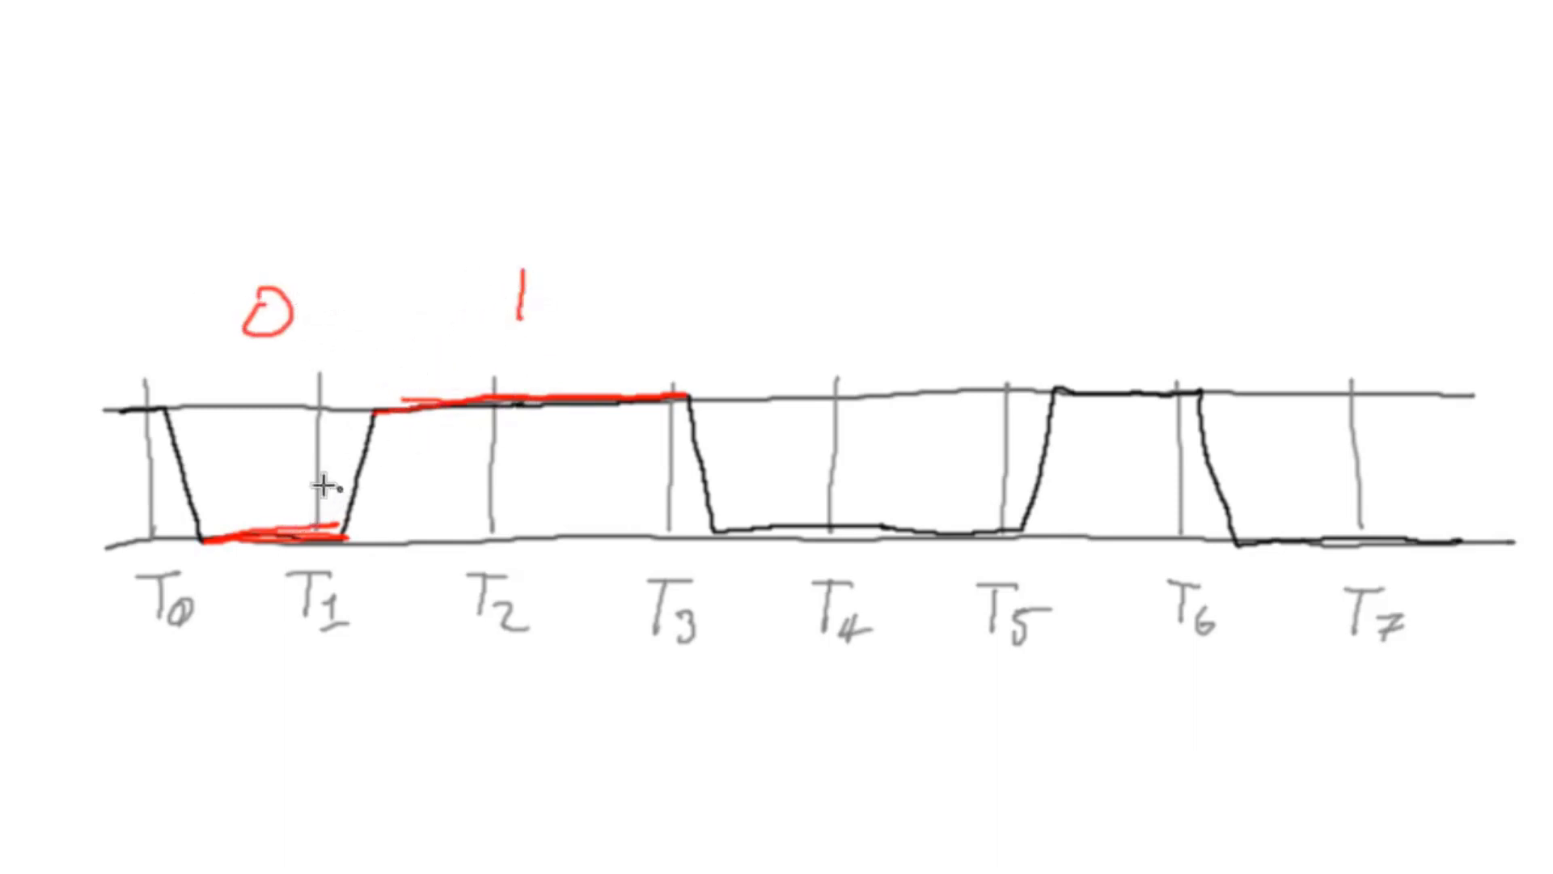
mouse_move(309, 461)
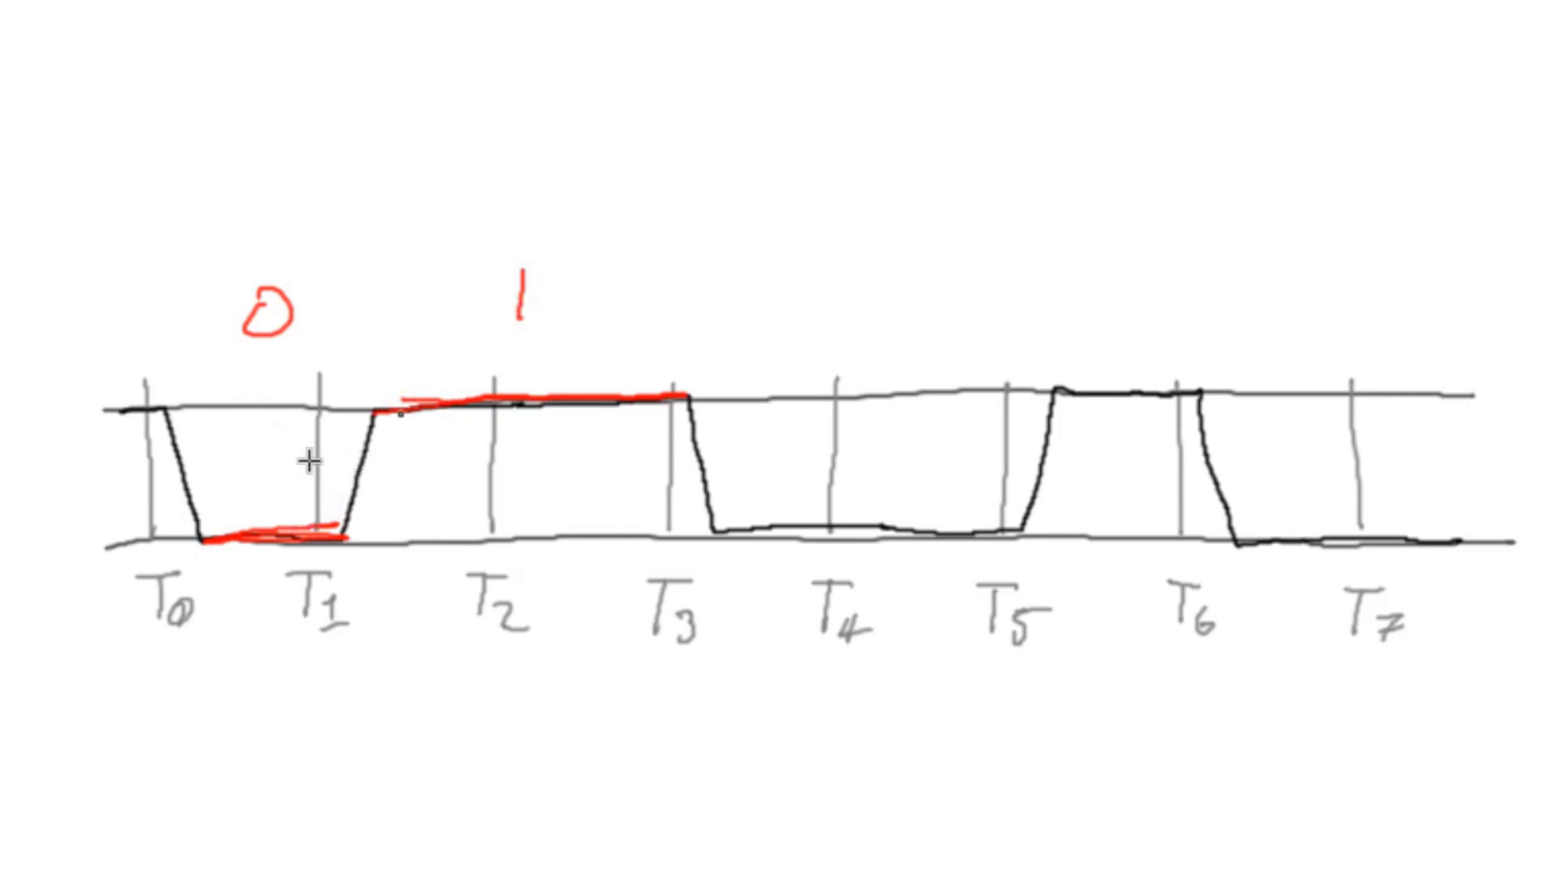
mouse_move(209, 443)
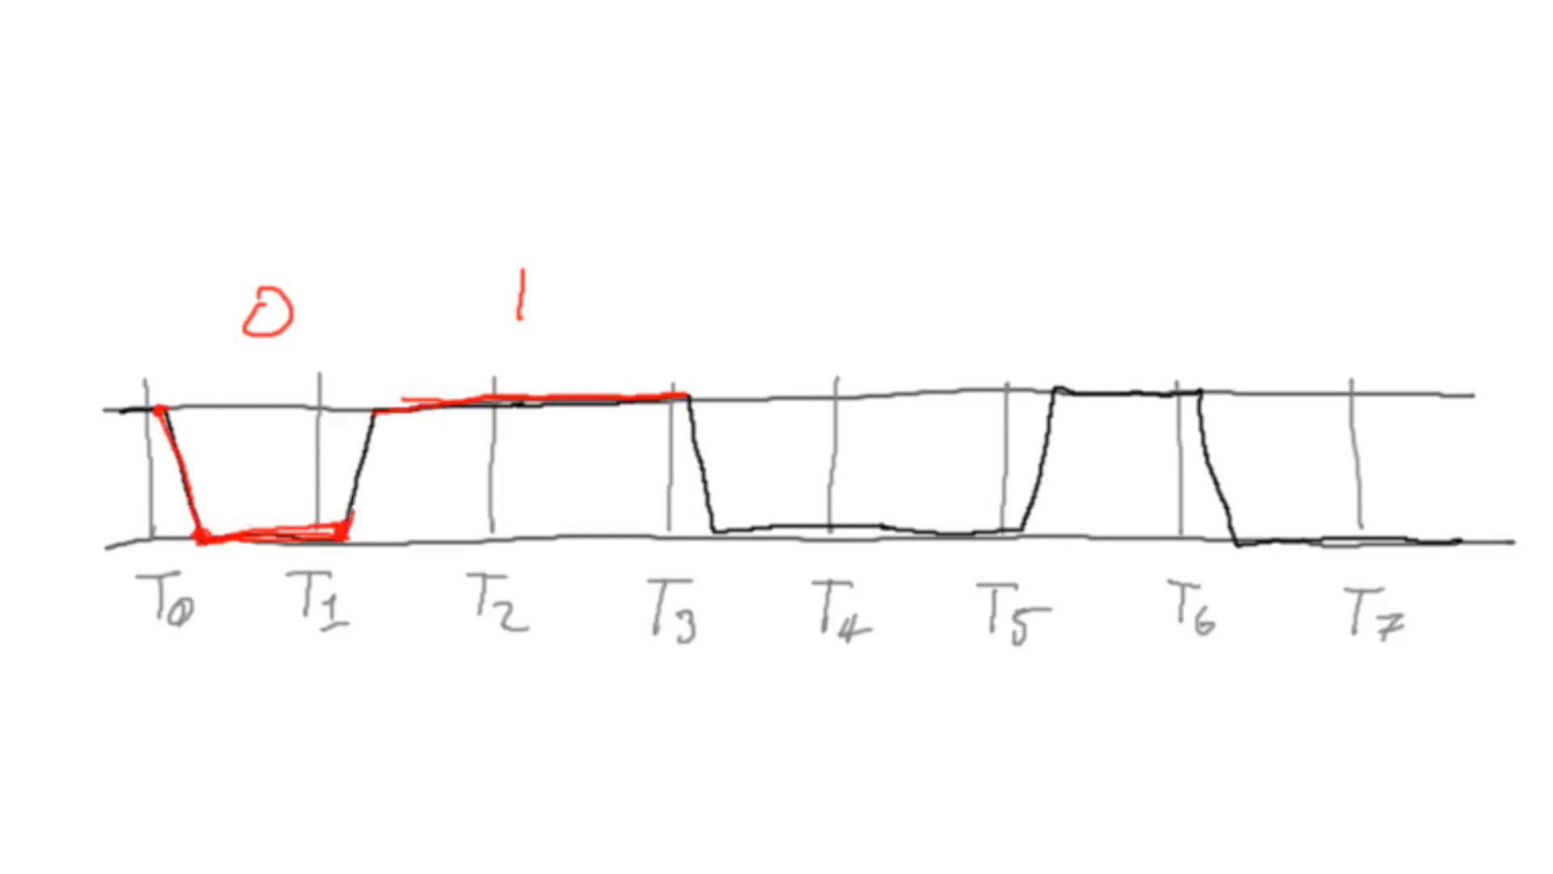
mouse_move(136, 315)
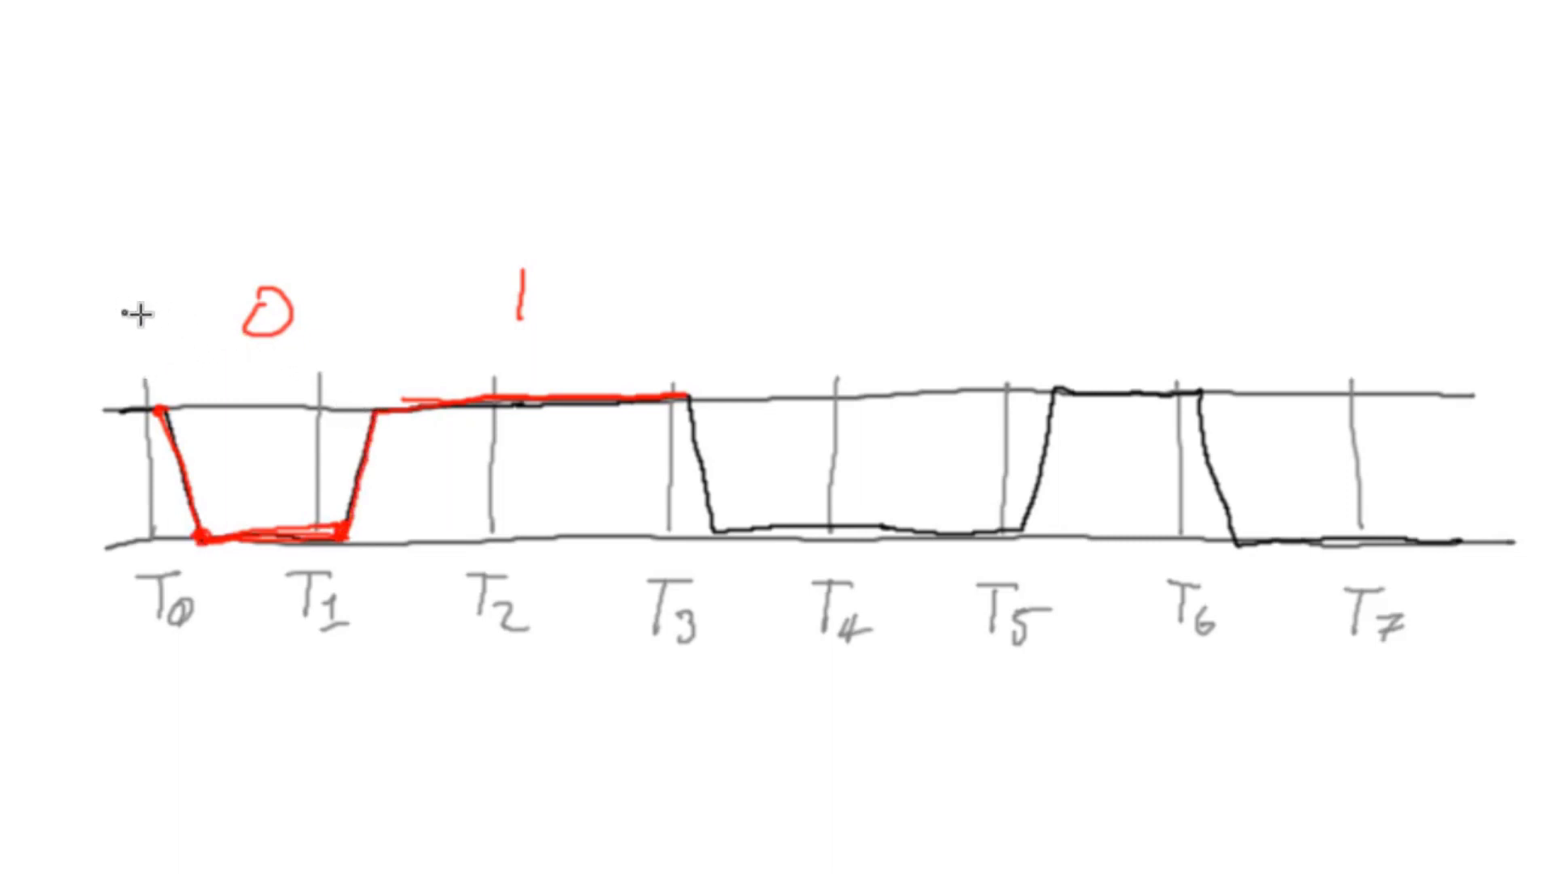
mouse_move(302, 374)
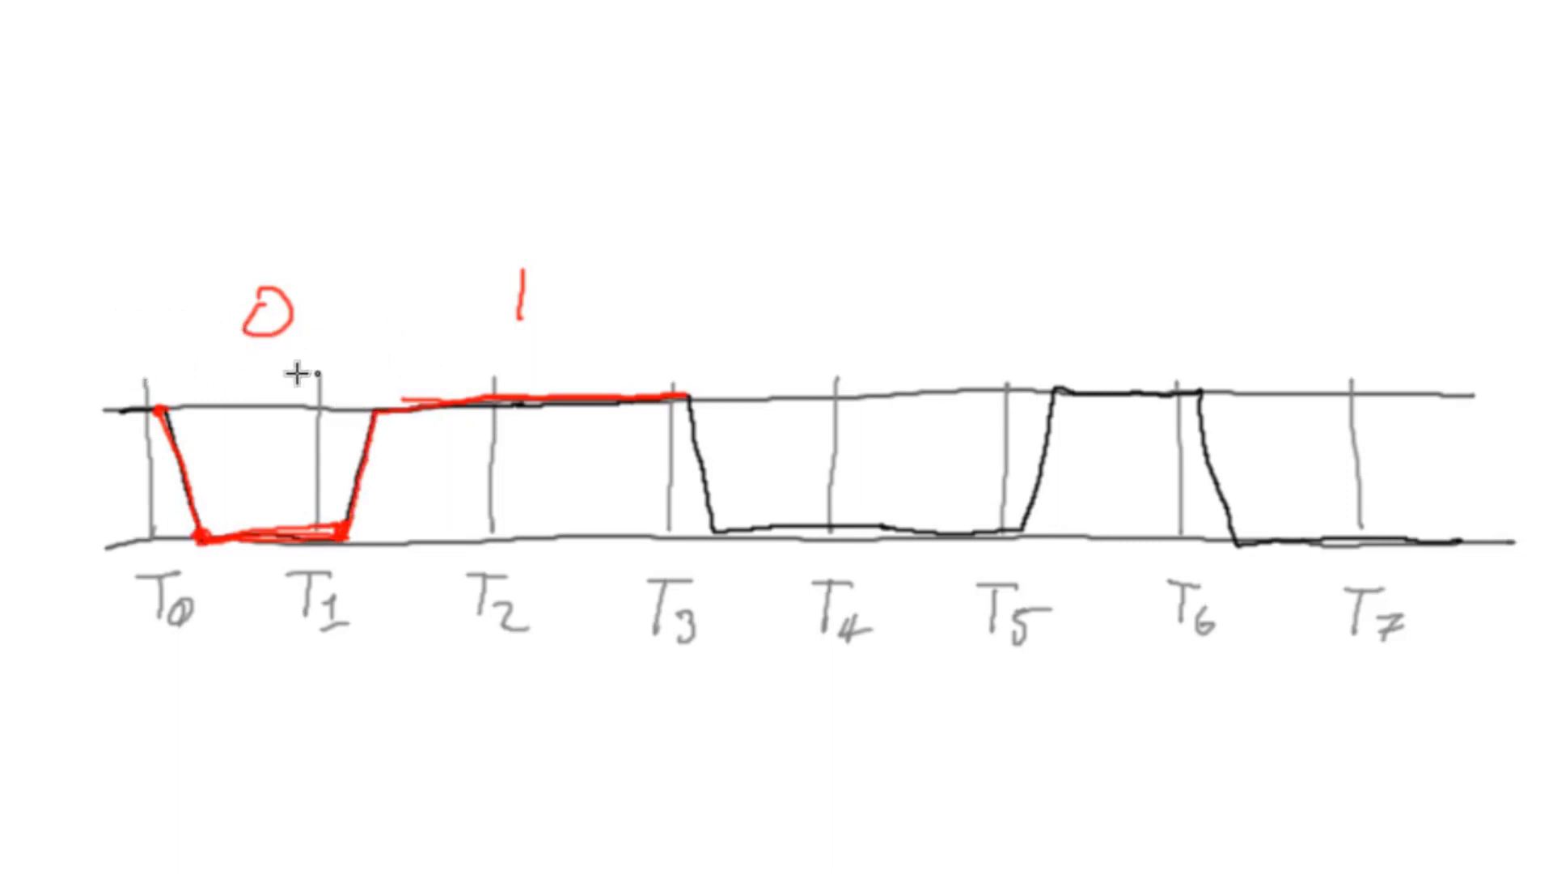
mouse_move(152, 328)
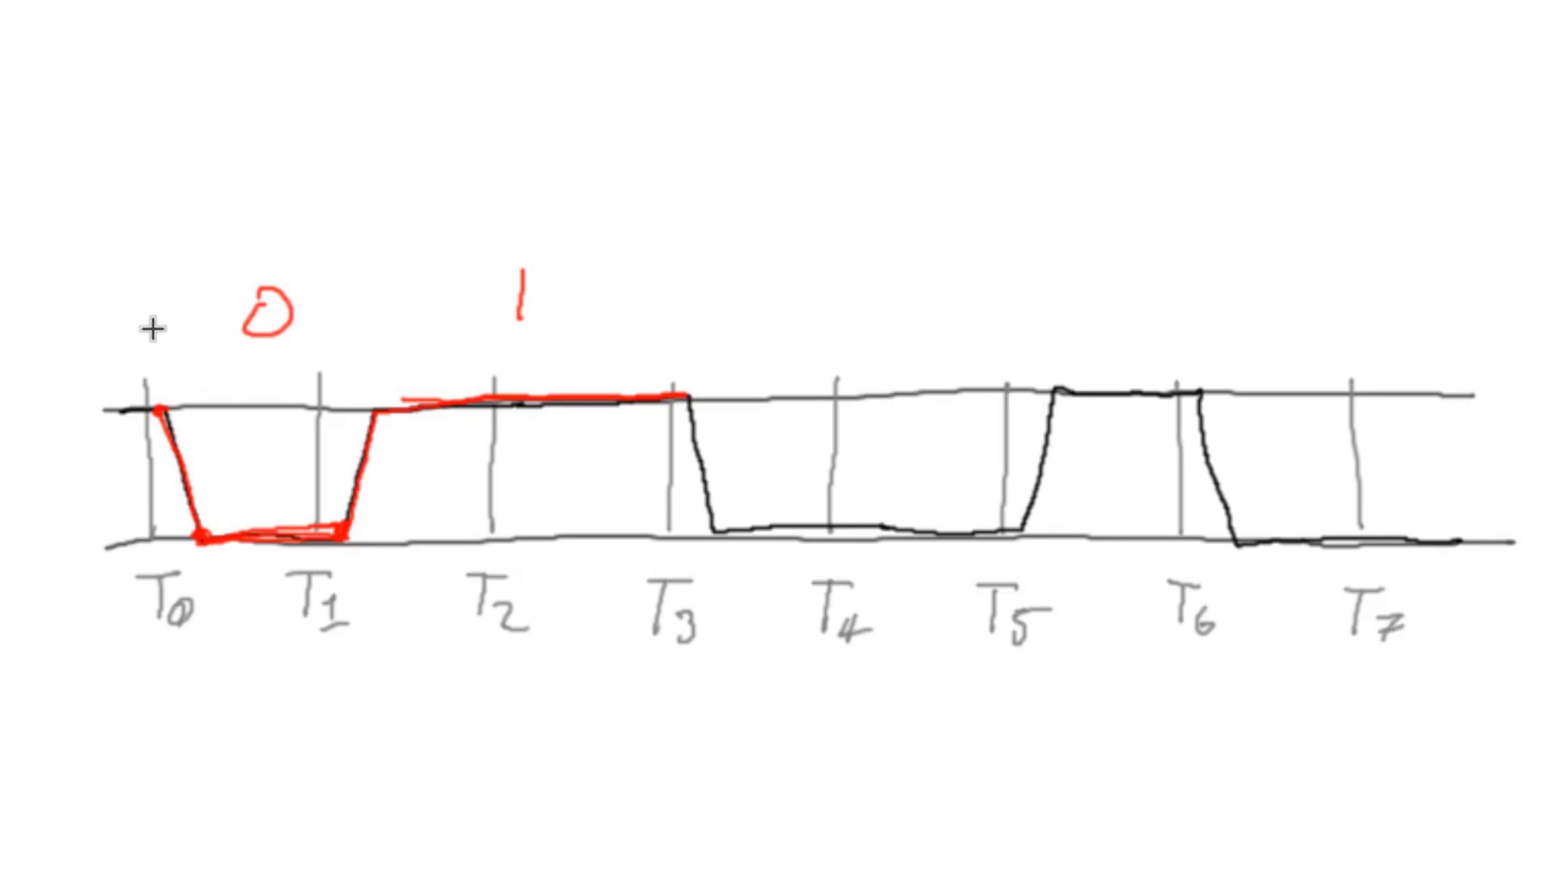
left_click_drag(134, 224, 159, 327)
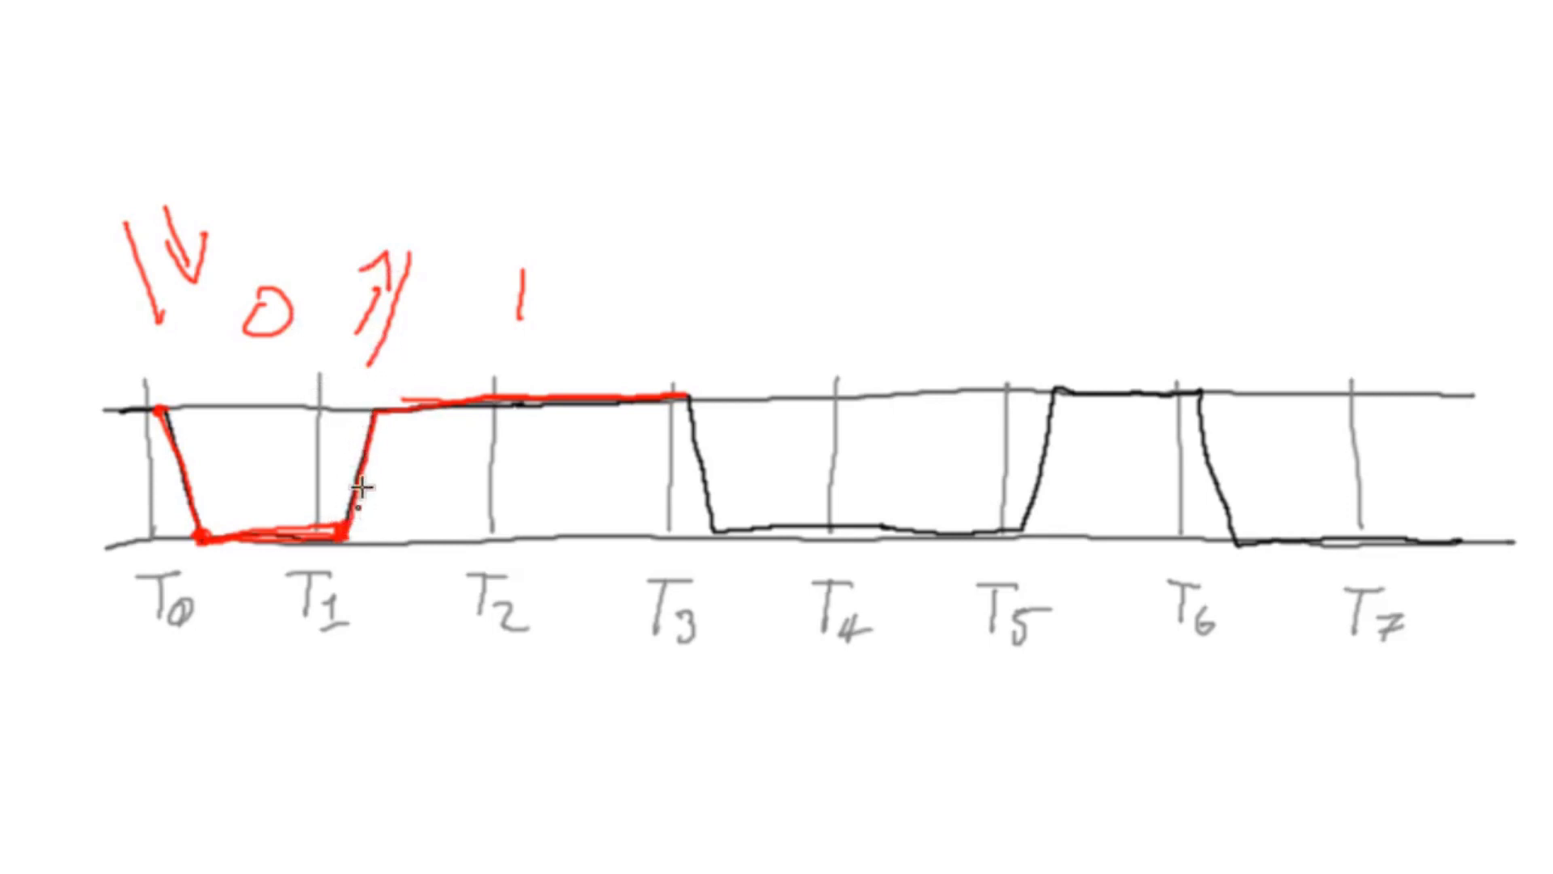
mouse_move(192, 272)
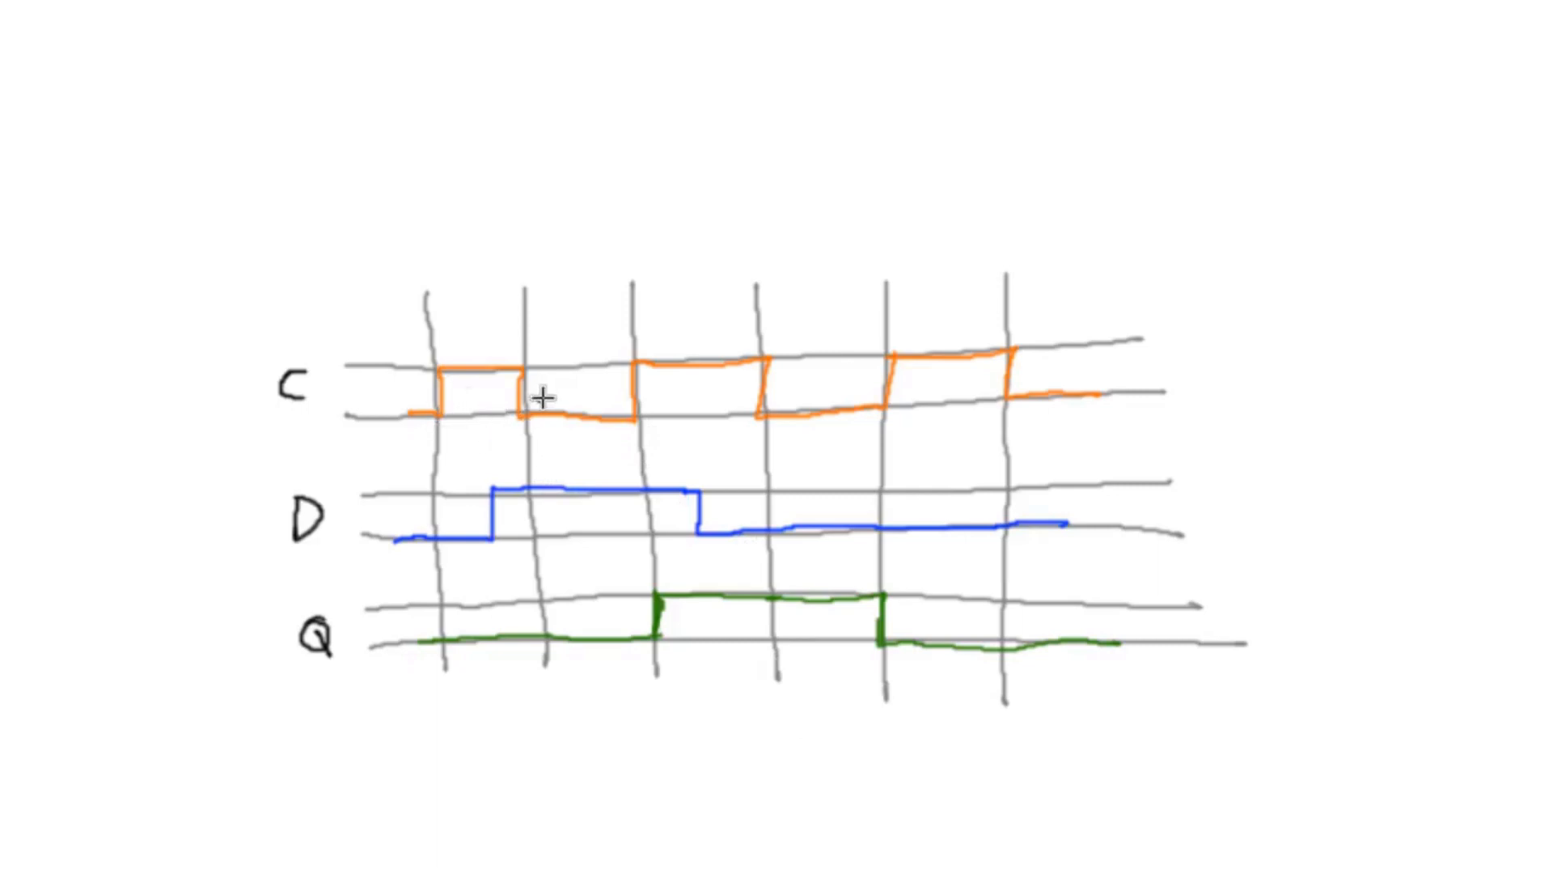
mouse_move(424, 395)
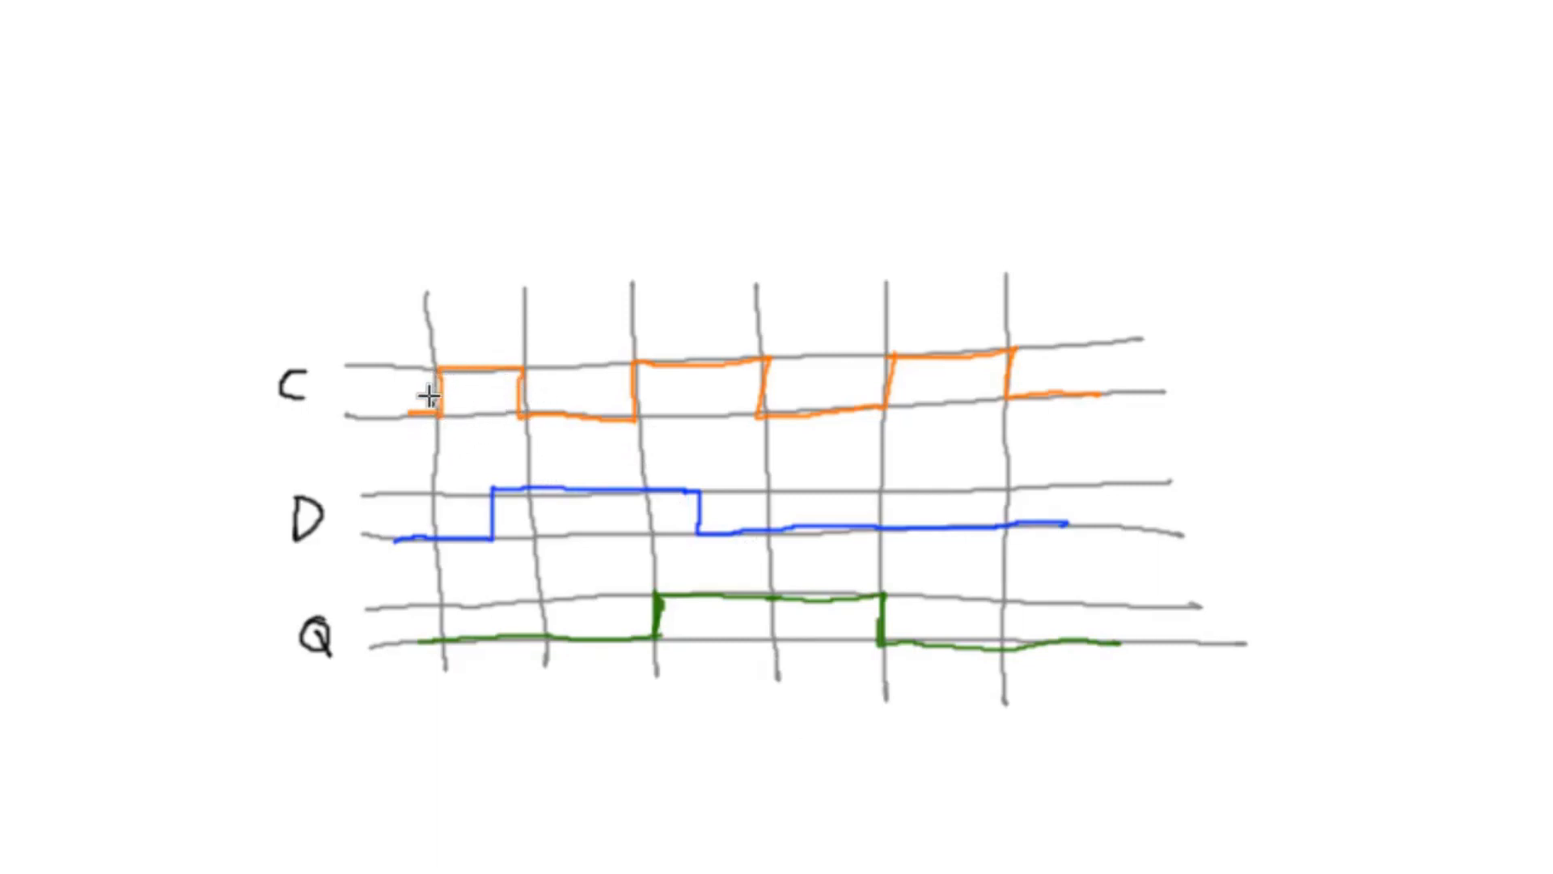
mouse_move(522, 428)
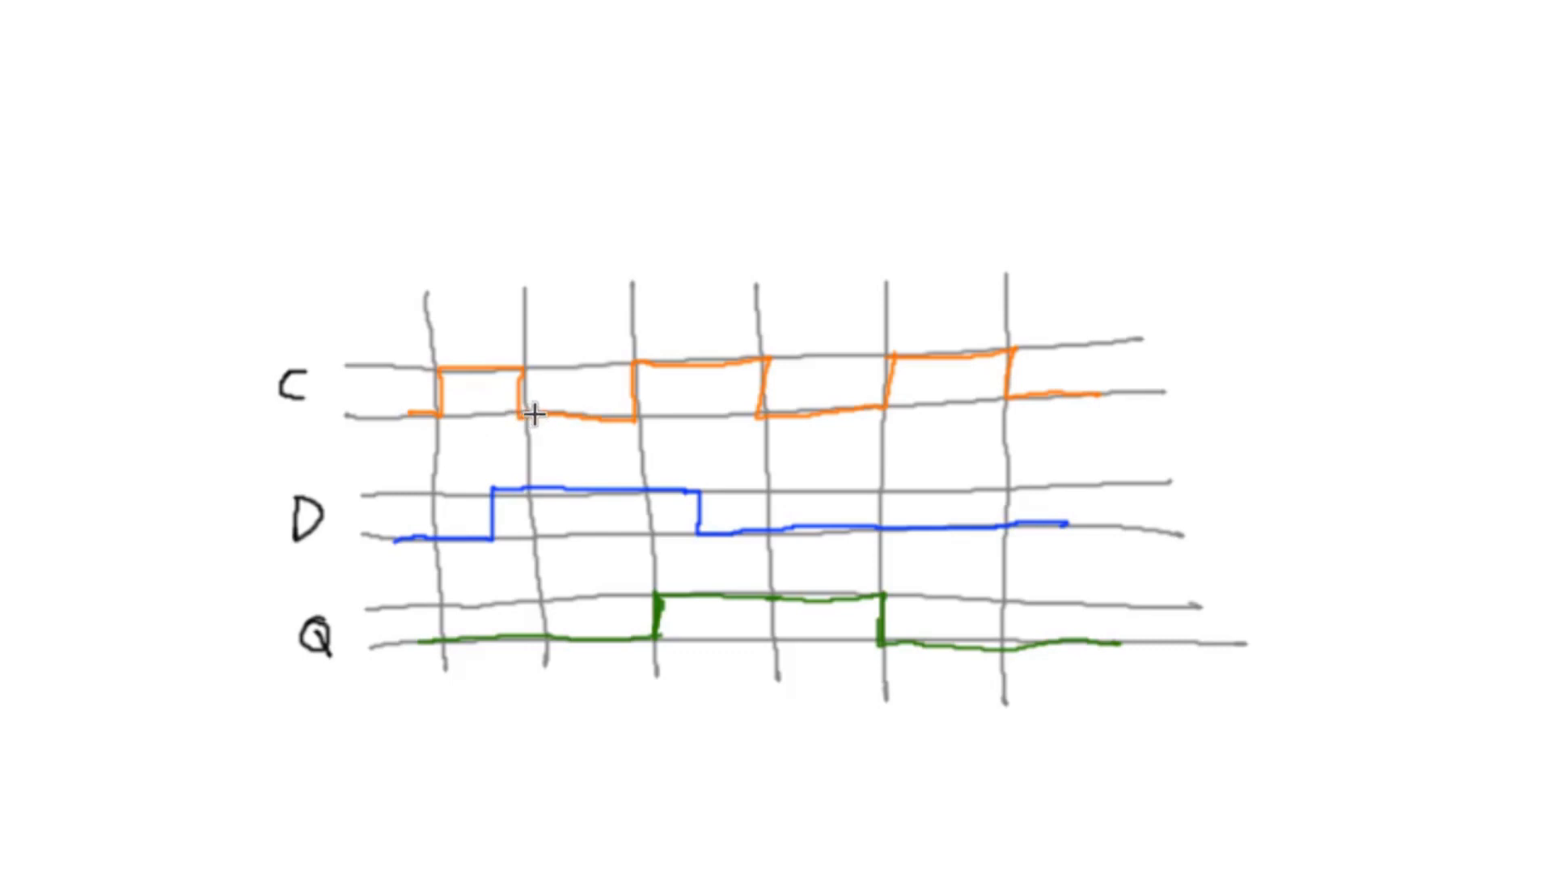
mouse_move(550, 421)
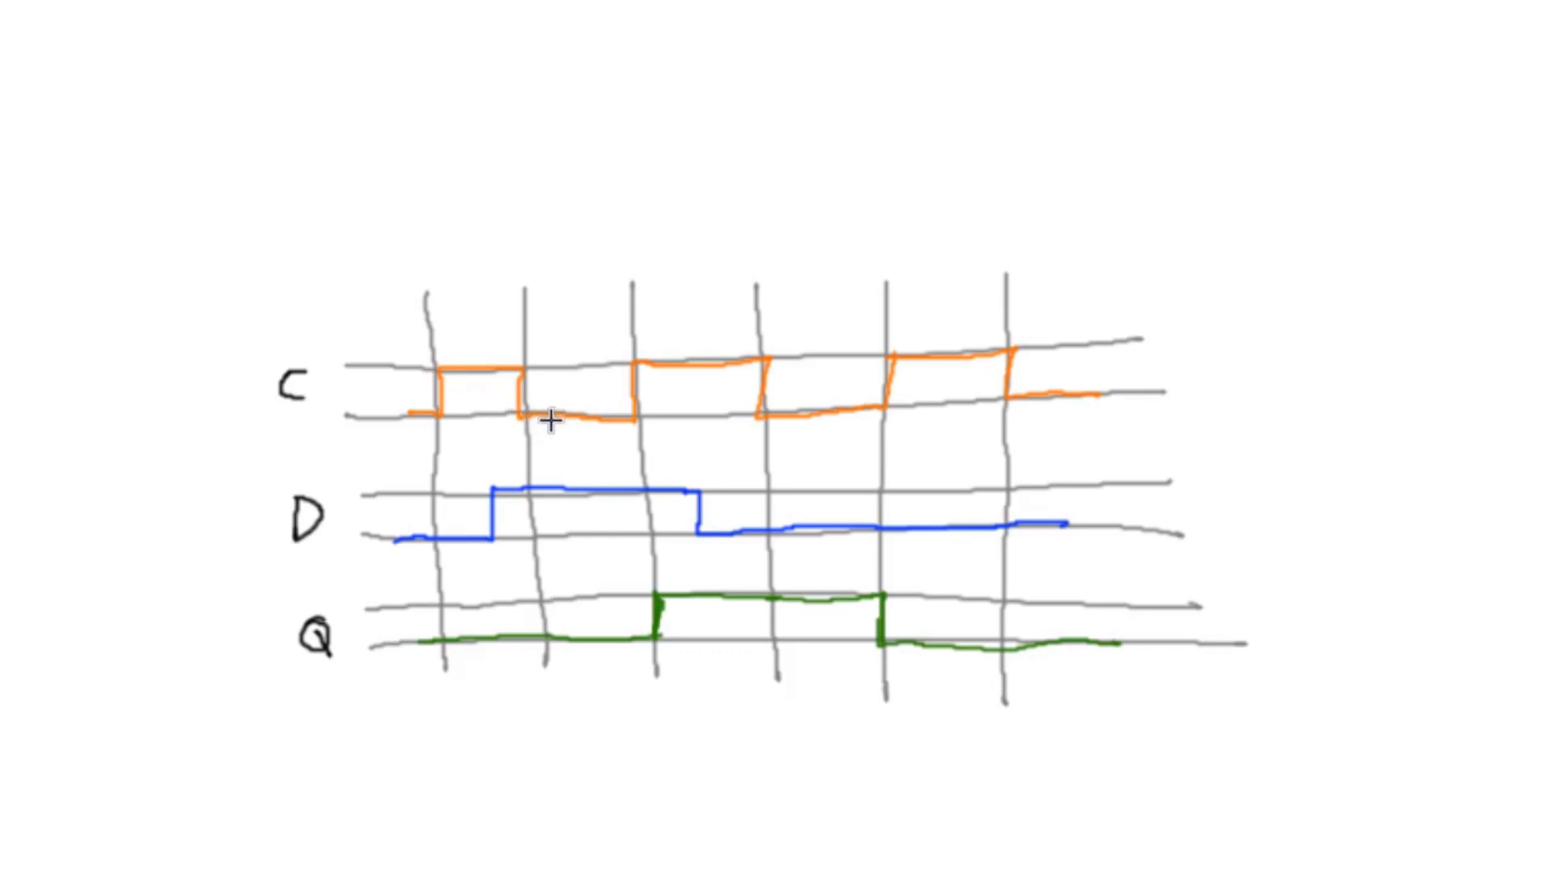
mouse_move(519, 433)
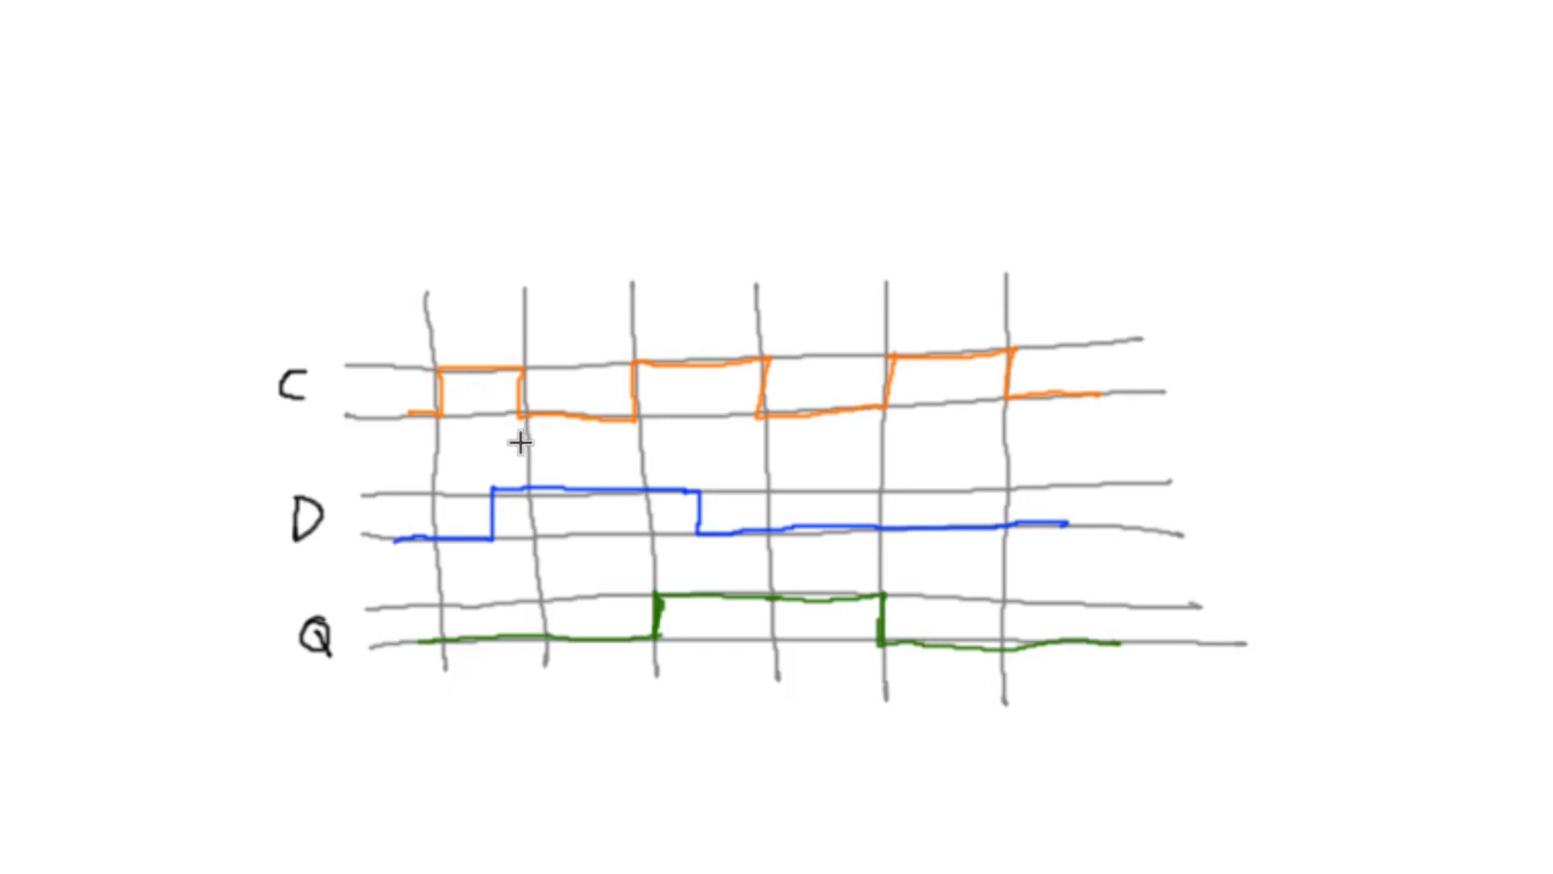
mouse_move(421, 402)
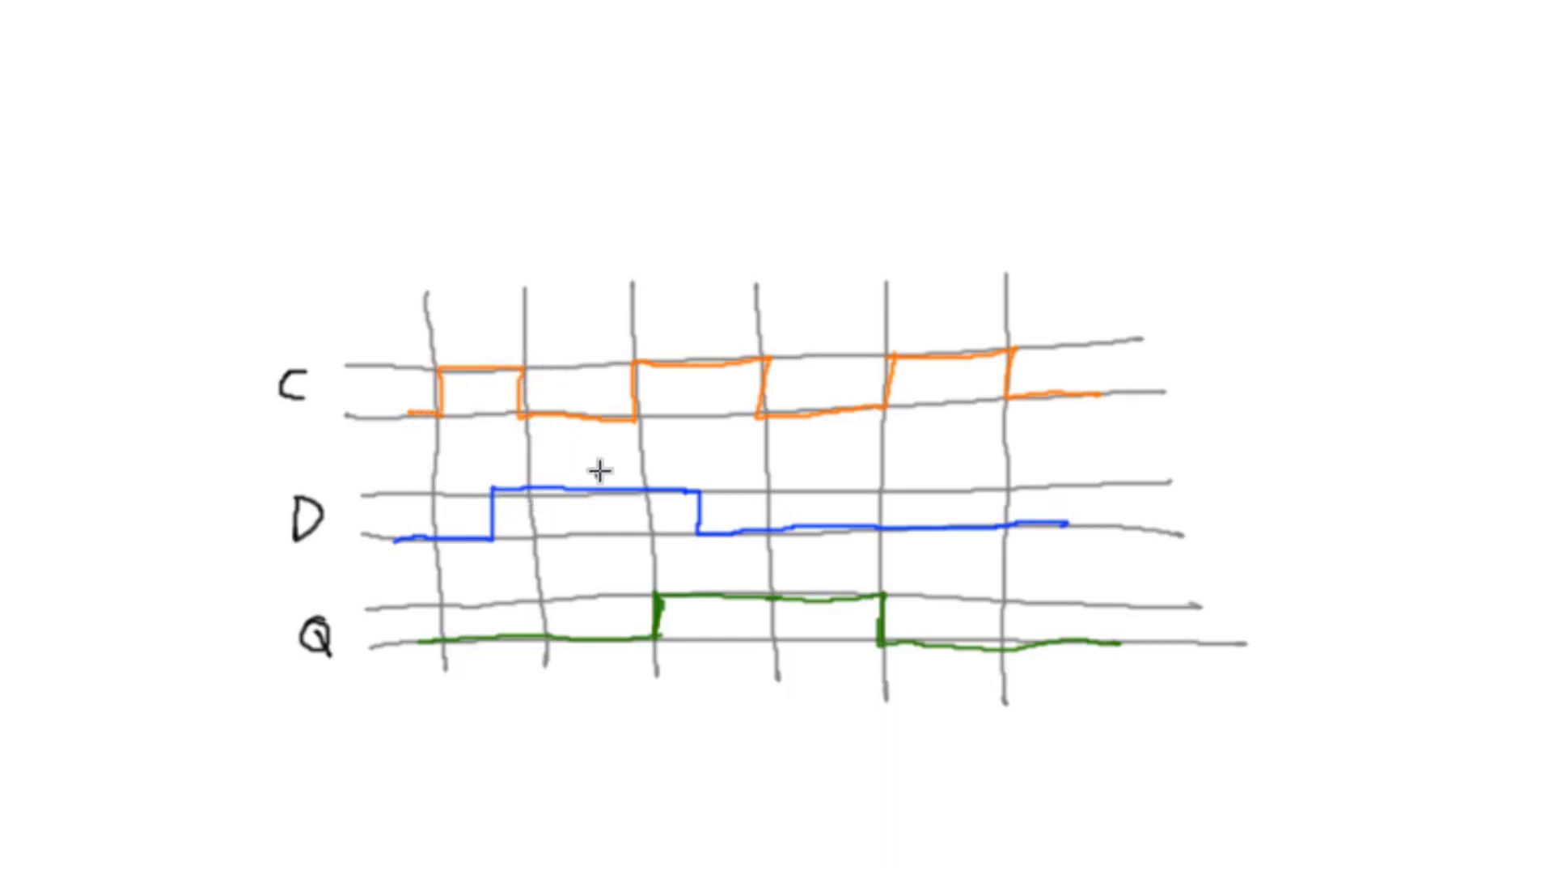
mouse_move(535, 402)
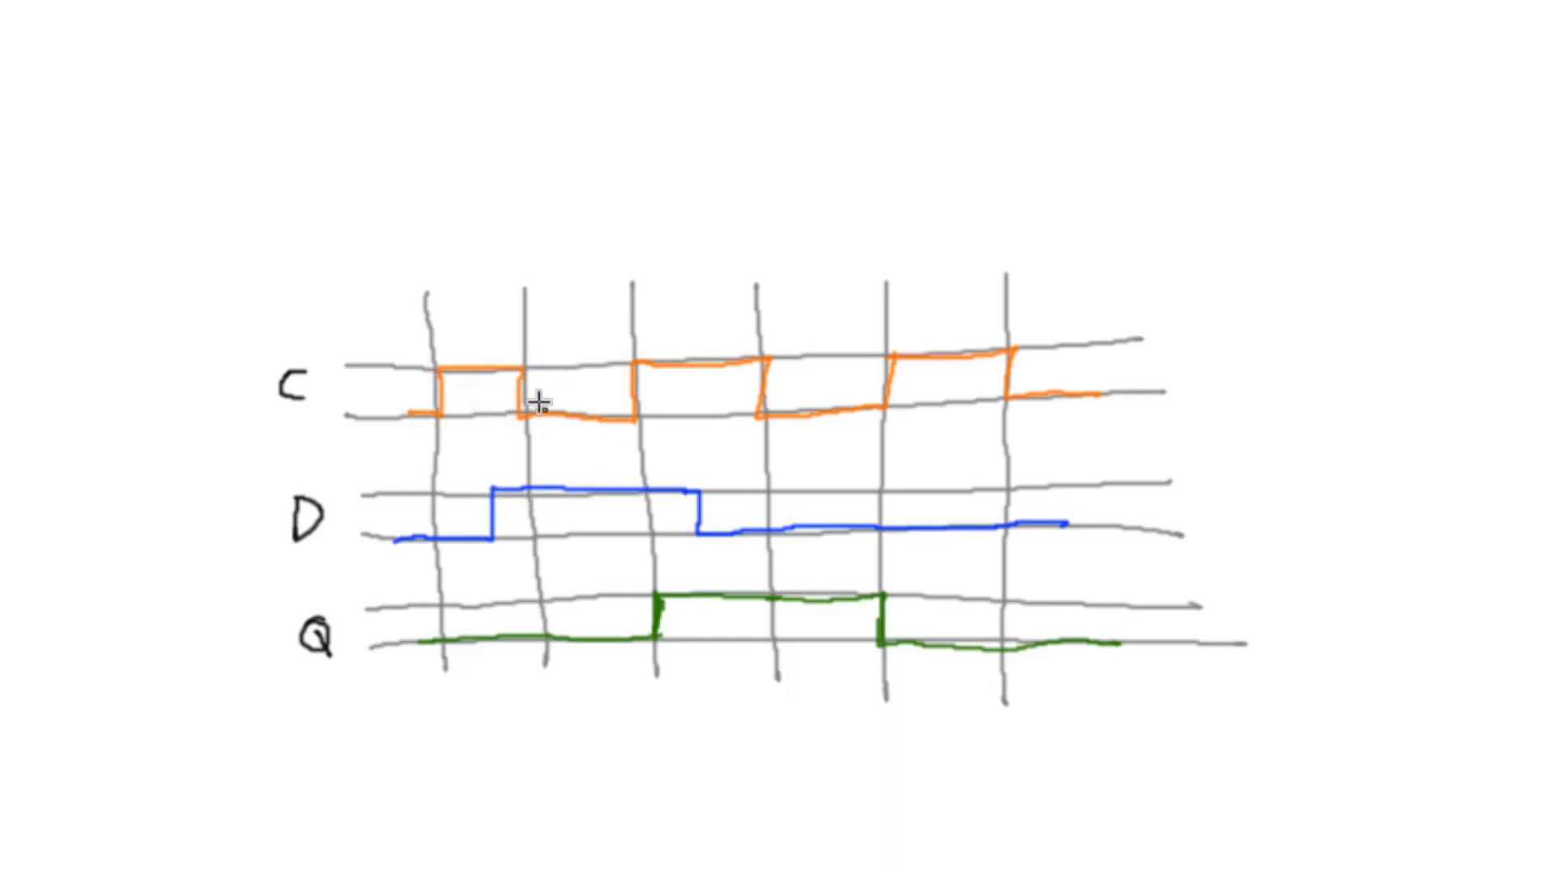
mouse_move(533, 391)
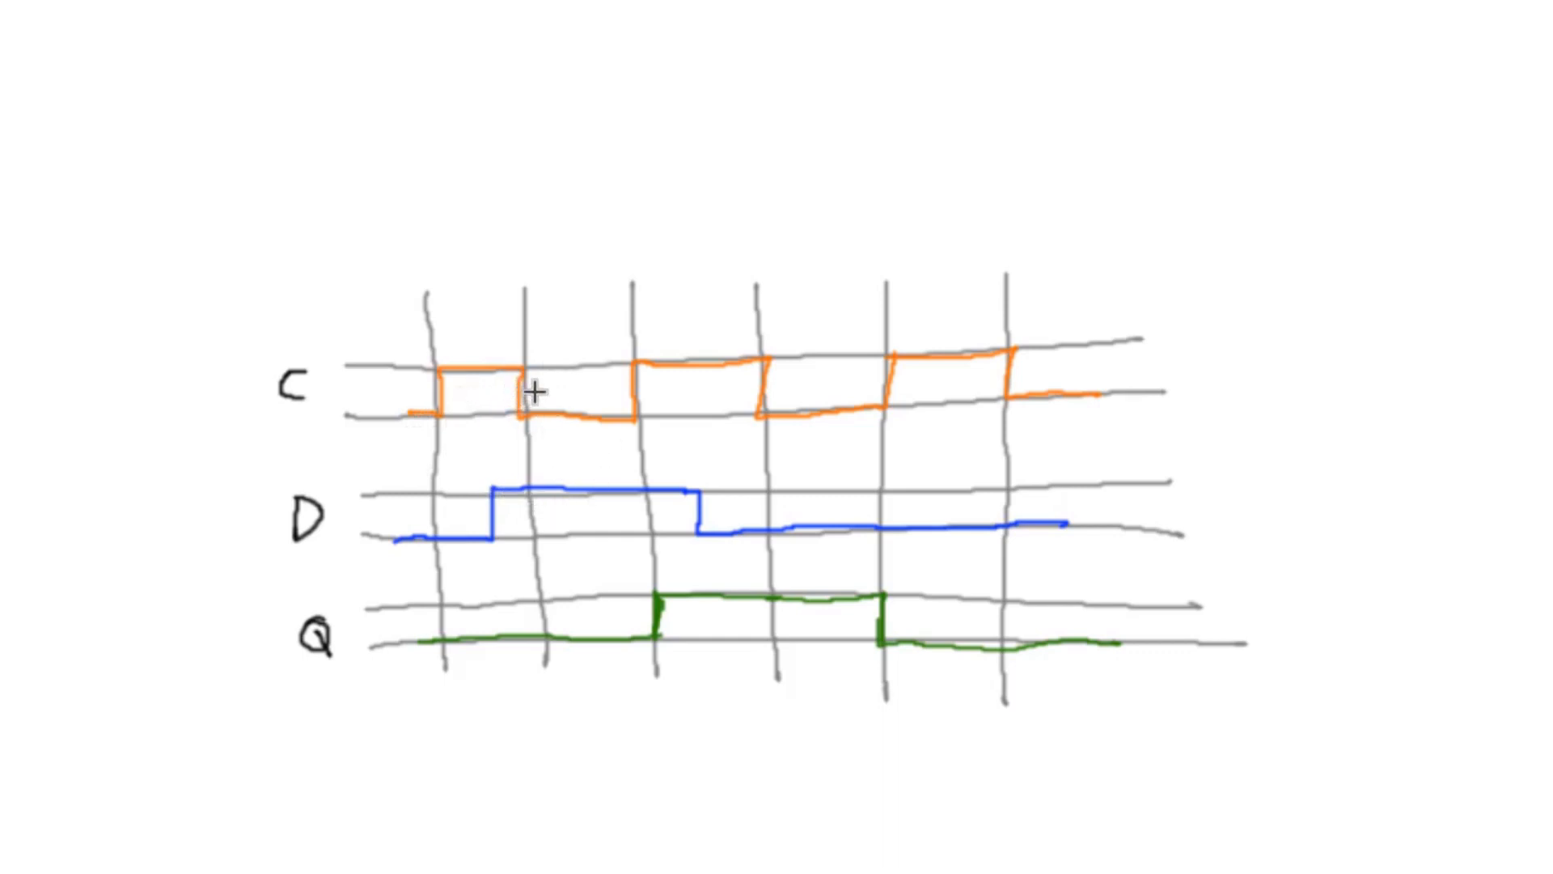
mouse_move(541, 387)
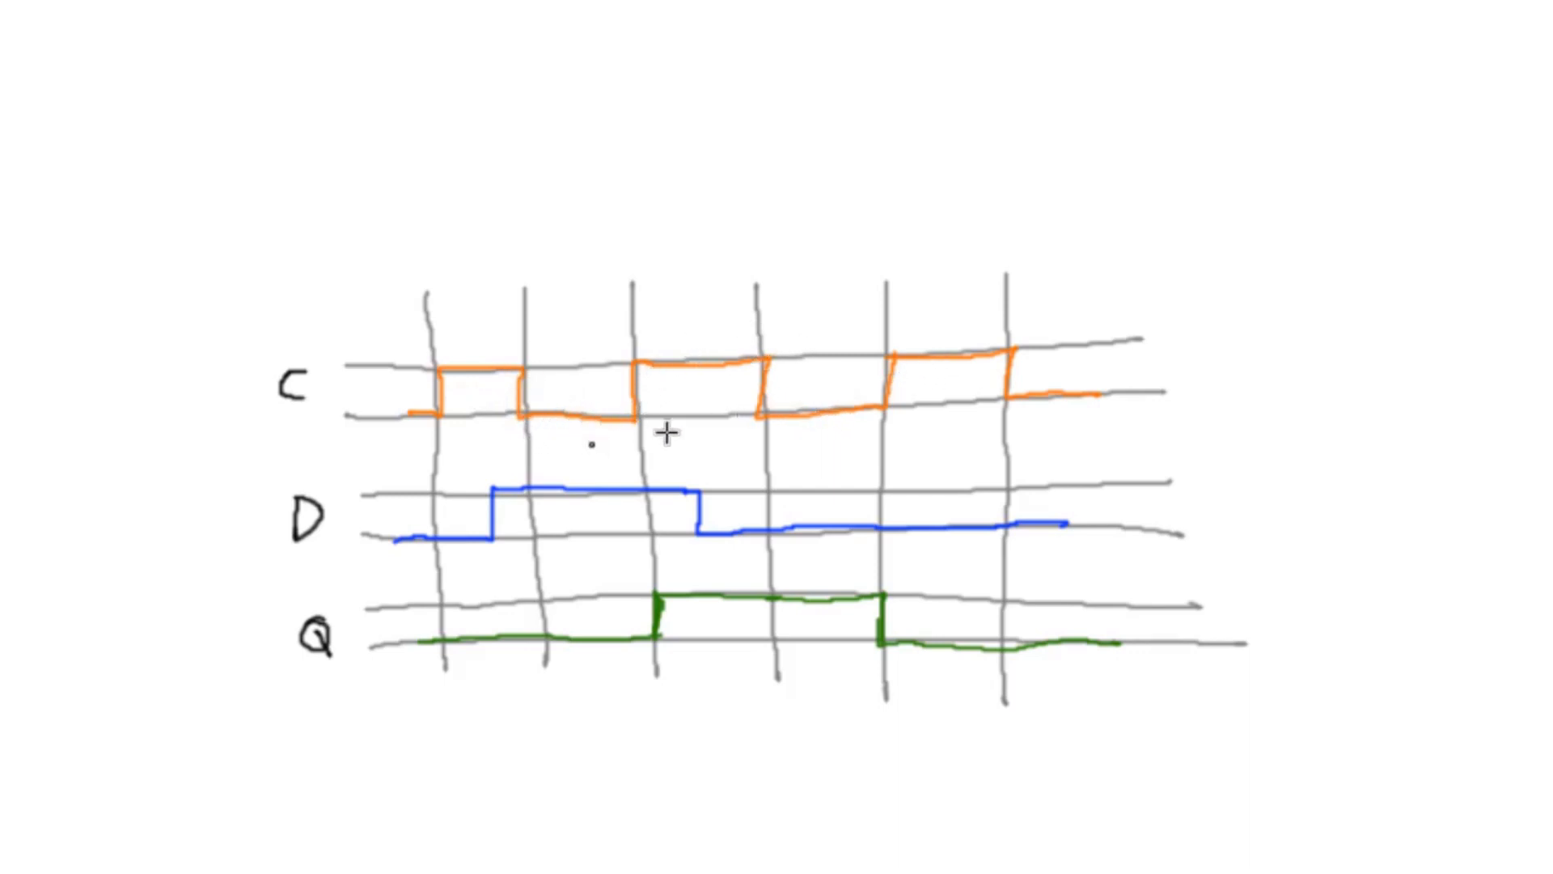
mouse_move(555, 451)
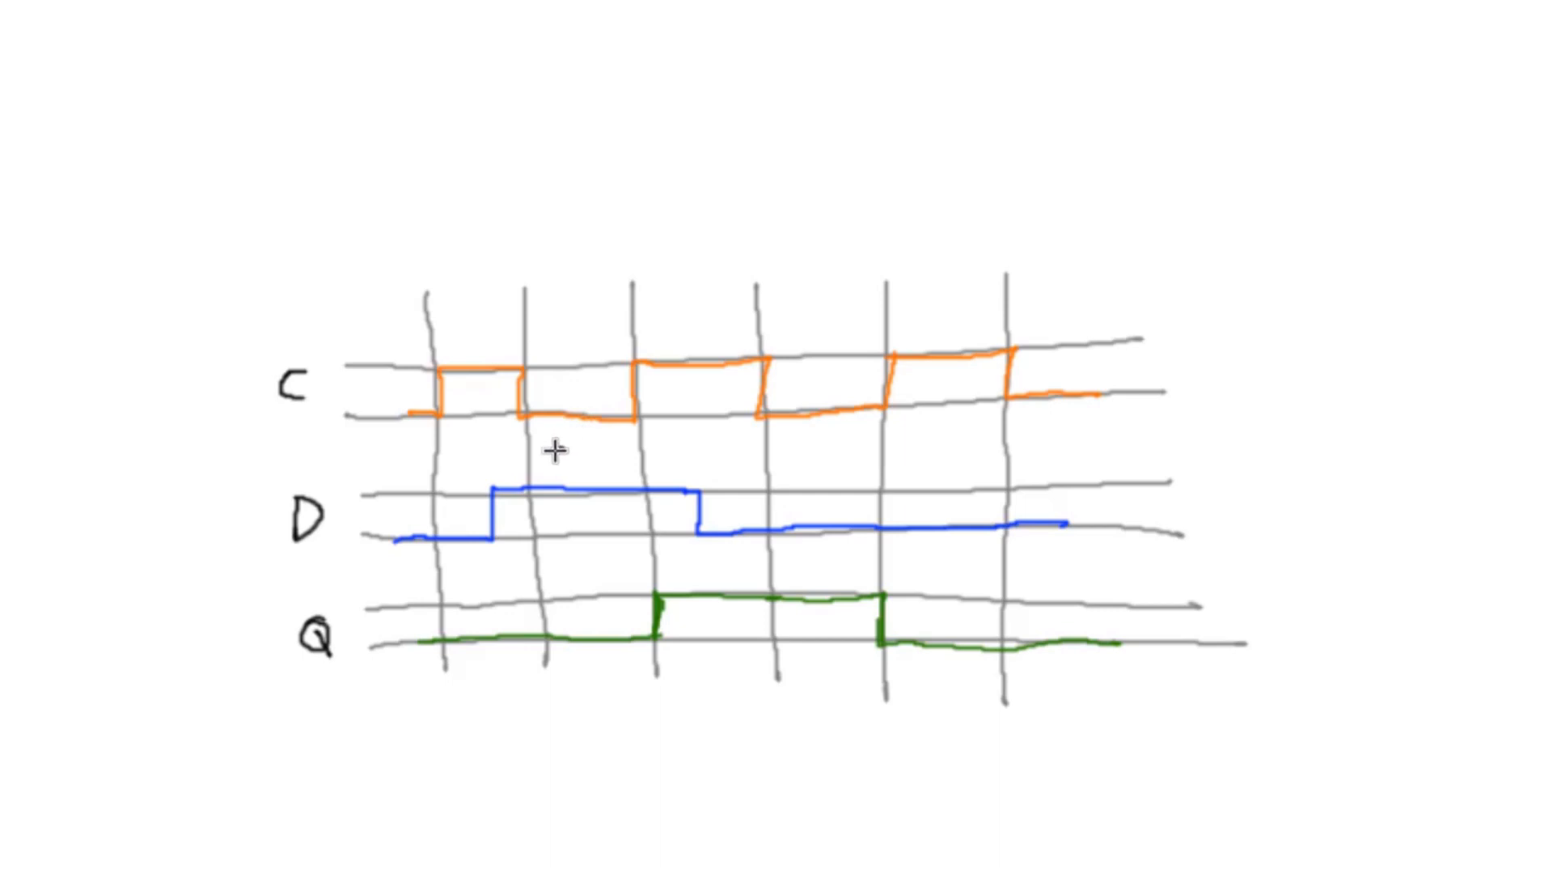
mouse_move(566, 450)
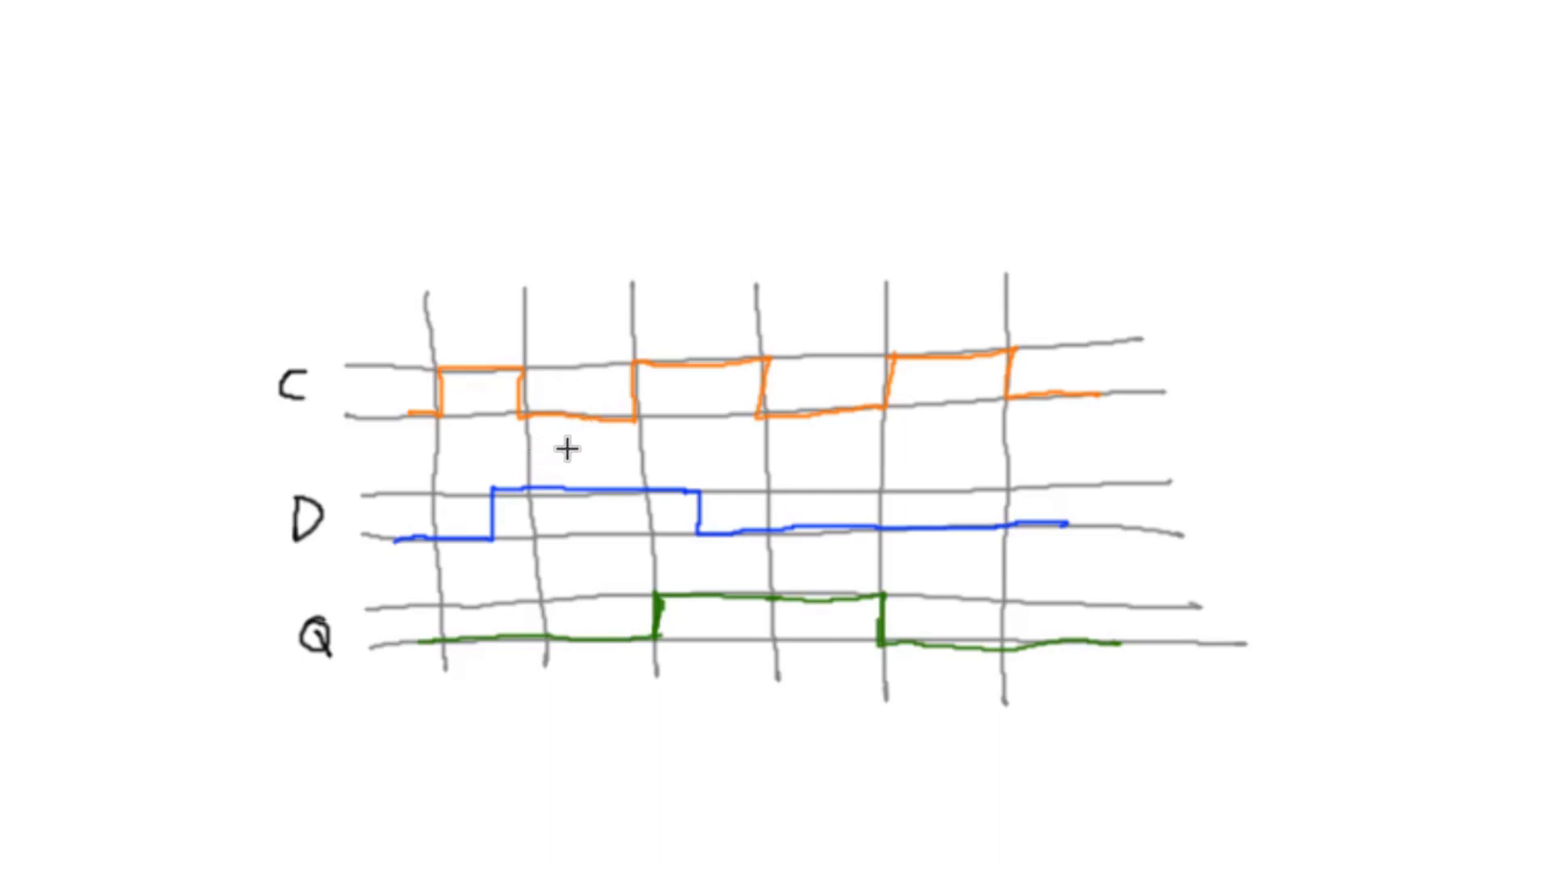
mouse_move(511, 458)
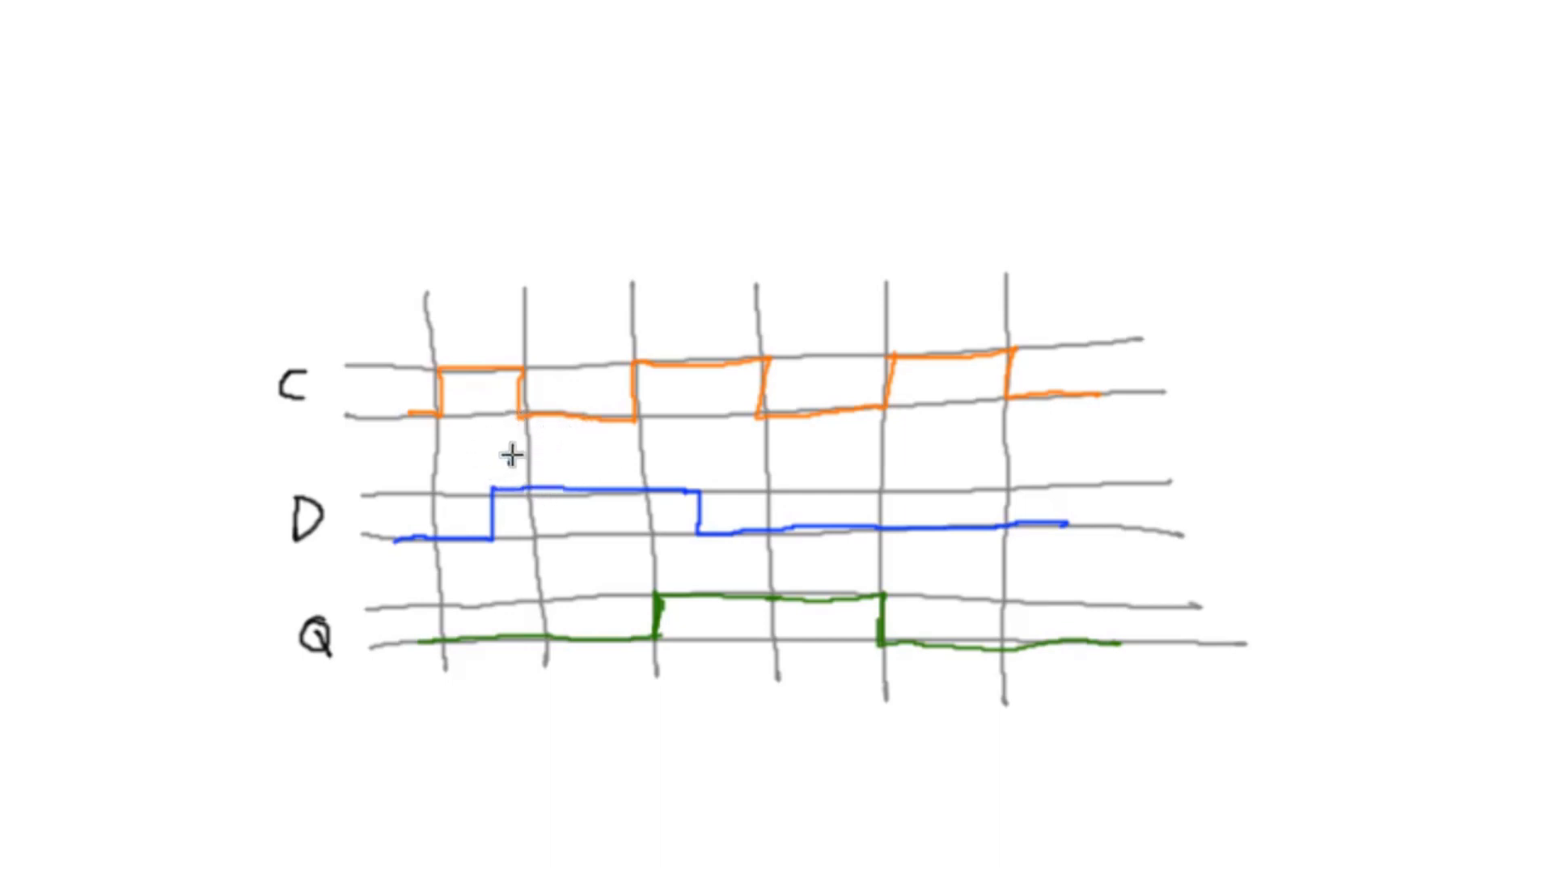
mouse_move(564, 457)
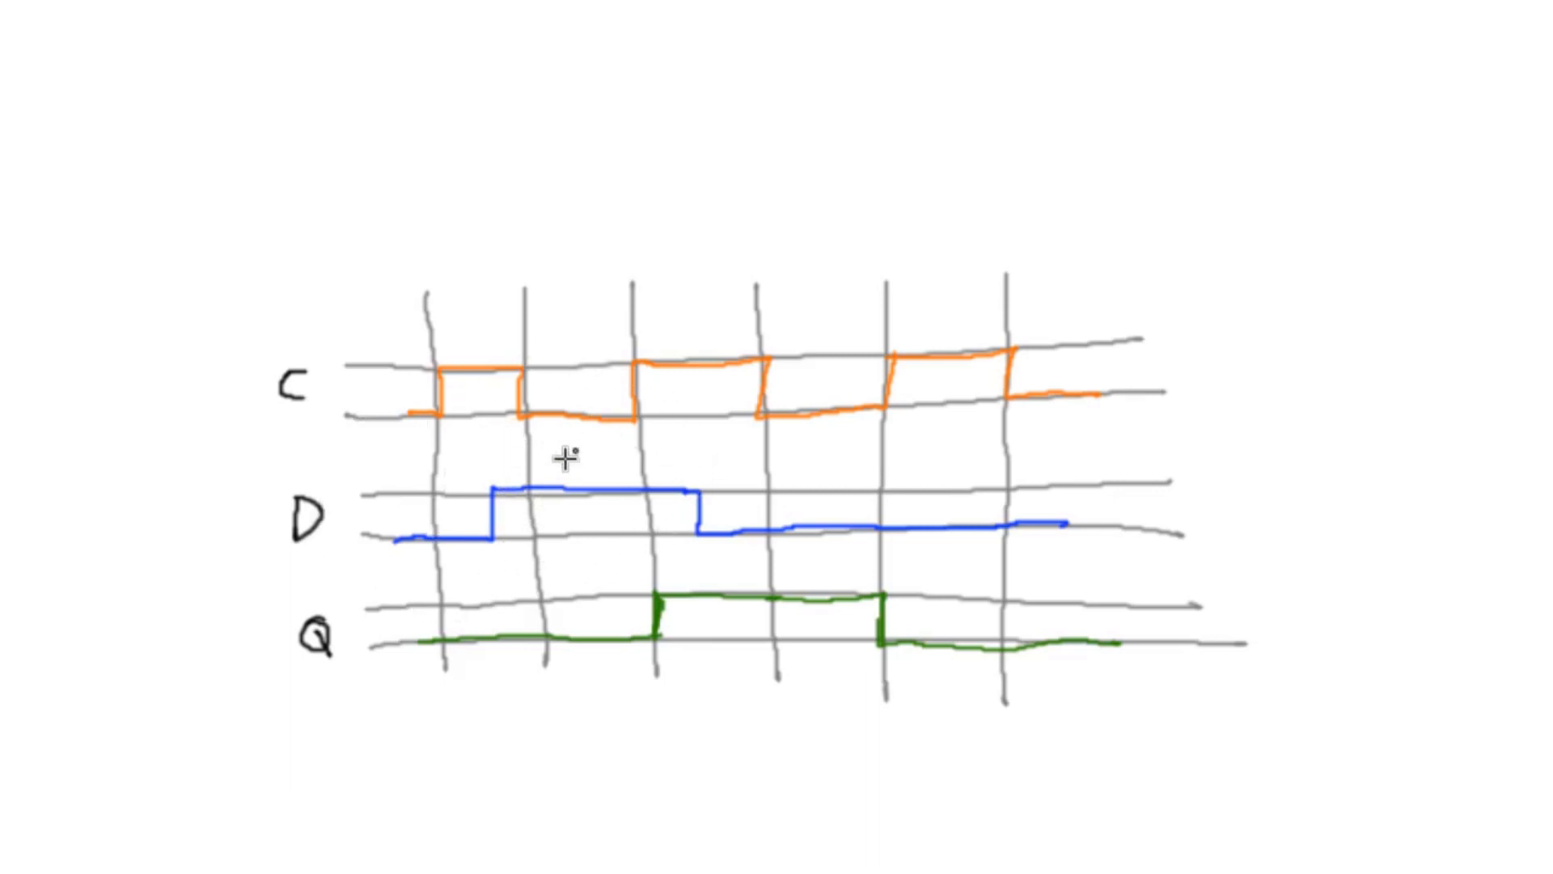
mouse_move(658, 479)
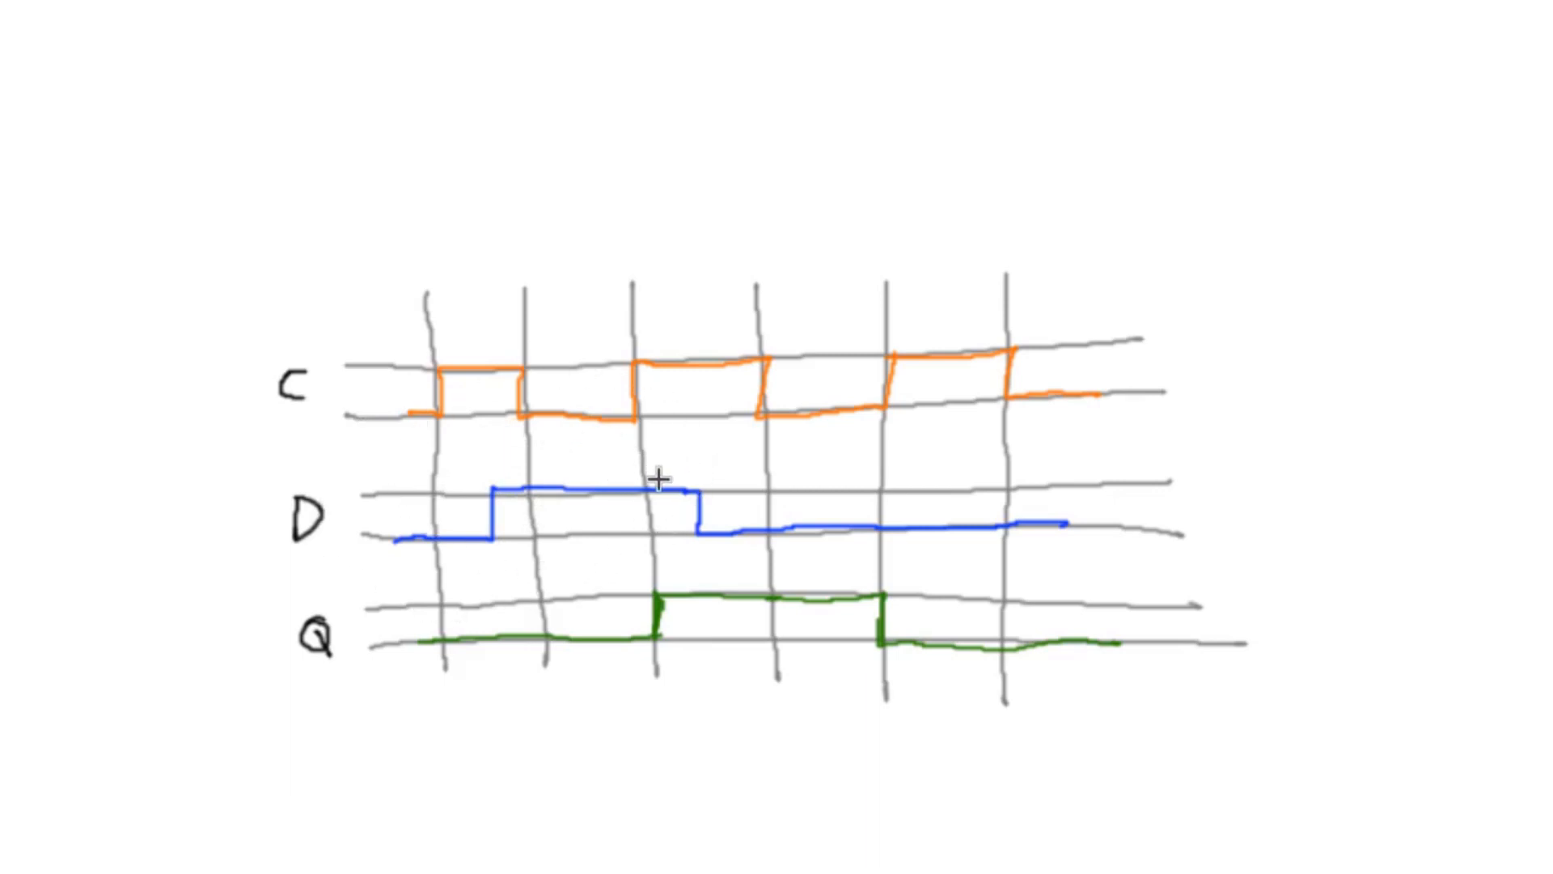
mouse_move(545, 465)
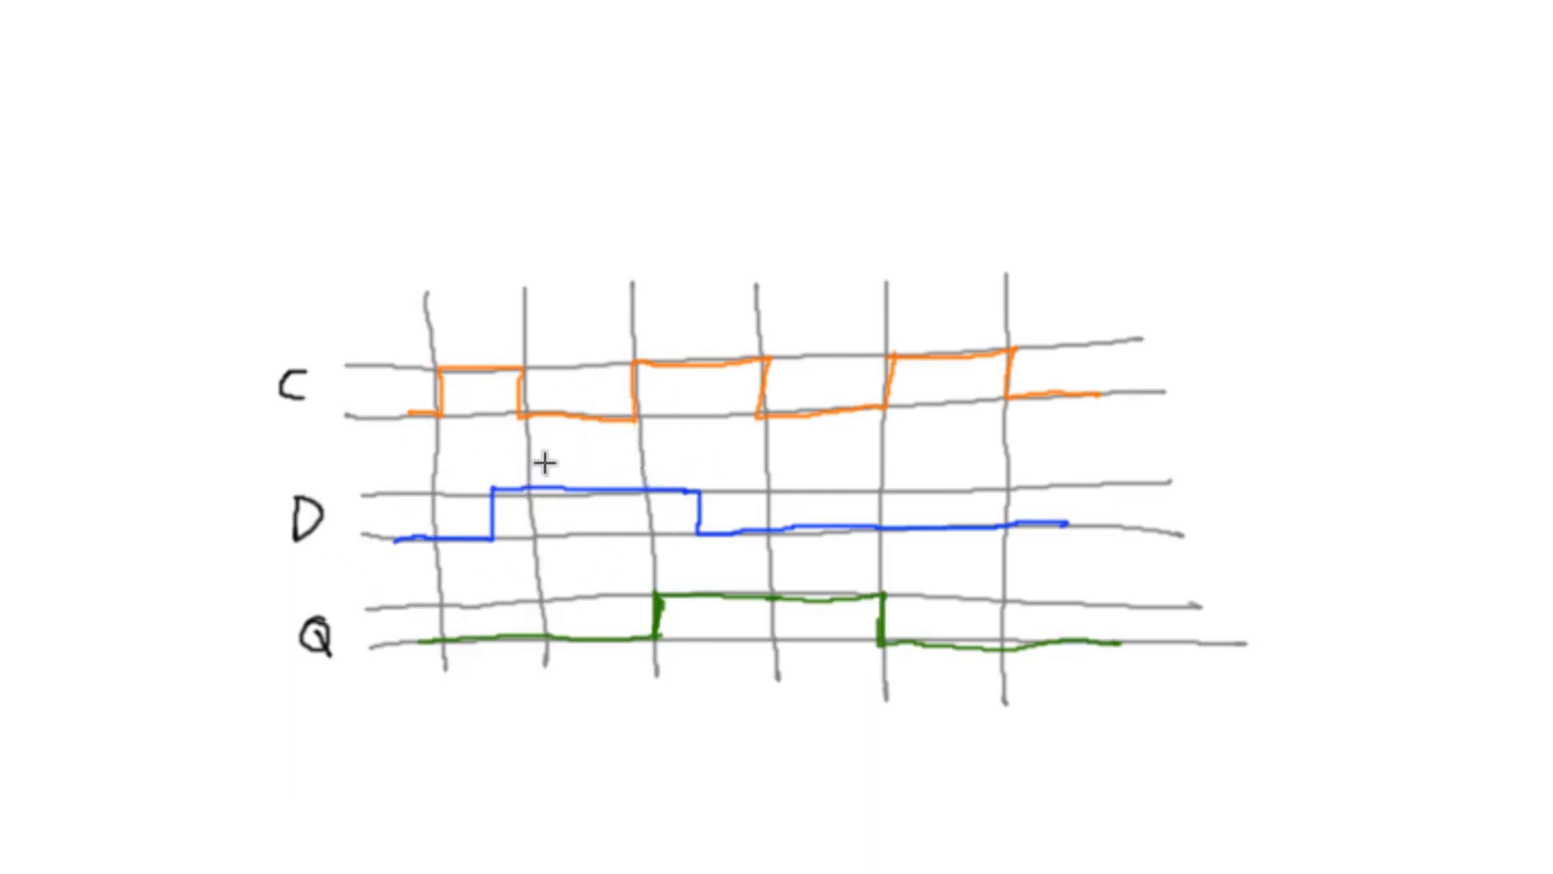
mouse_move(569, 487)
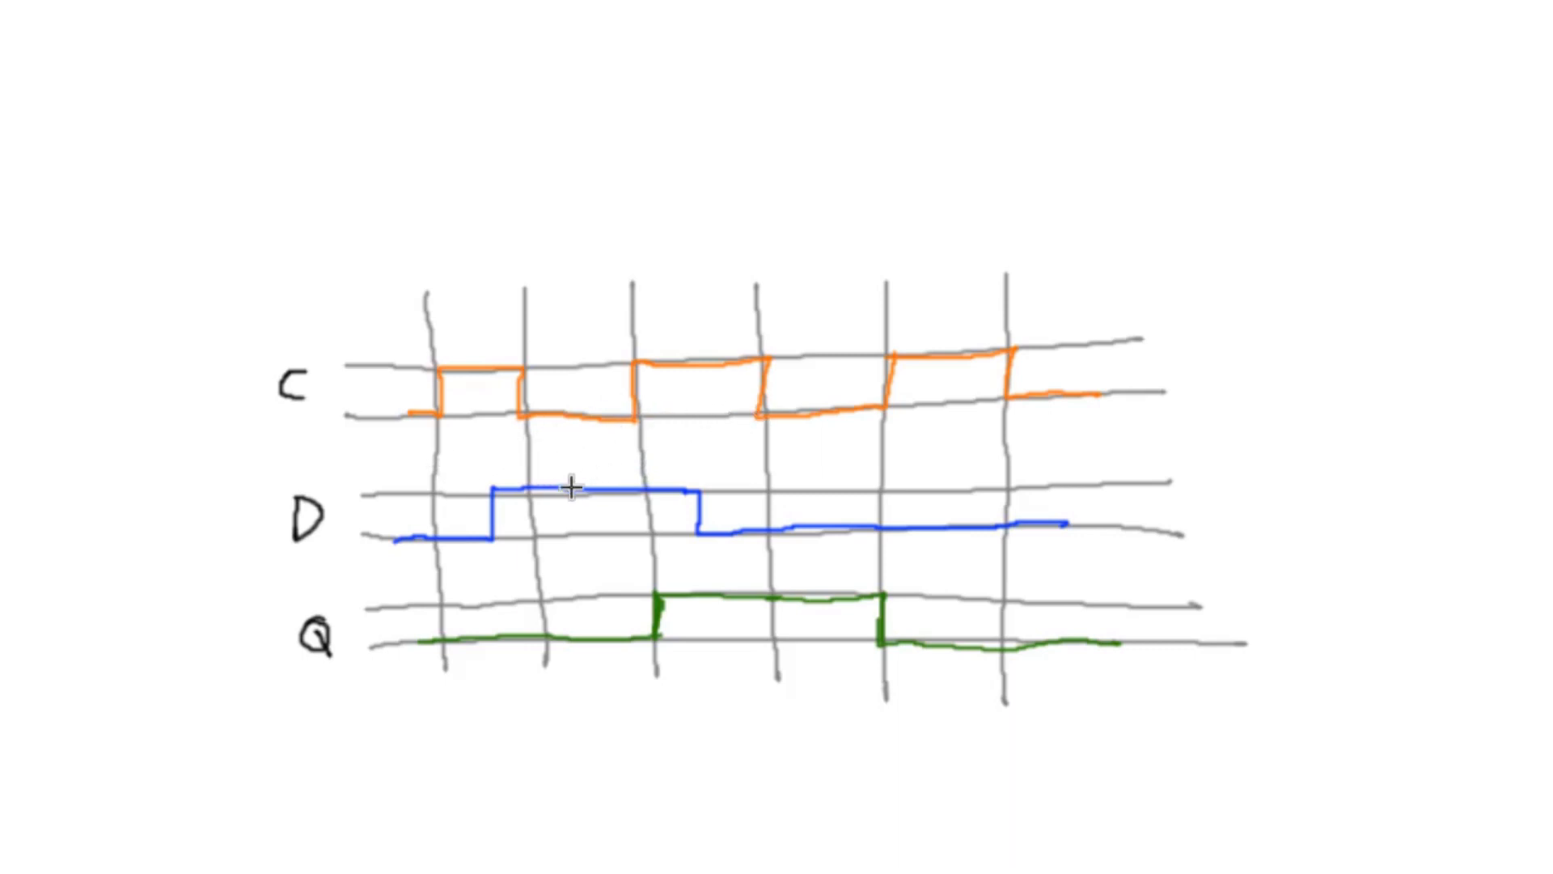
mouse_move(587, 506)
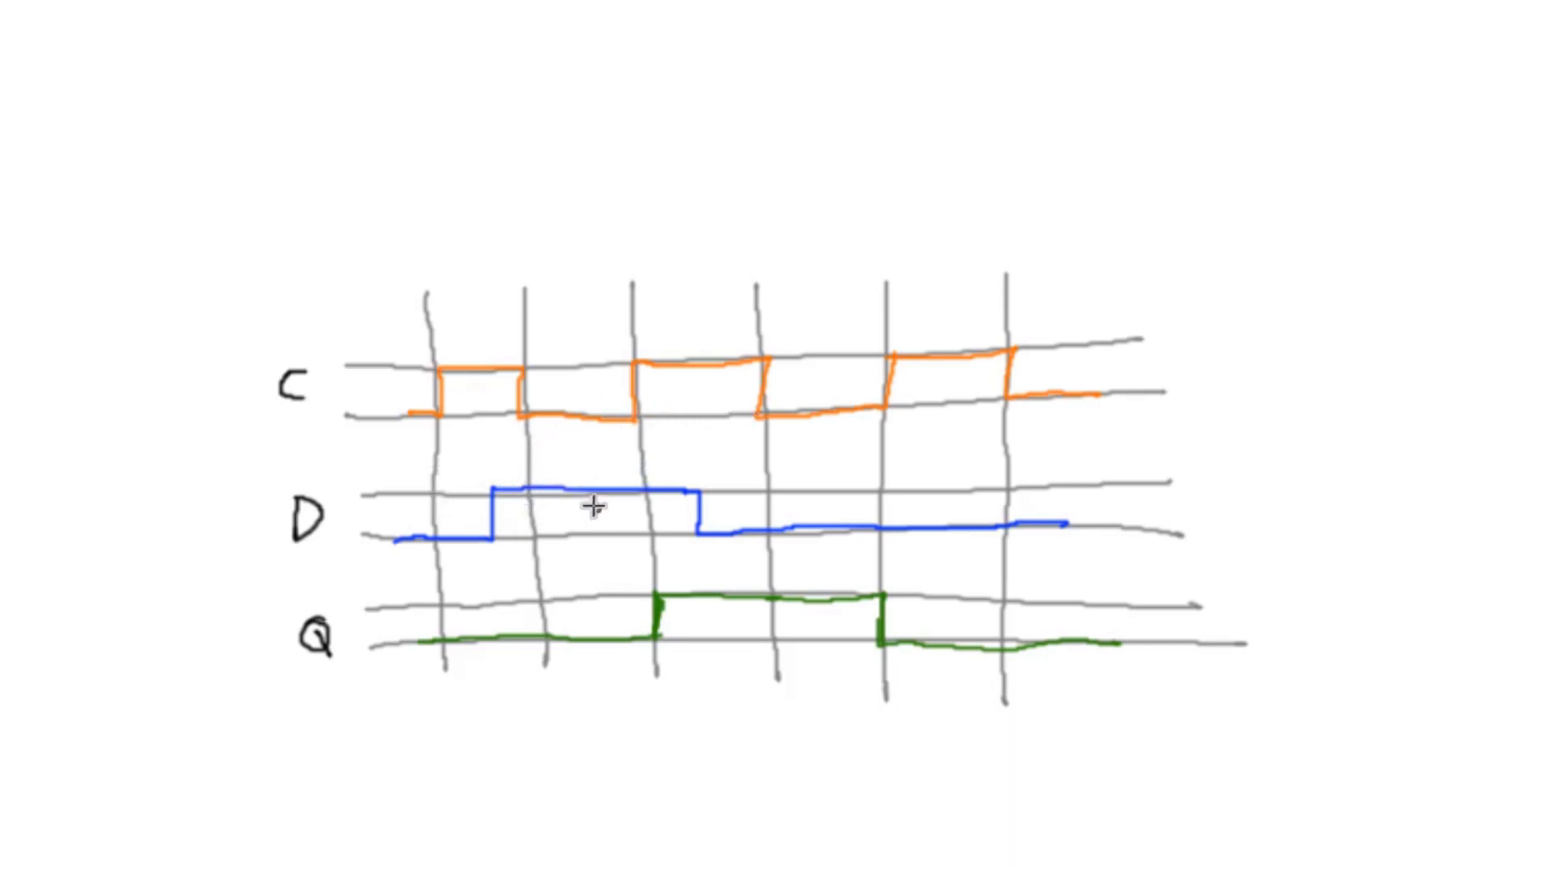
mouse_move(733, 592)
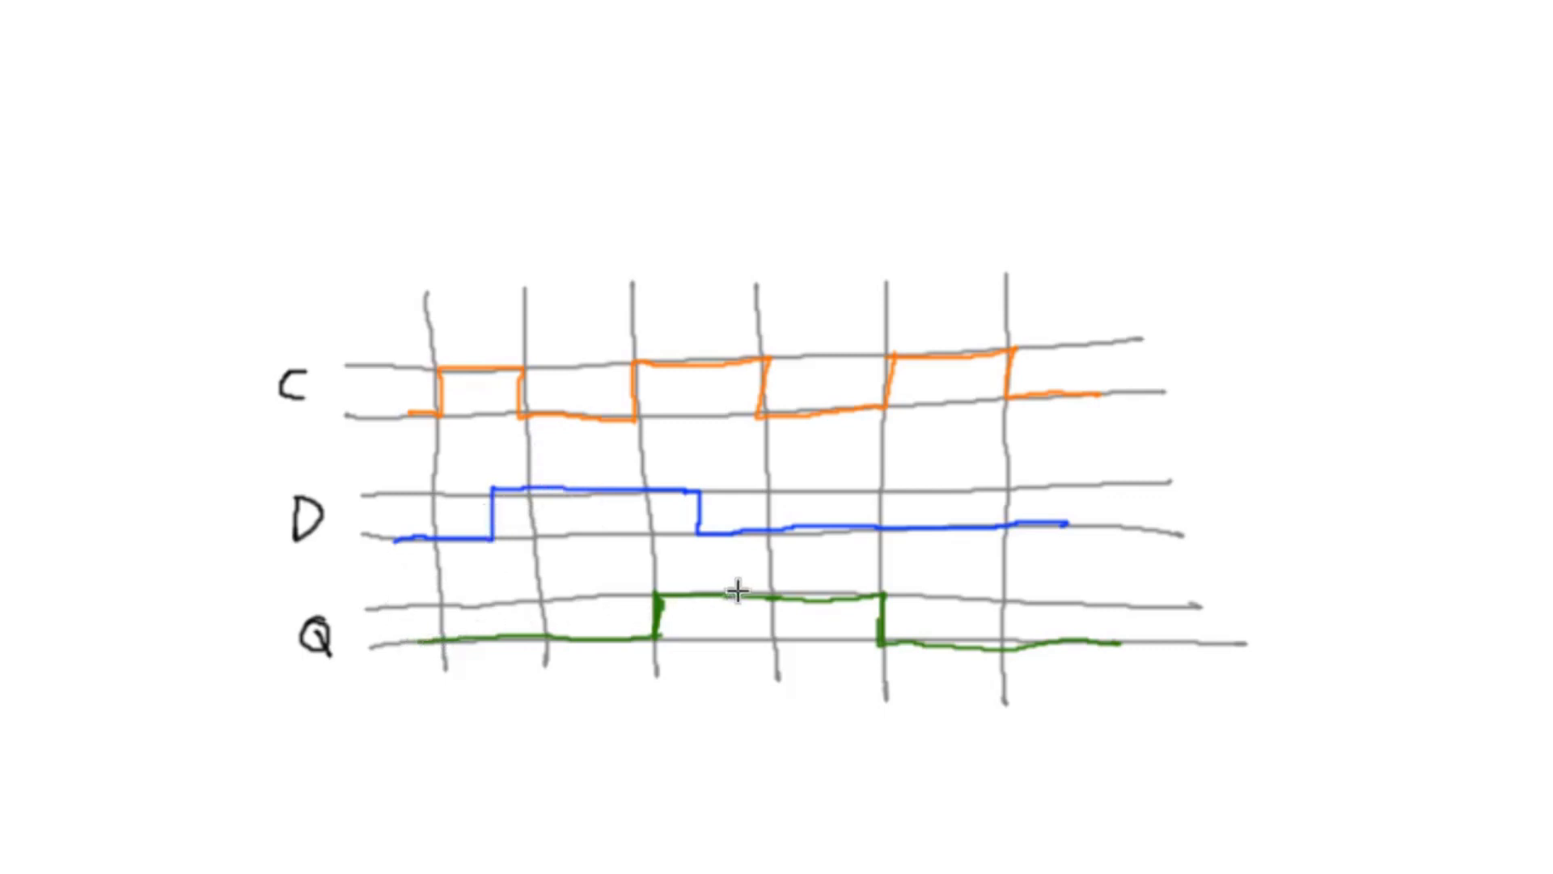
mouse_move(448, 503)
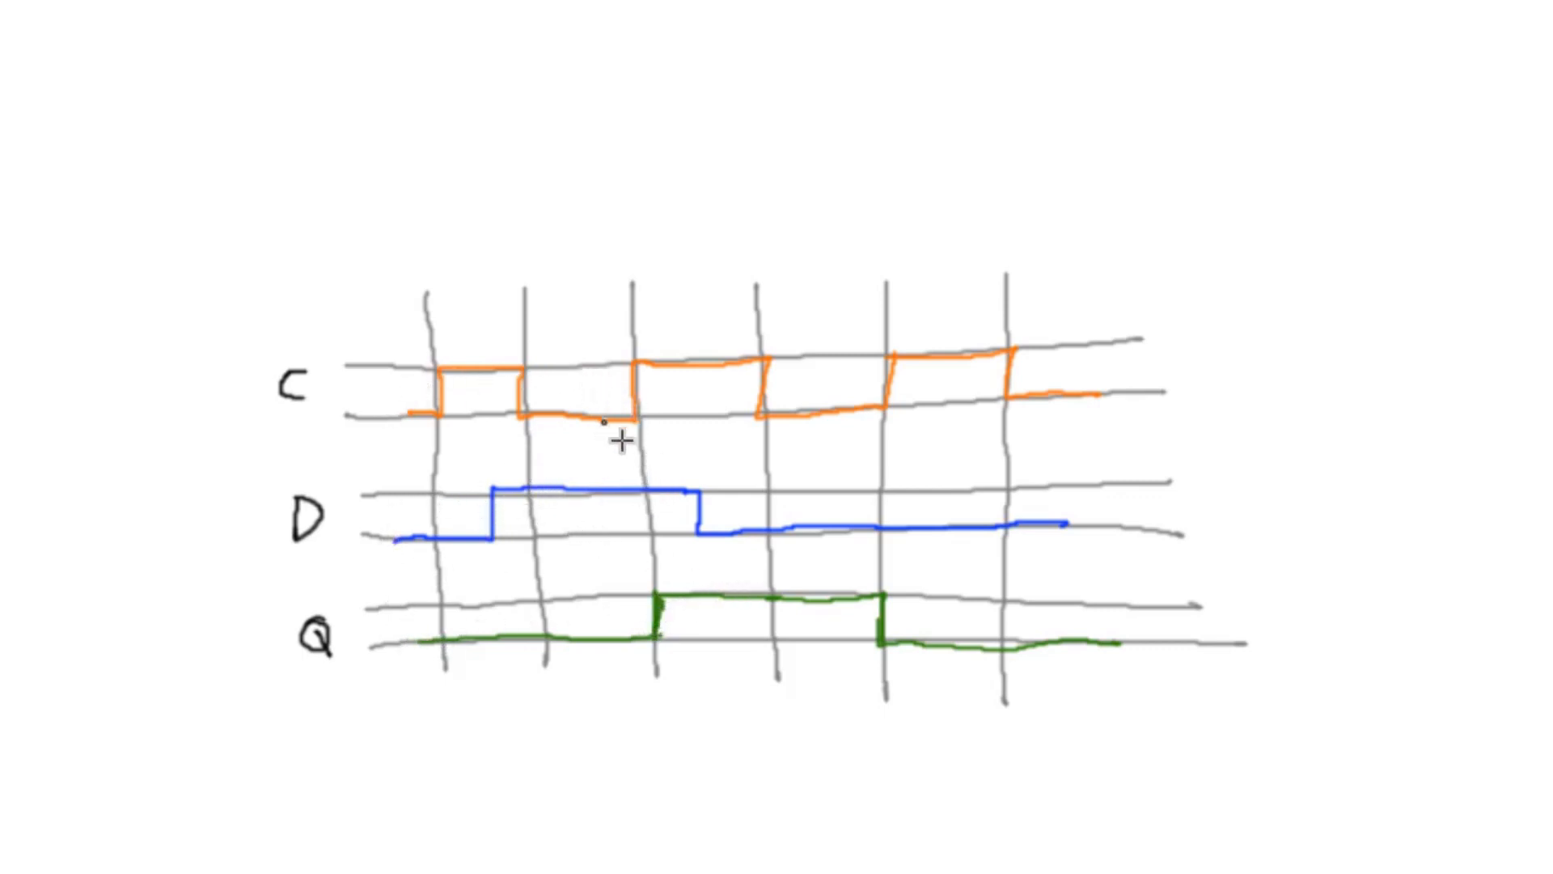
mouse_move(620, 374)
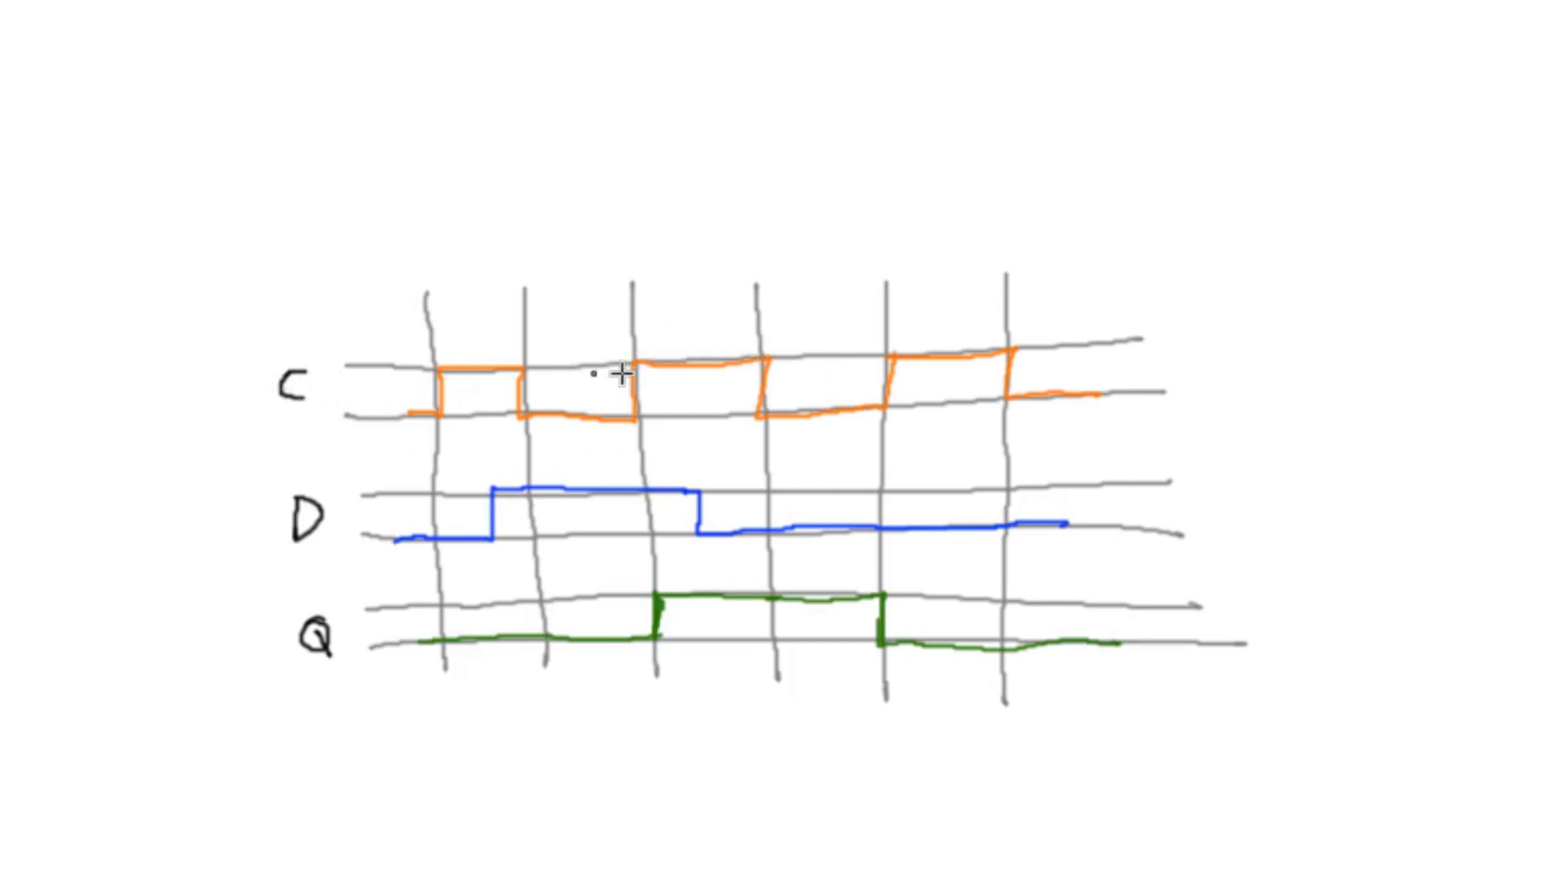
mouse_move(657, 314)
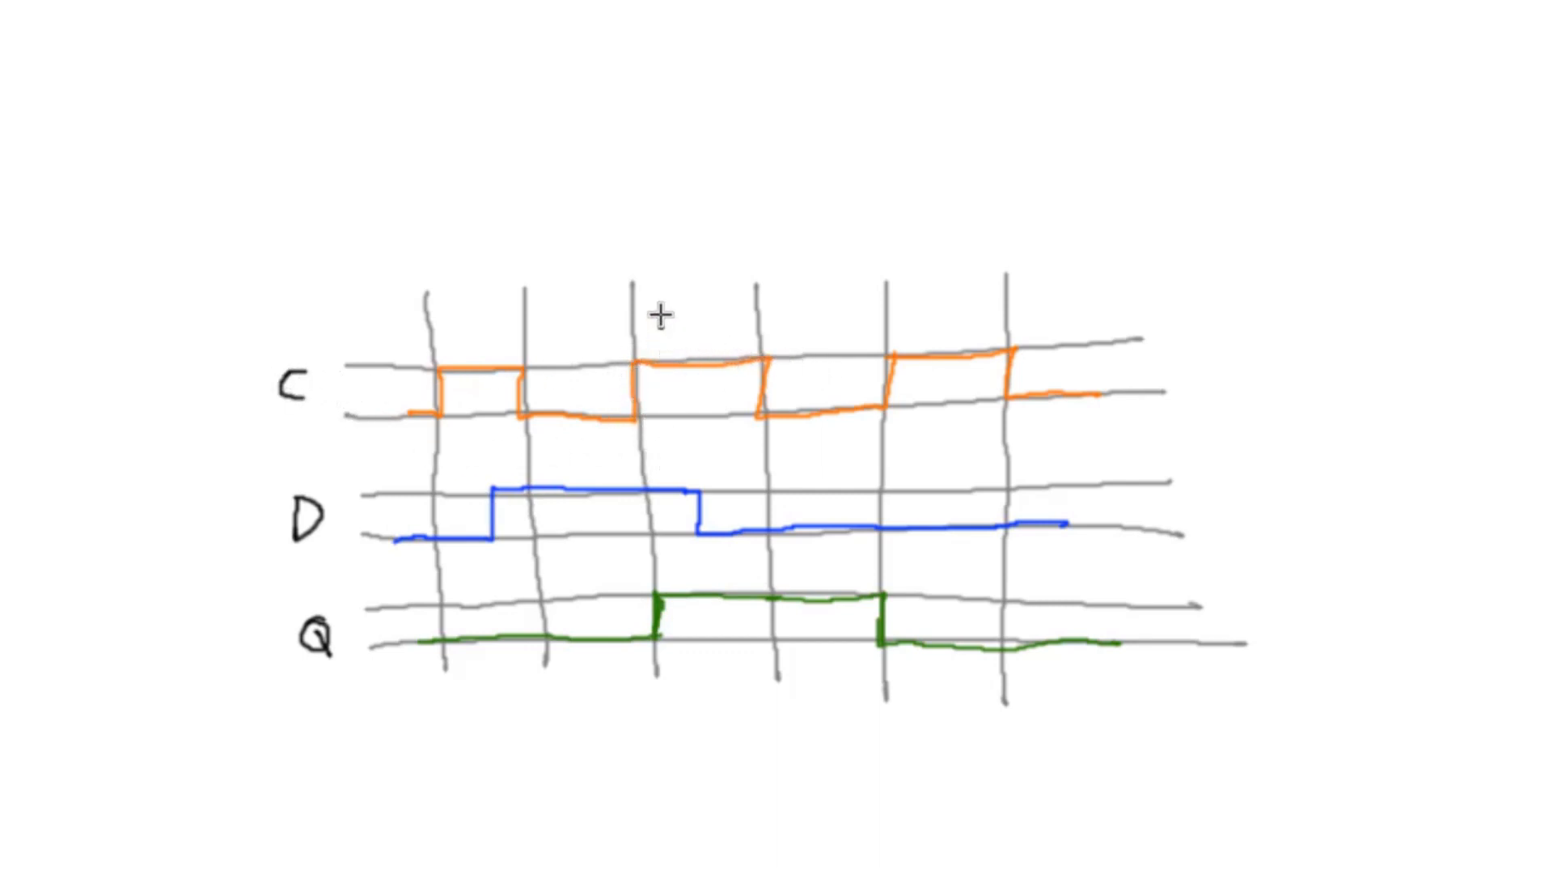
left_click_drag(634, 297, 634, 396)
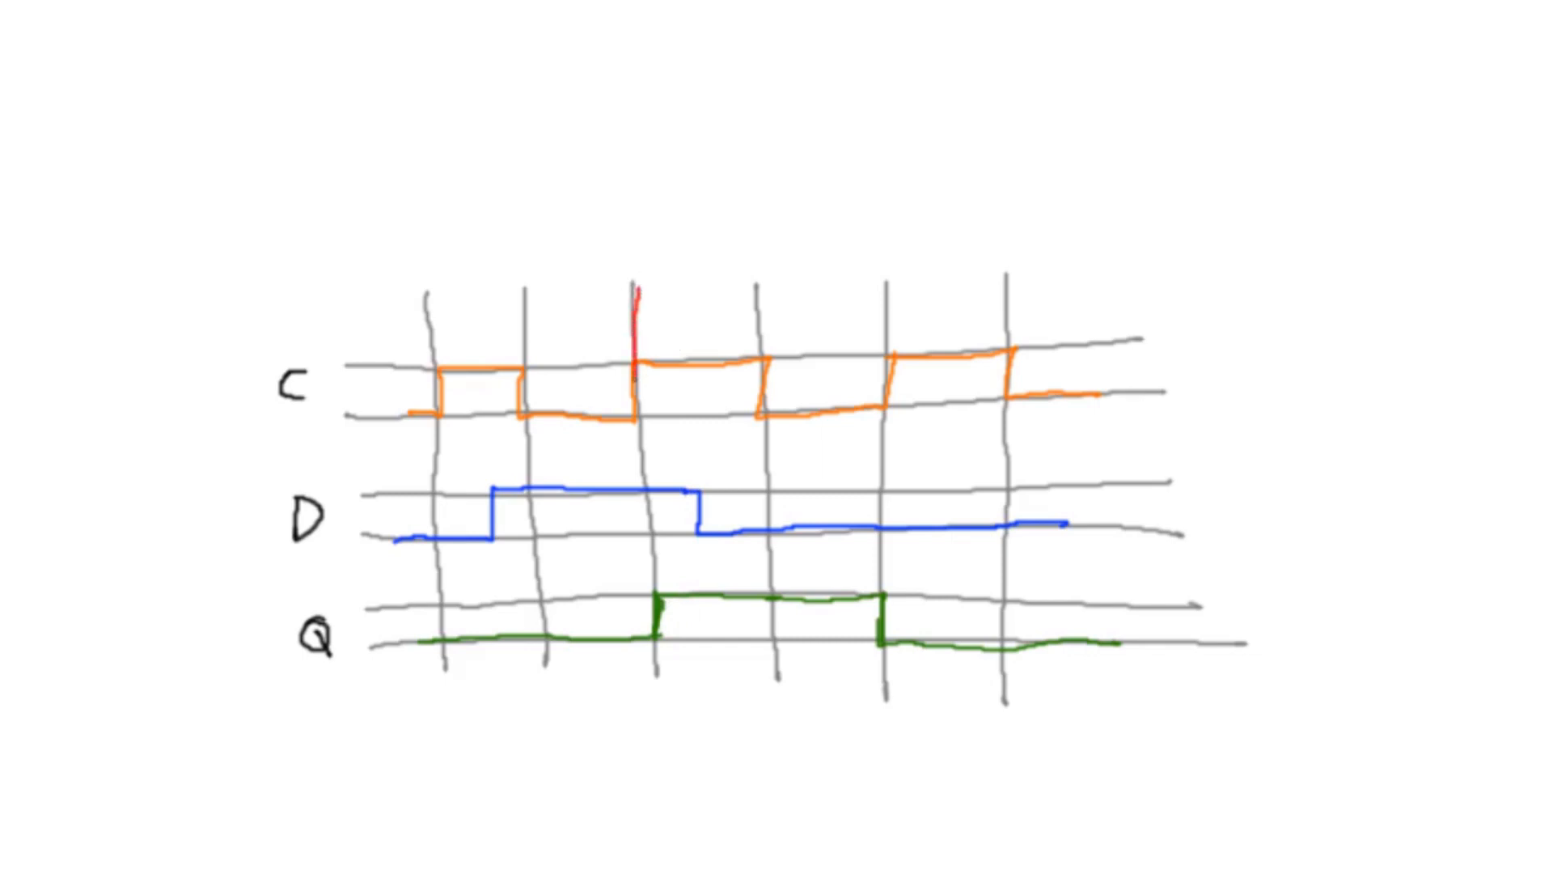
left_click_drag(639, 297, 668, 694)
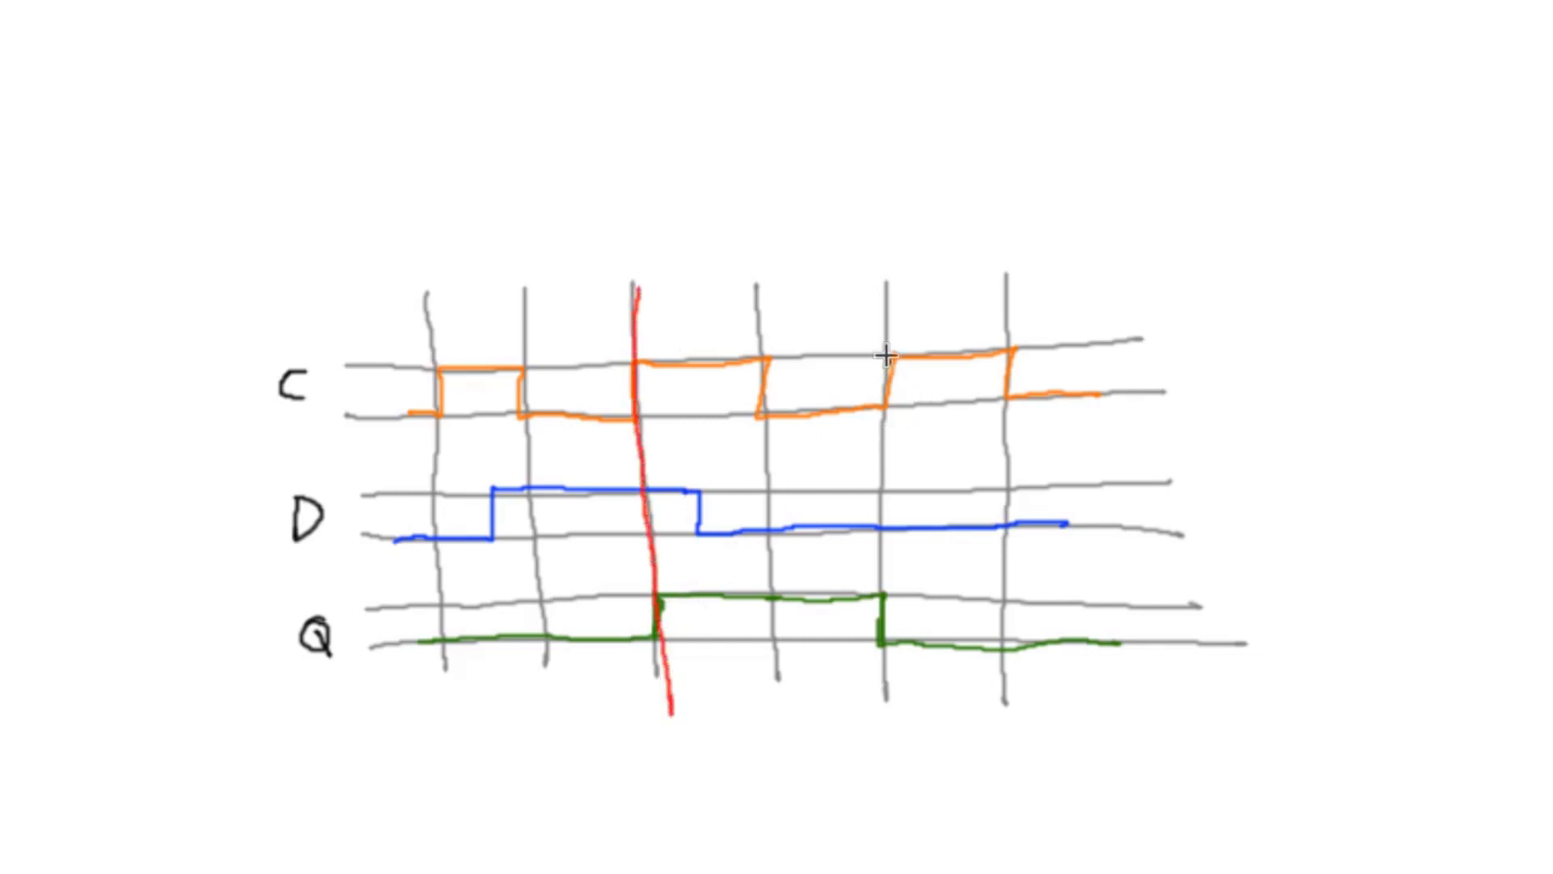
left_click_drag(885, 288, 897, 723)
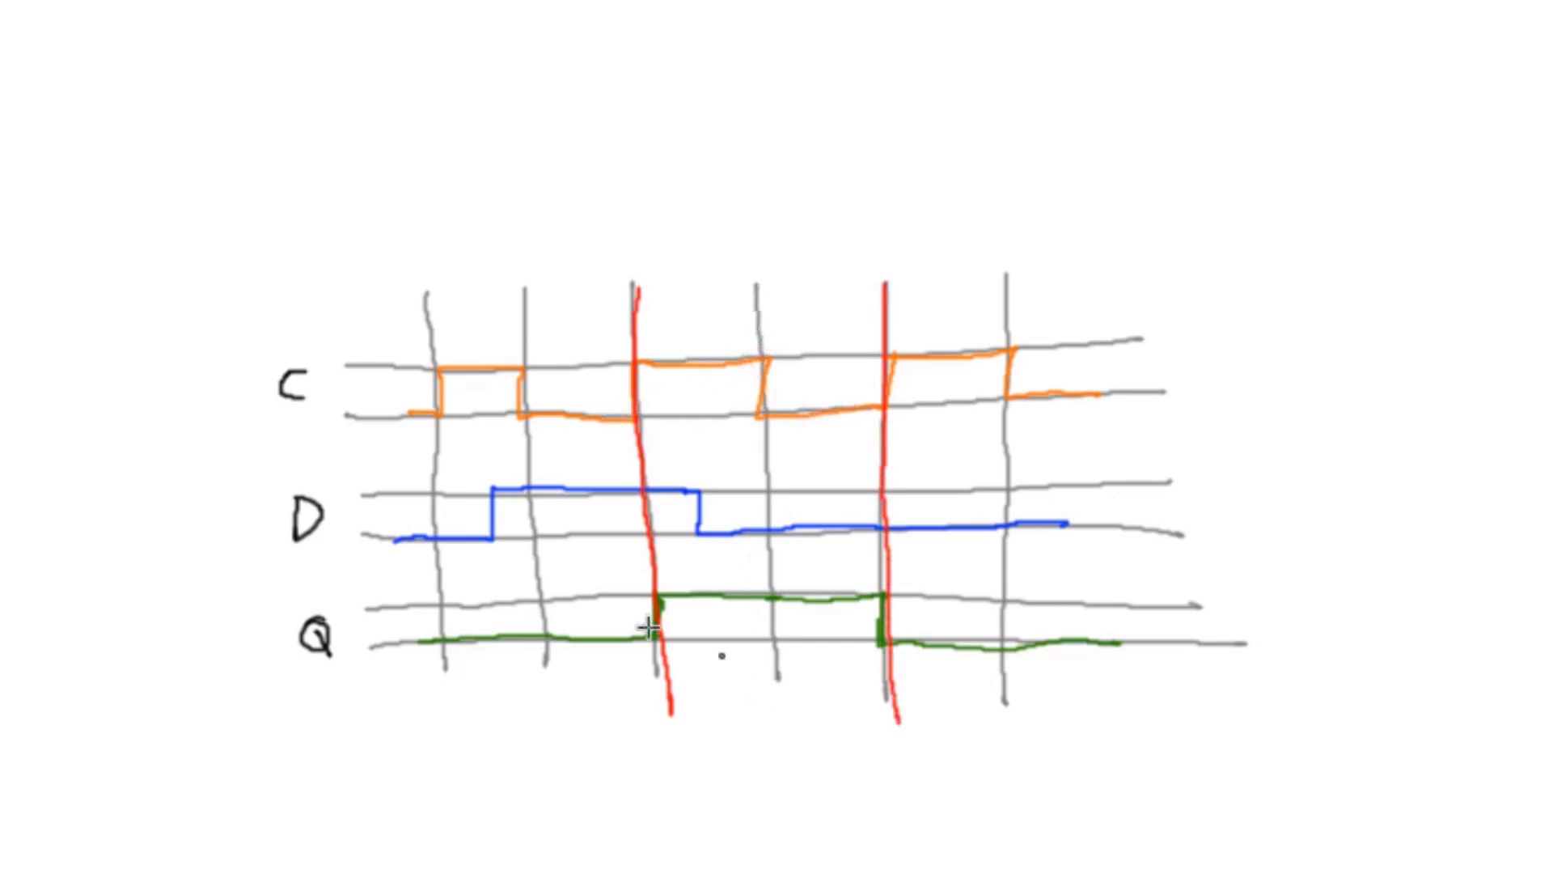
mouse_move(519, 449)
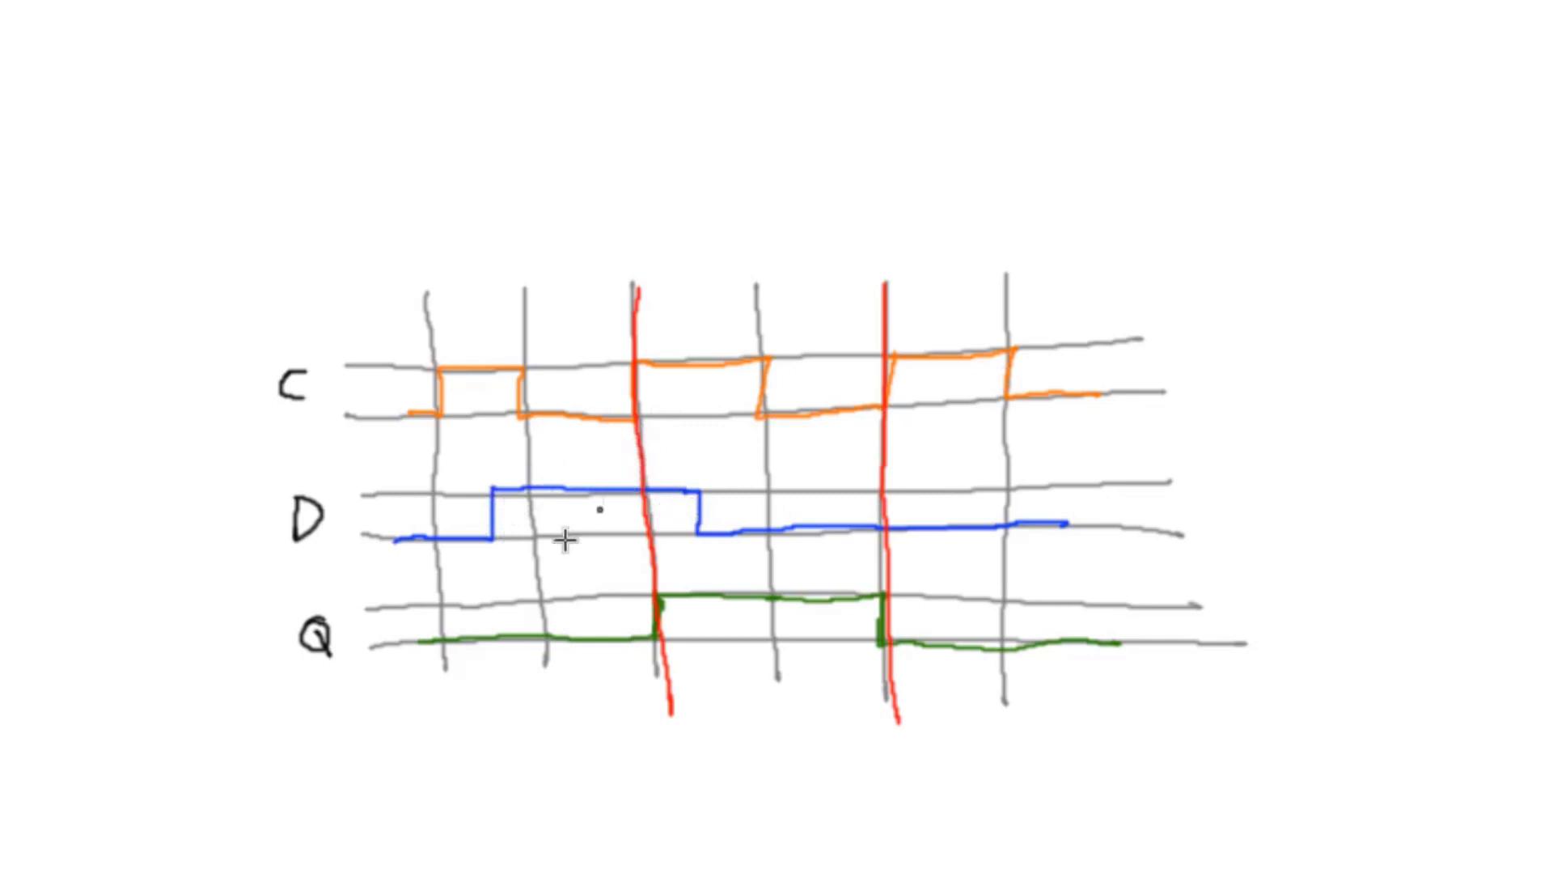
mouse_move(731, 451)
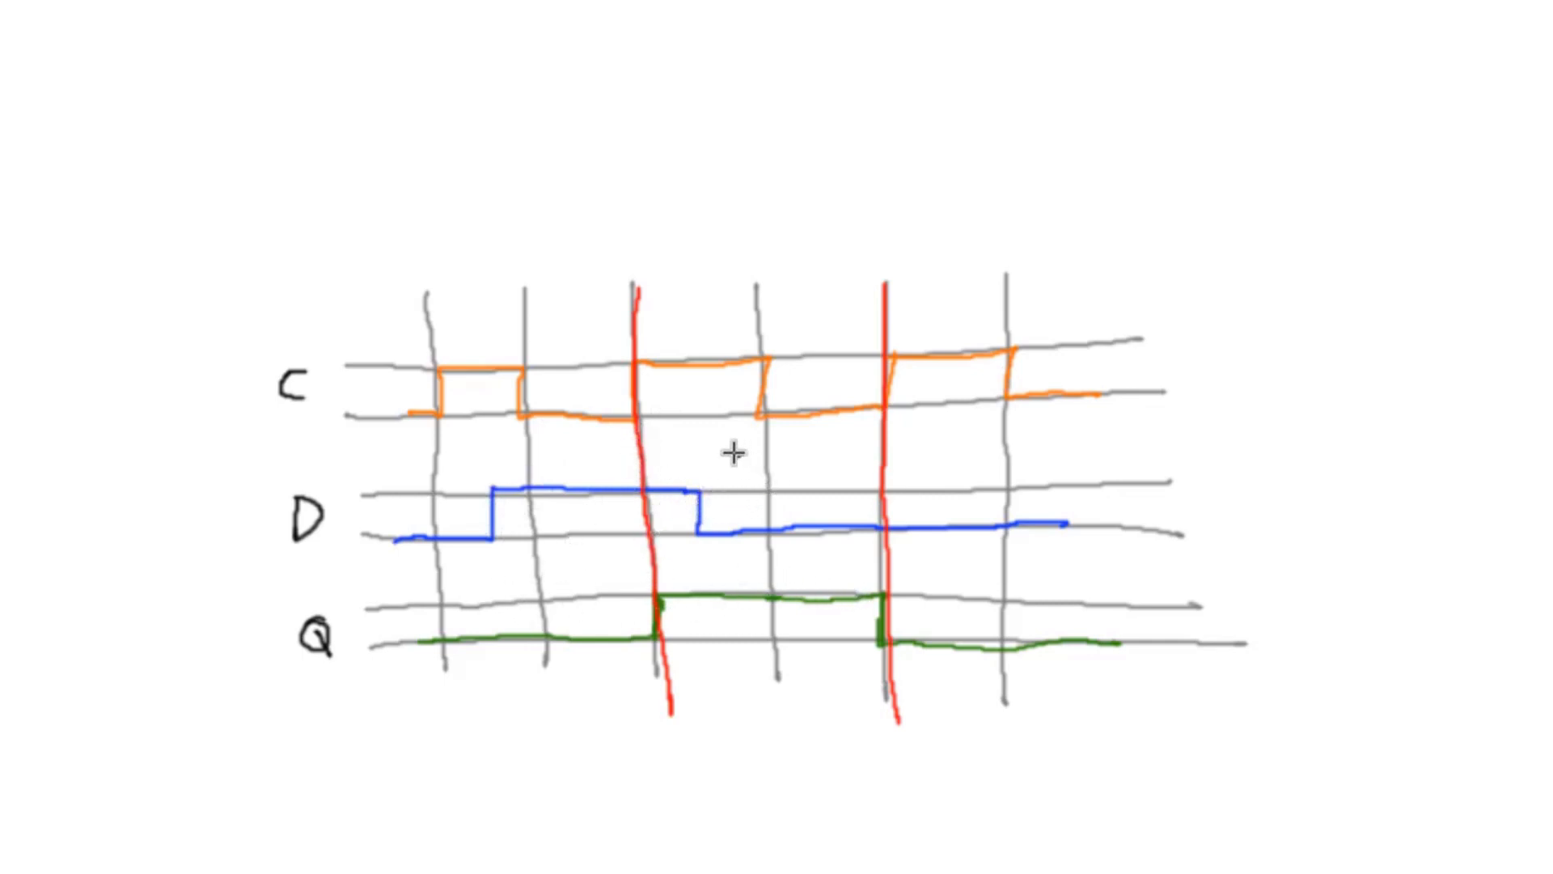
mouse_move(762, 430)
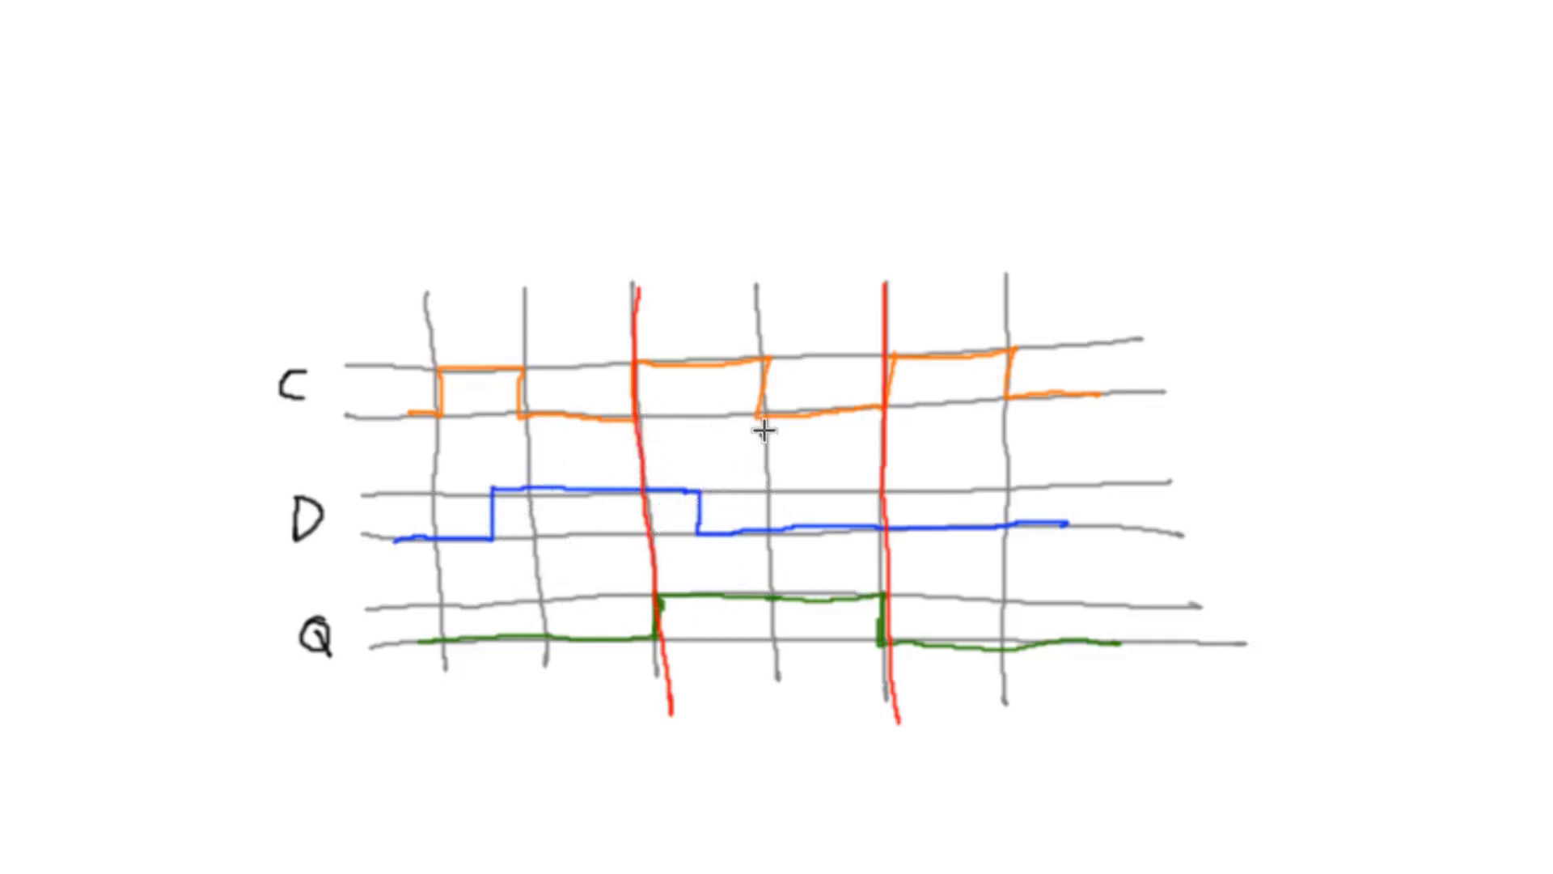
mouse_move(639, 367)
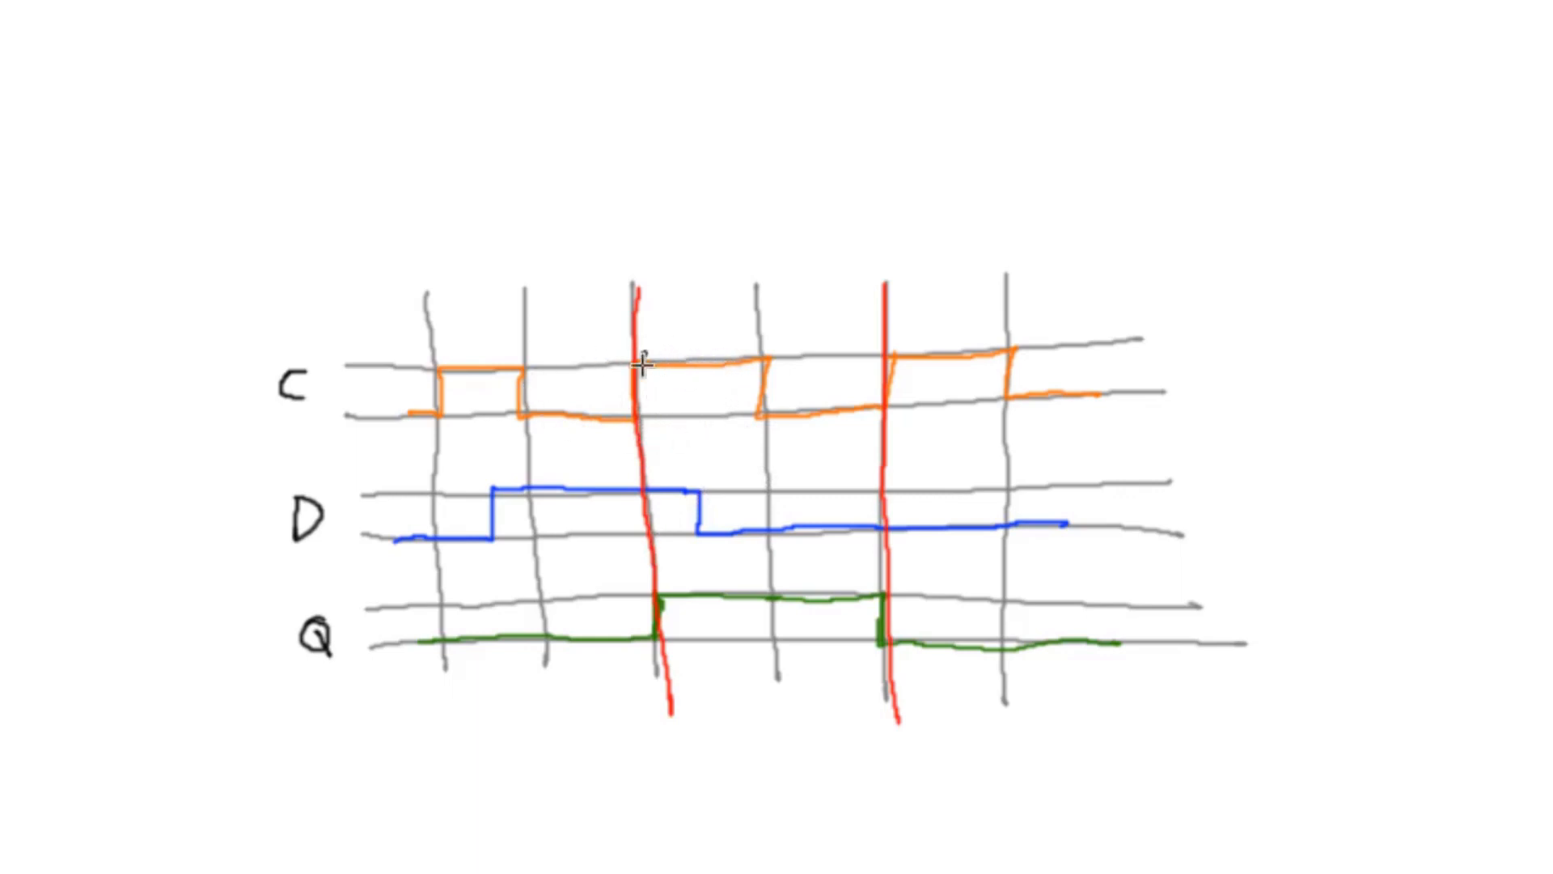
mouse_move(876, 426)
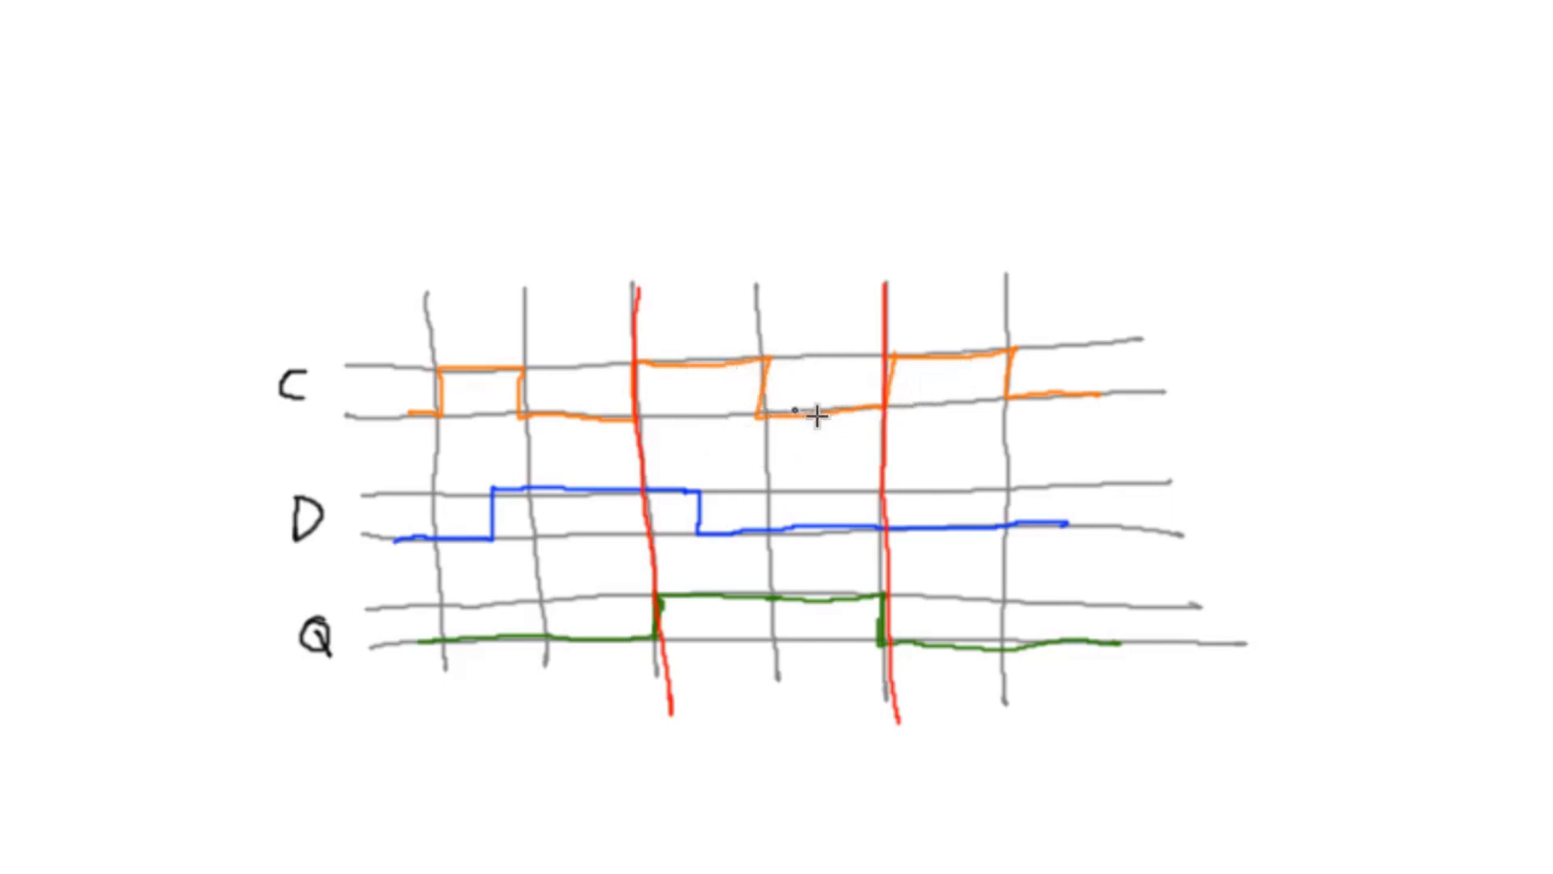
mouse_move(806, 444)
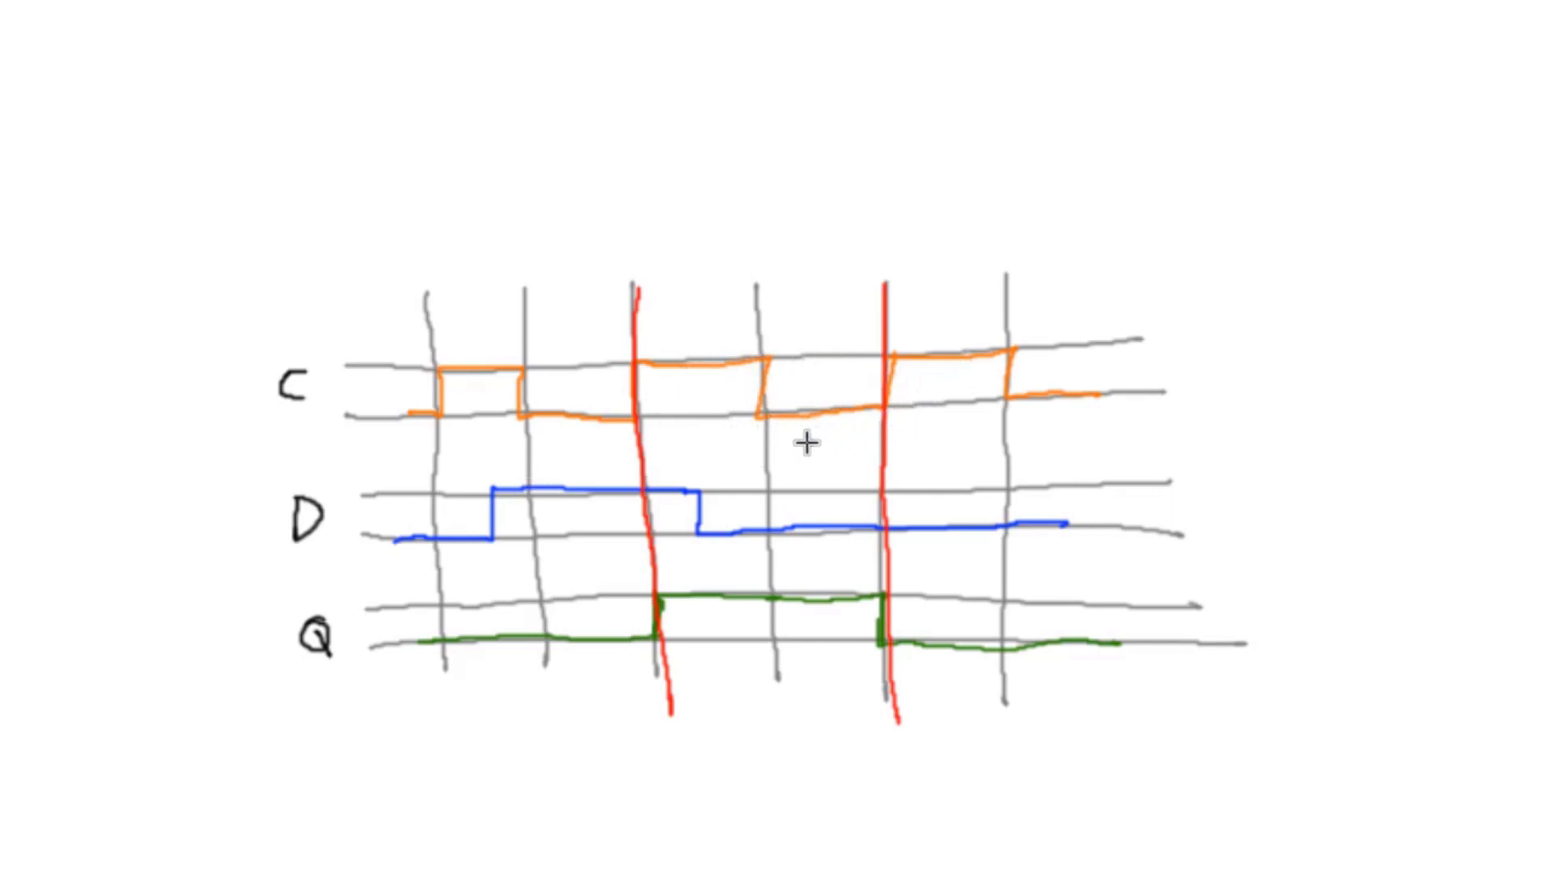
mouse_move(706, 382)
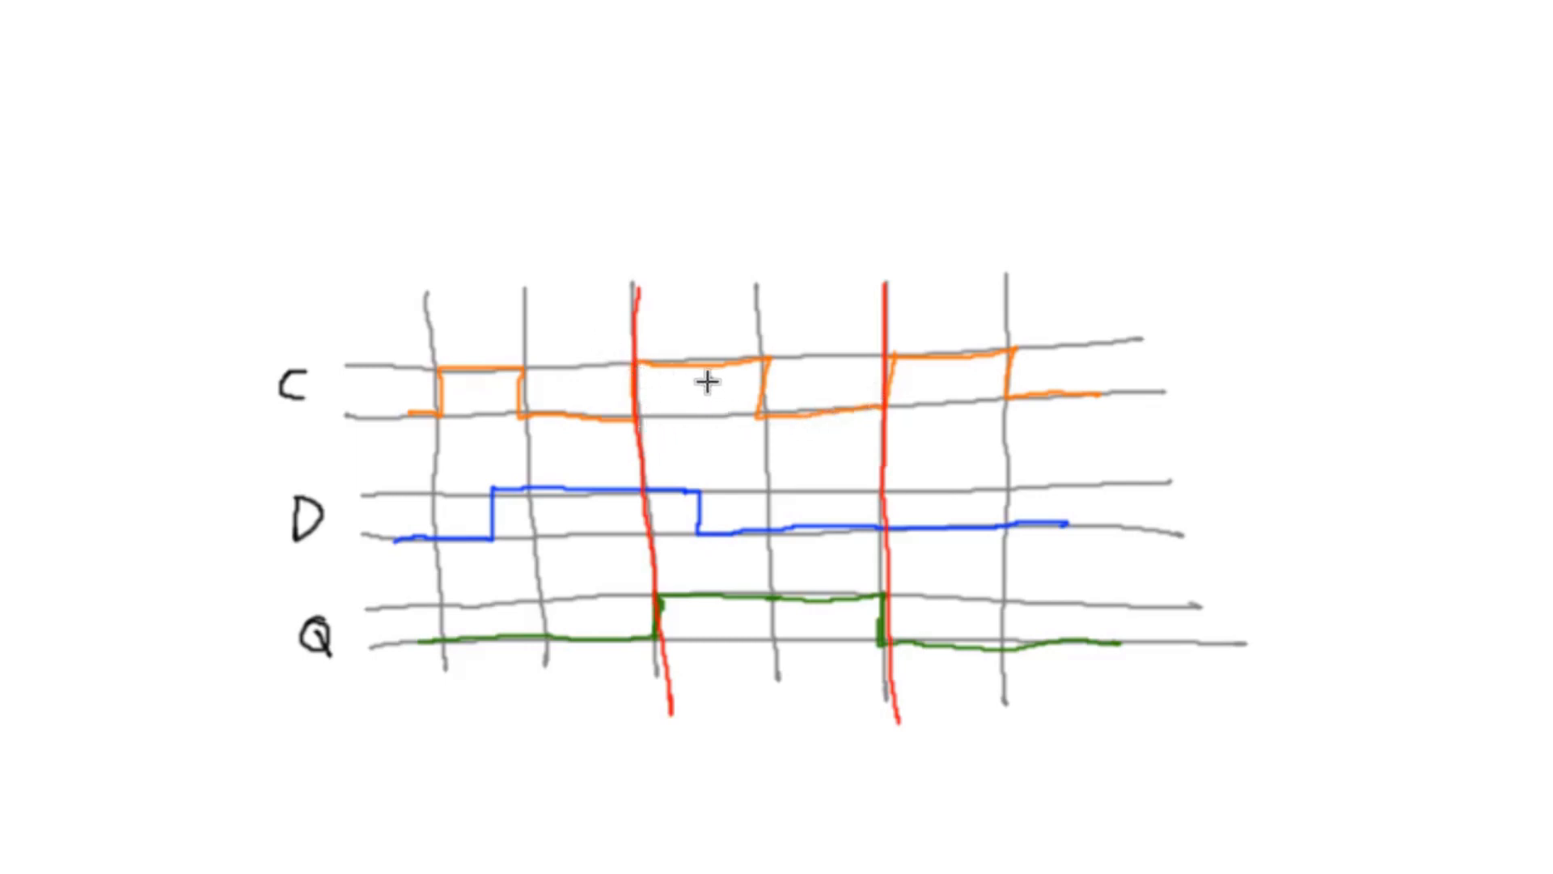
mouse_move(672, 386)
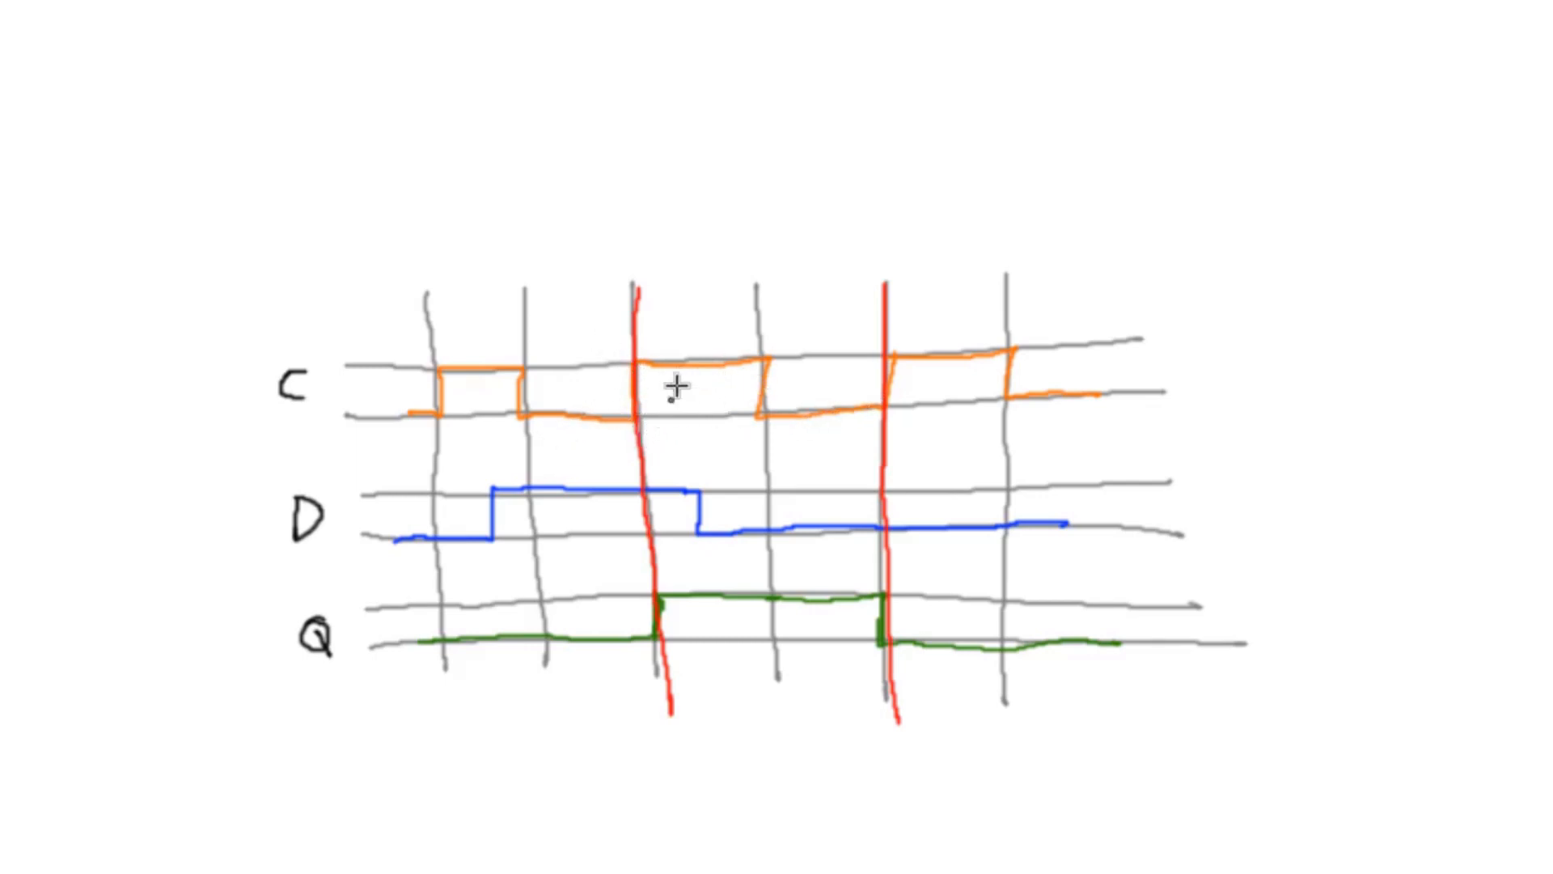
mouse_move(448, 395)
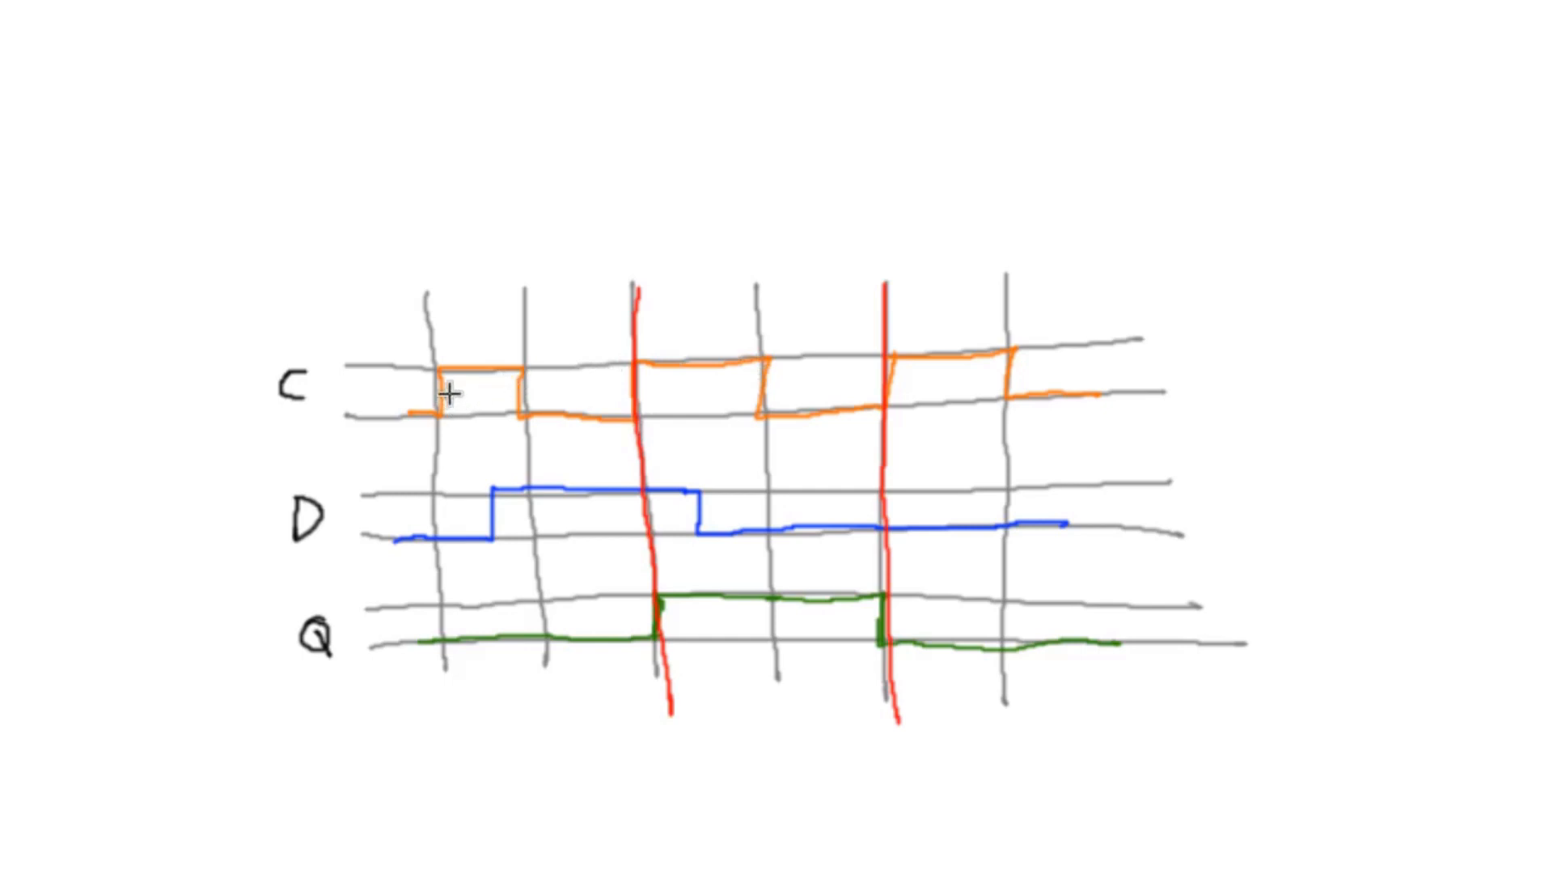
mouse_move(547, 443)
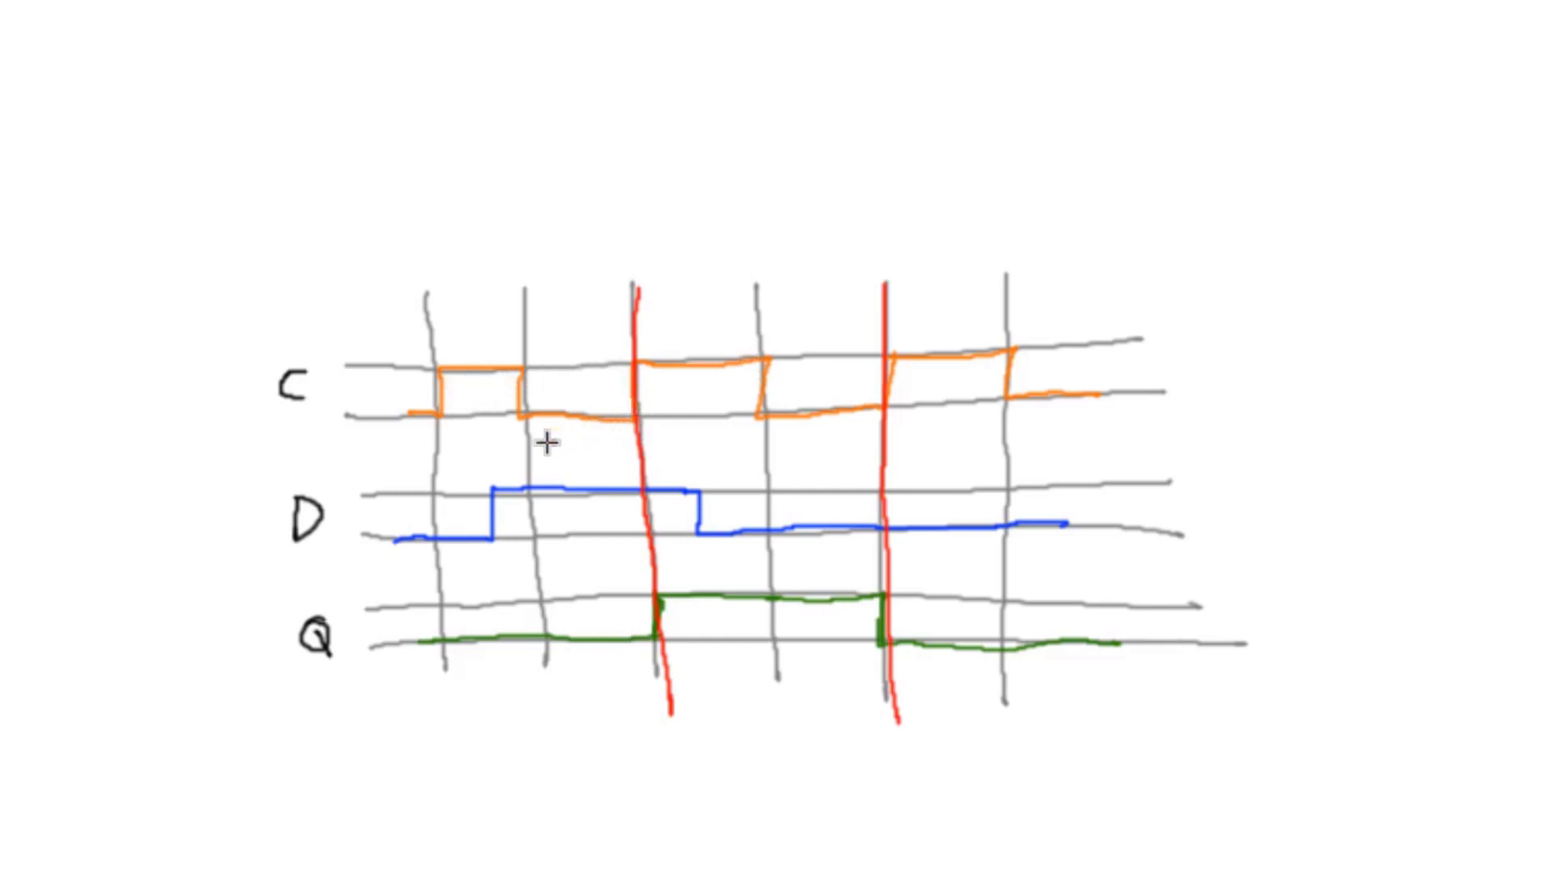
mouse_move(588, 412)
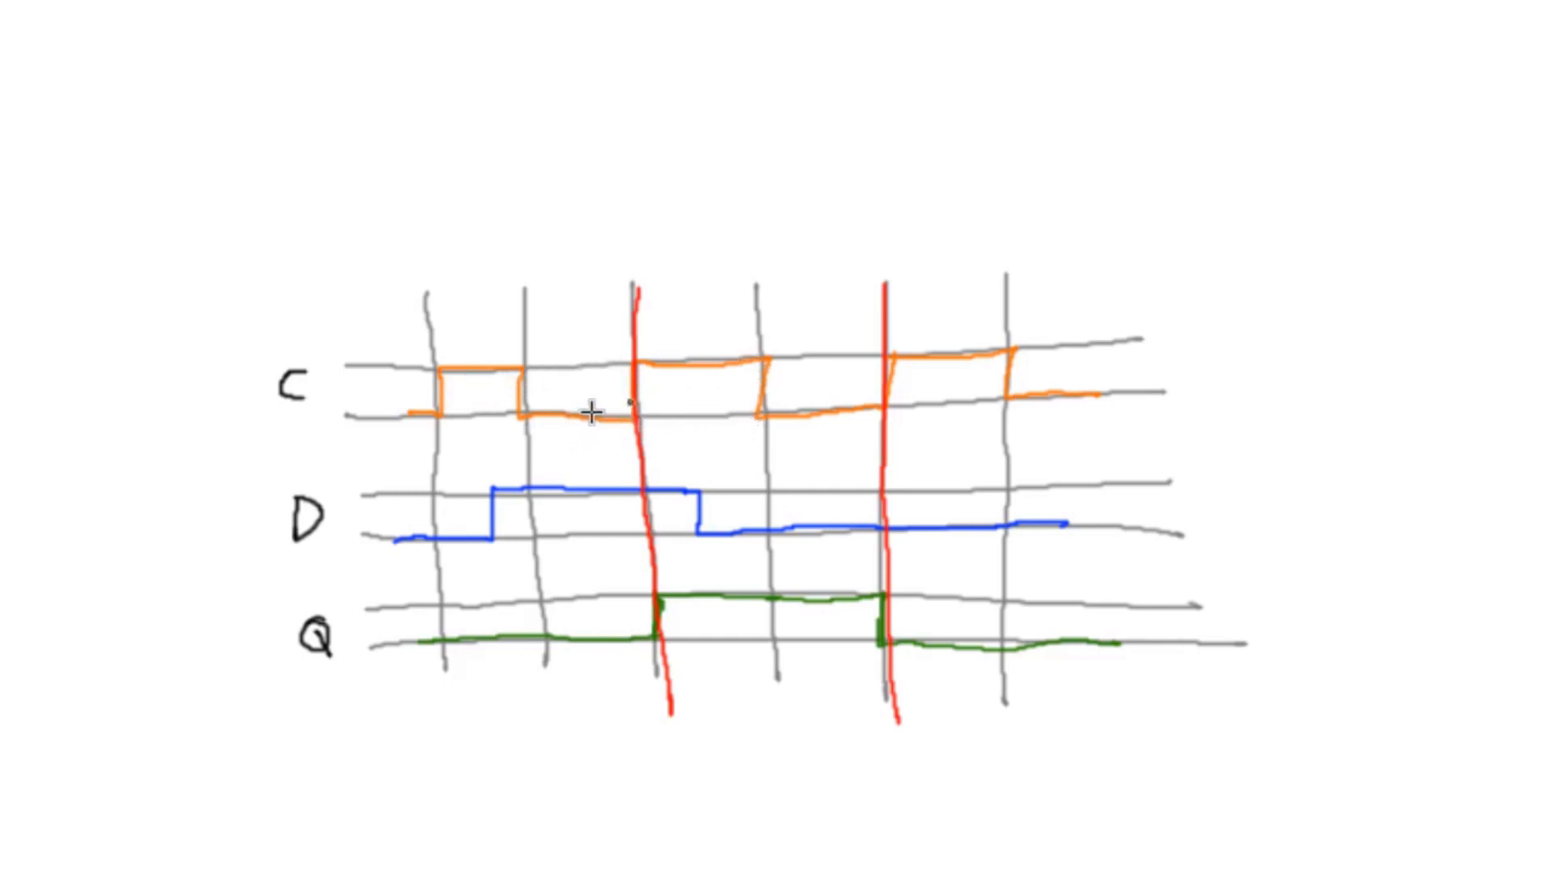
mouse_move(451, 433)
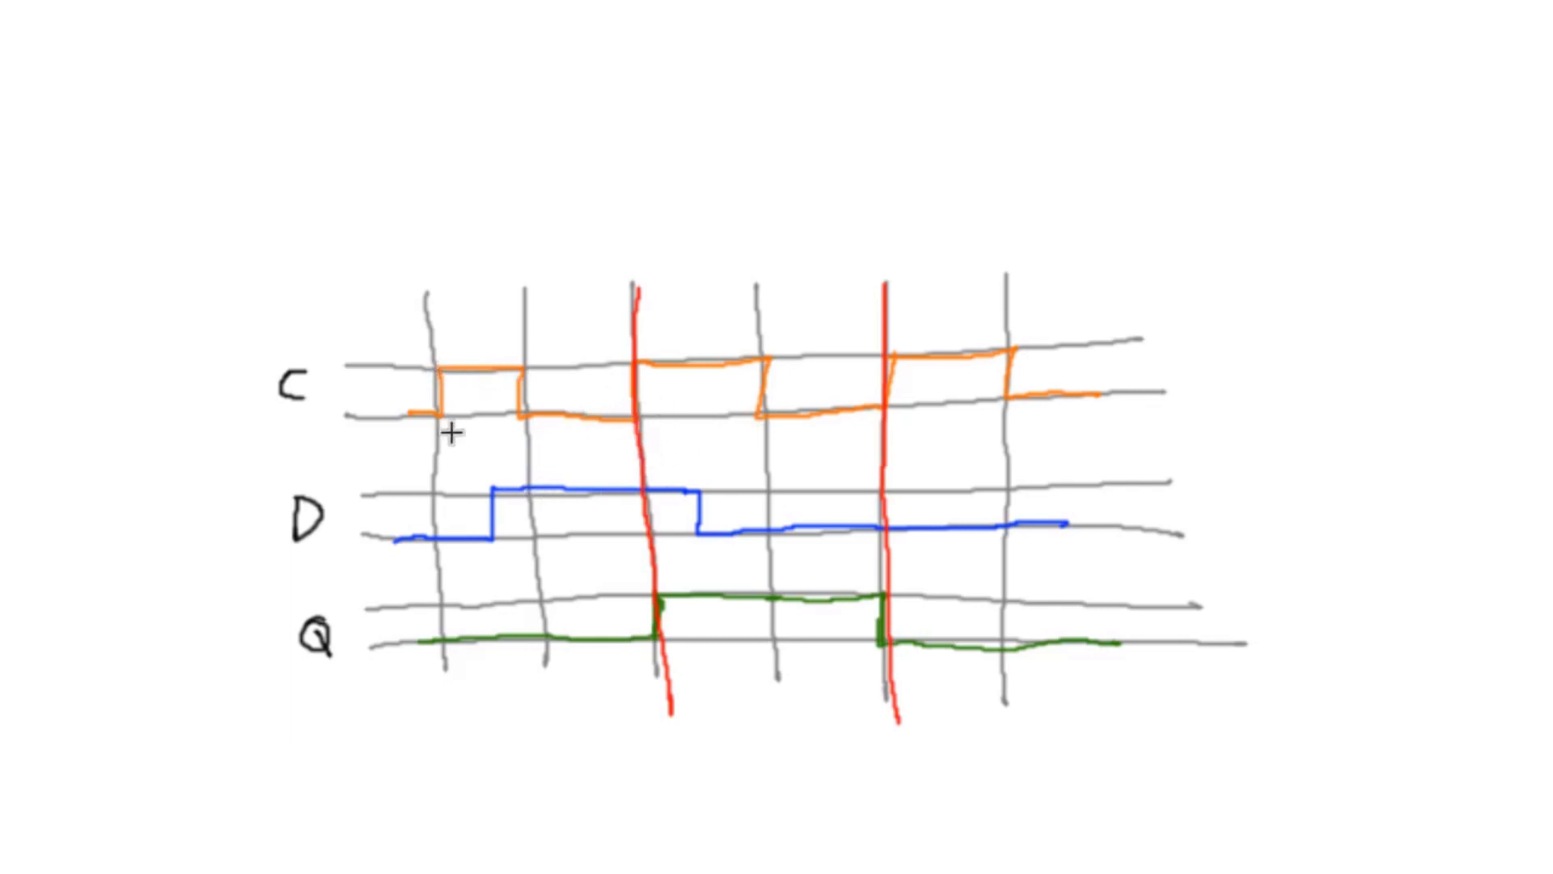
mouse_move(597, 436)
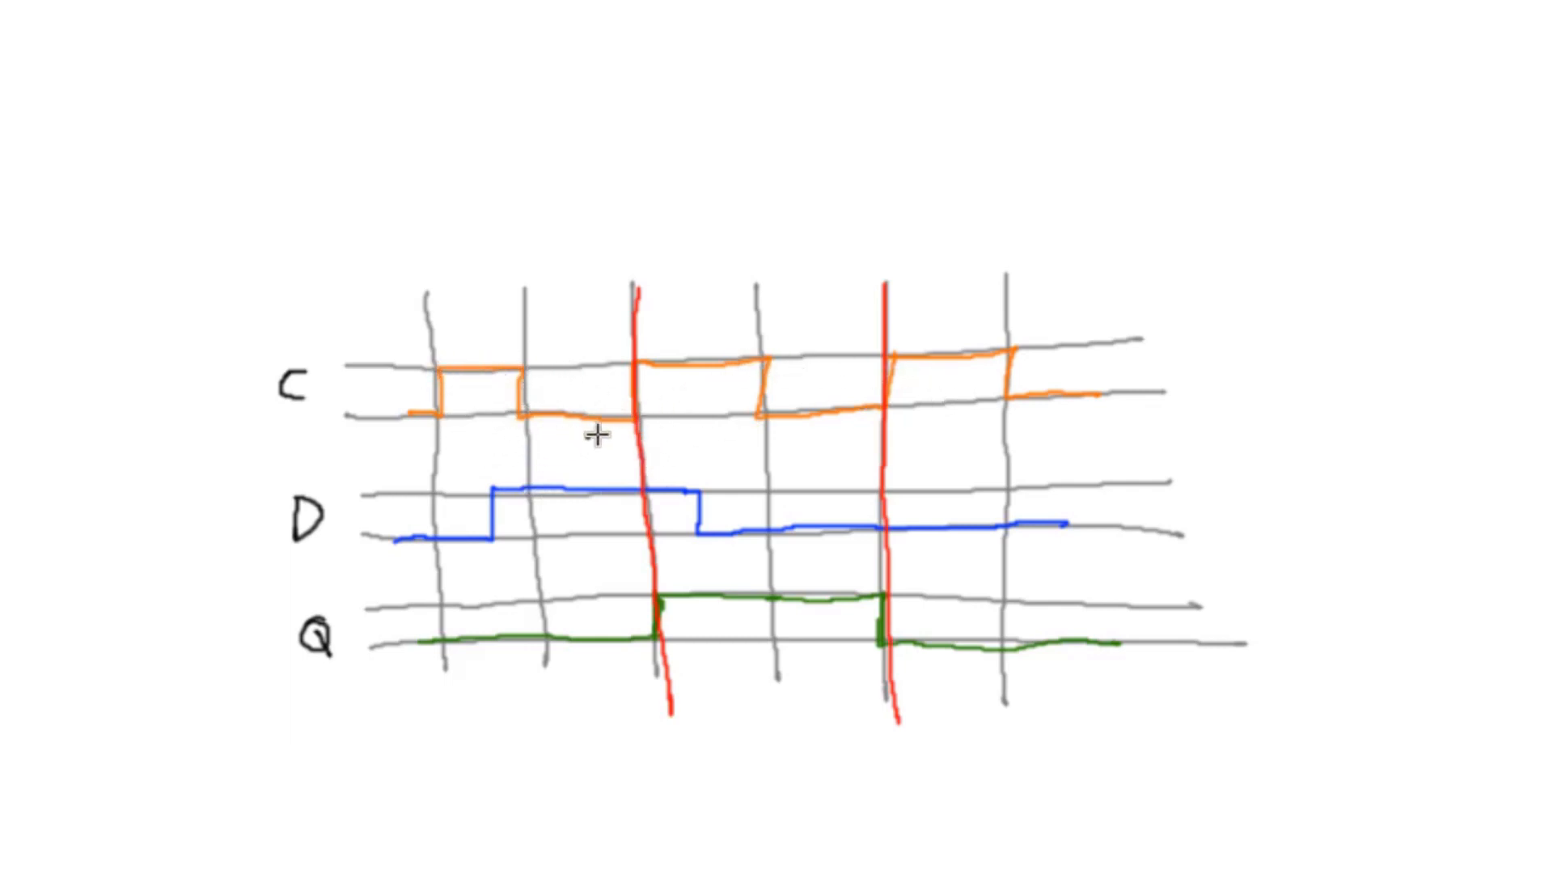
mouse_move(633, 508)
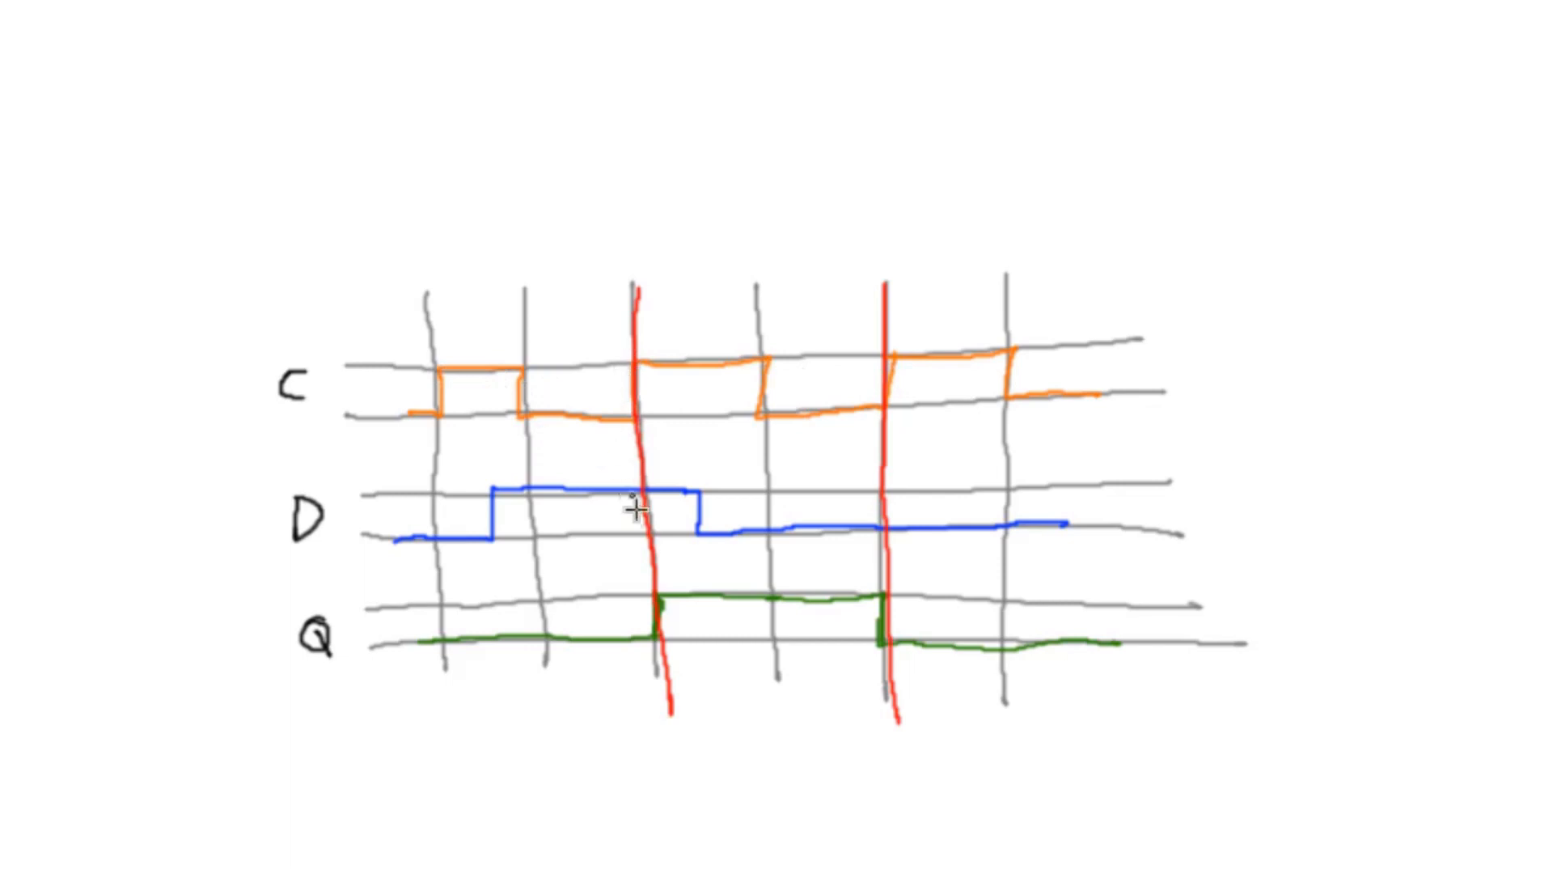
mouse_move(506, 402)
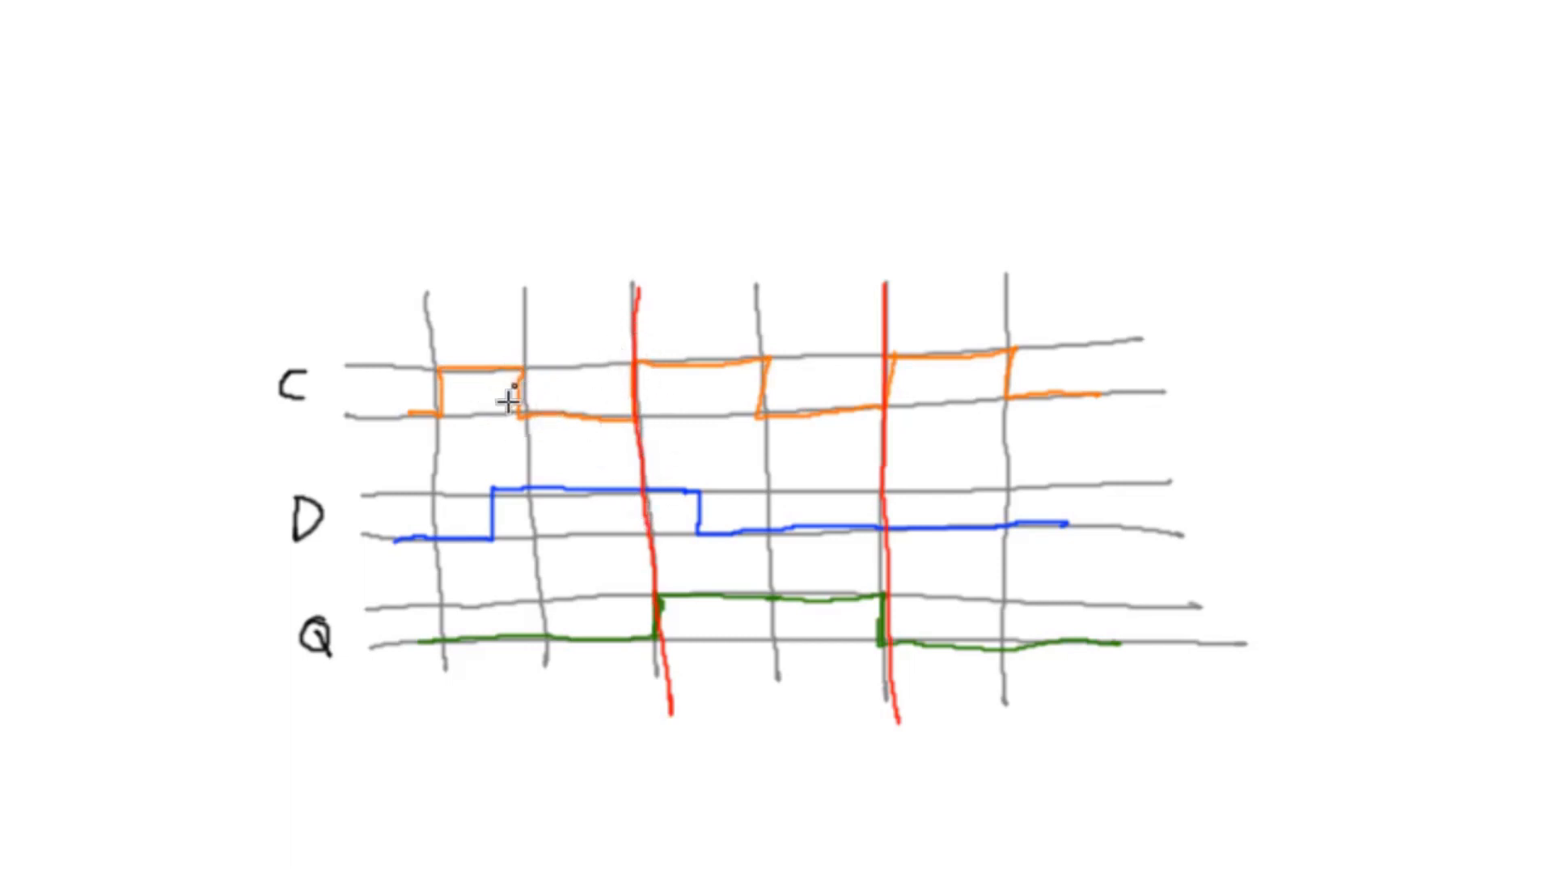
mouse_move(584, 409)
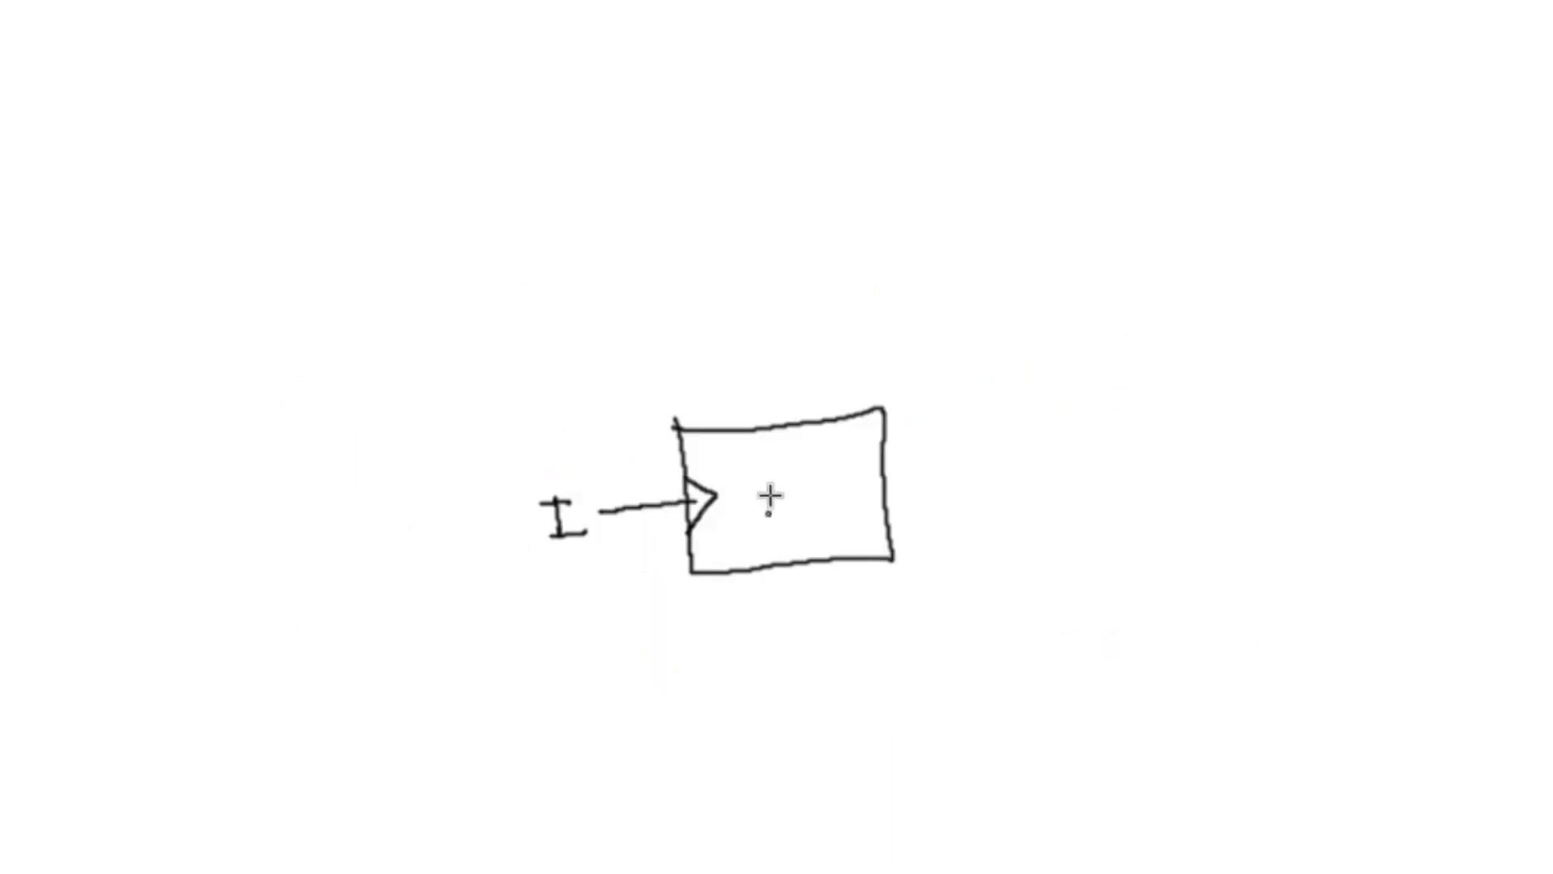
mouse_move(721, 509)
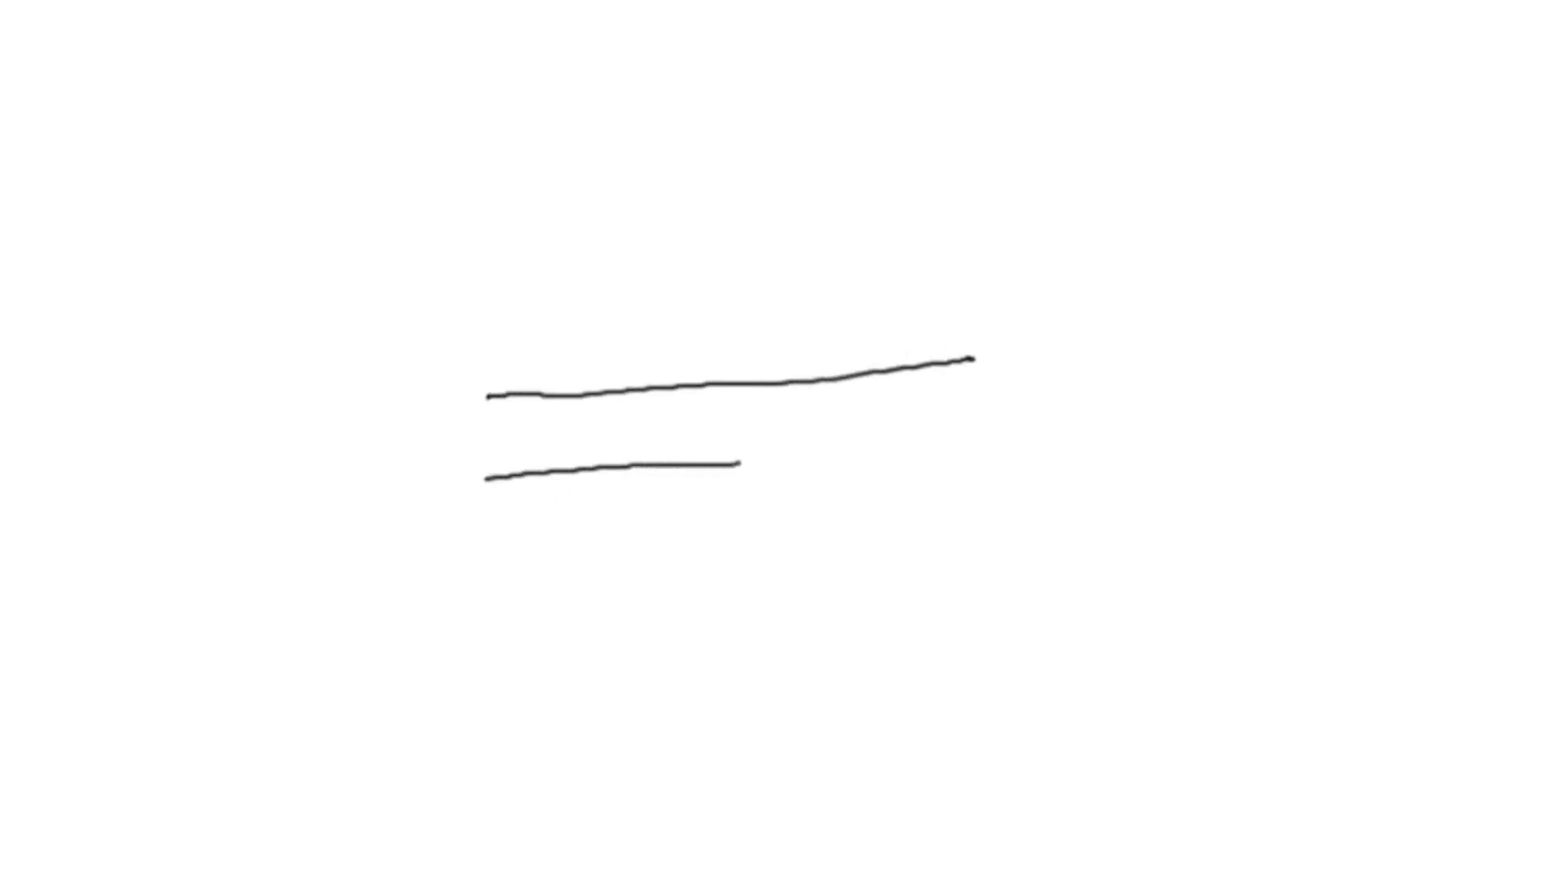
Extend the lower black guide line and finish the red square pulse's falling edge
left_click_drag(747, 469, 975, 451)
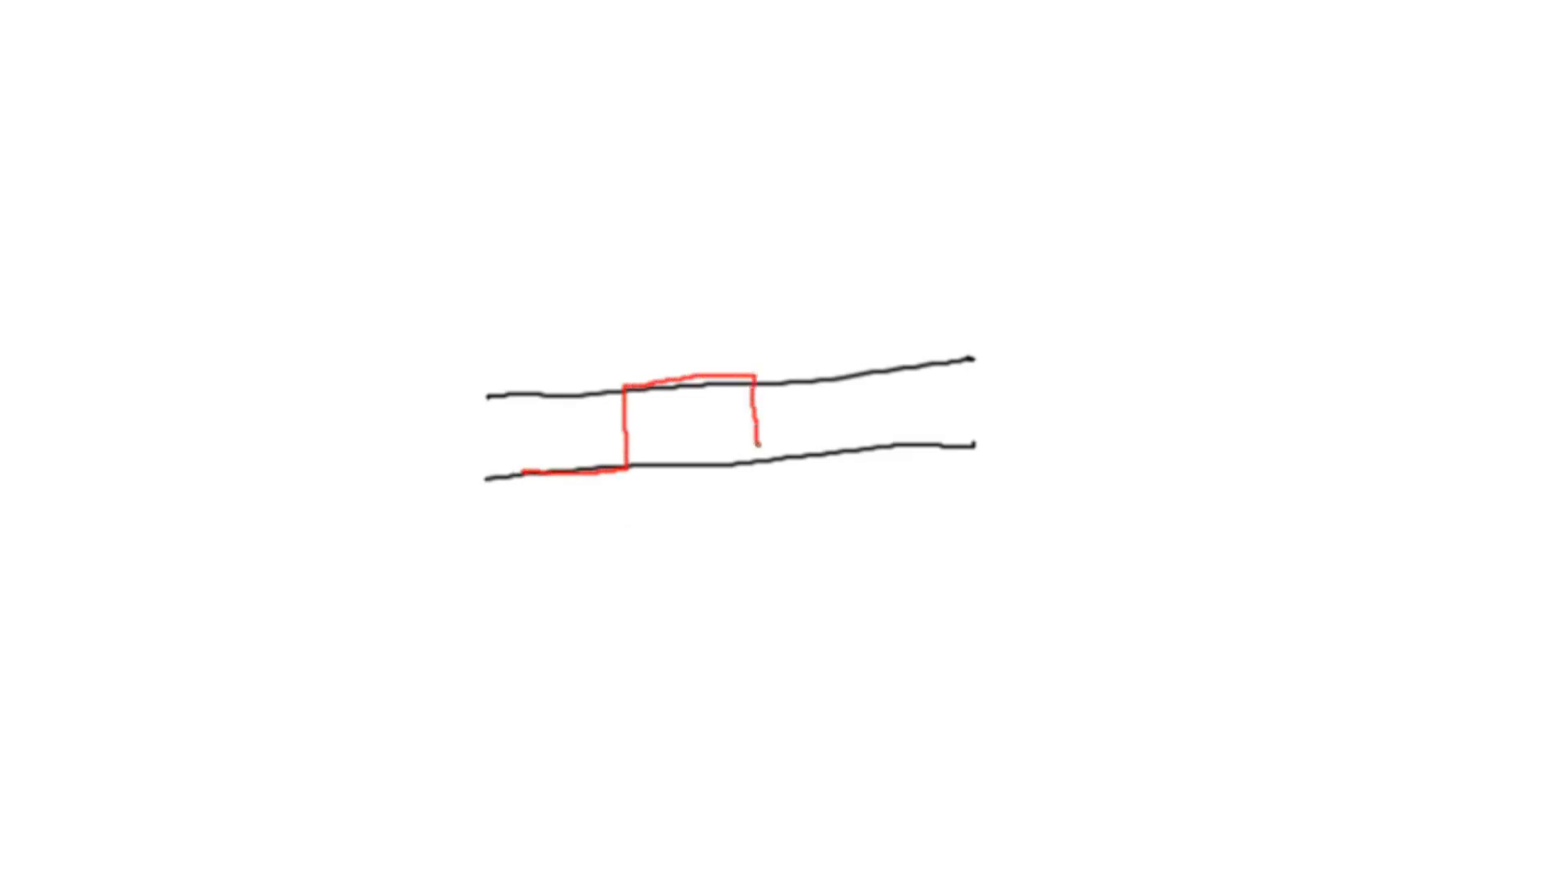
left_click_drag(757, 447, 896, 456)
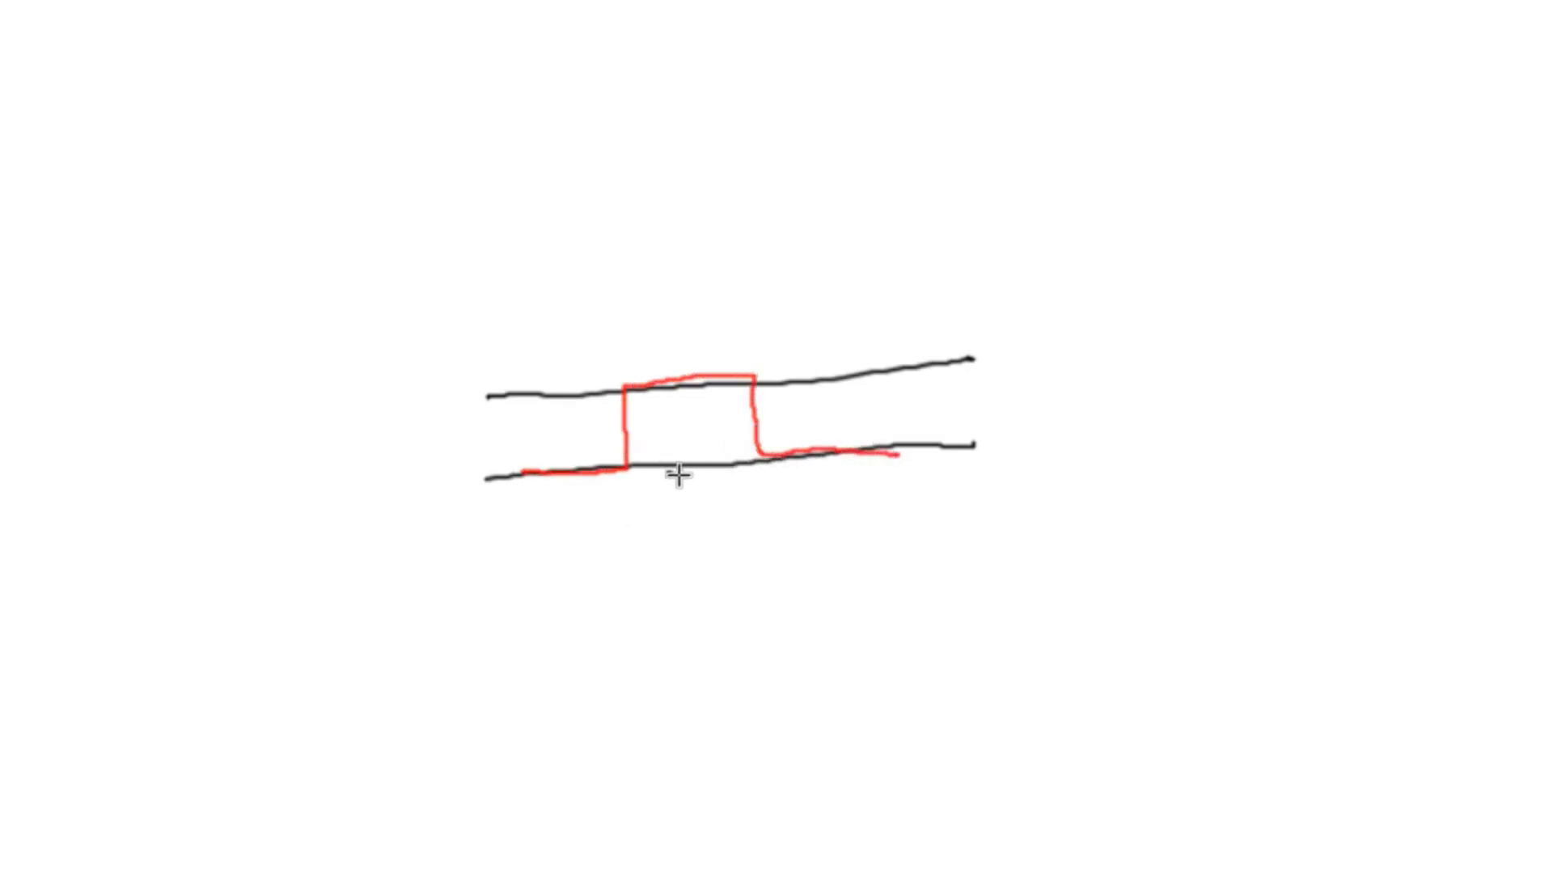
mouse_move(540, 483)
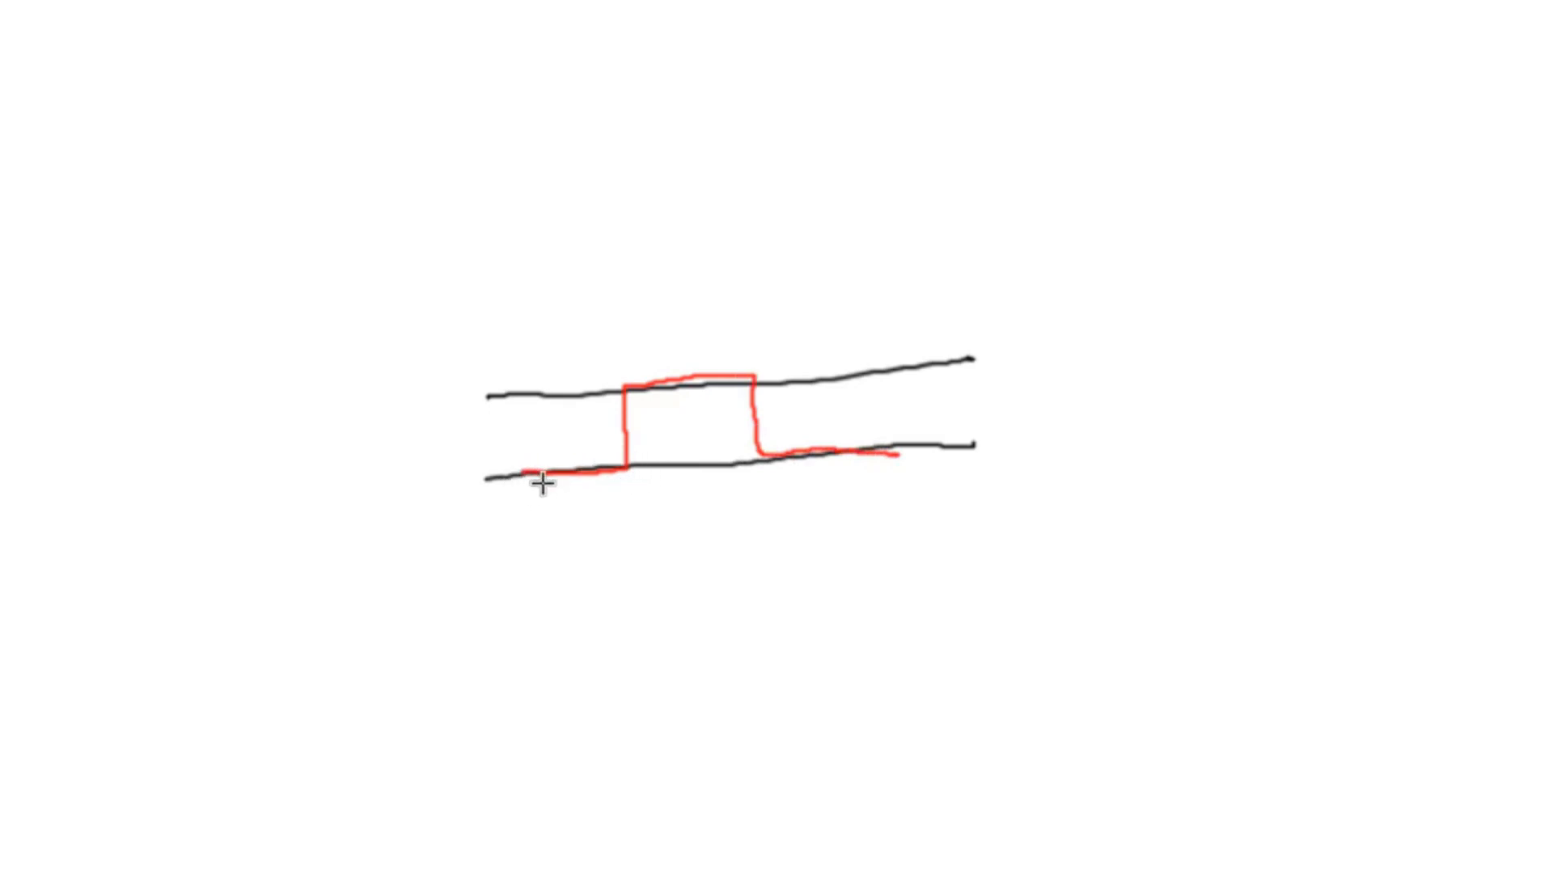
mouse_move(548, 479)
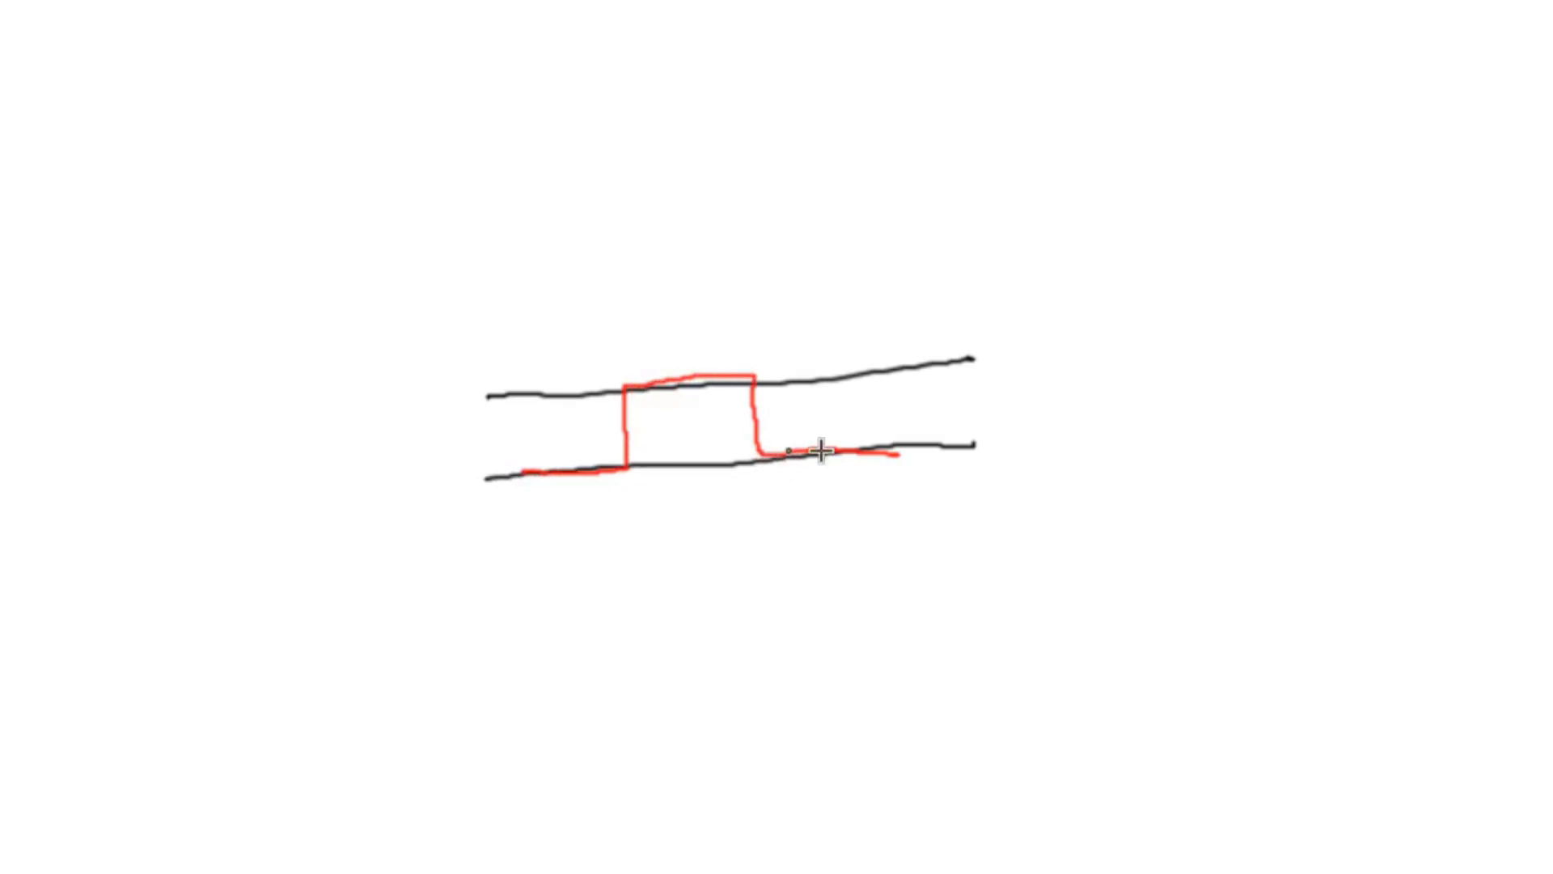
mouse_move(793, 414)
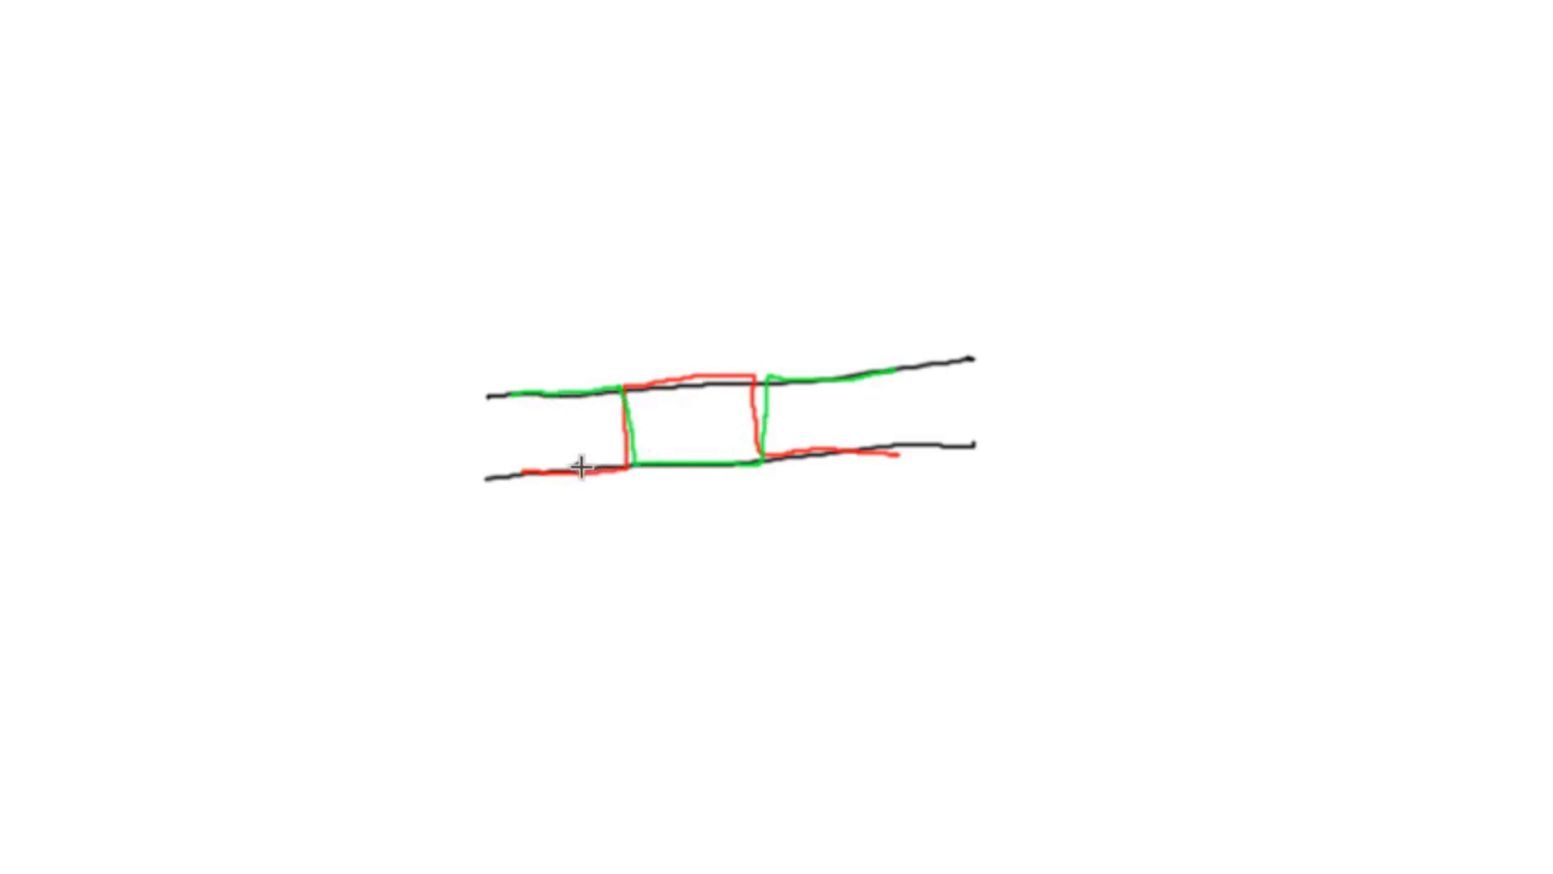
mouse_move(531, 479)
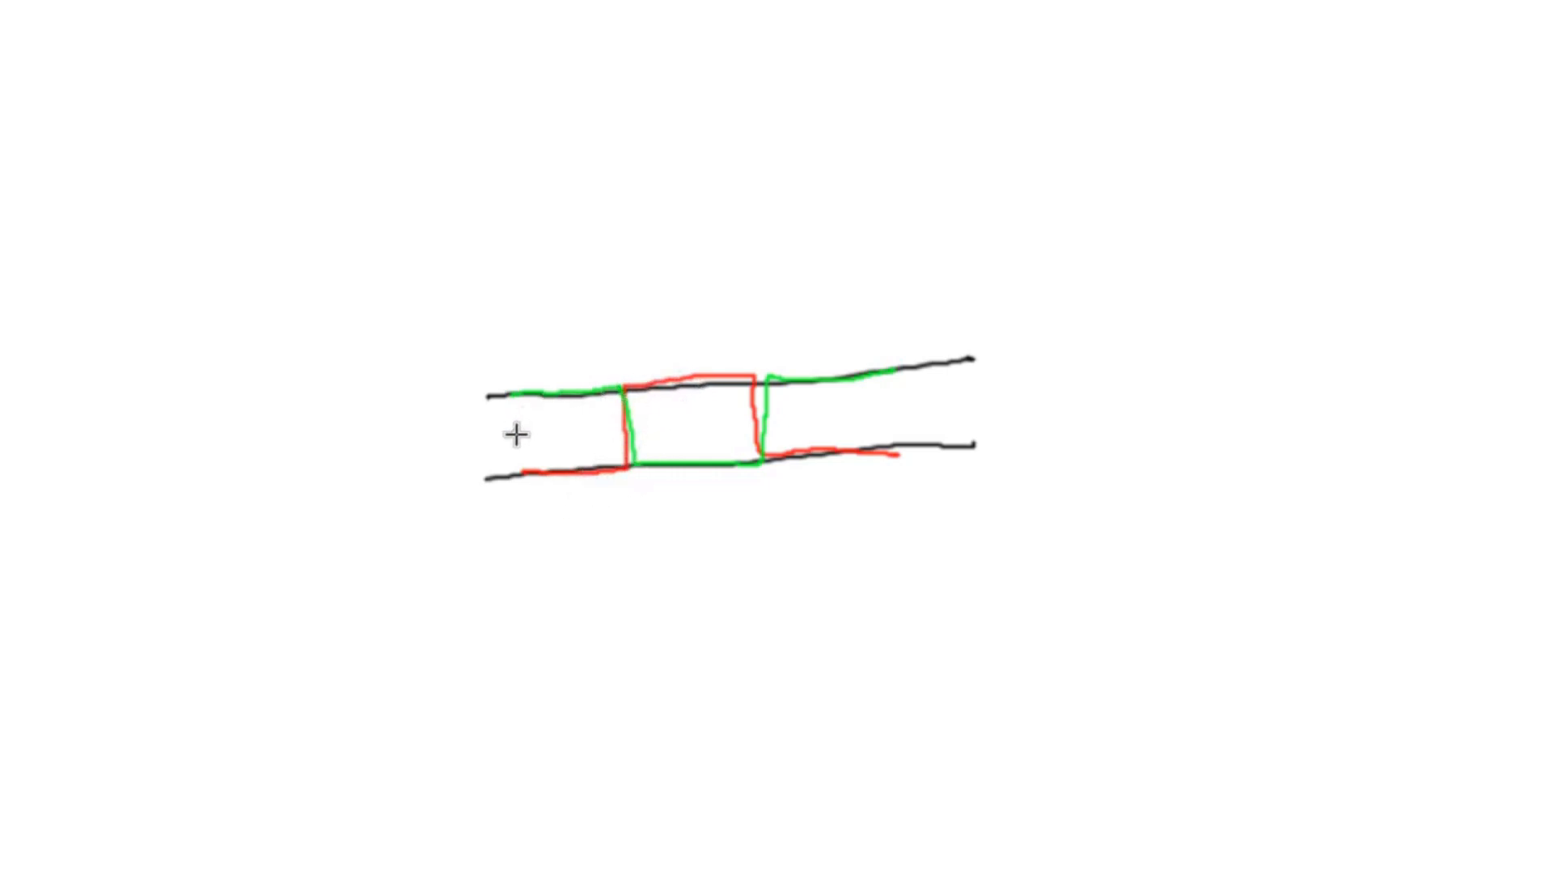
mouse_move(514, 393)
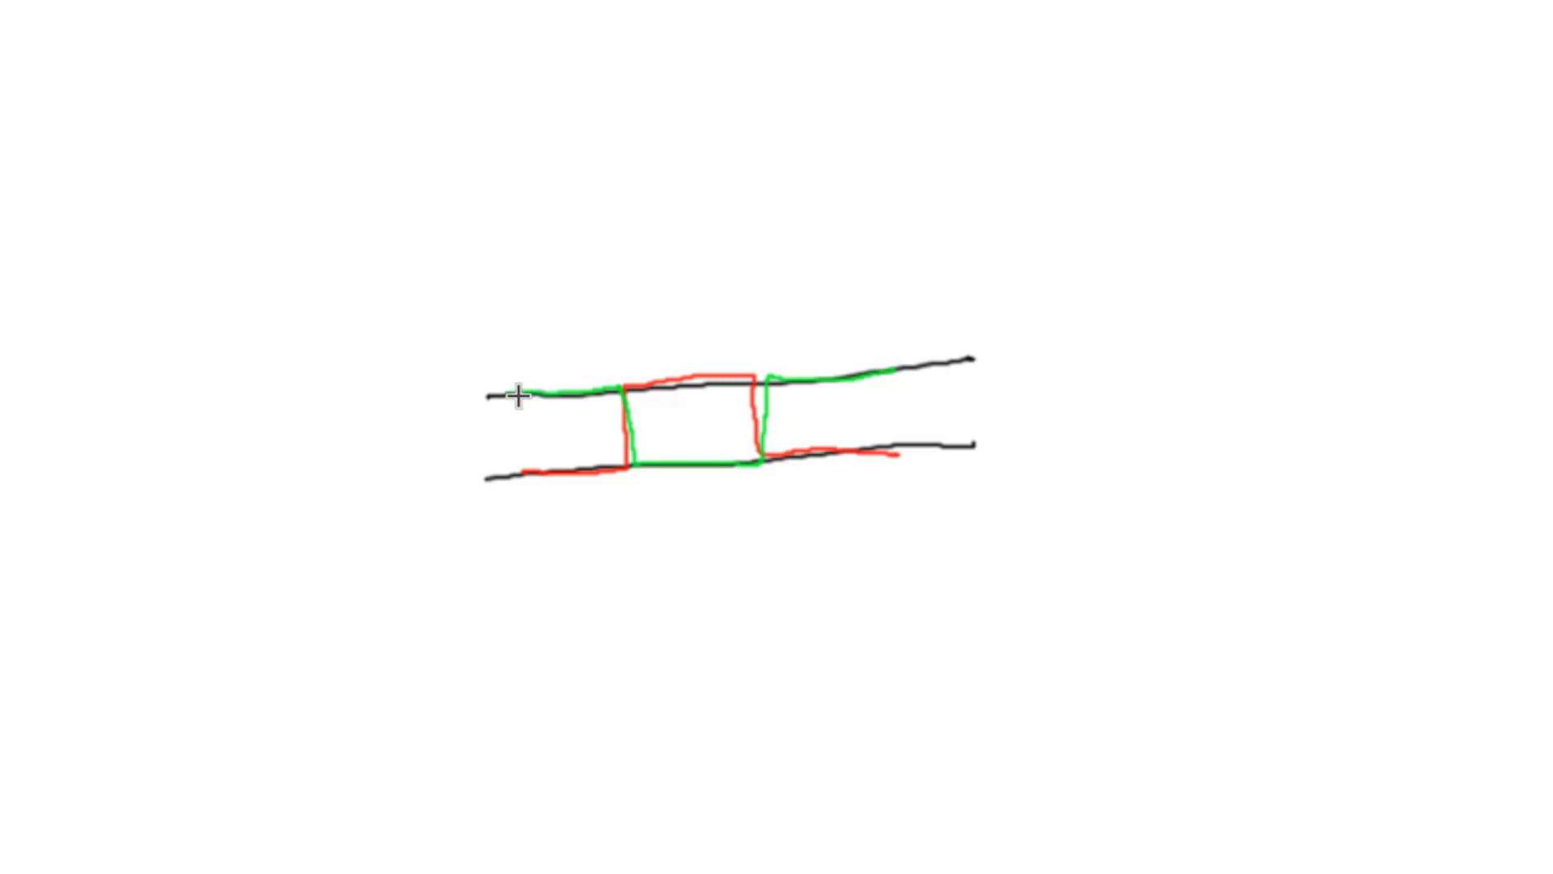
mouse_move(592, 377)
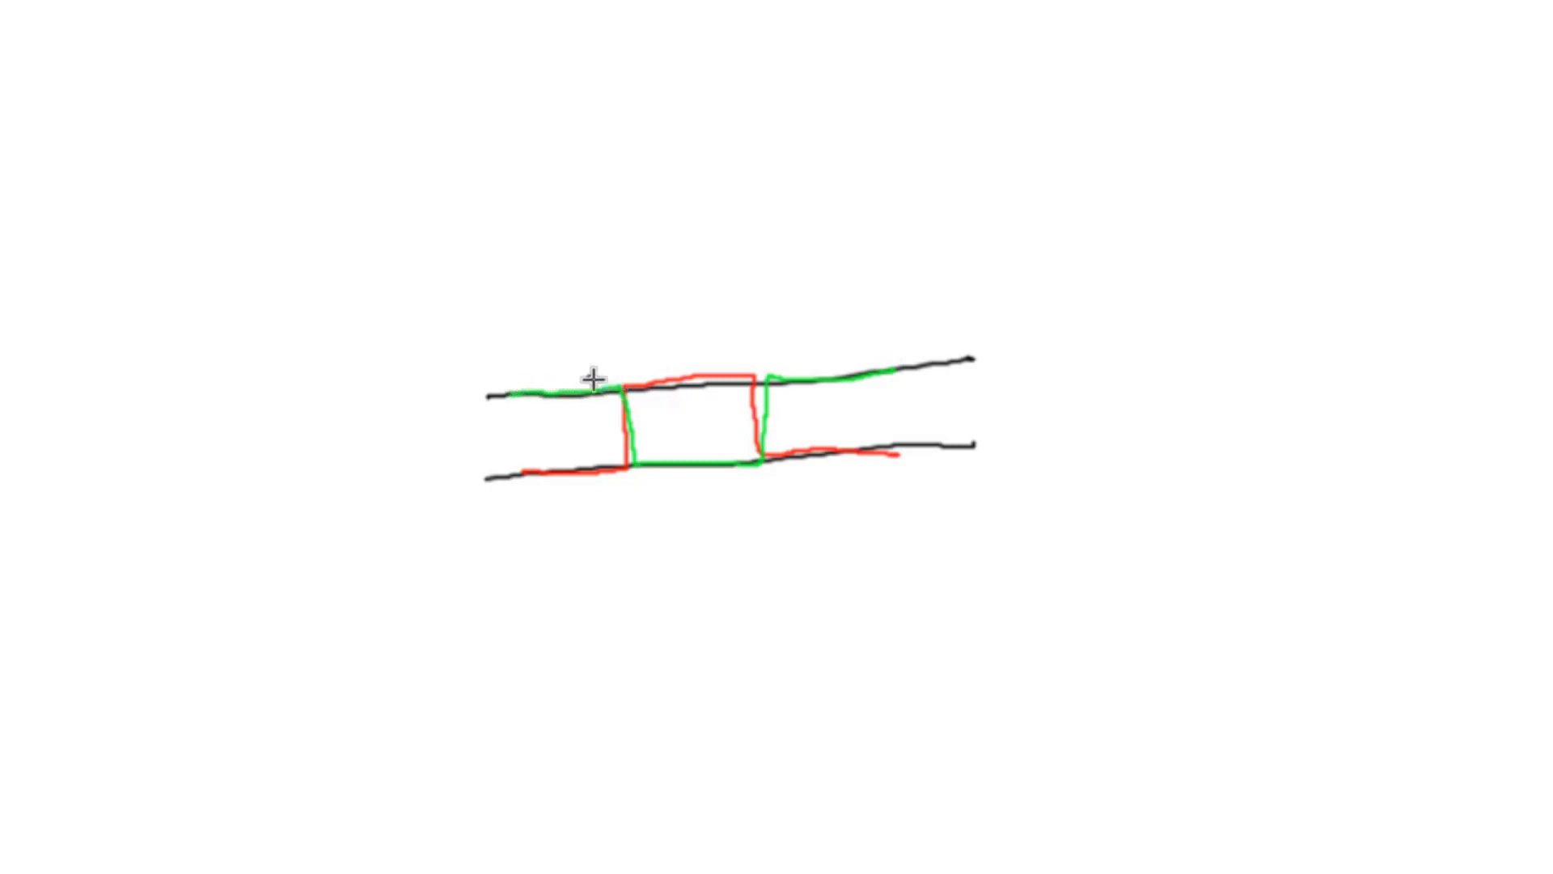
mouse_move(757, 463)
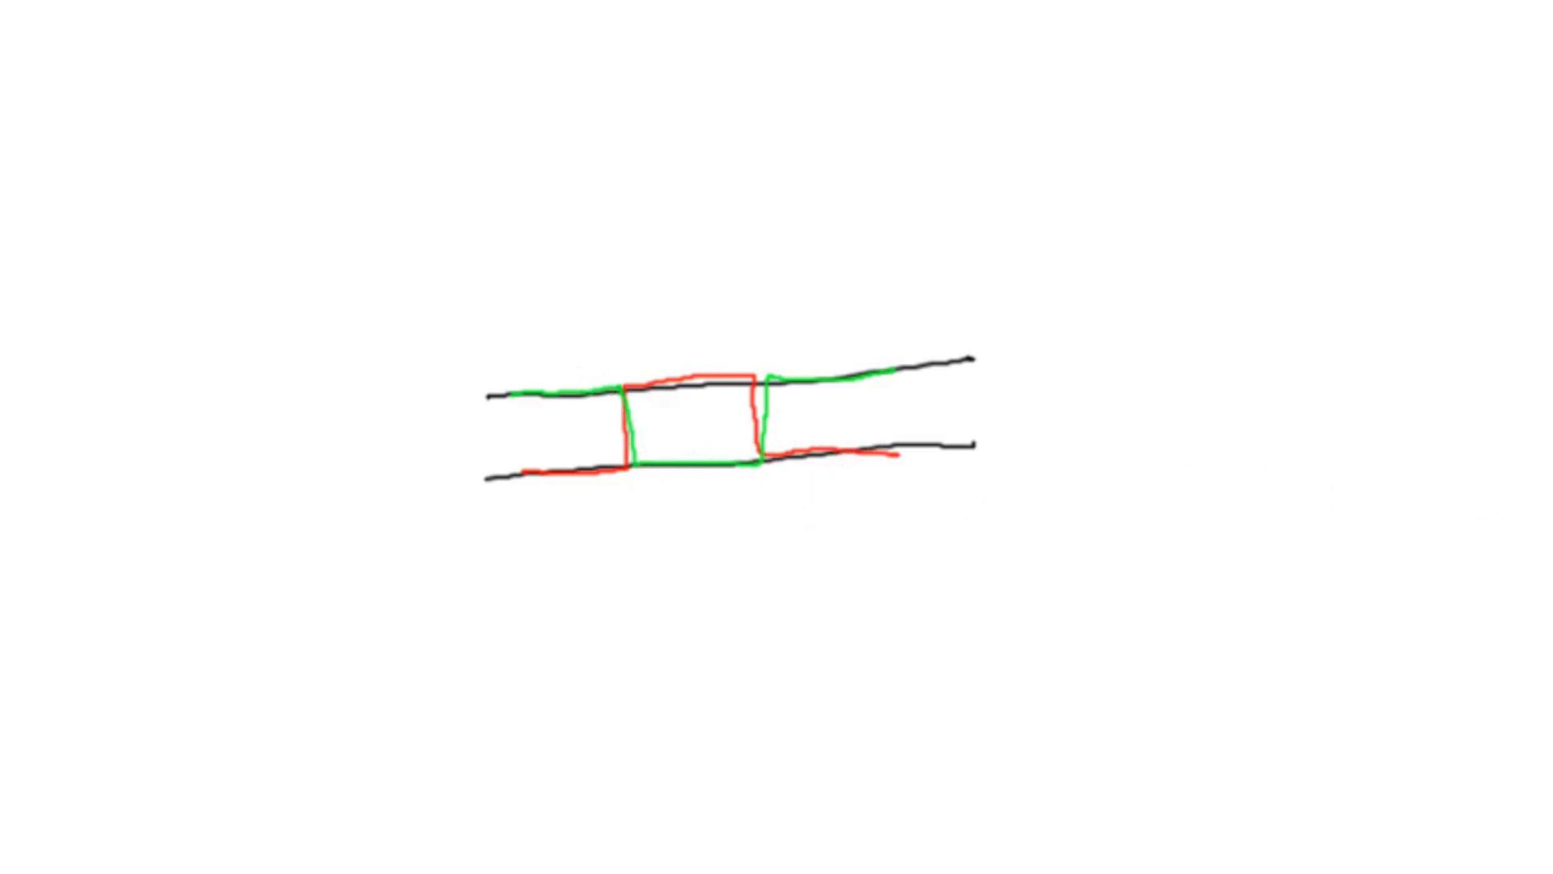
Draw a bracket shape below the I and d waveforms
left_click_drag(797, 494, 796, 594)
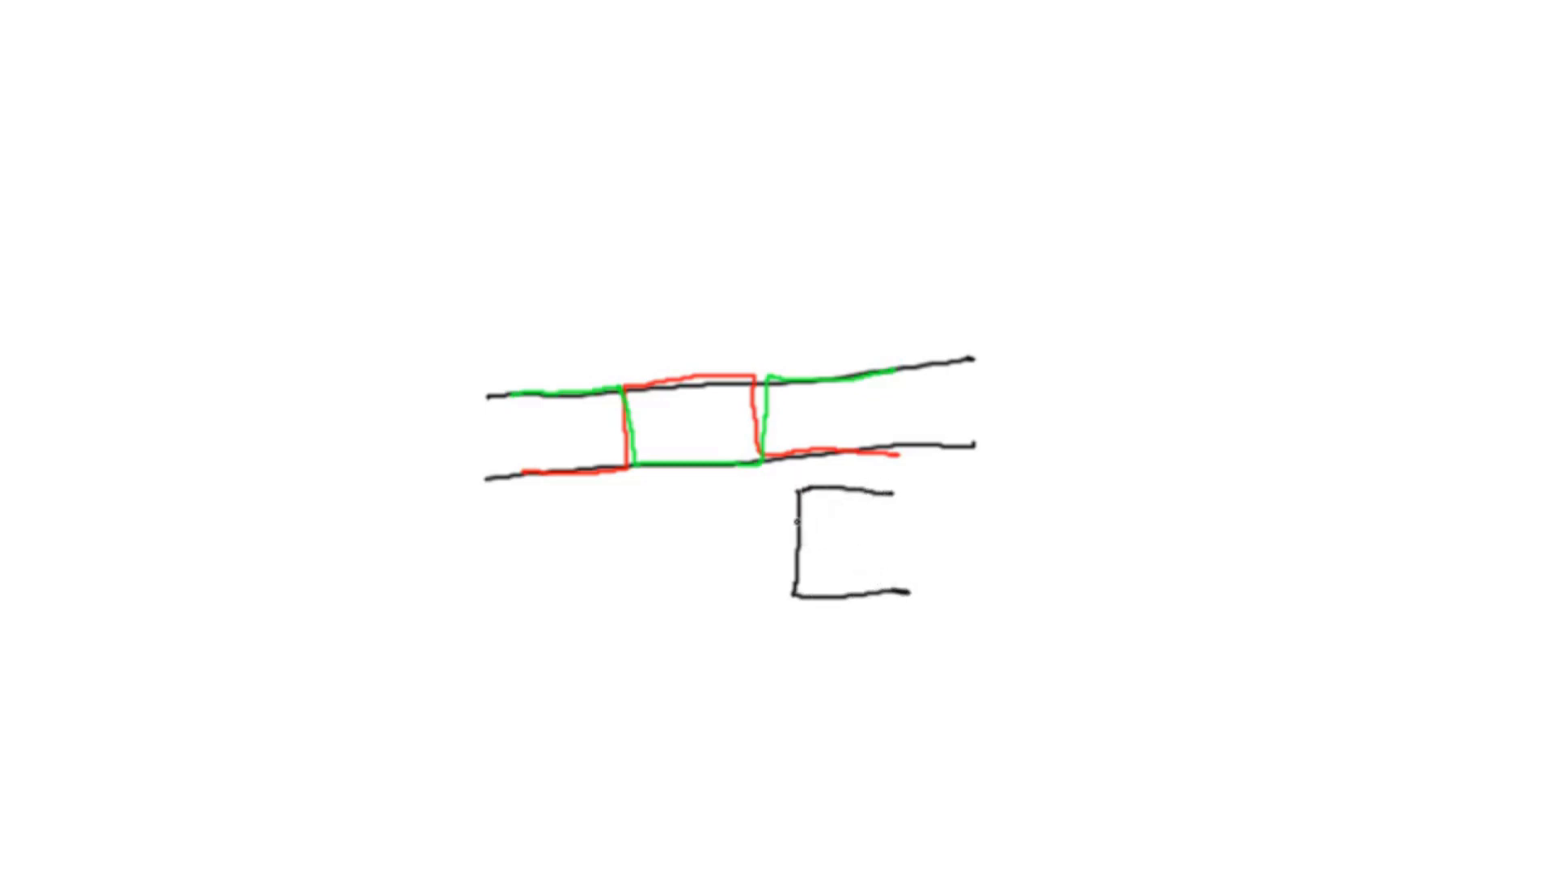
left_click_drag(716, 536, 822, 540)
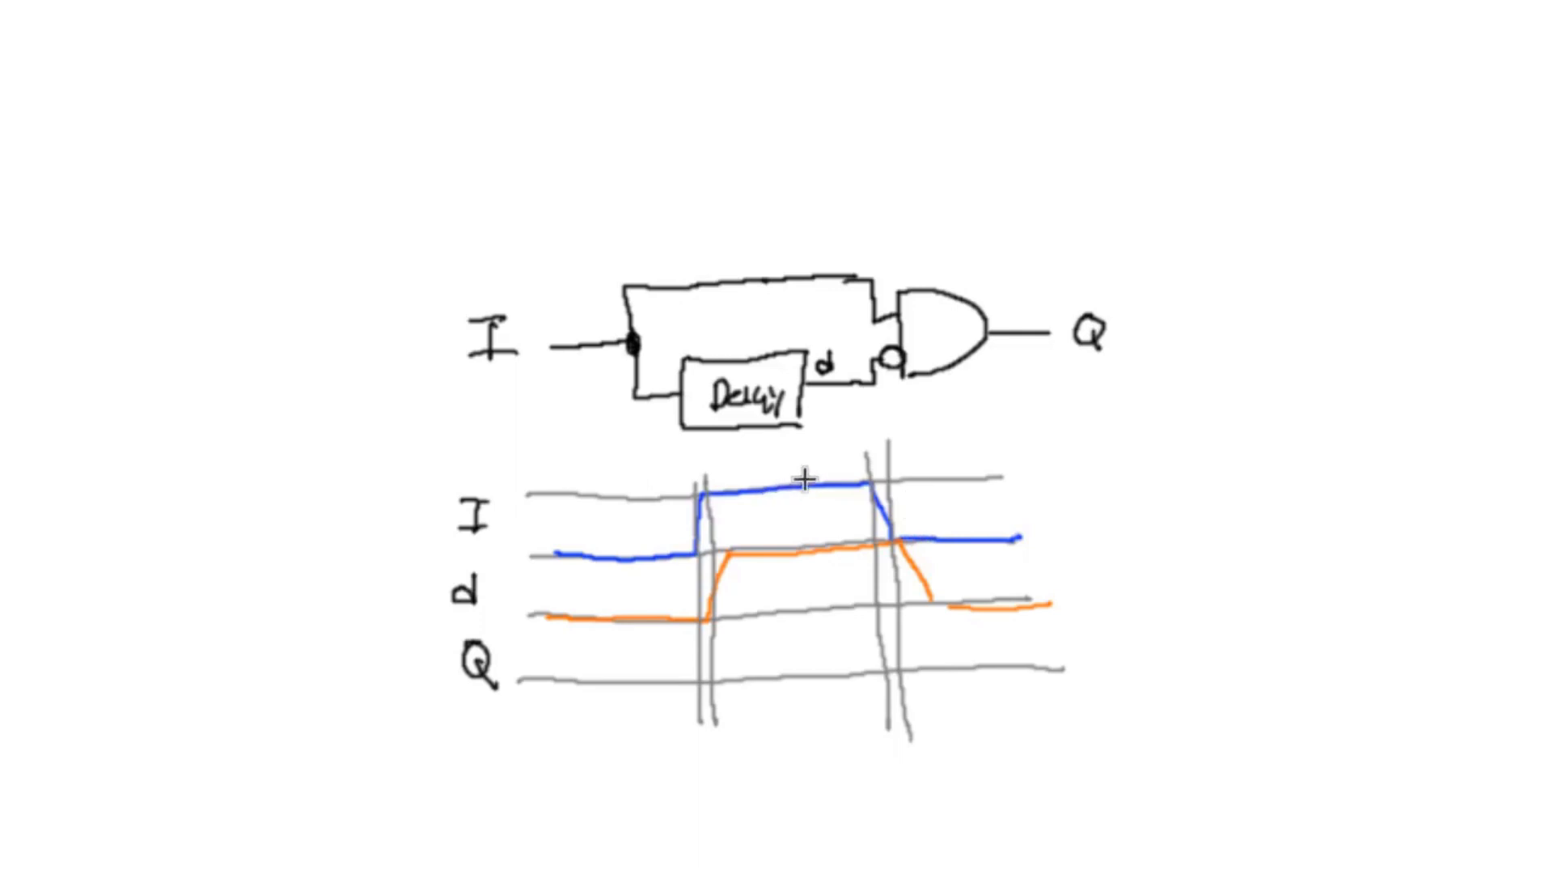
mouse_move(770, 531)
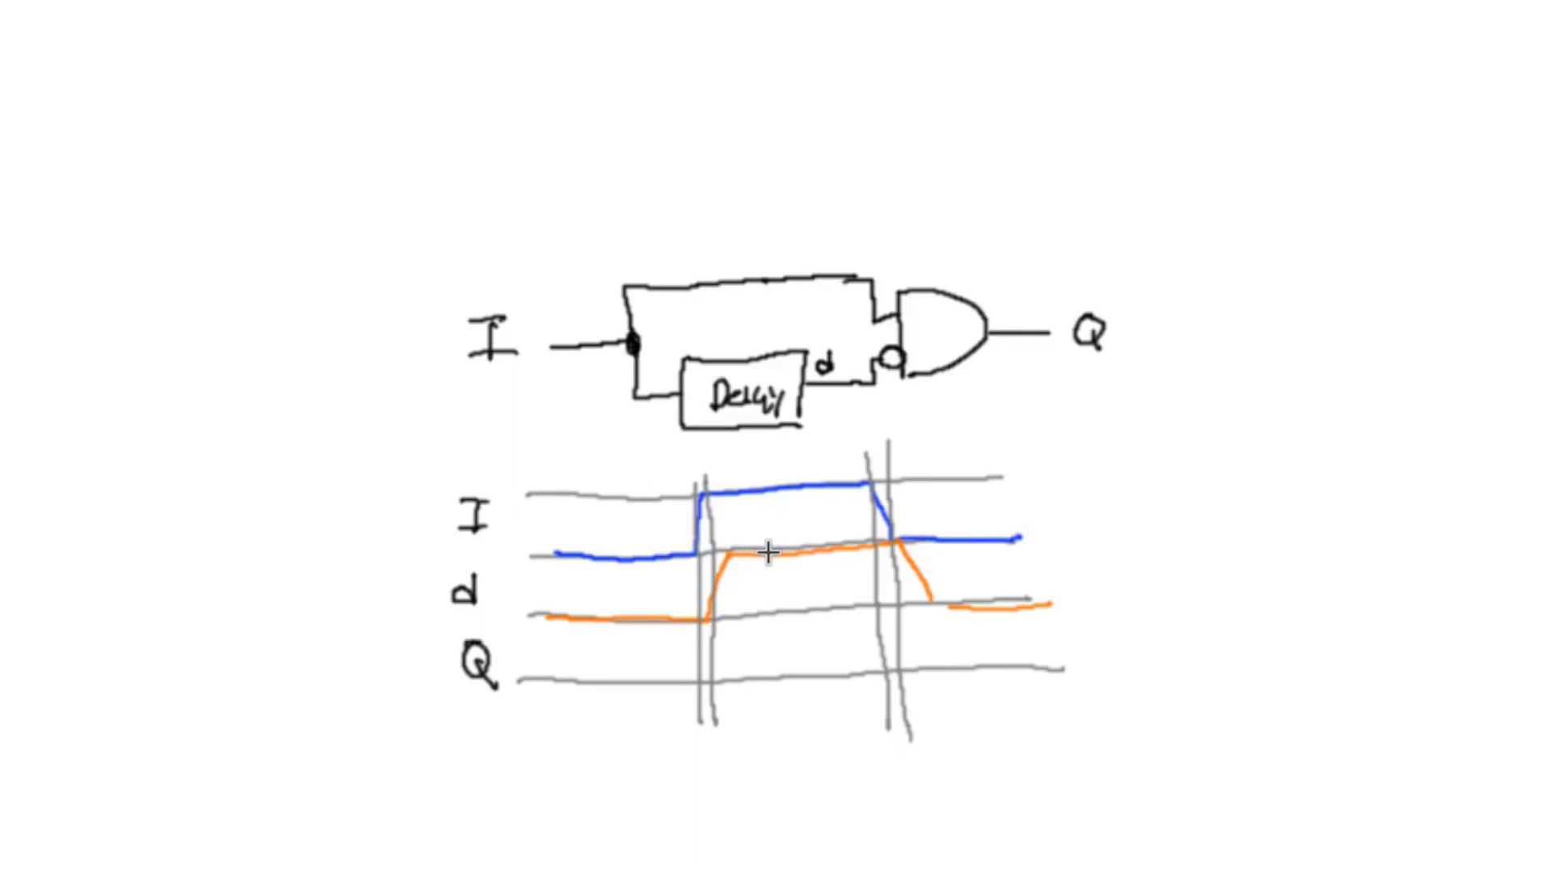
mouse_move(788, 519)
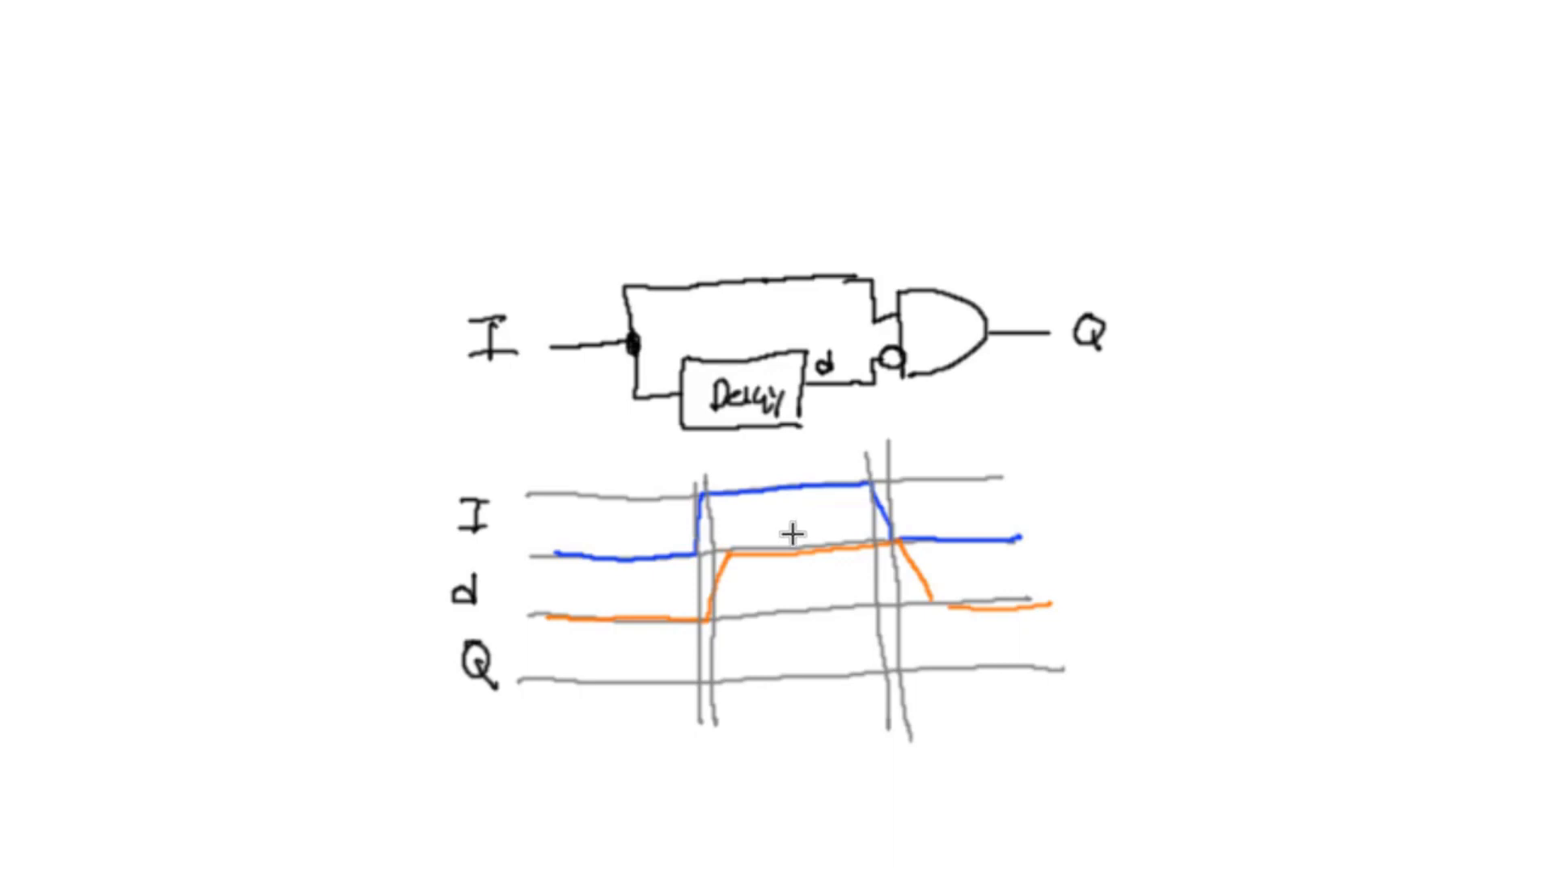
mouse_move(793, 535)
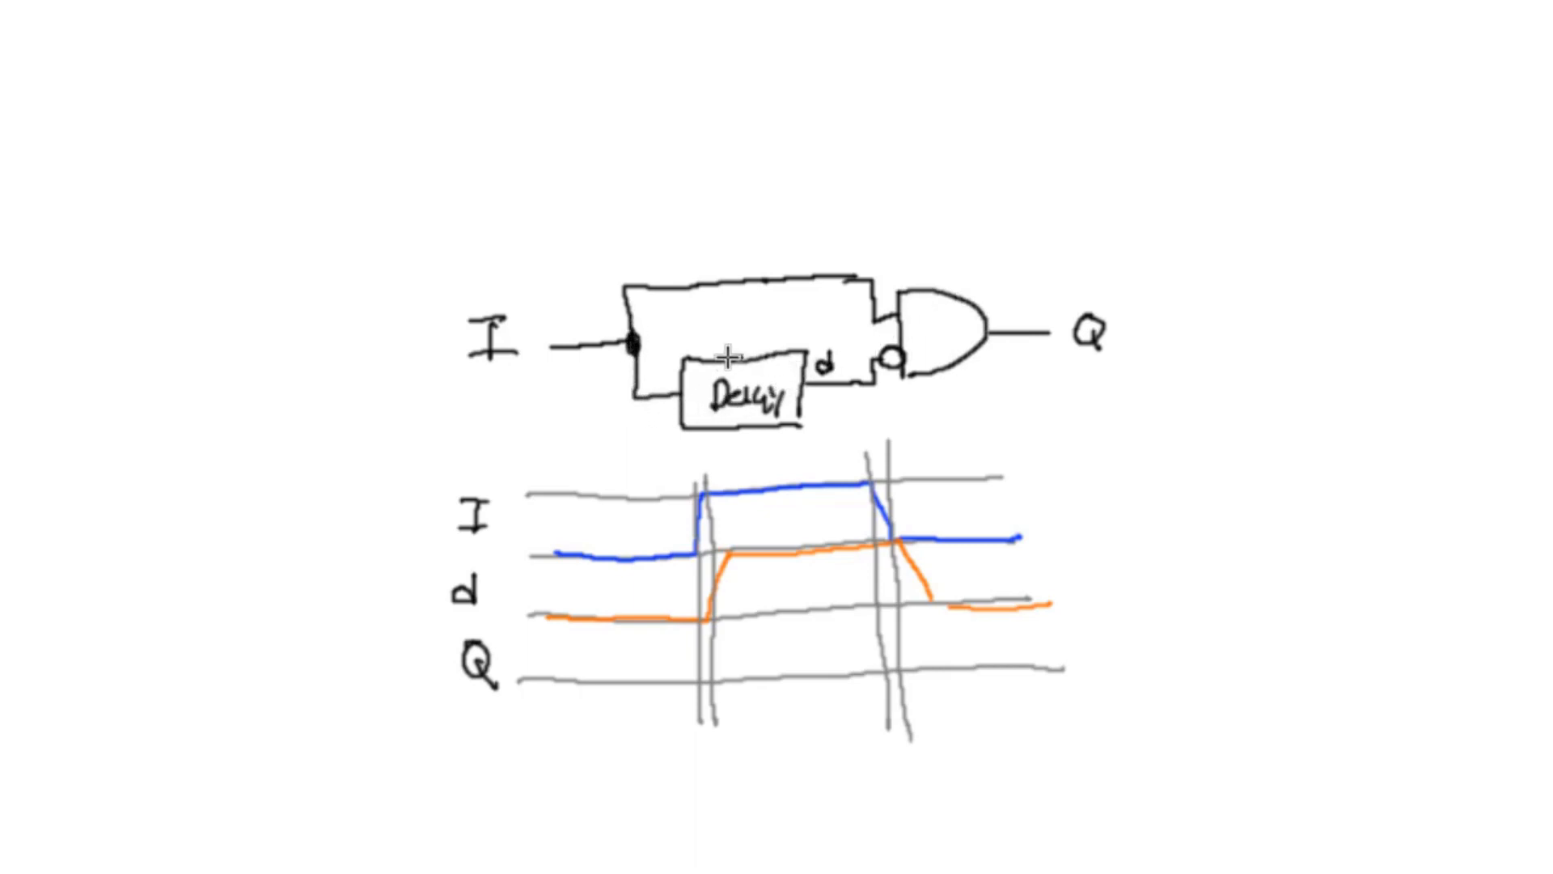
mouse_move(812, 397)
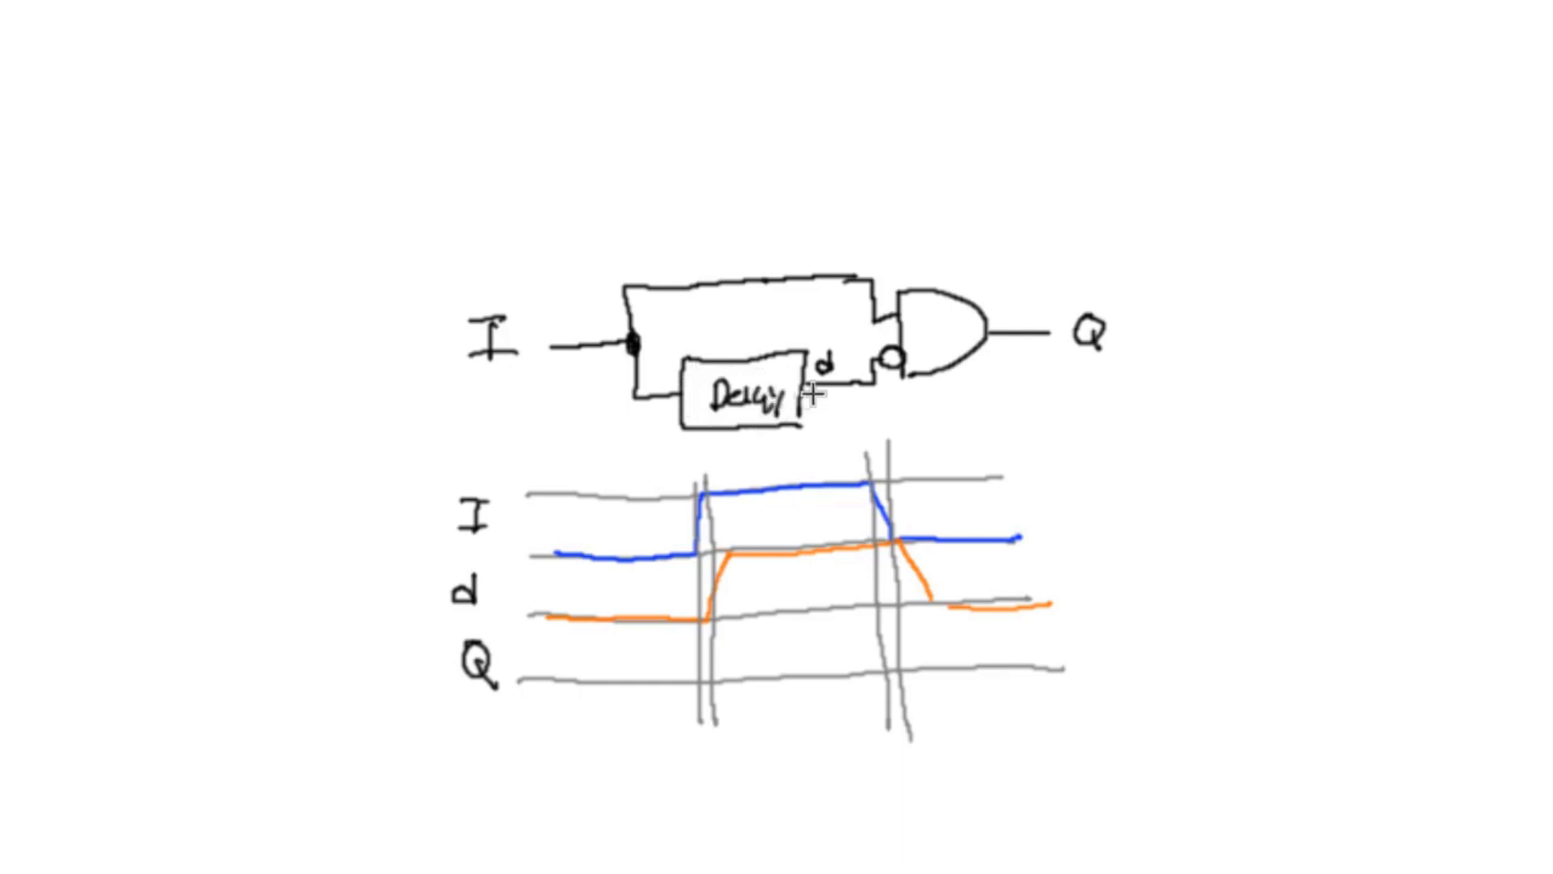
mouse_move(956, 350)
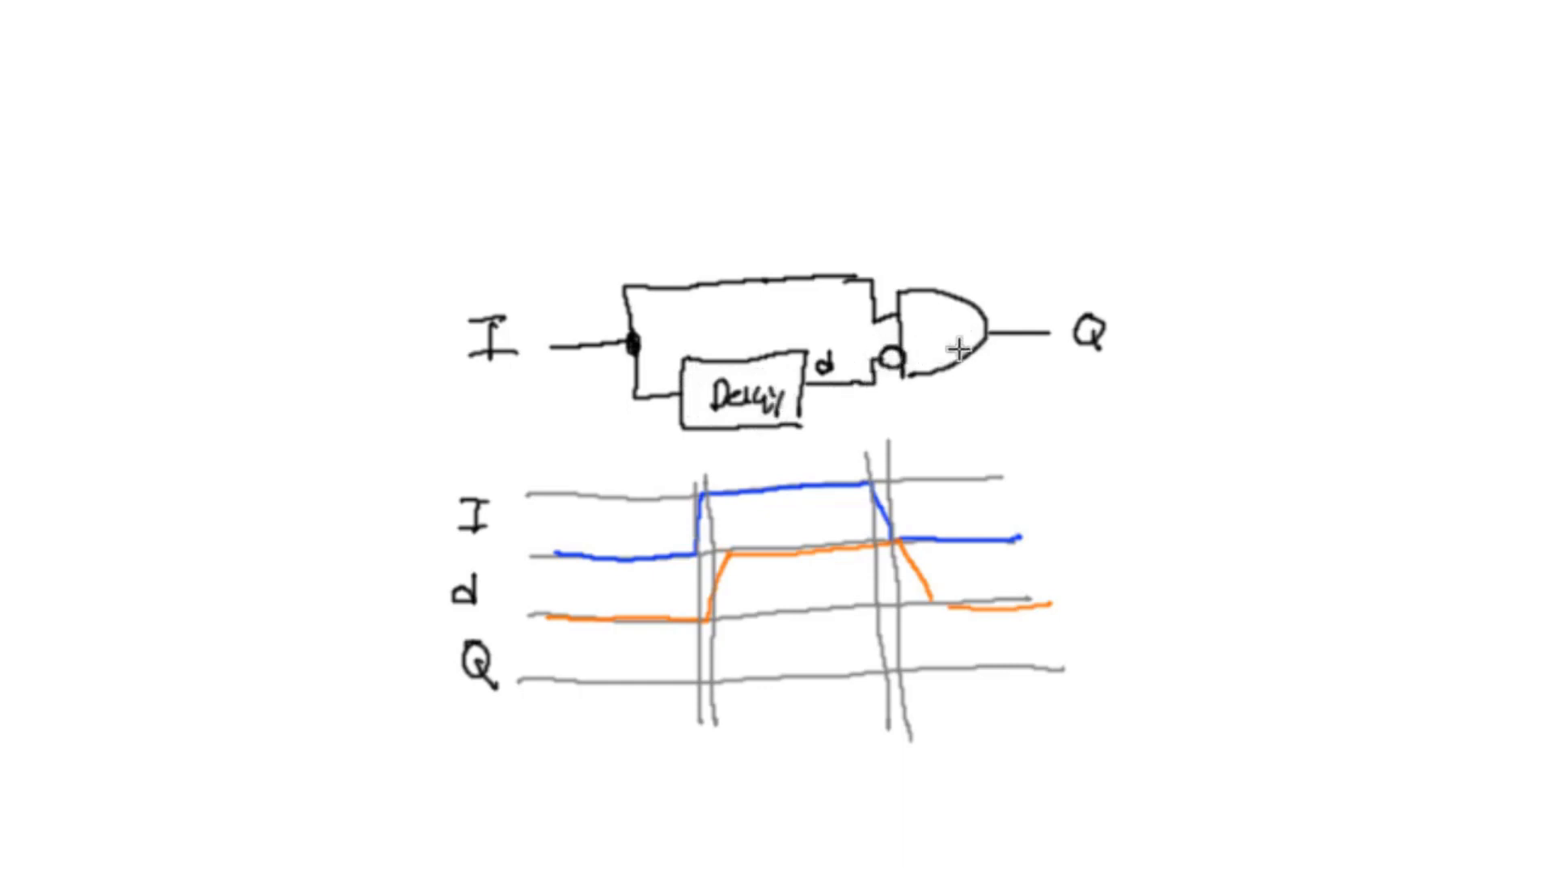
mouse_move(941, 382)
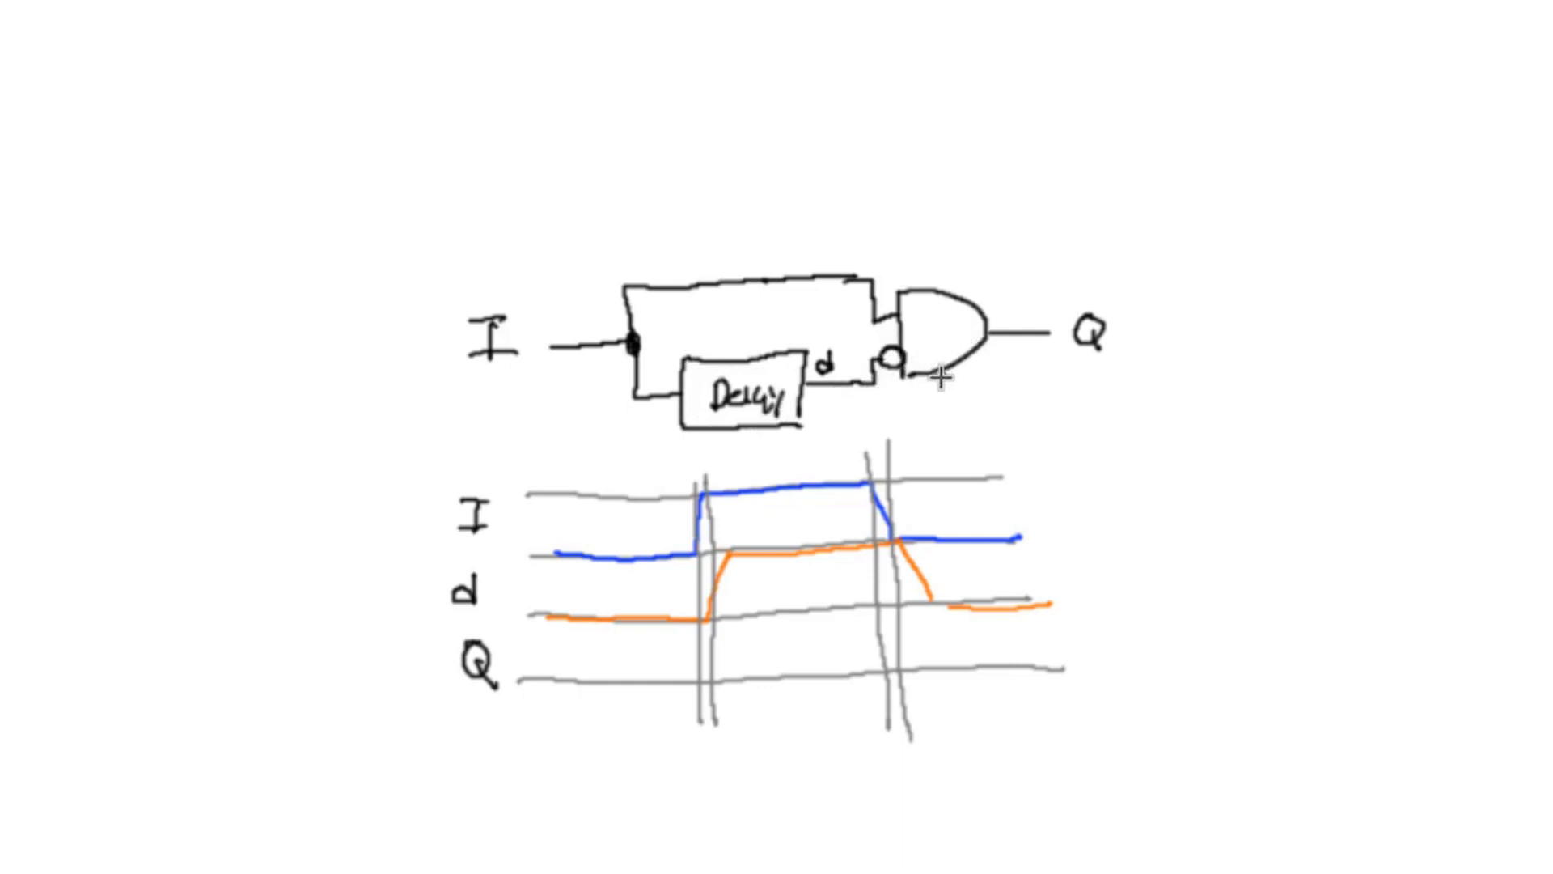
mouse_move(751, 603)
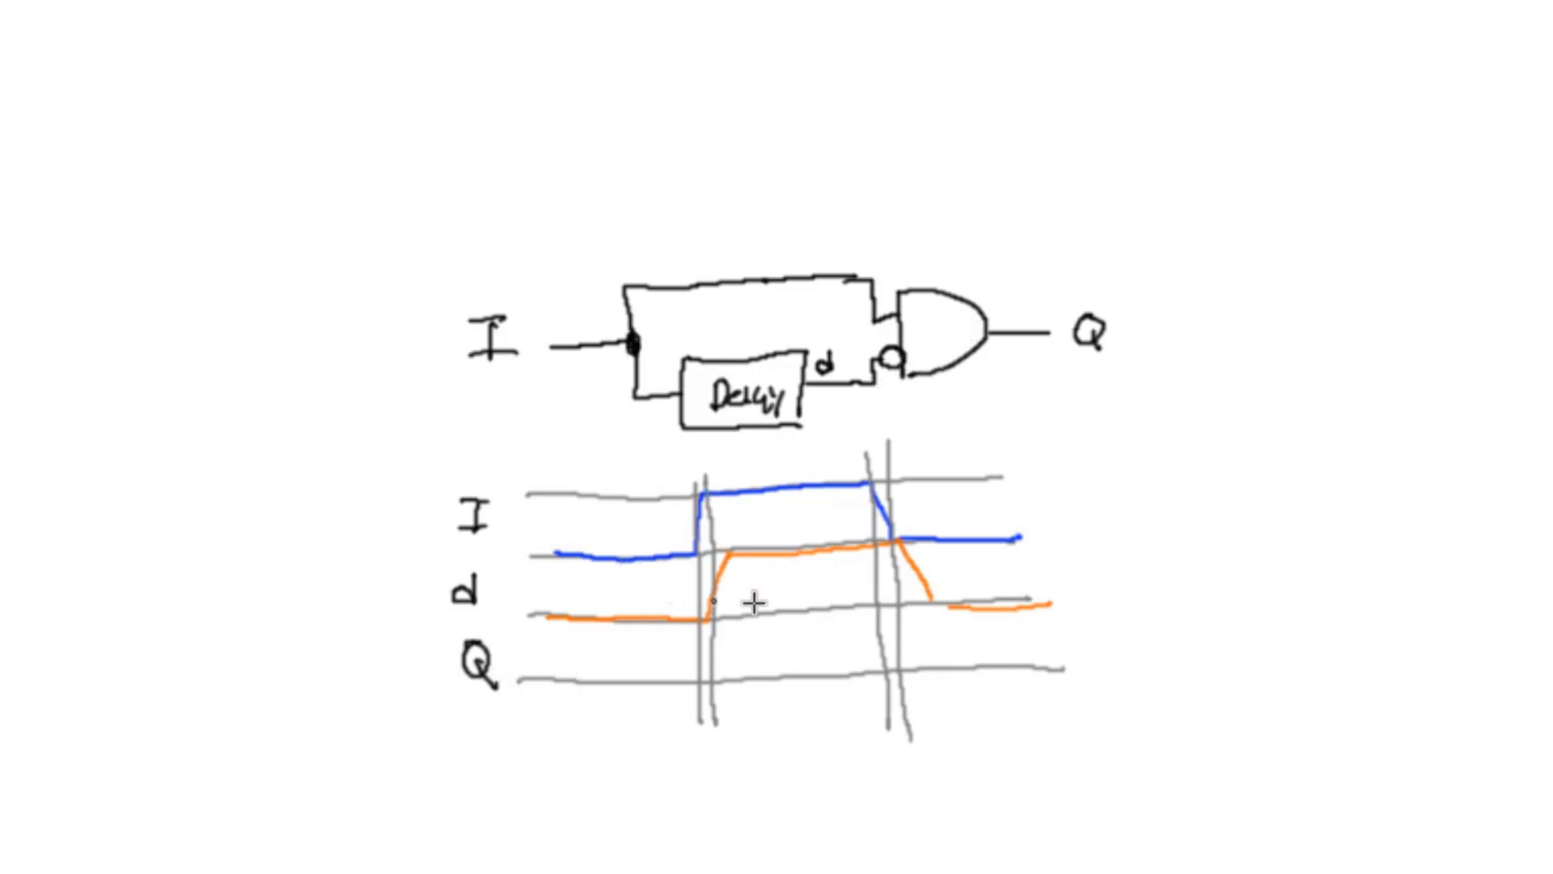
mouse_move(634, 578)
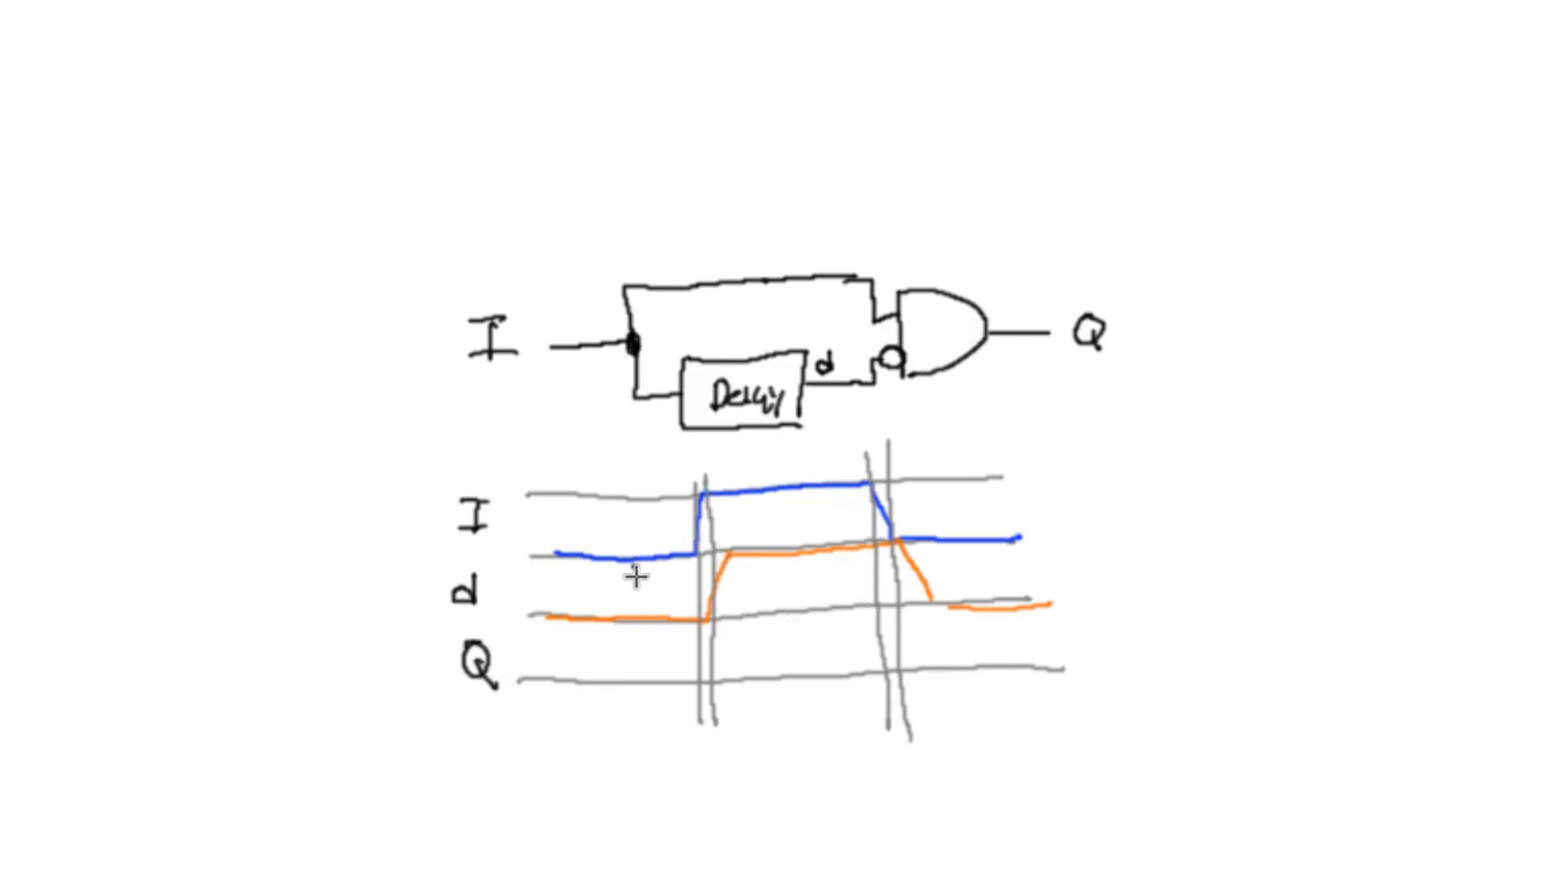
mouse_move(568, 401)
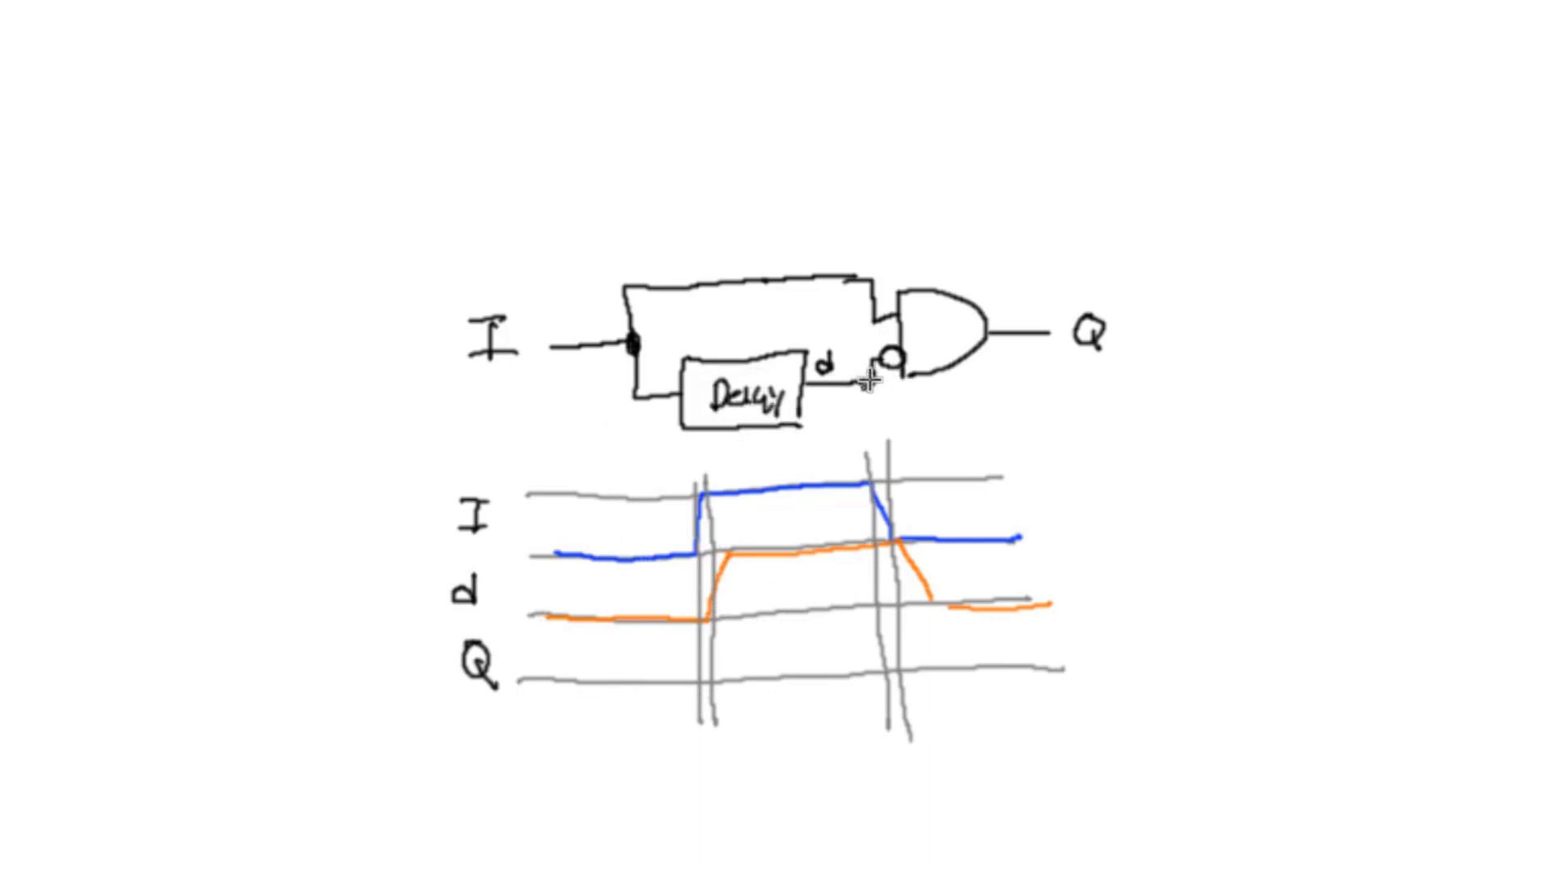
mouse_move(919, 357)
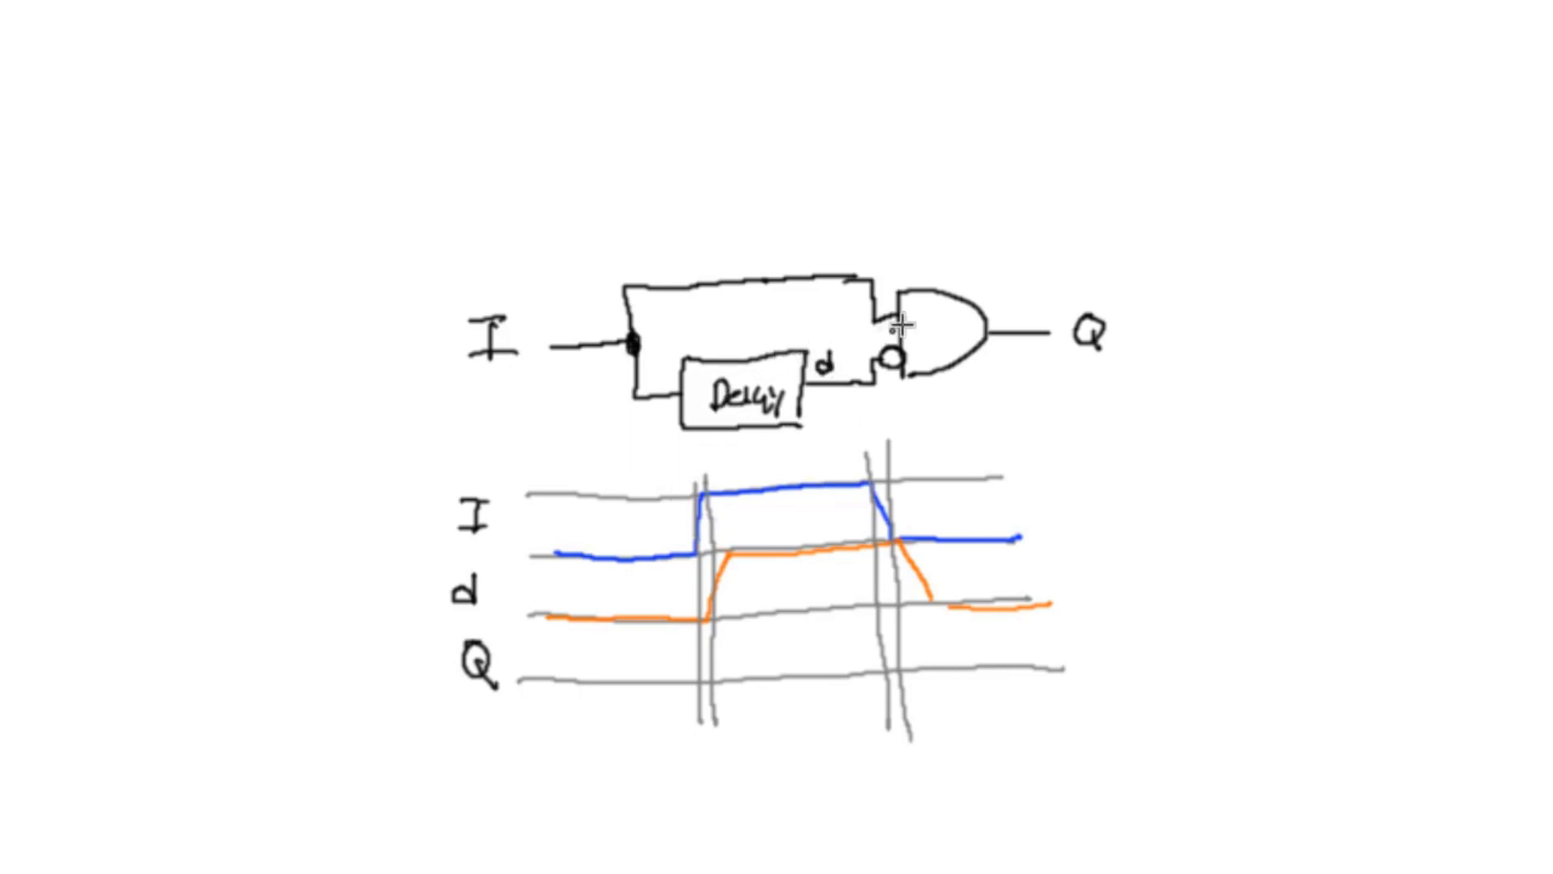
mouse_move(901, 333)
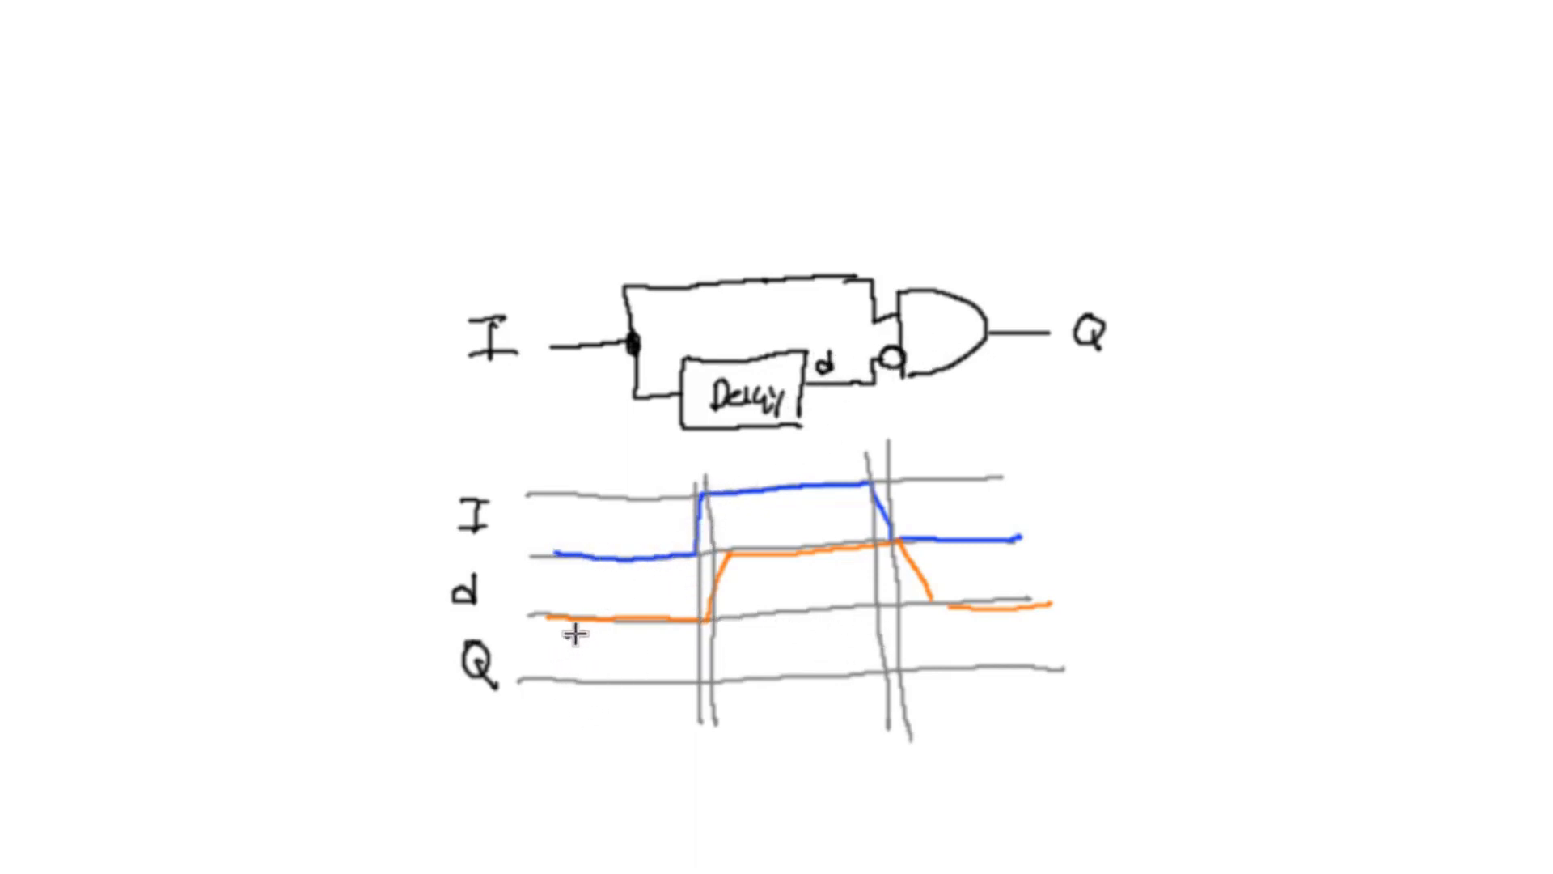
mouse_move(589, 563)
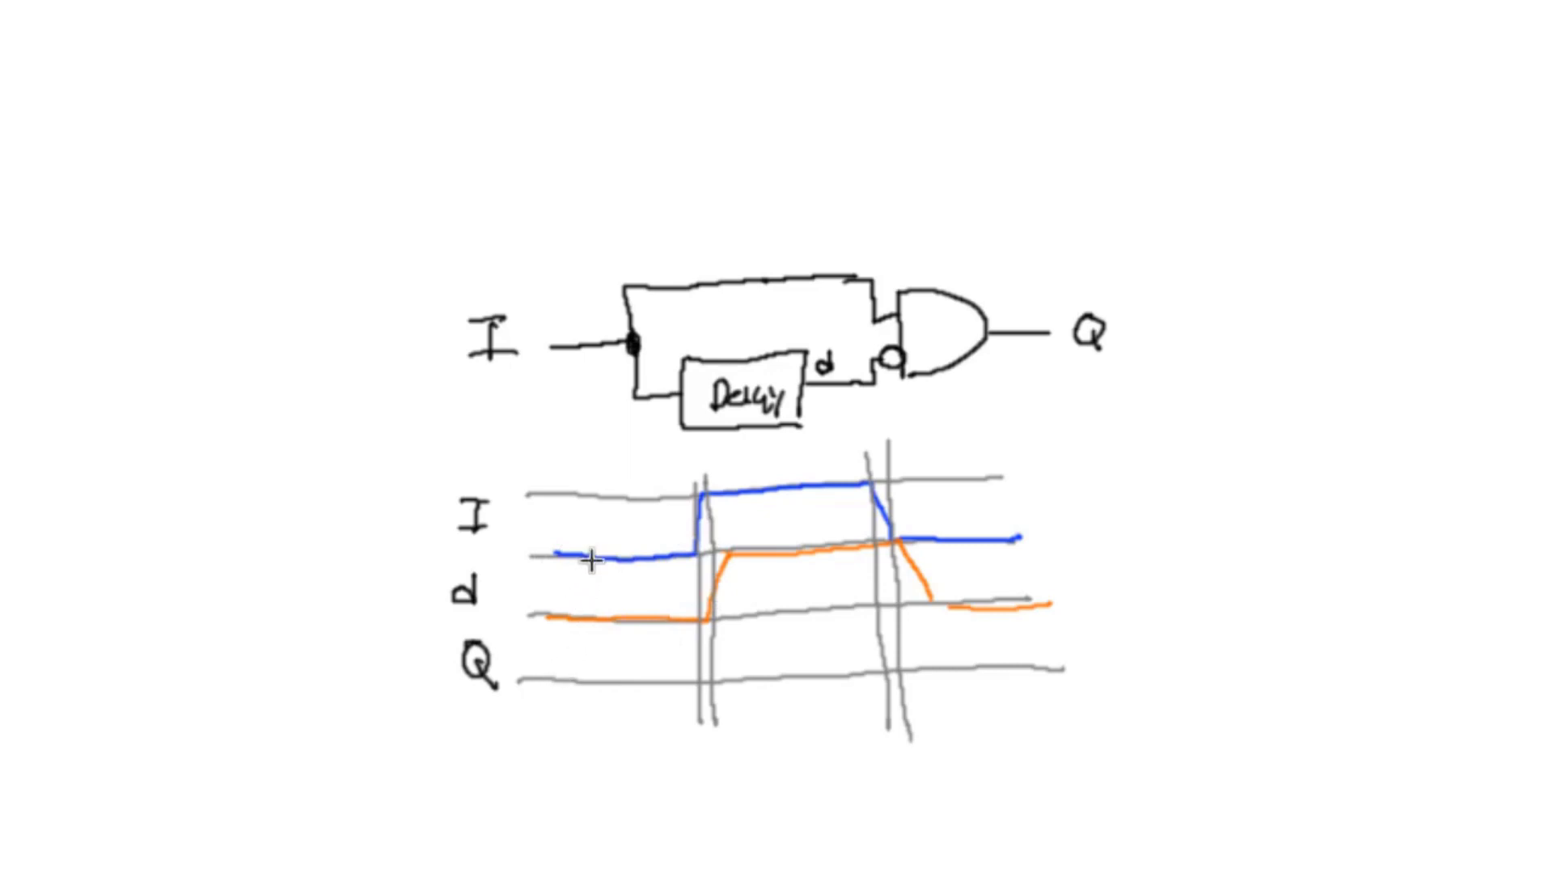
mouse_move(712, 566)
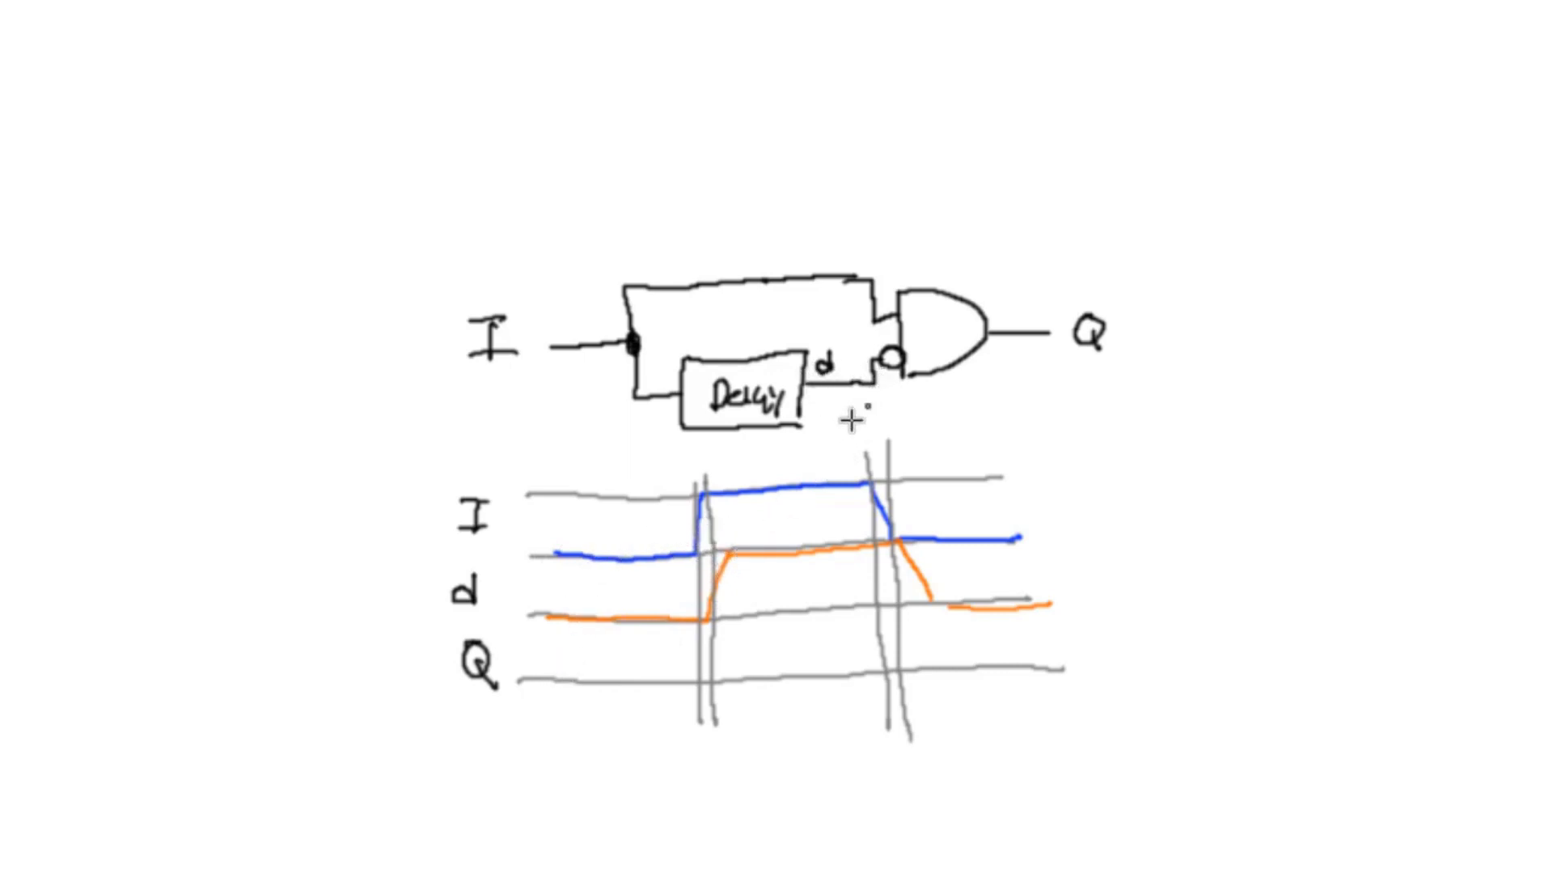
mouse_move(704, 612)
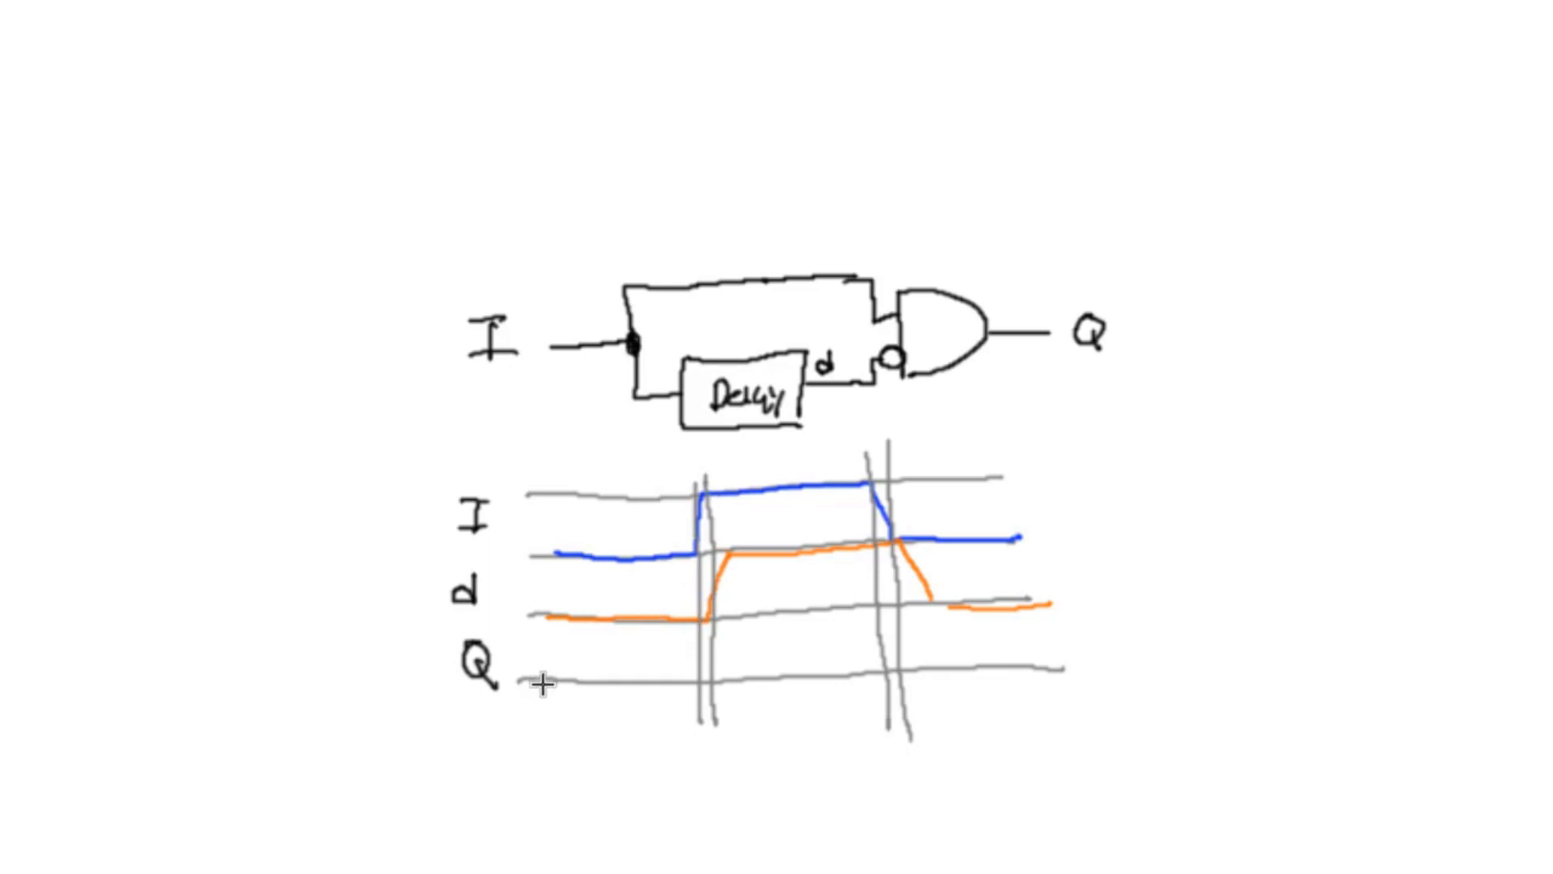
Draw the low red Q segment at the left of the Q row
left_click_drag(544, 681, 626, 676)
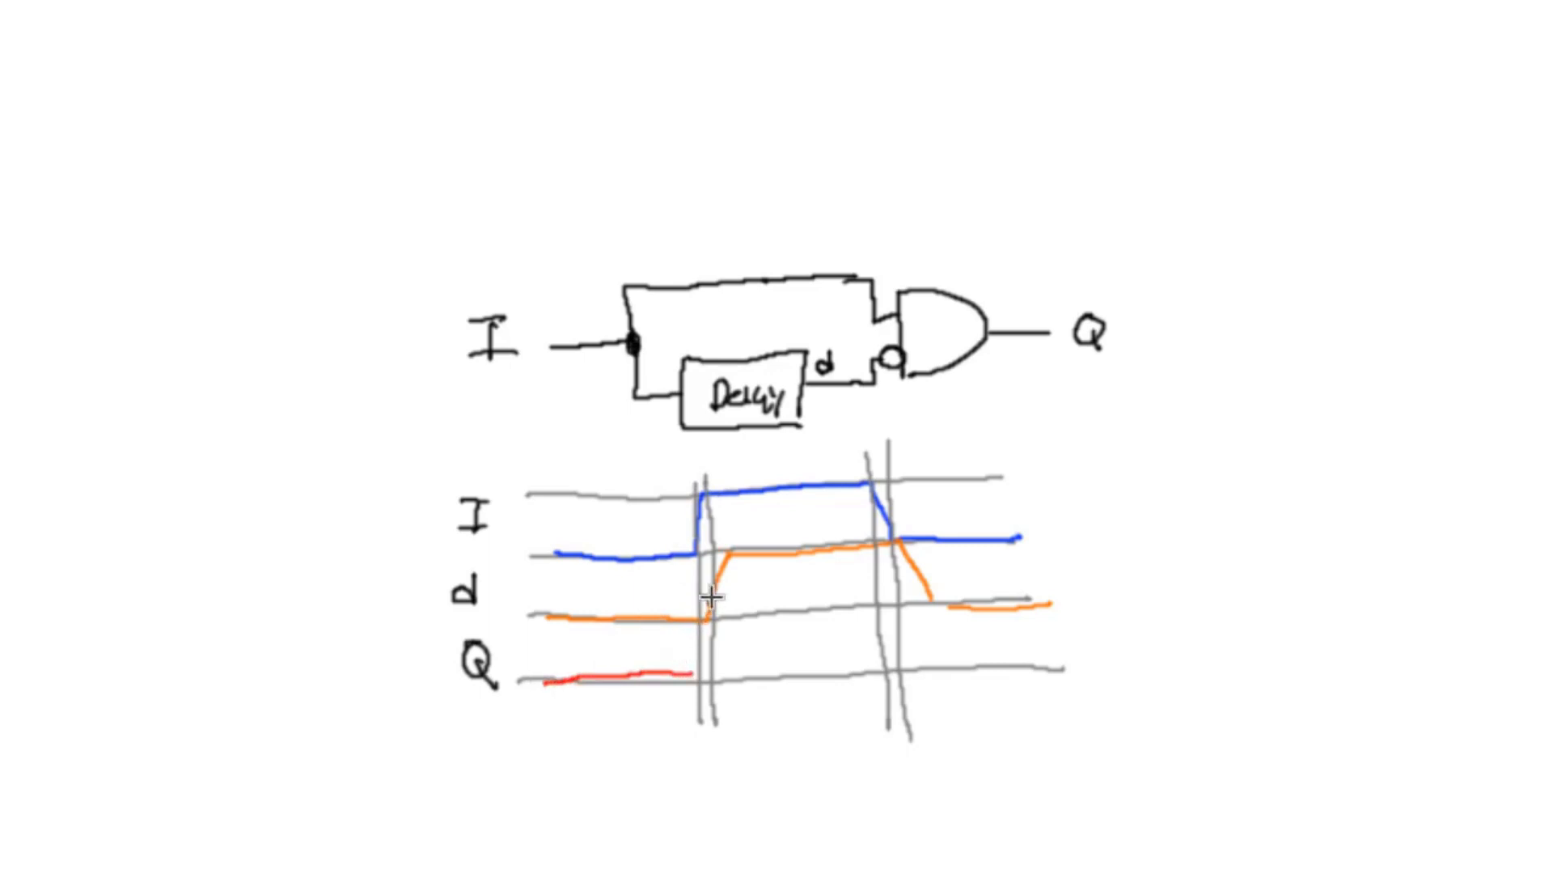
mouse_move(677, 560)
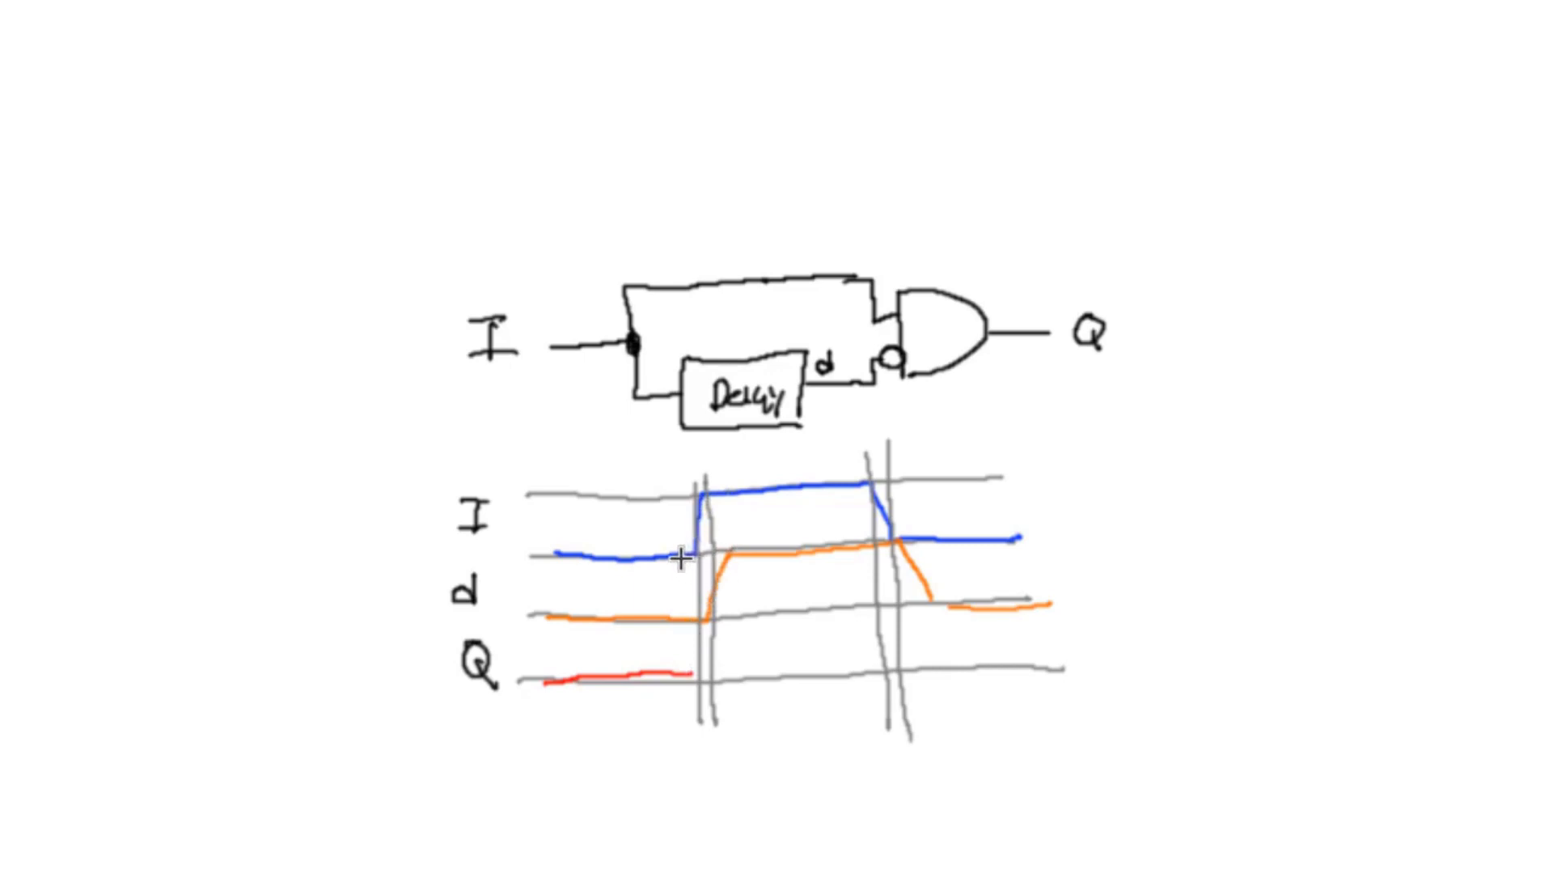
mouse_move(733, 653)
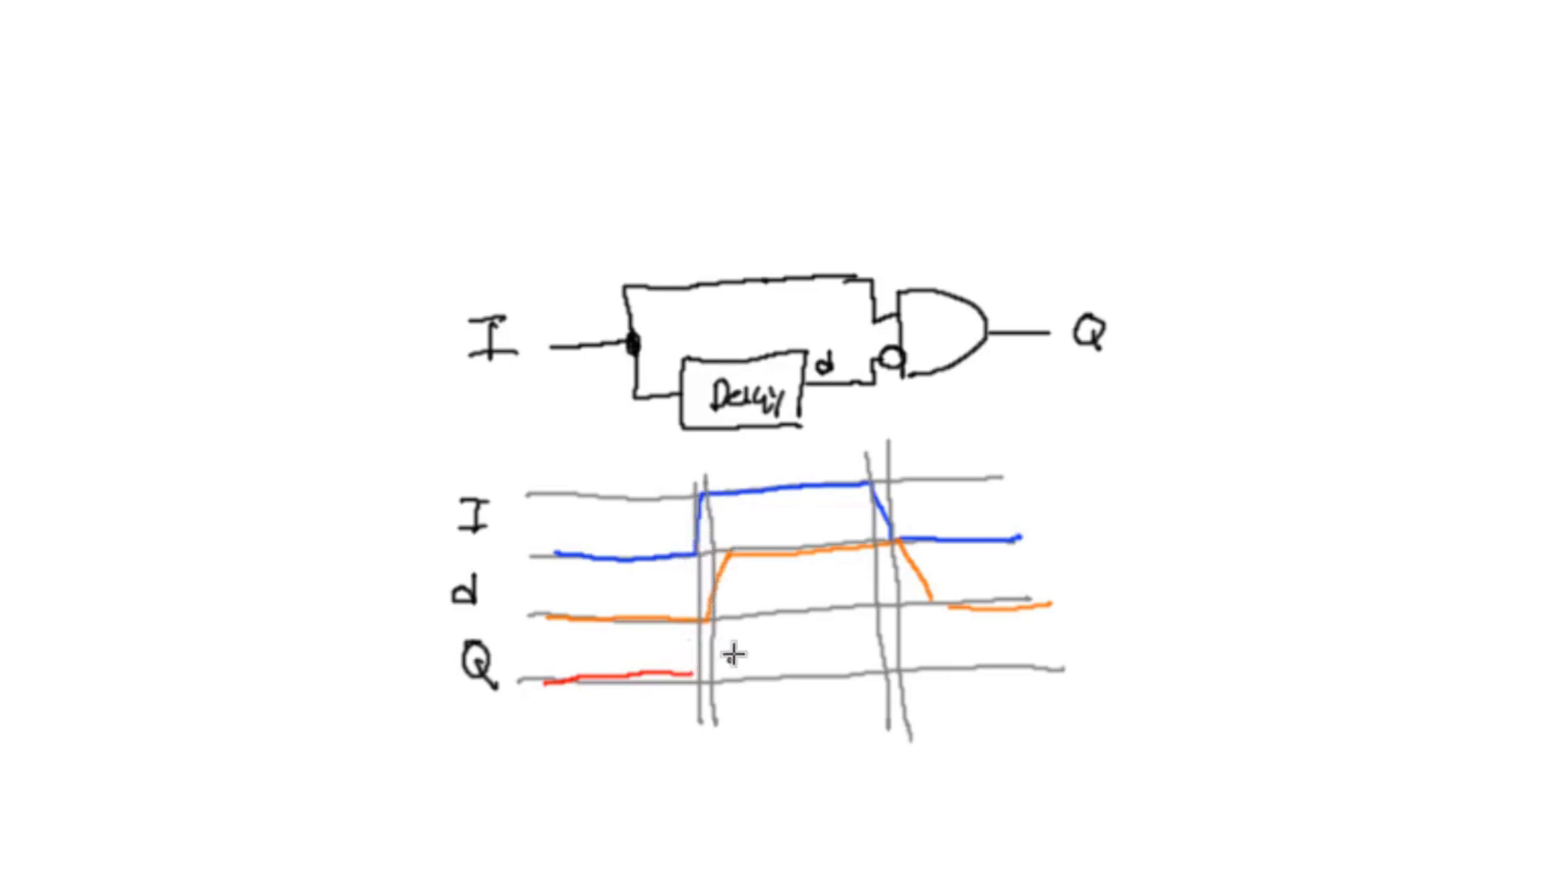
mouse_move(718, 614)
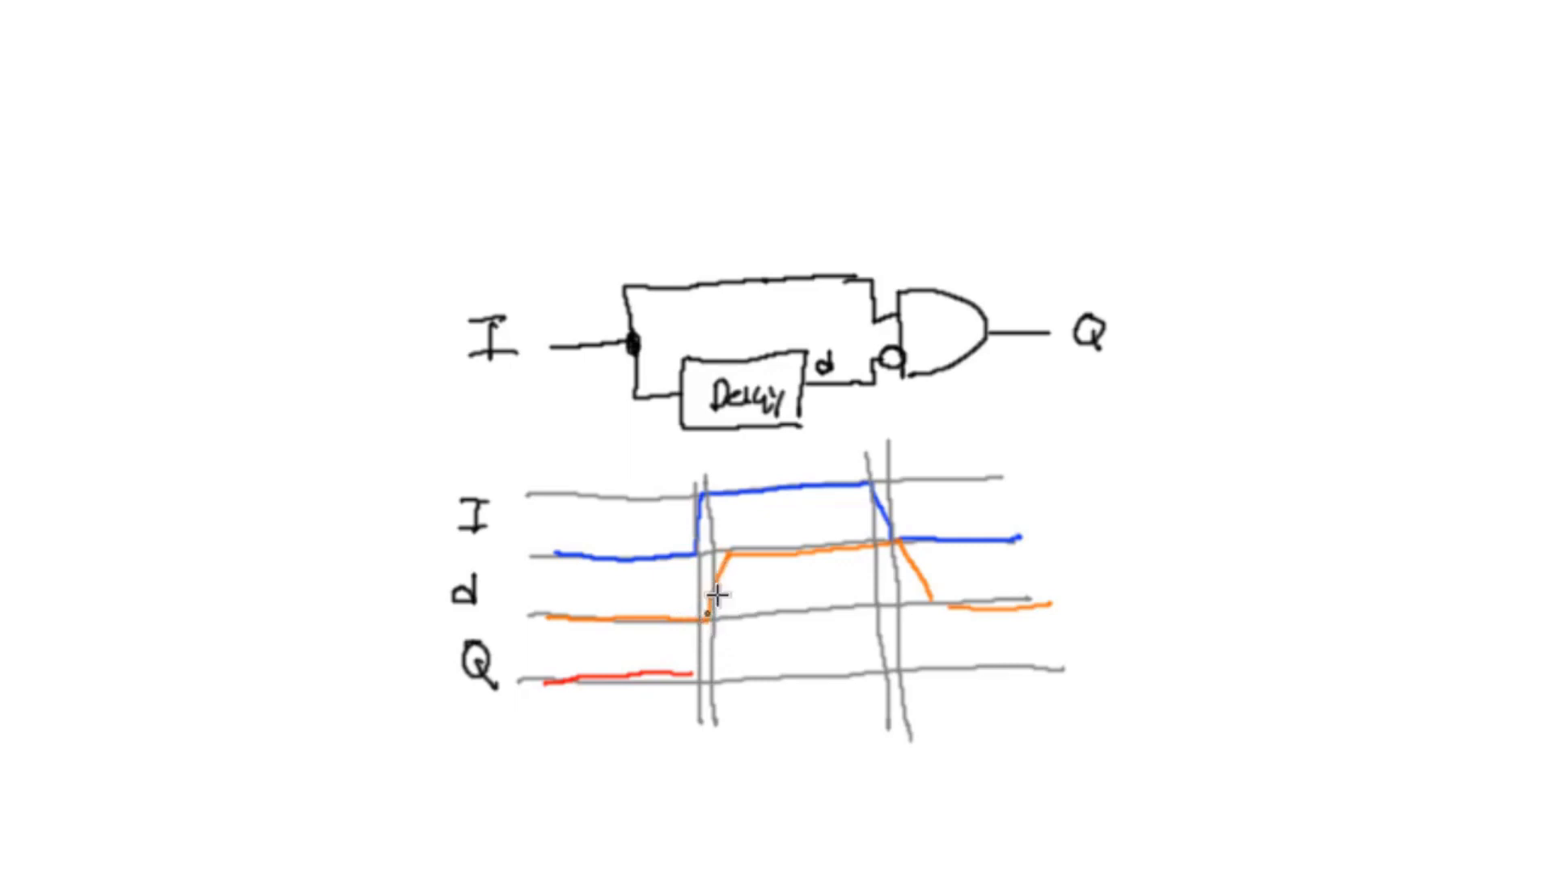
mouse_move(700, 676)
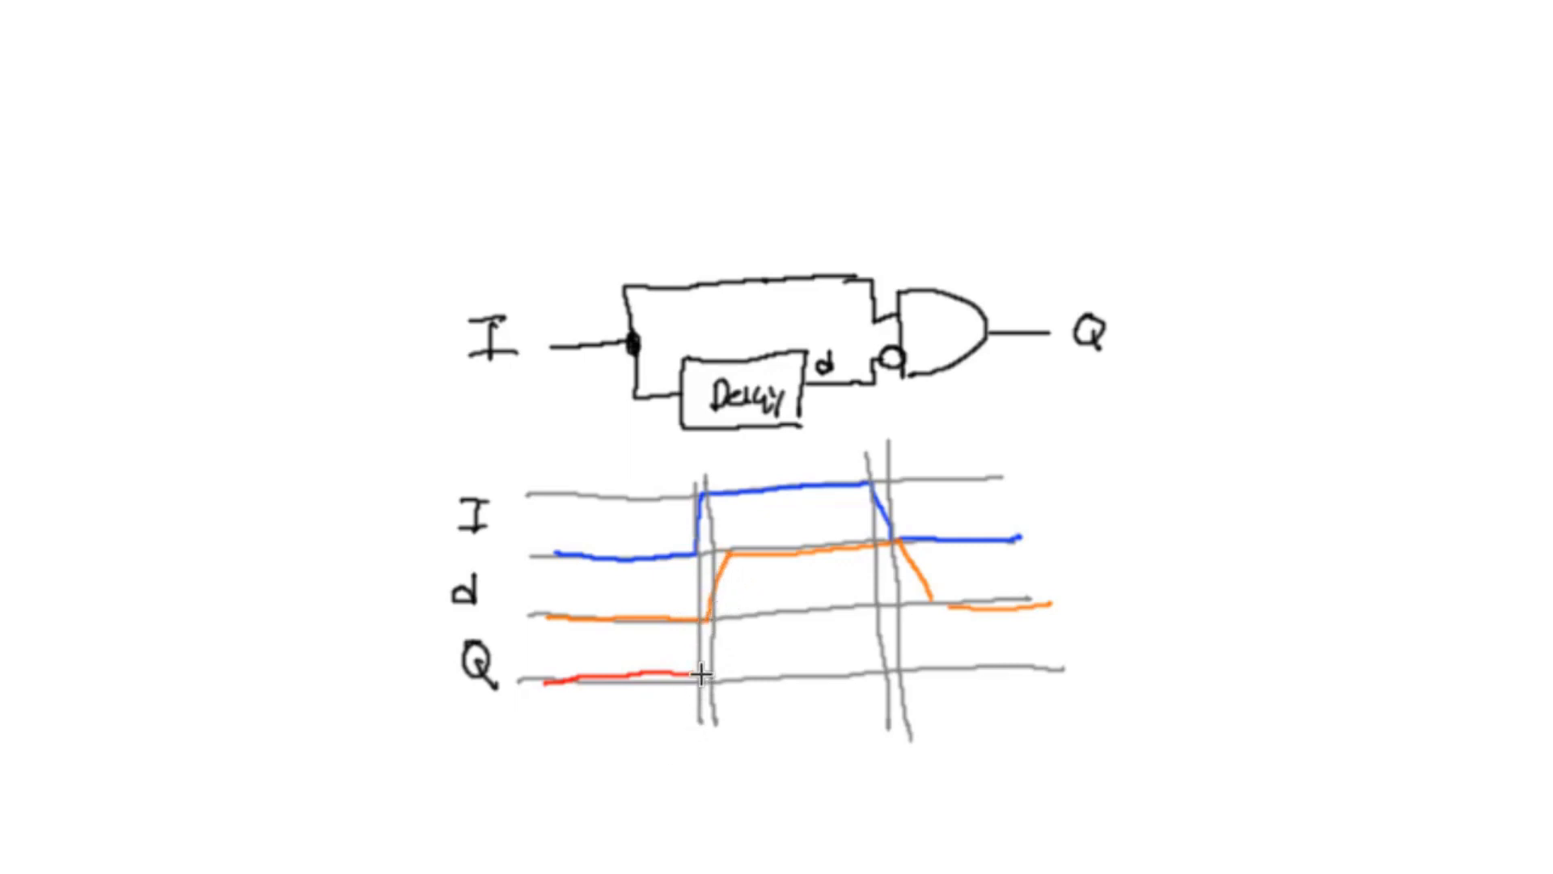
mouse_move(699, 500)
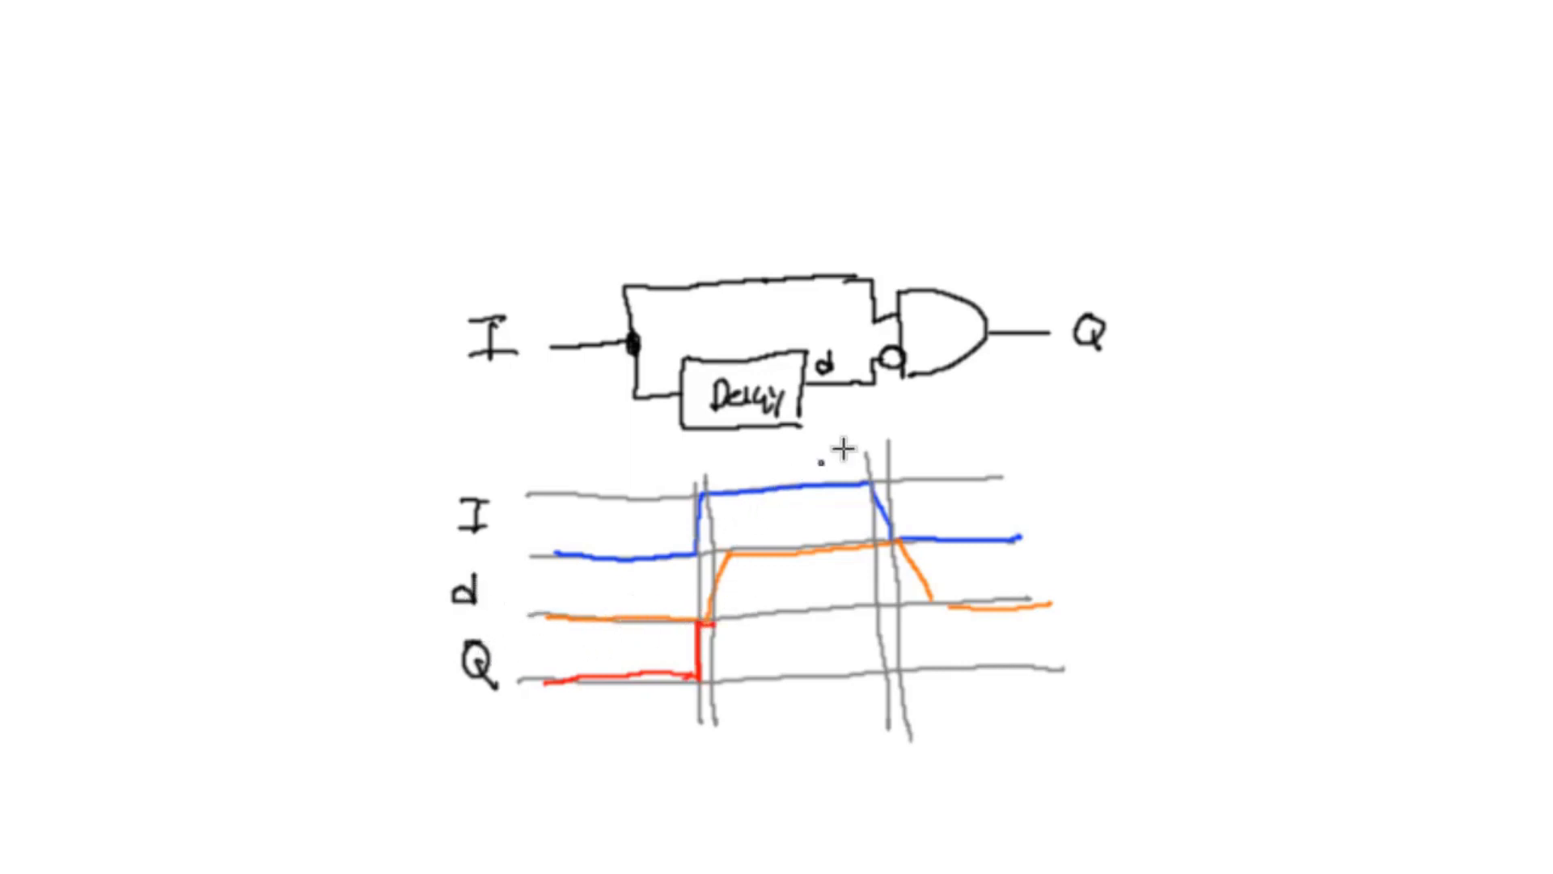
mouse_move(728, 624)
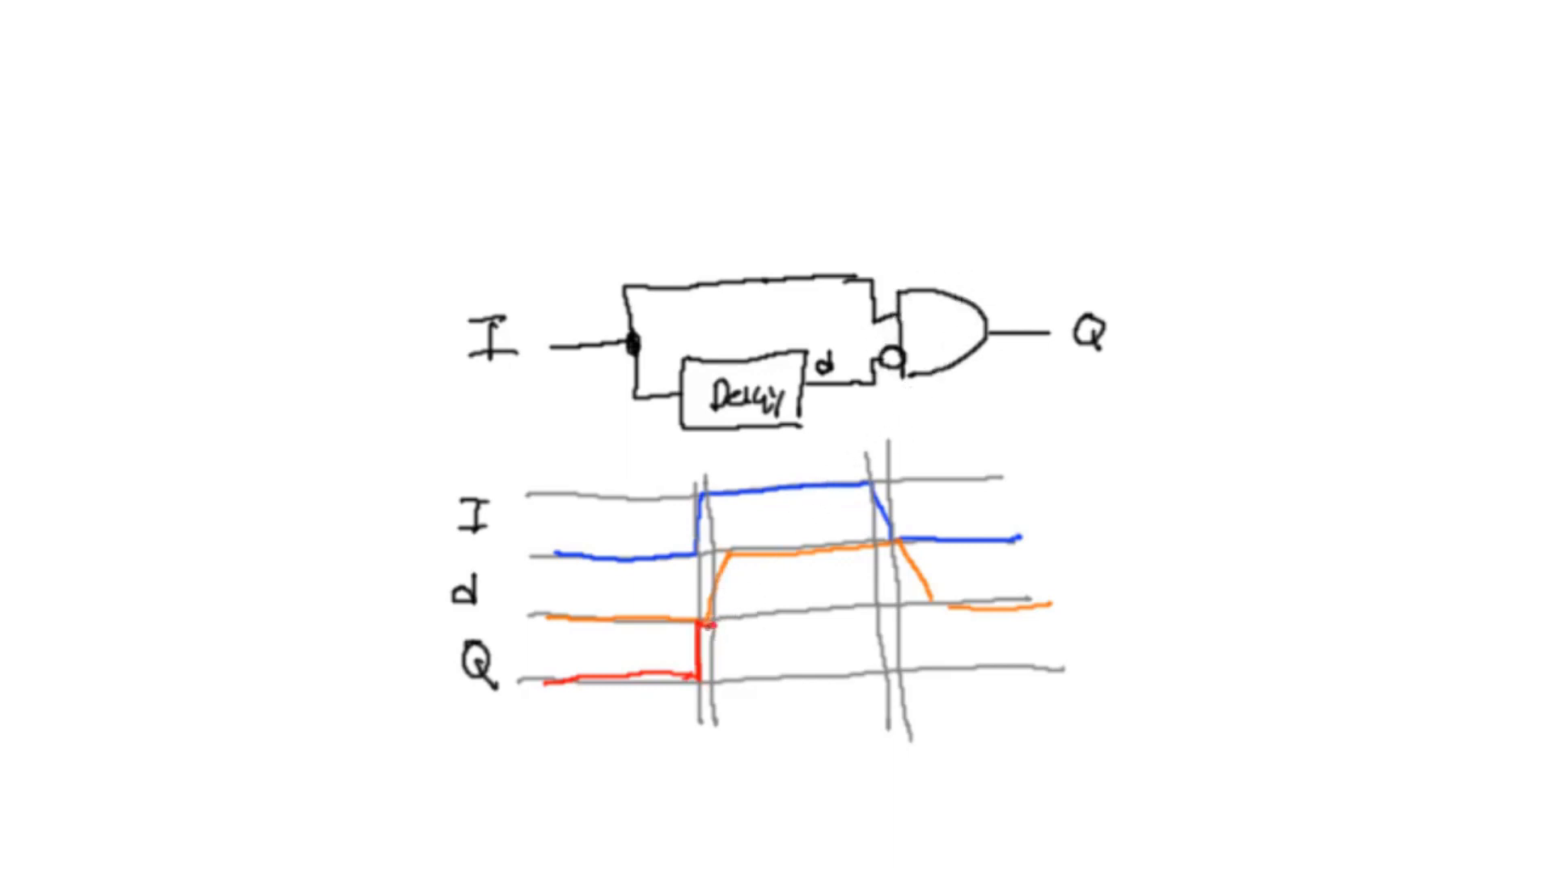
mouse_move(714, 638)
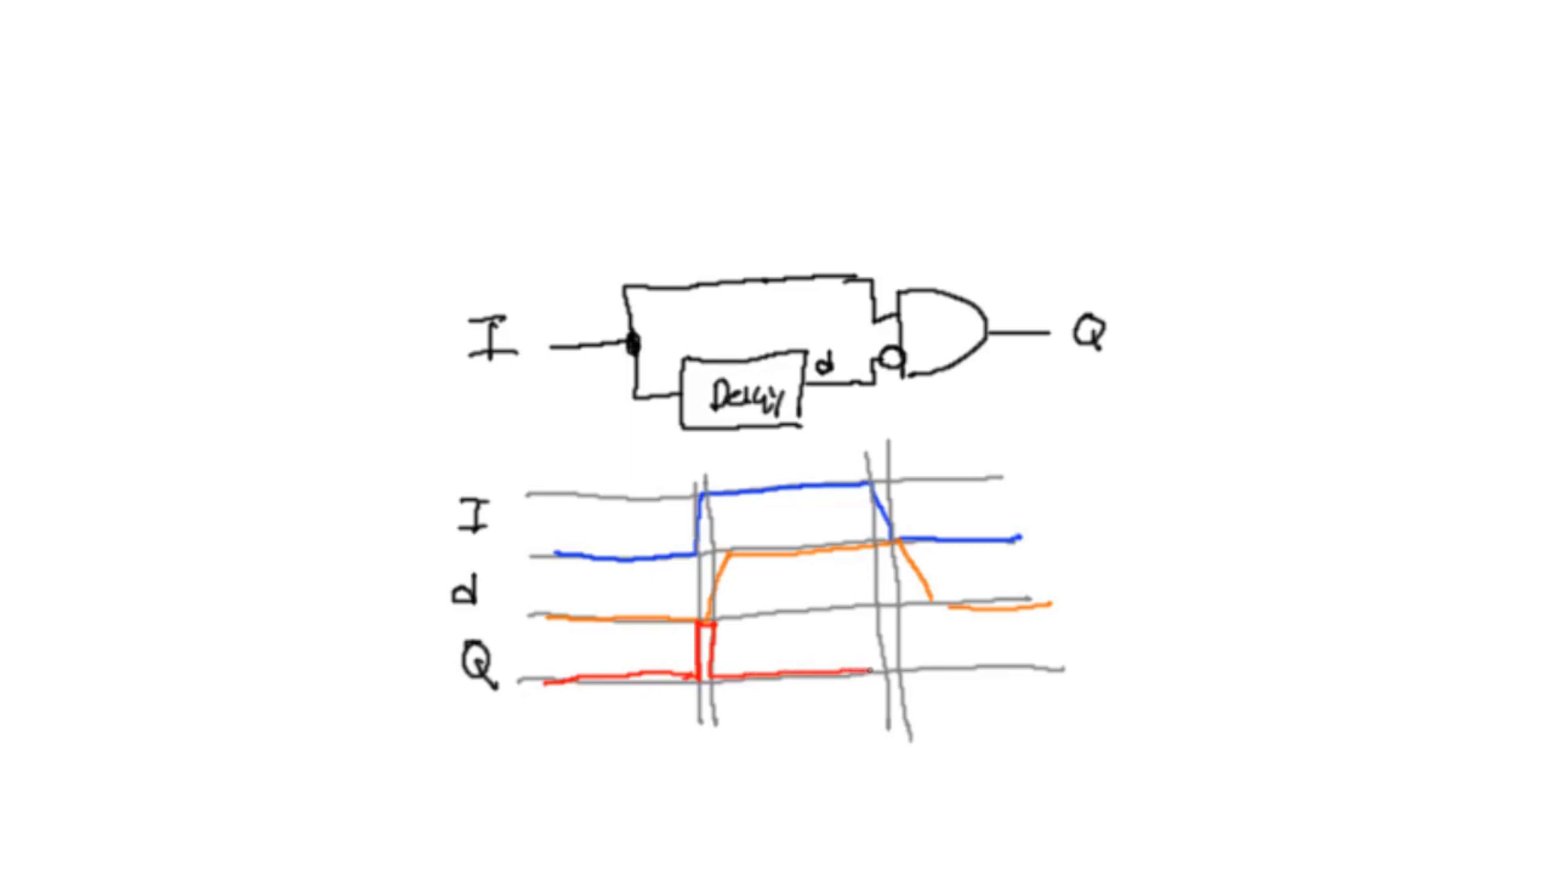
mouse_move(866, 620)
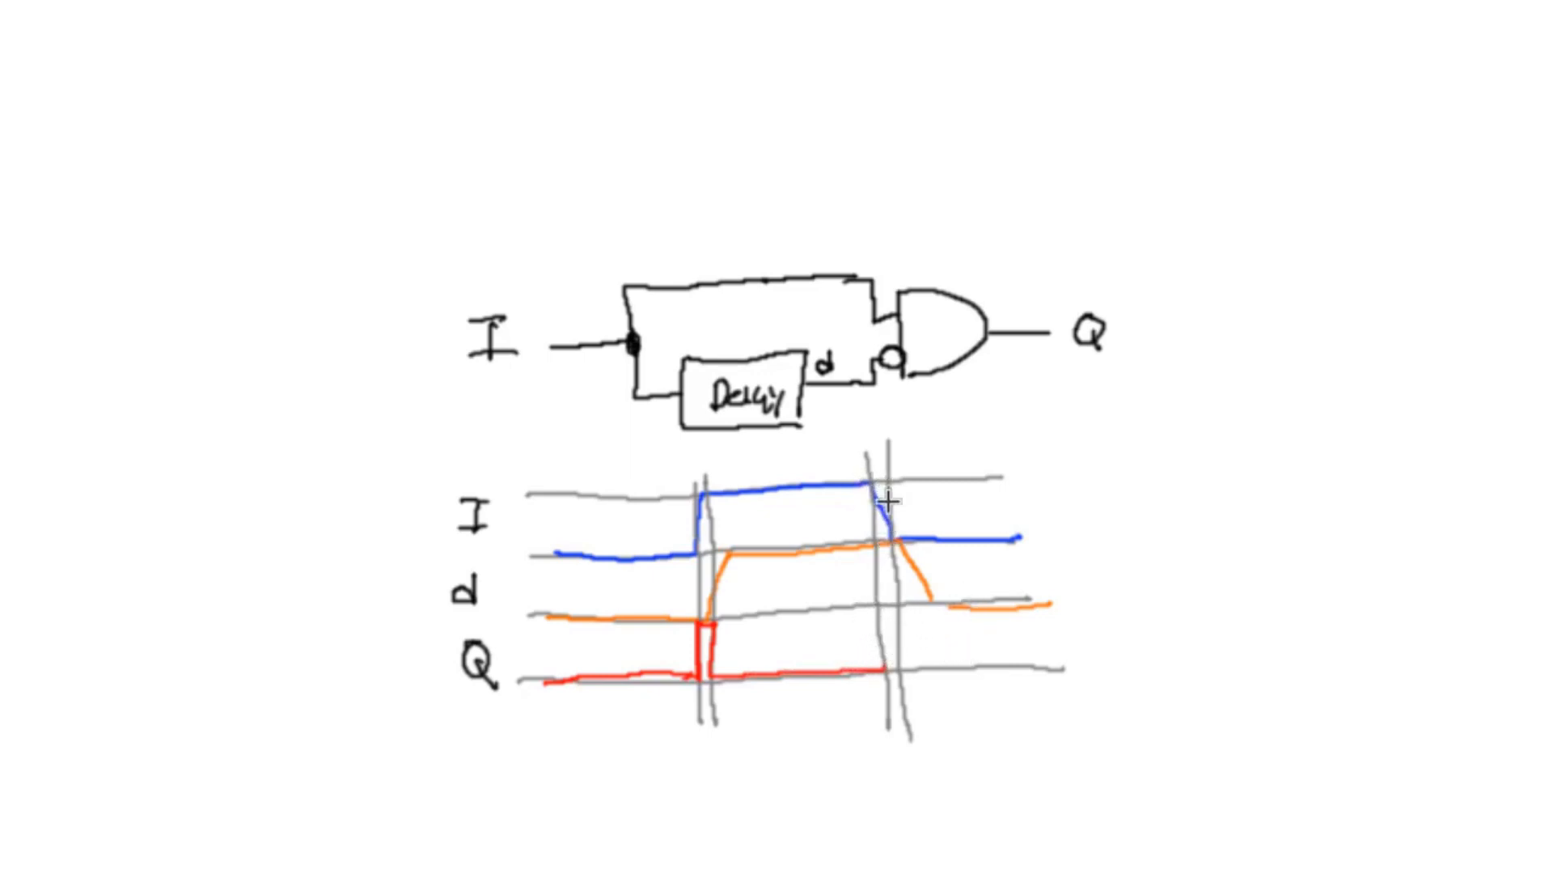
mouse_move(880, 525)
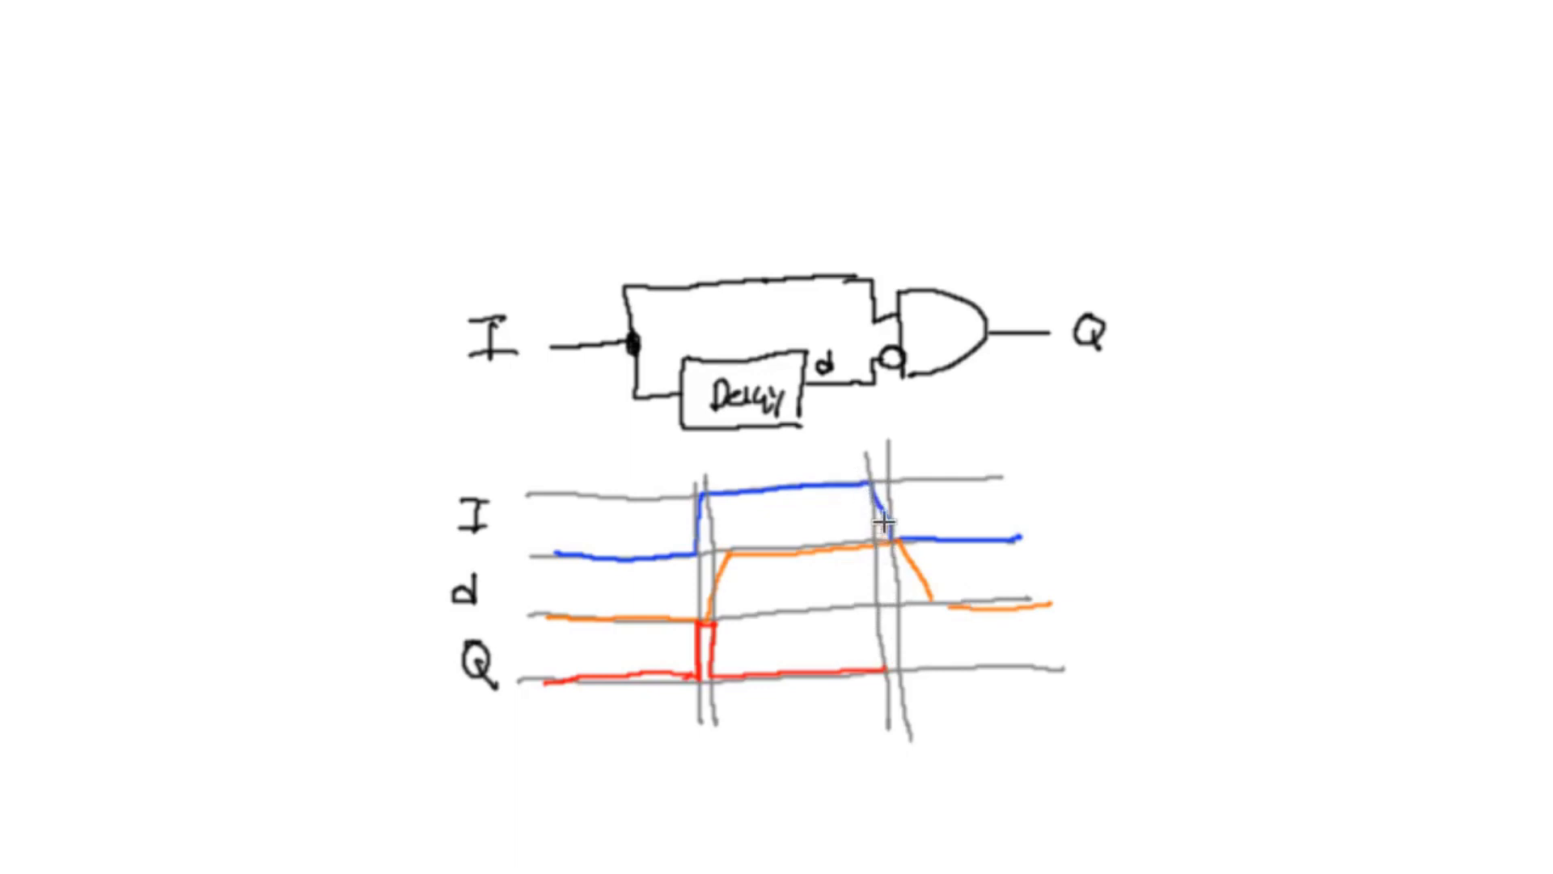
mouse_move(887, 321)
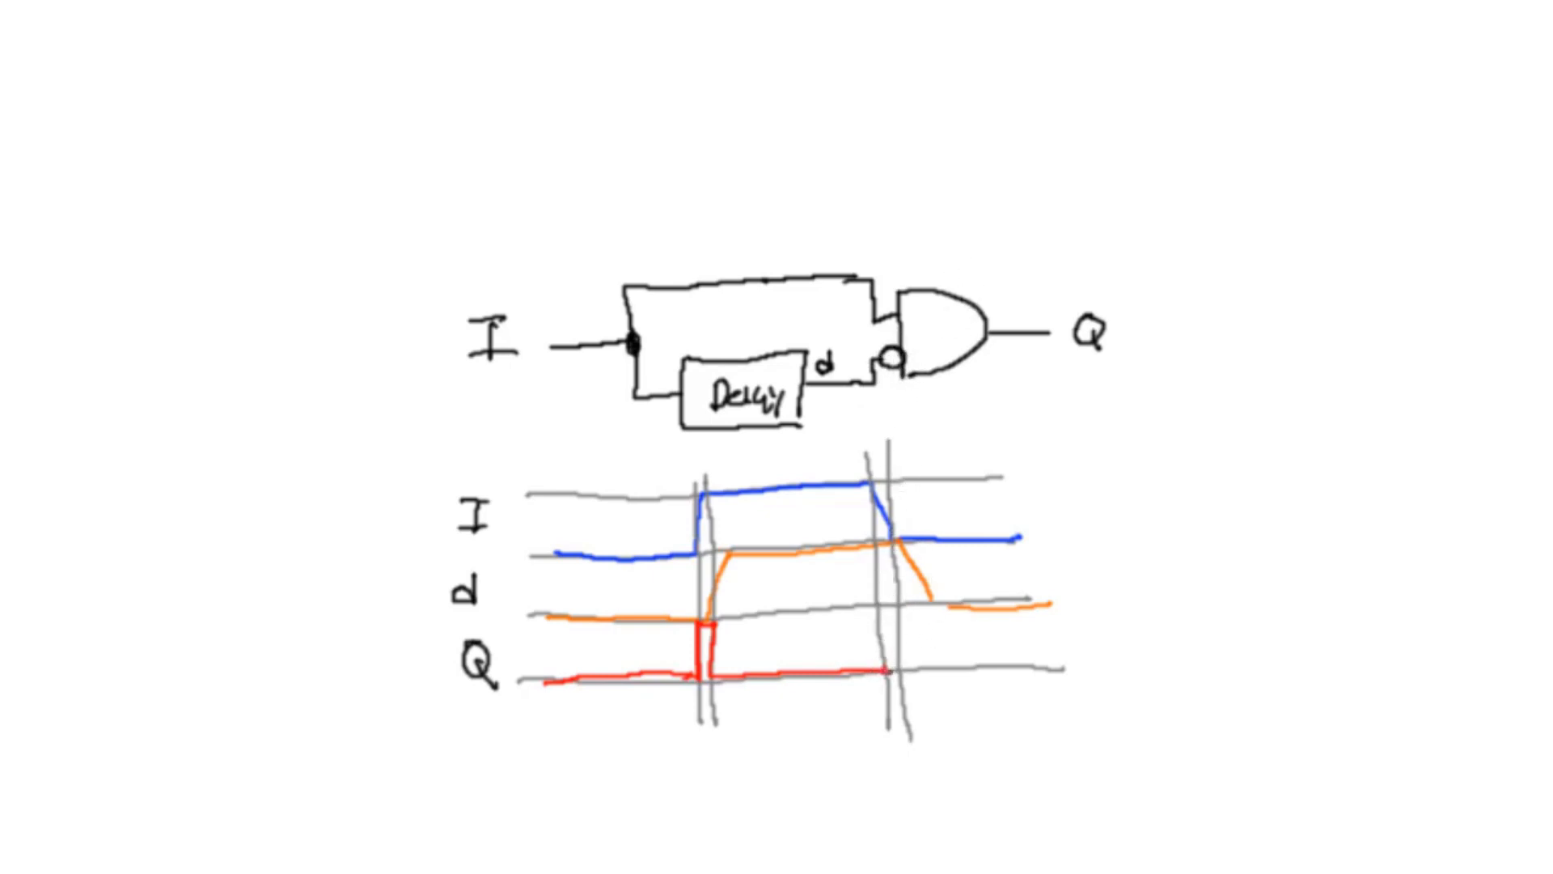
mouse_move(880, 545)
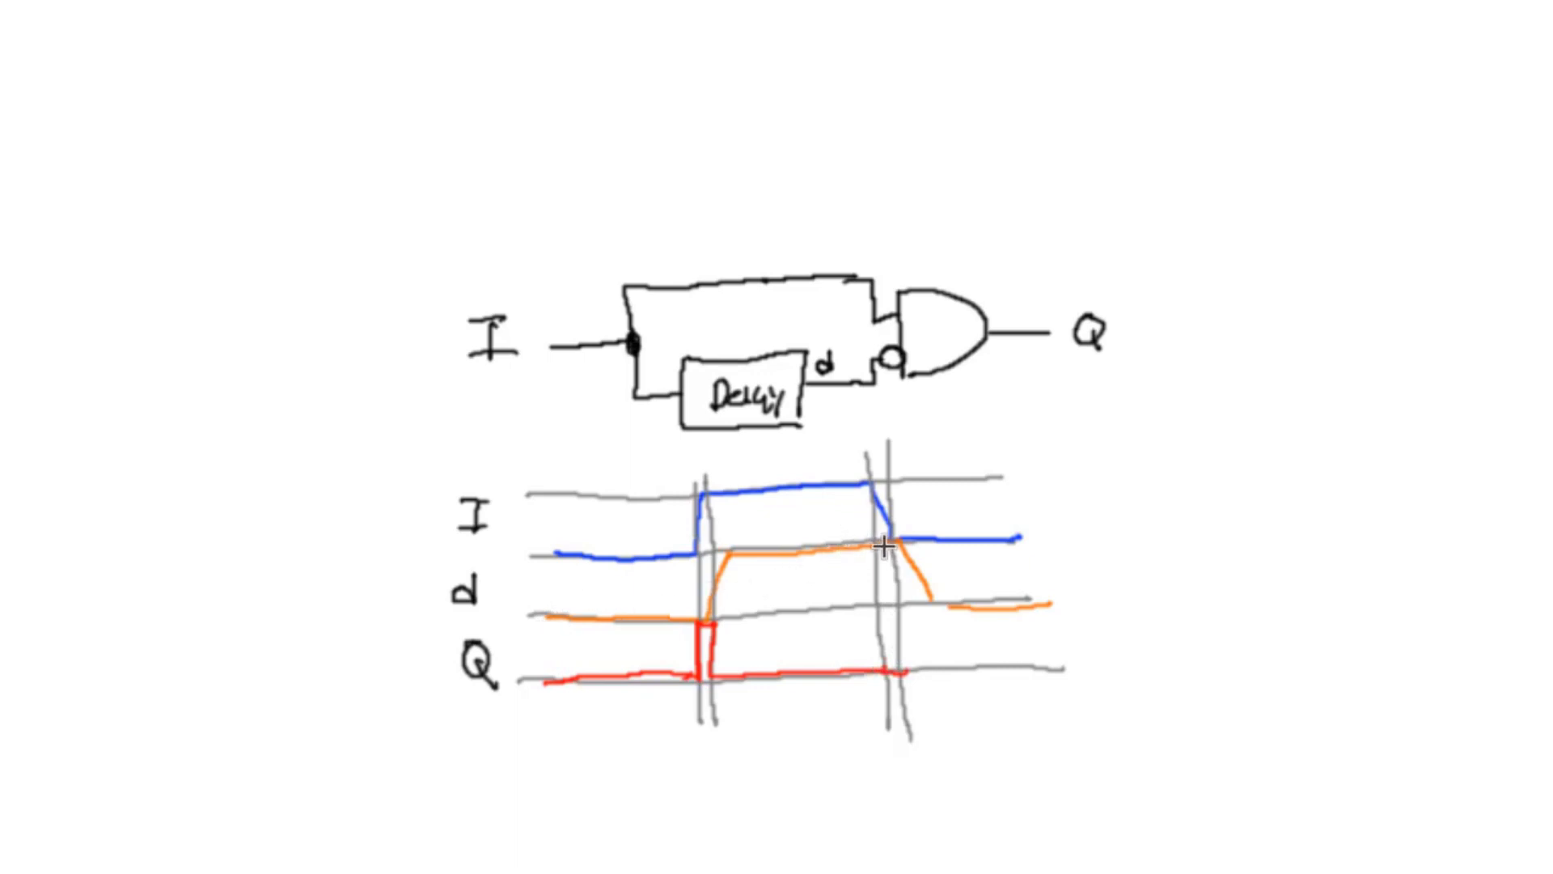
mouse_move(829, 407)
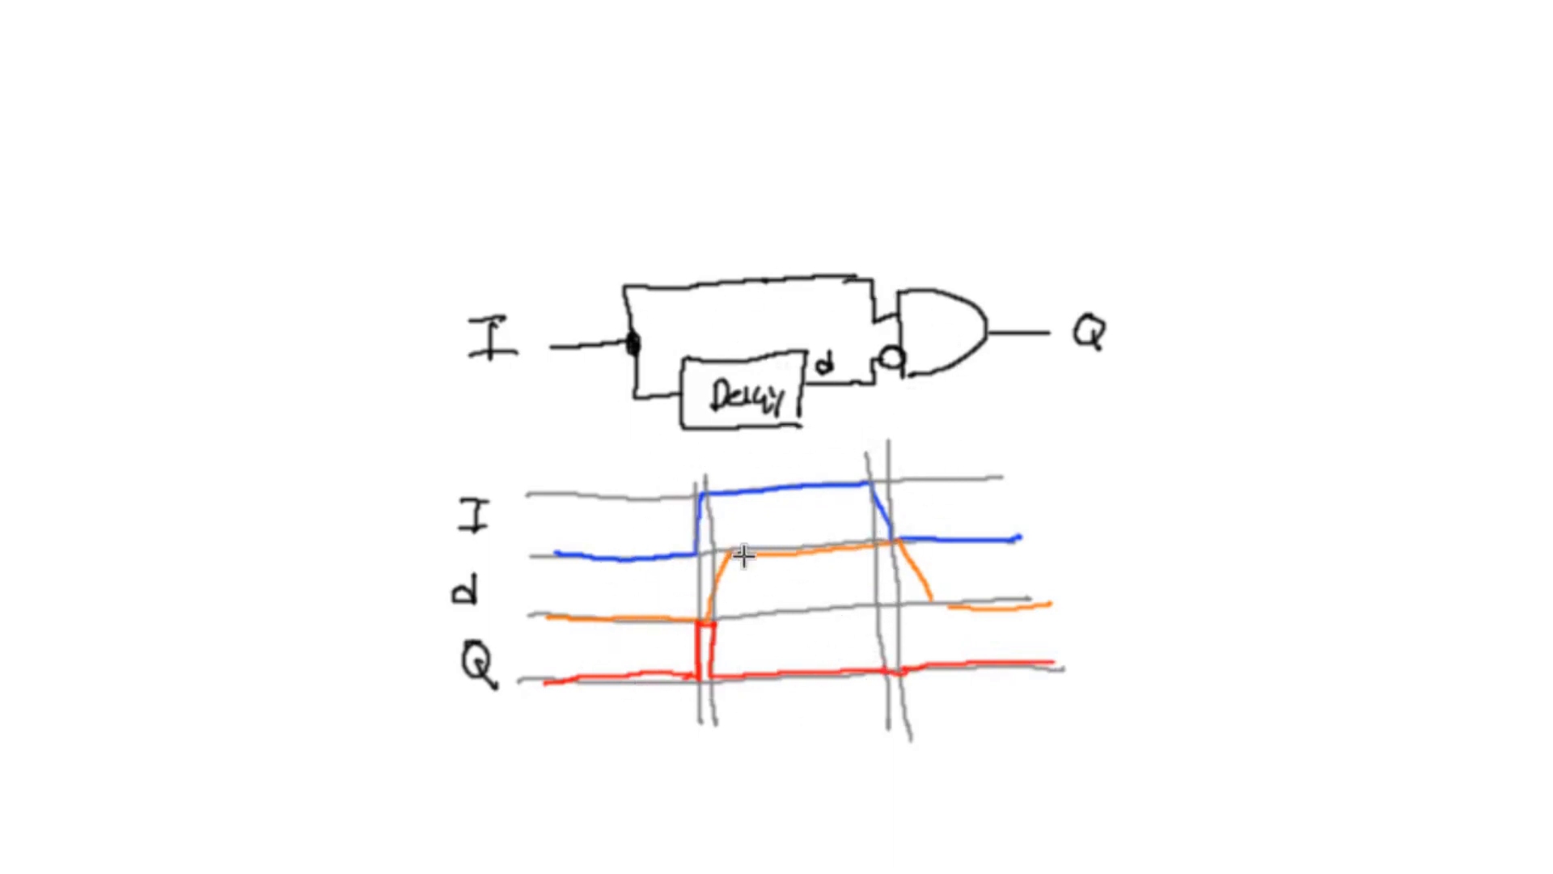
mouse_move(570, 709)
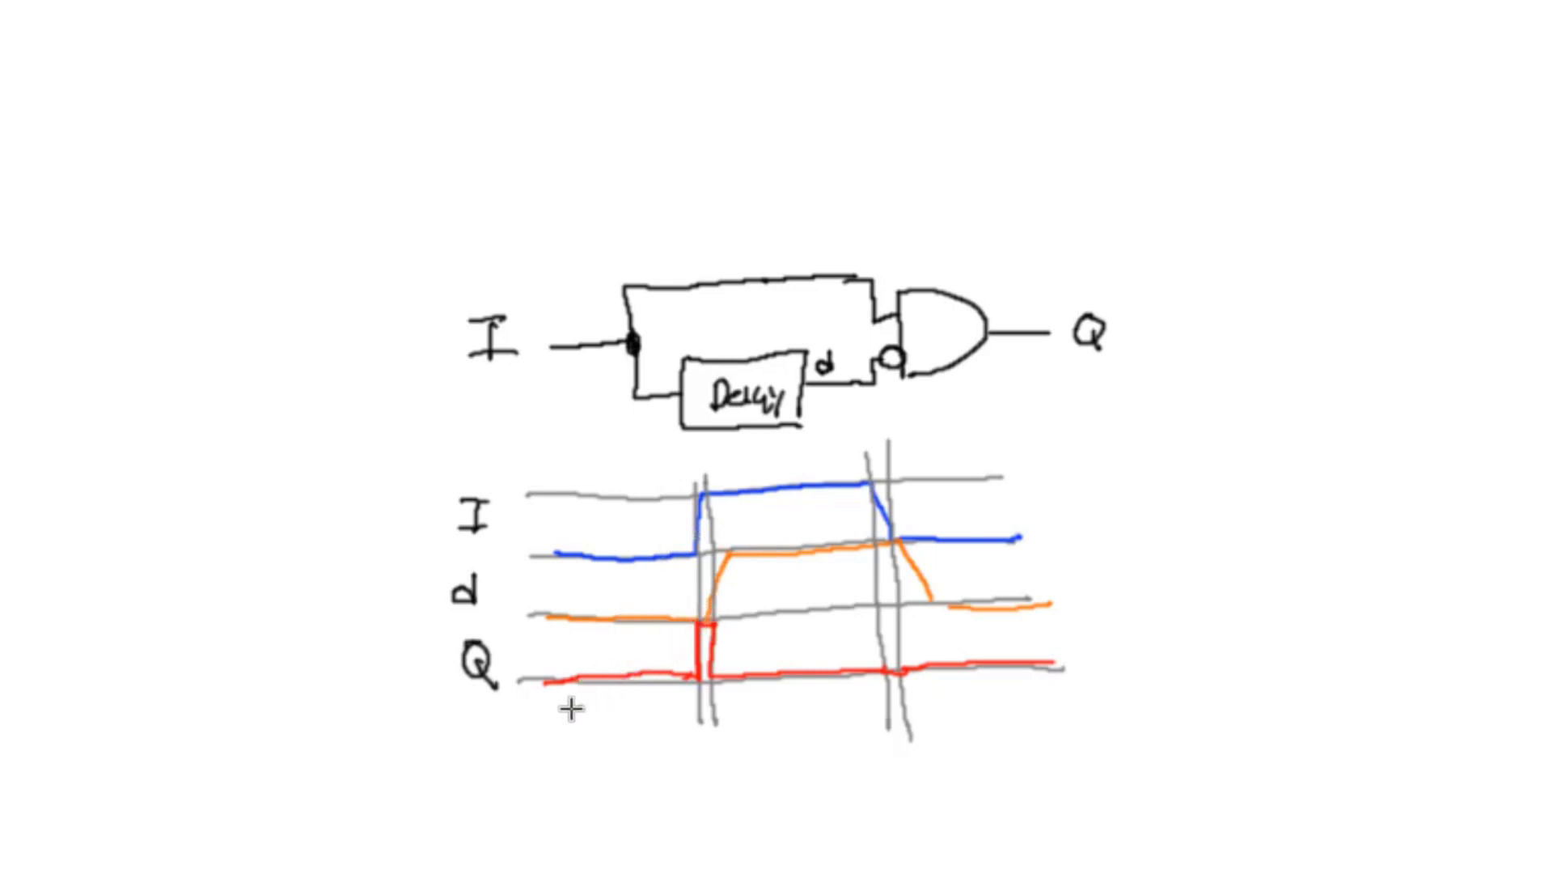
mouse_move(705, 612)
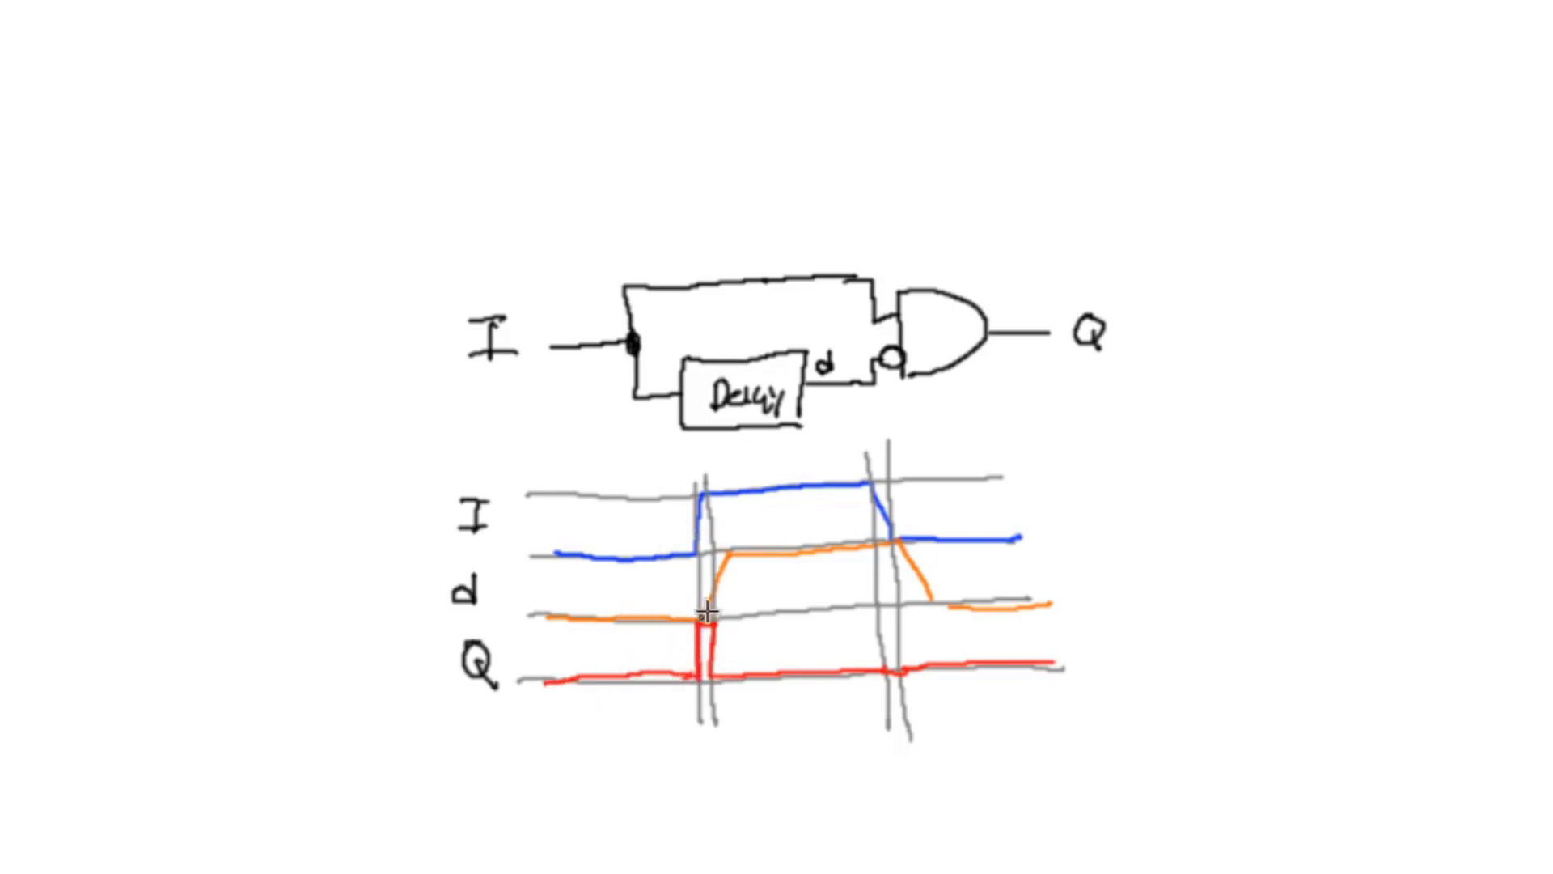
mouse_move(668, 416)
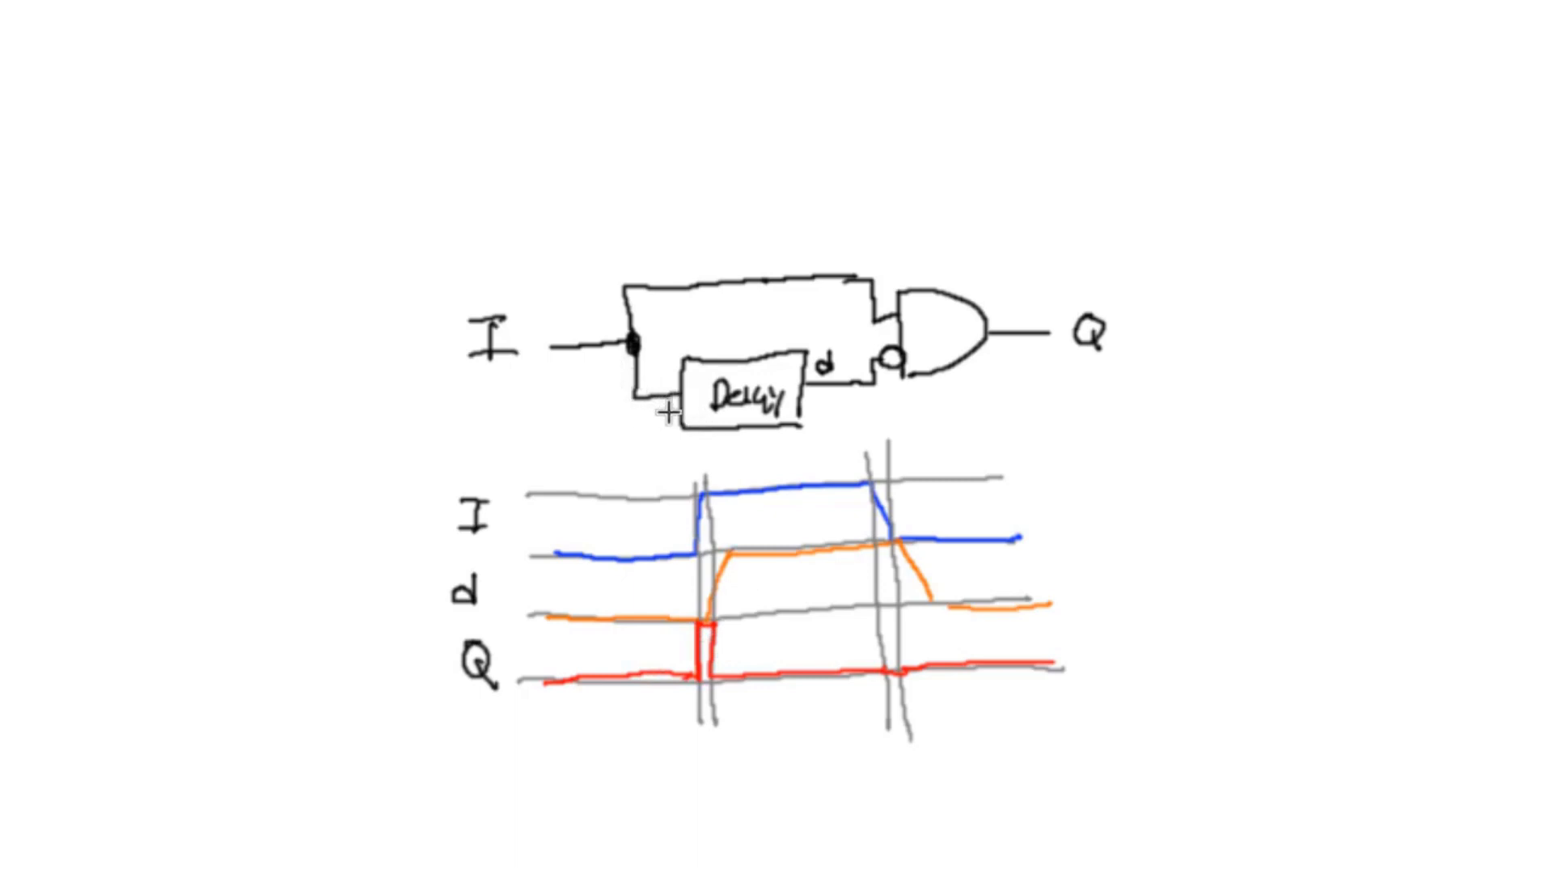
mouse_move(686, 336)
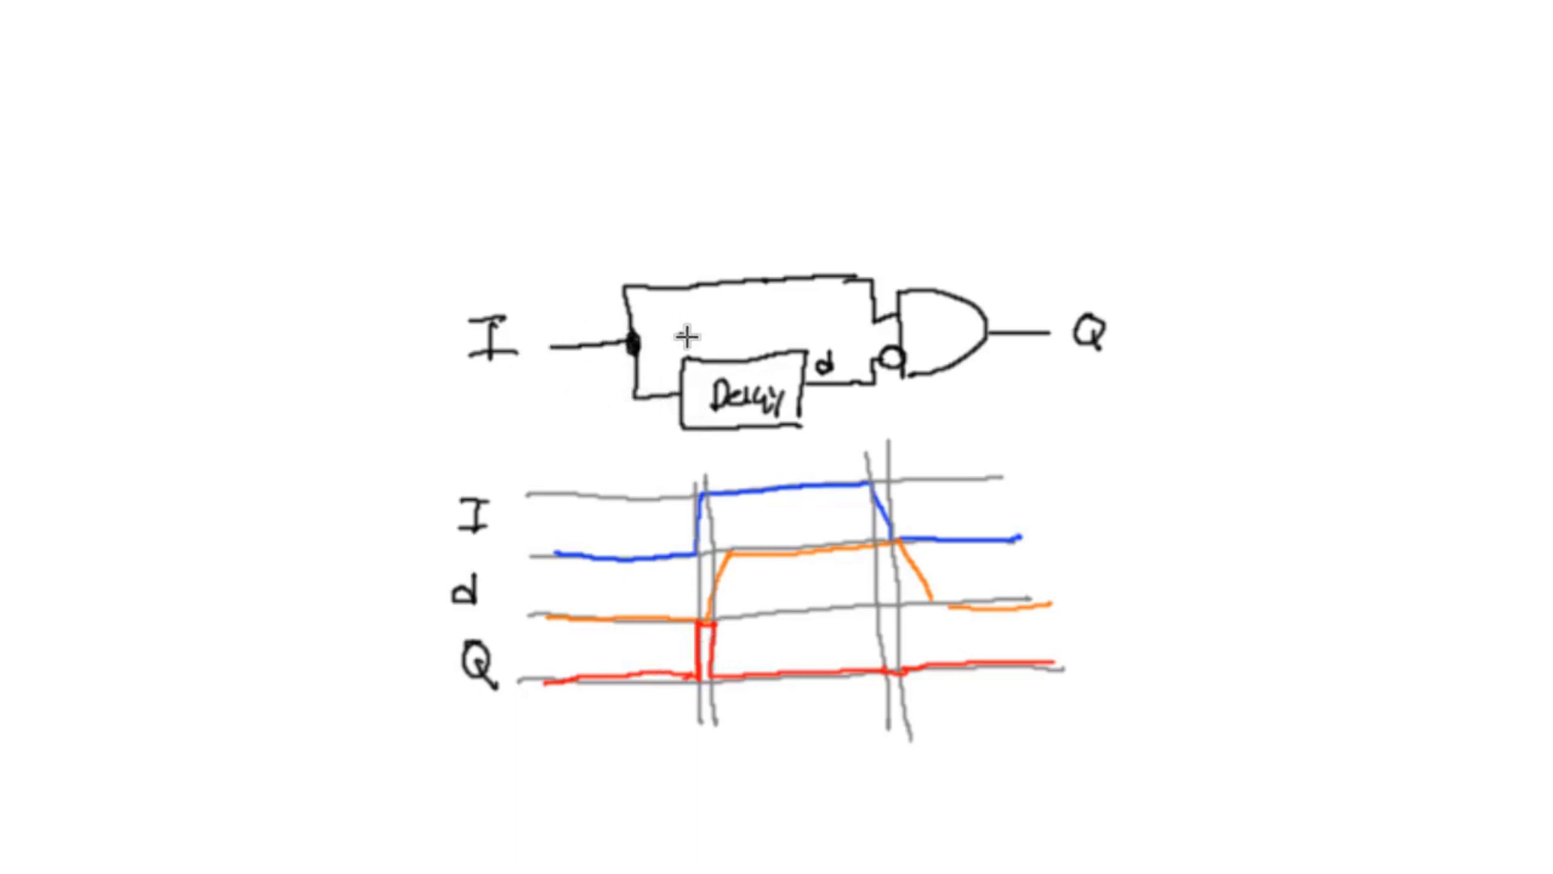
mouse_move(887, 560)
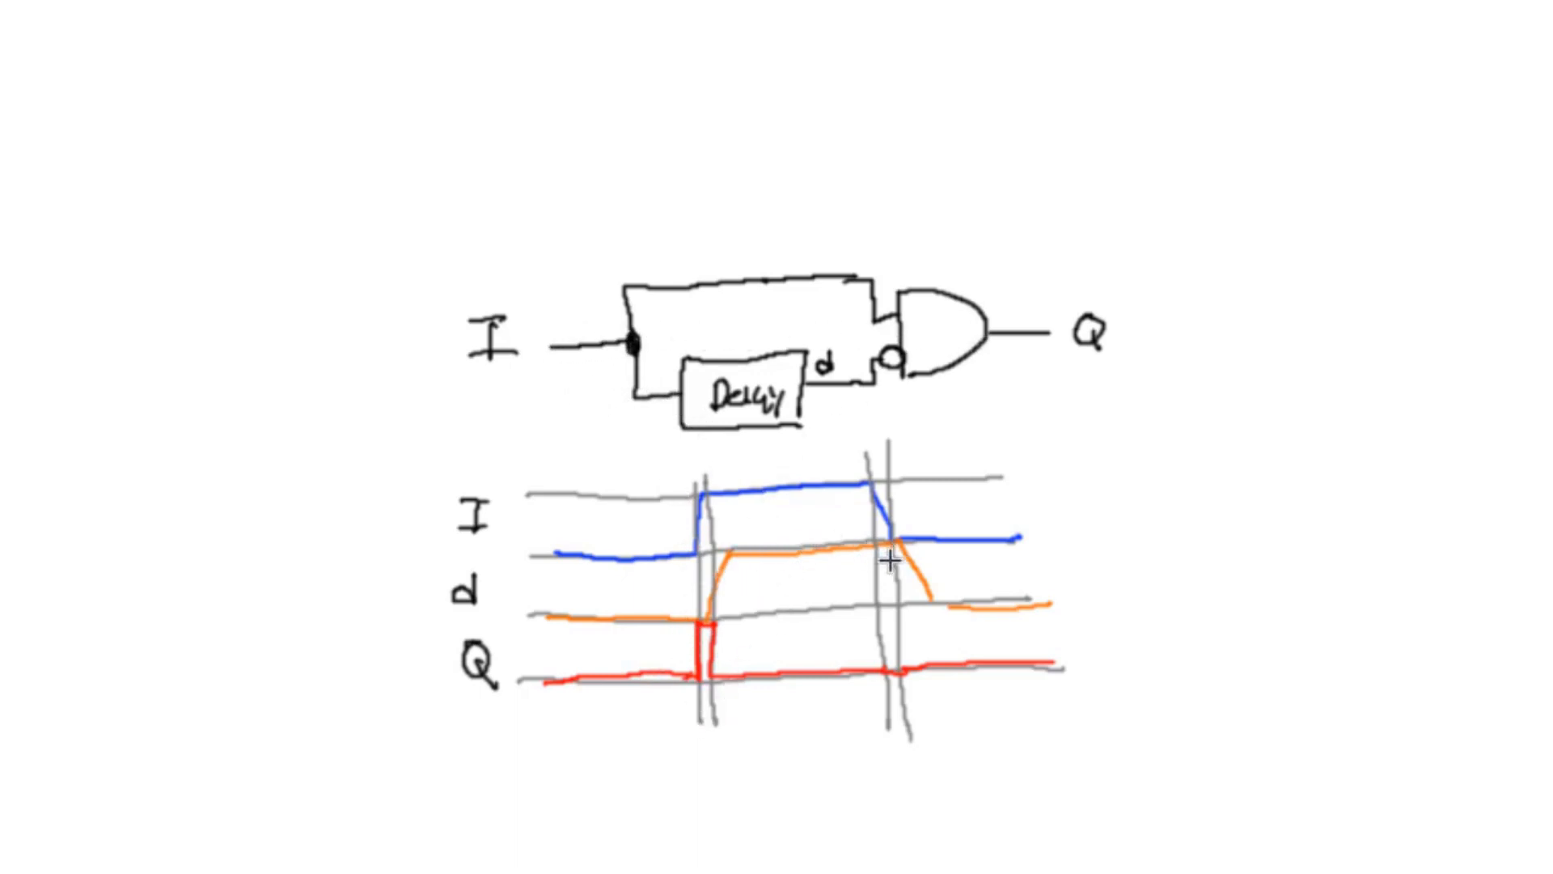